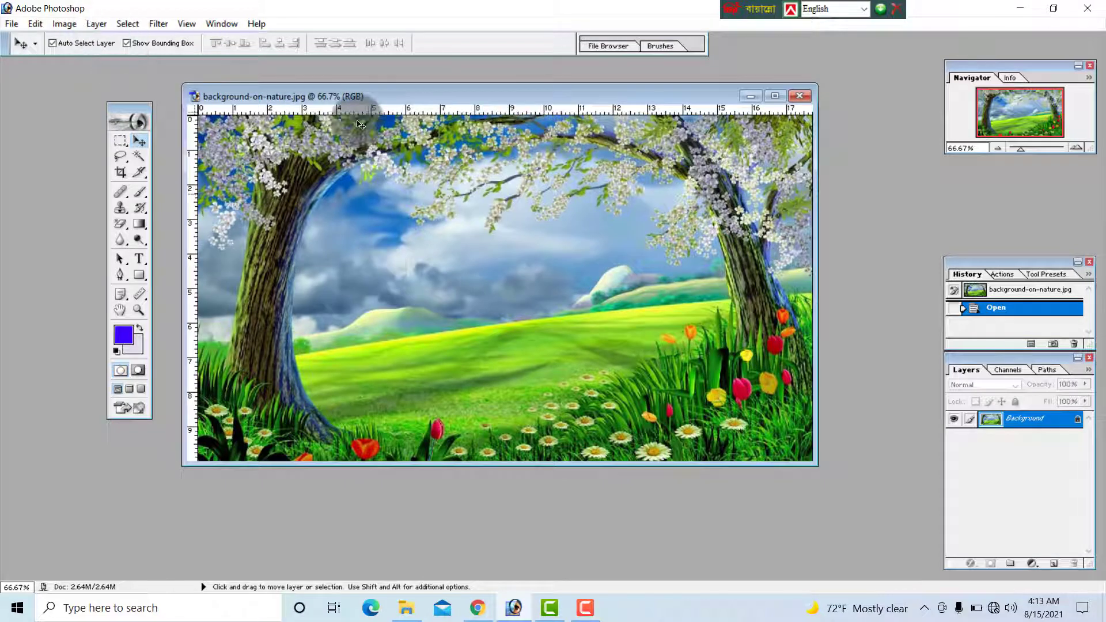
Open background-on-nature.jpg and add a new empty layer named 1 above the background
left_click(801, 97)
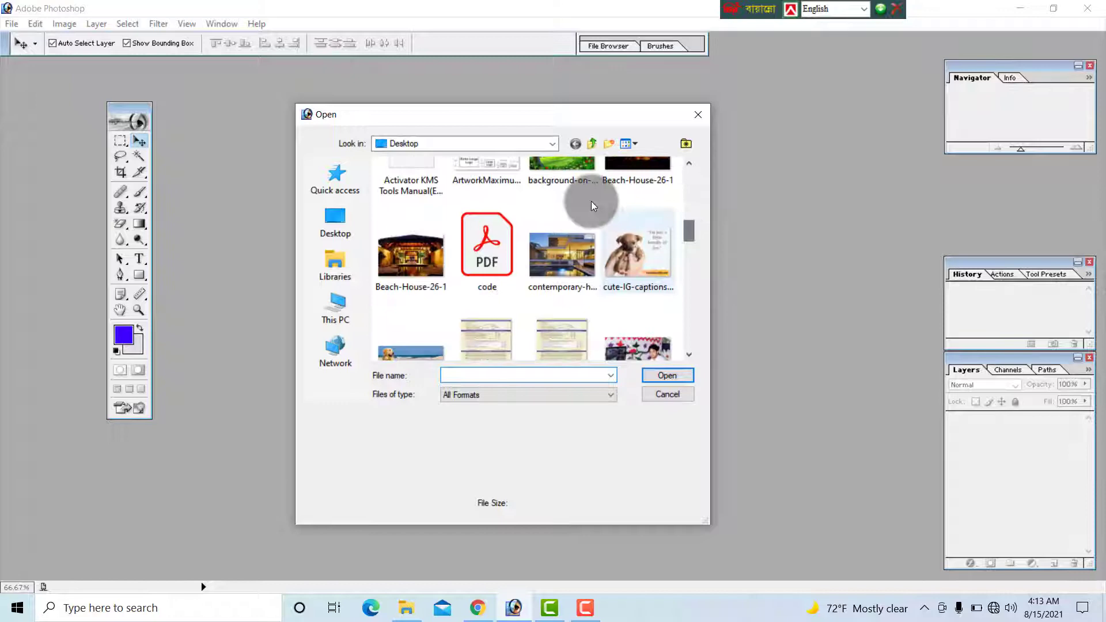
double_click(562, 166)
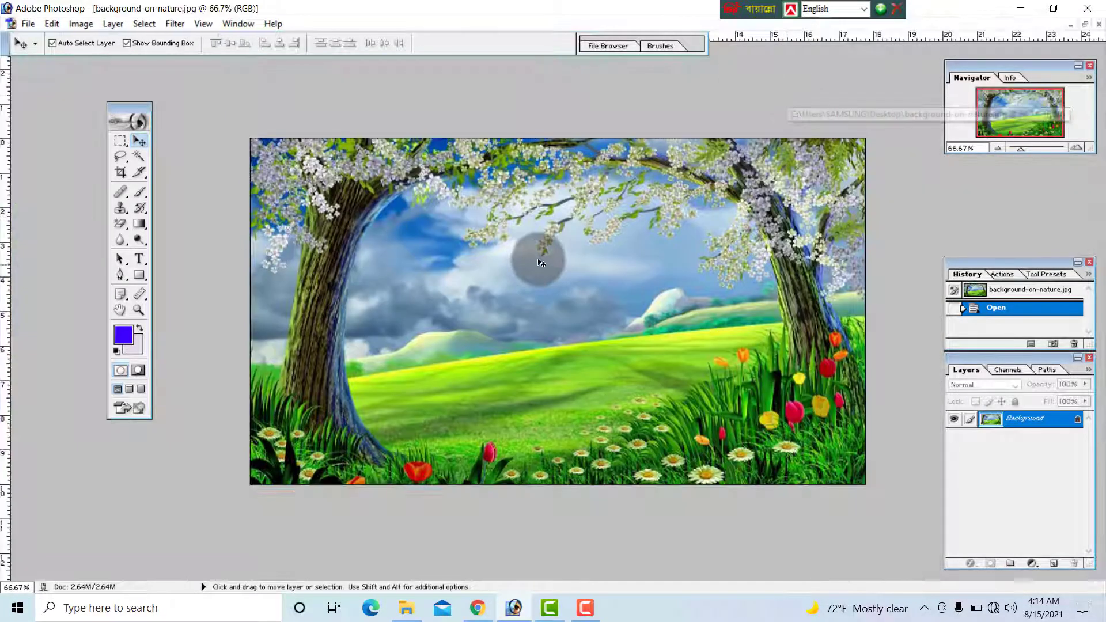
left_click(112, 23)
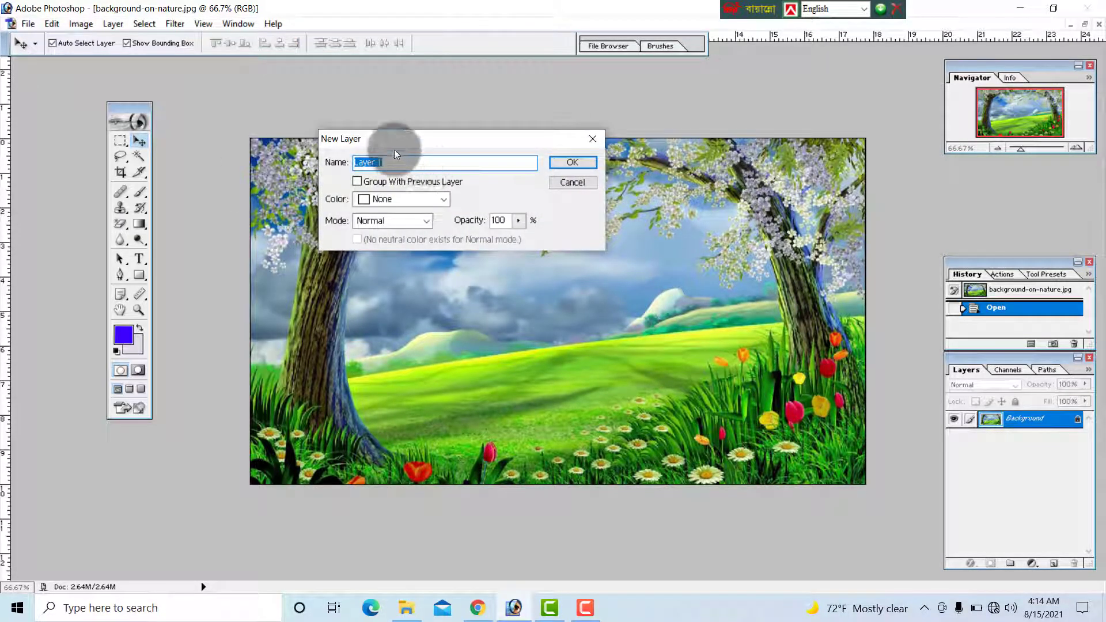
left_click(571, 162)
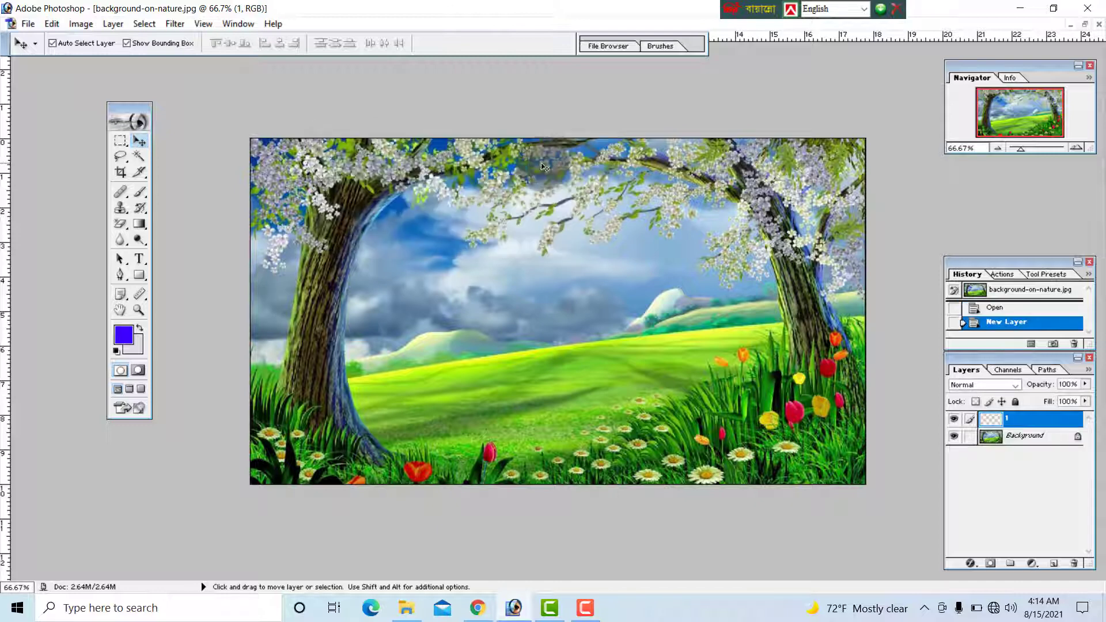
left_click(1030, 419)
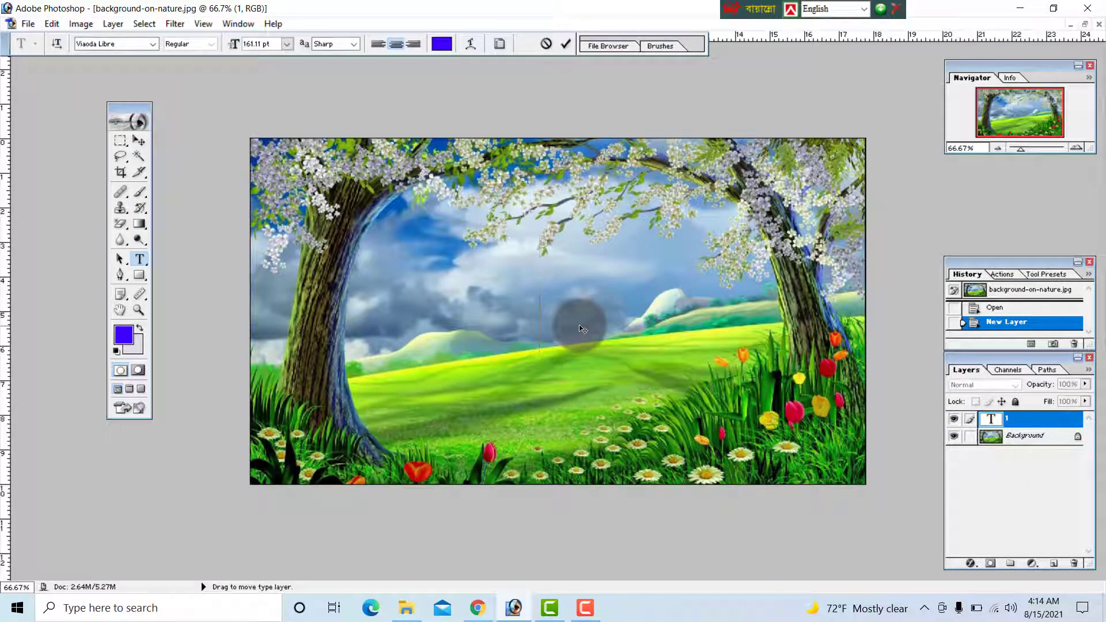
Type the blue caption 'faruk Hosen' and drag it to the middle over the hills
type("faruk Hosen")
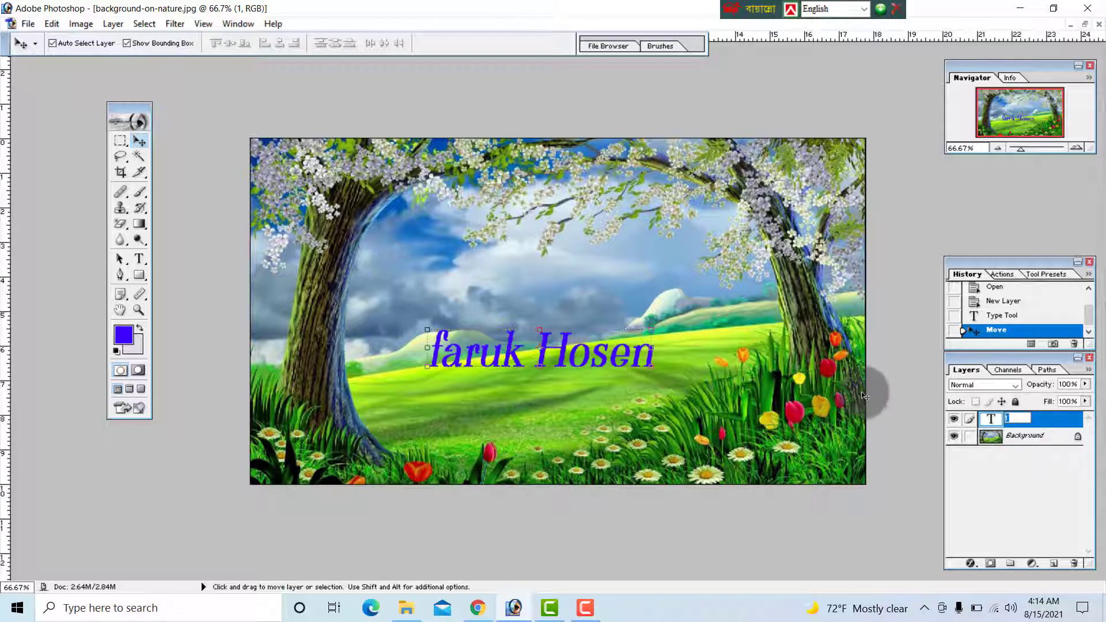
left_click(1023, 436)
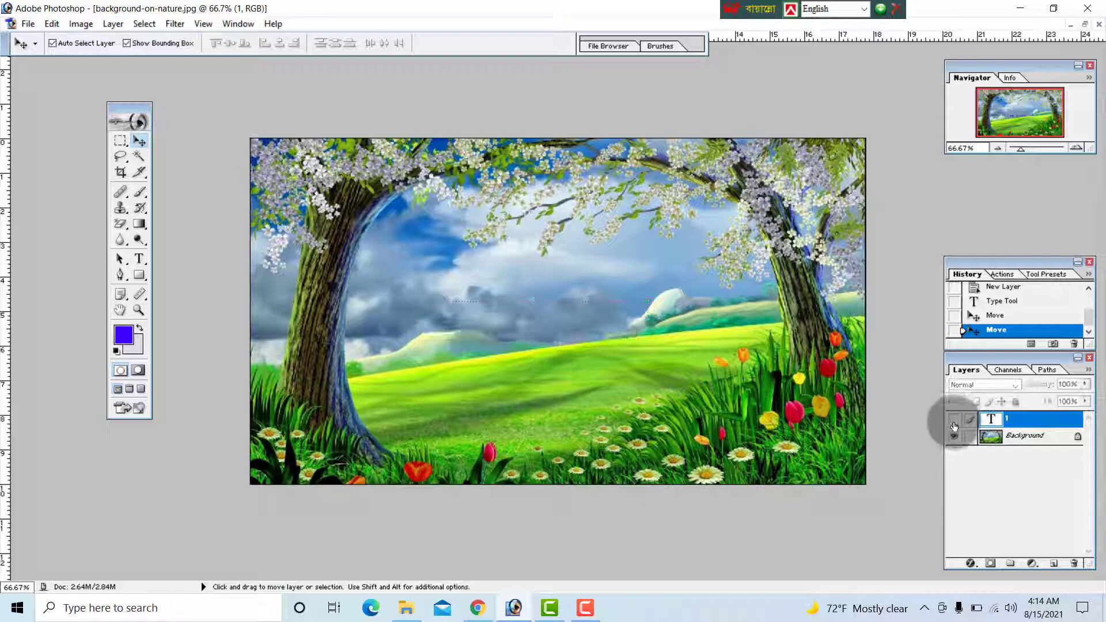
left_click(954, 418)
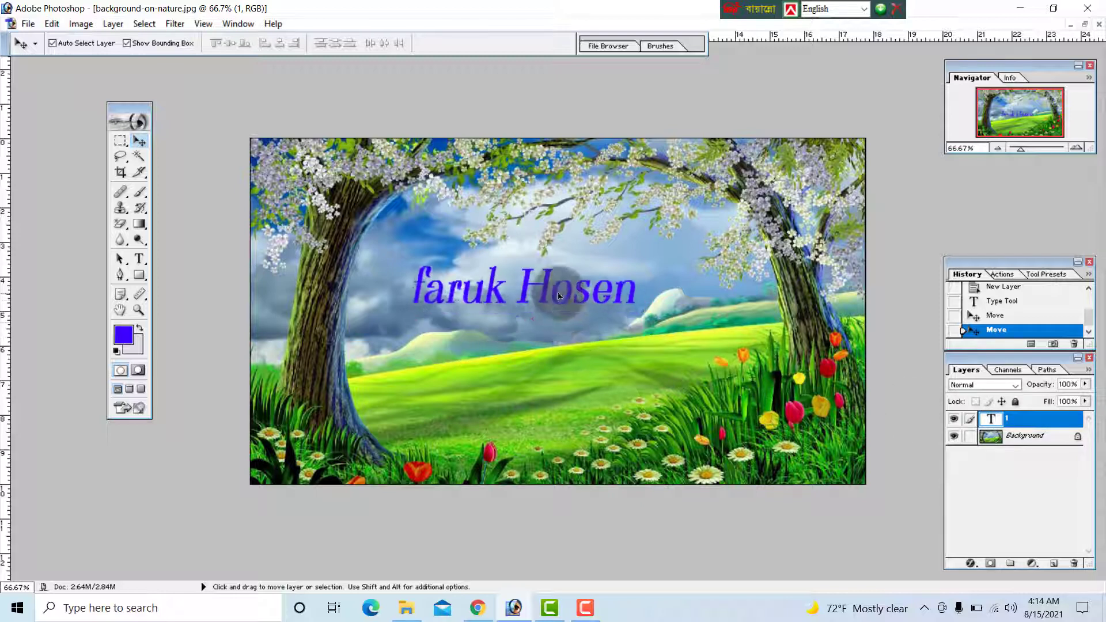
left_click_drag(539, 286, 522, 325)
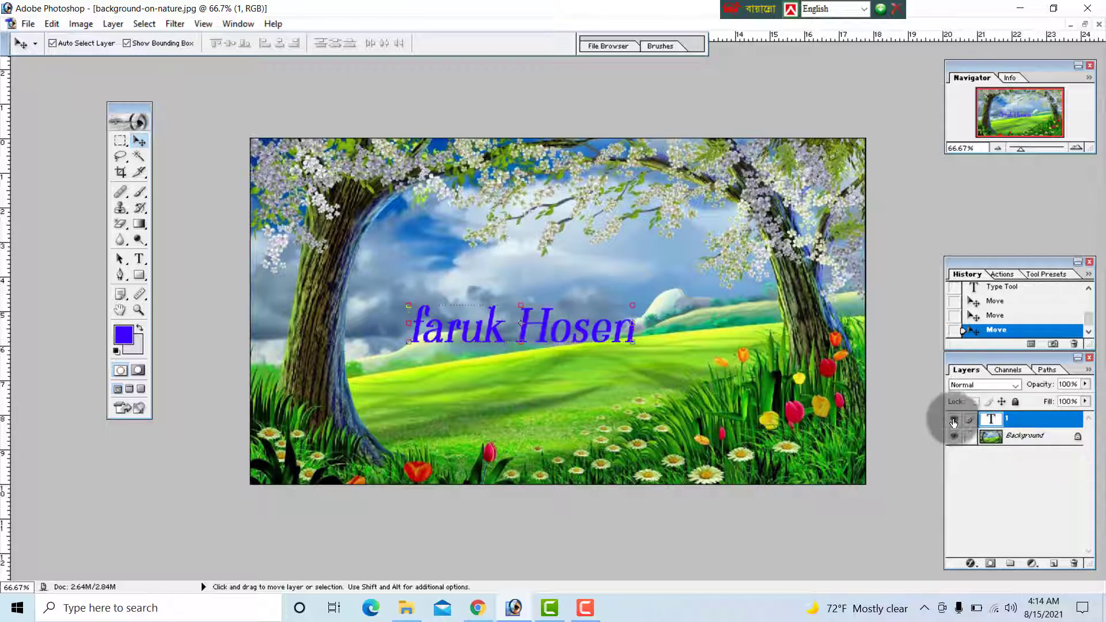
left_click(954, 418)
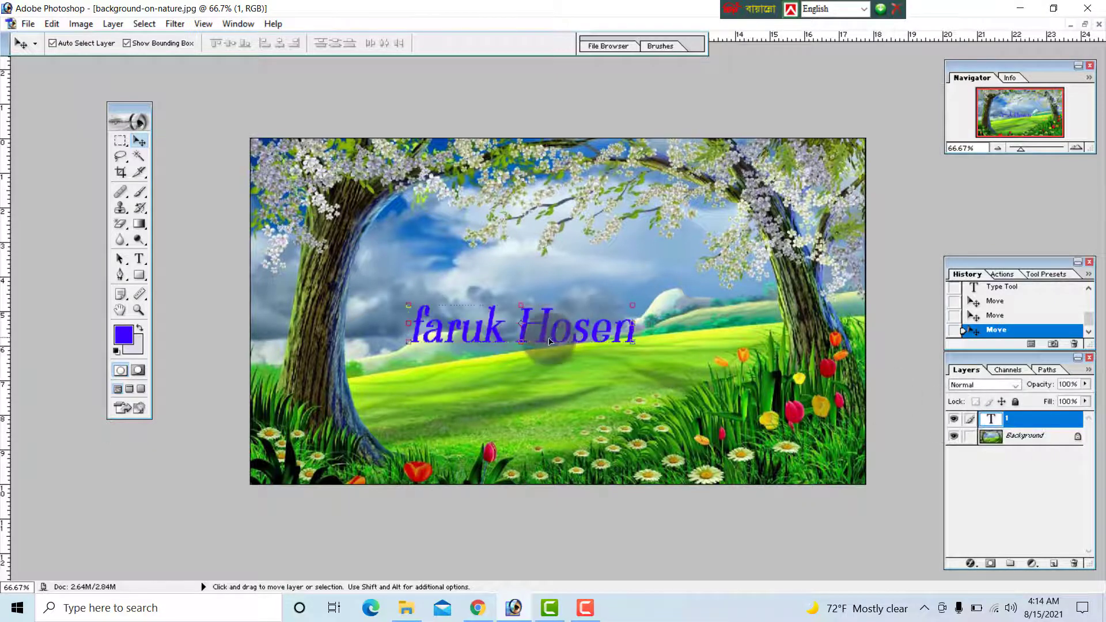
left_click_drag(520, 324, 522, 344)
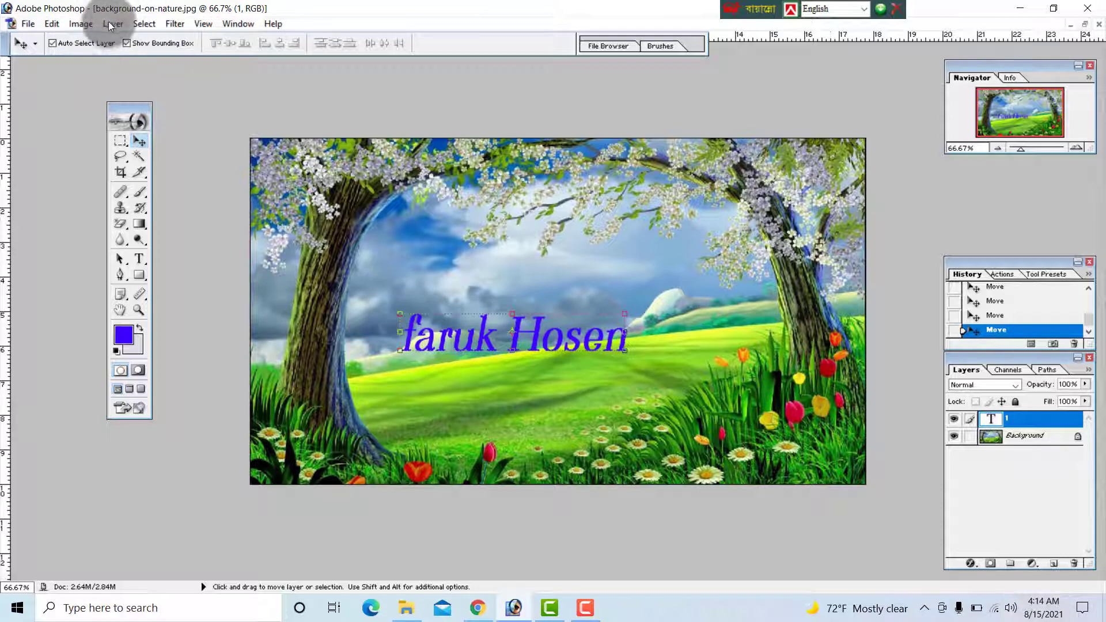
Add a new layer named Layer2 and drag the caption up among the top-right blossoms
left_click(113, 23)
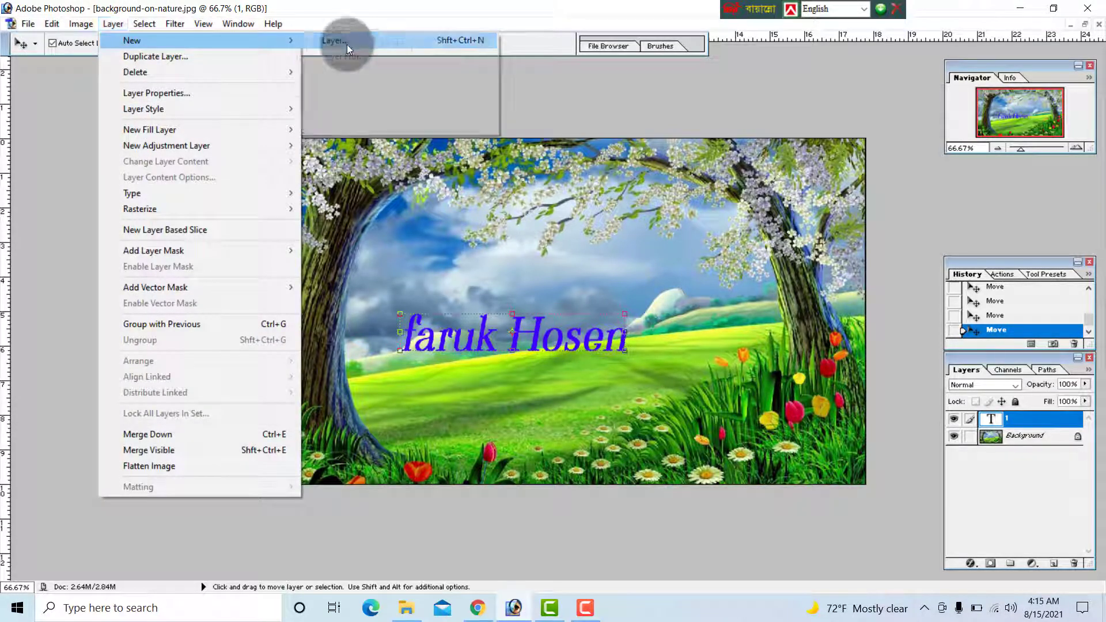
left_click(333, 40)
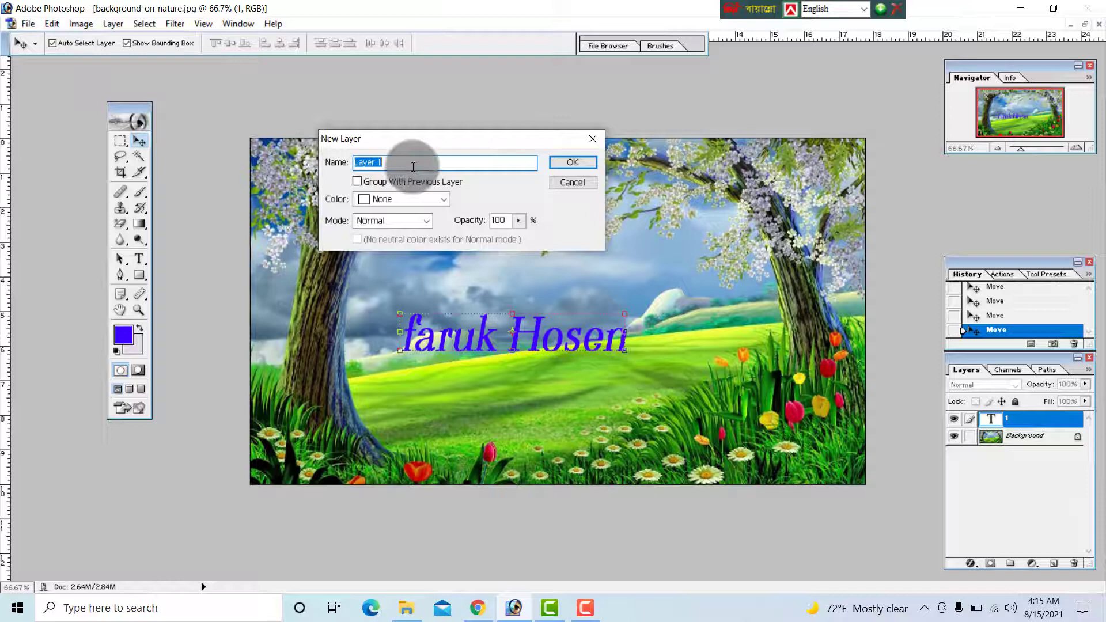
type("Layer")
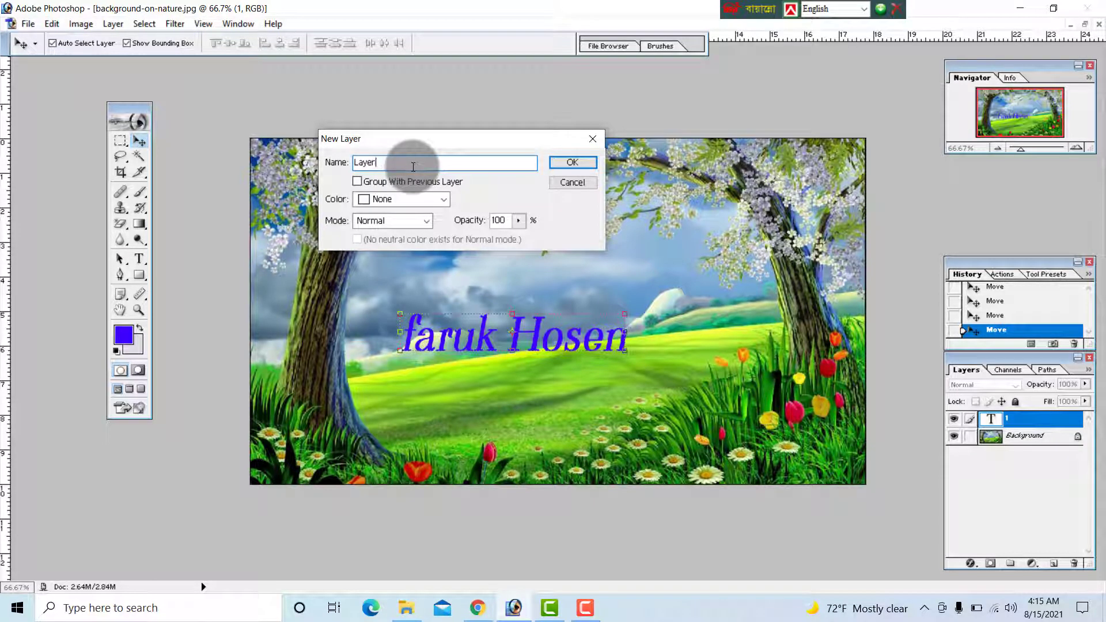
left_click(571, 162)
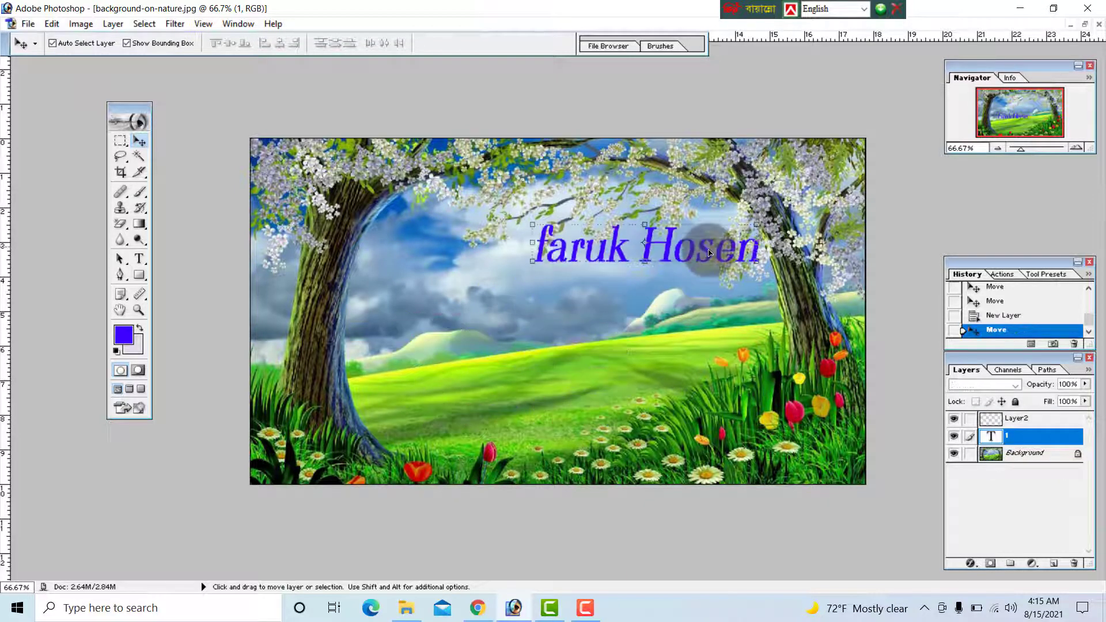
left_click_drag(645, 246, 607, 224)
type("Very Nice")
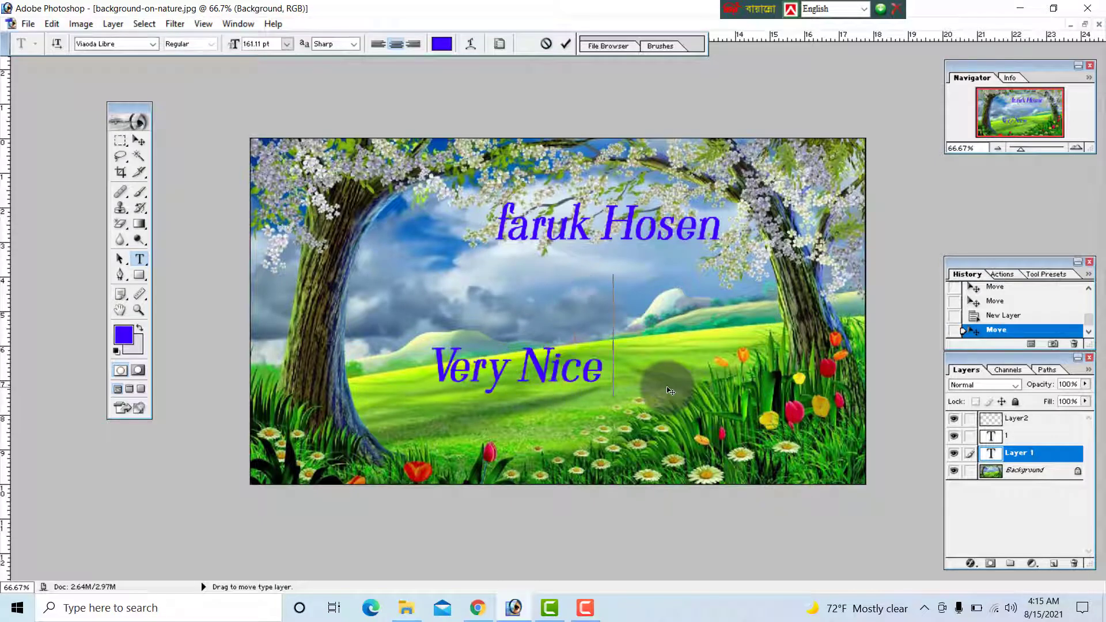
type("picture")
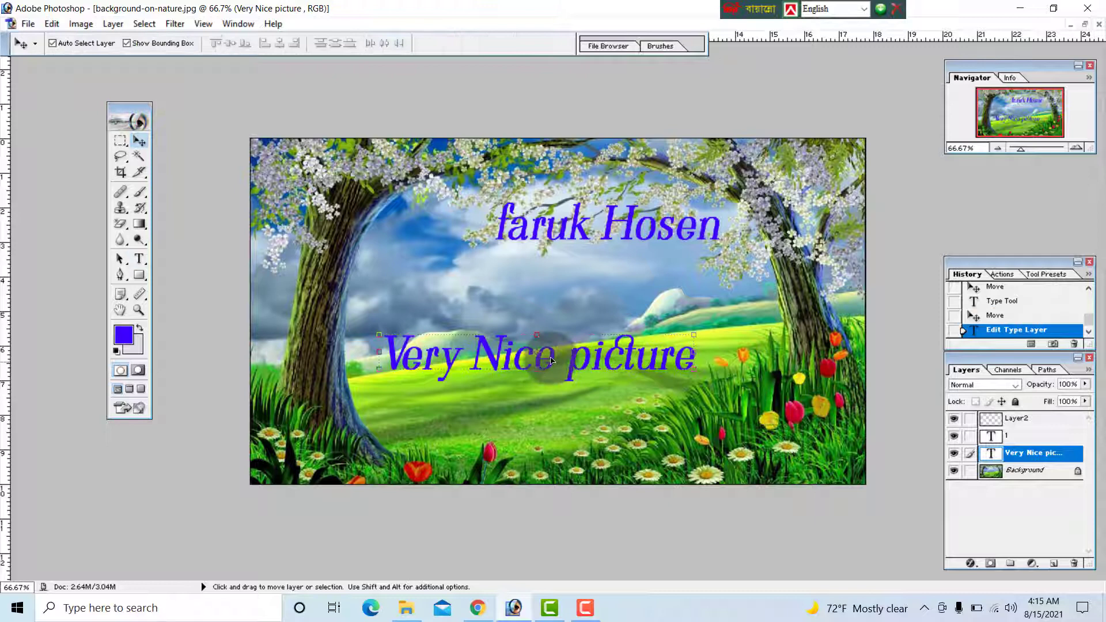
left_click_drag(540, 353, 540, 388)
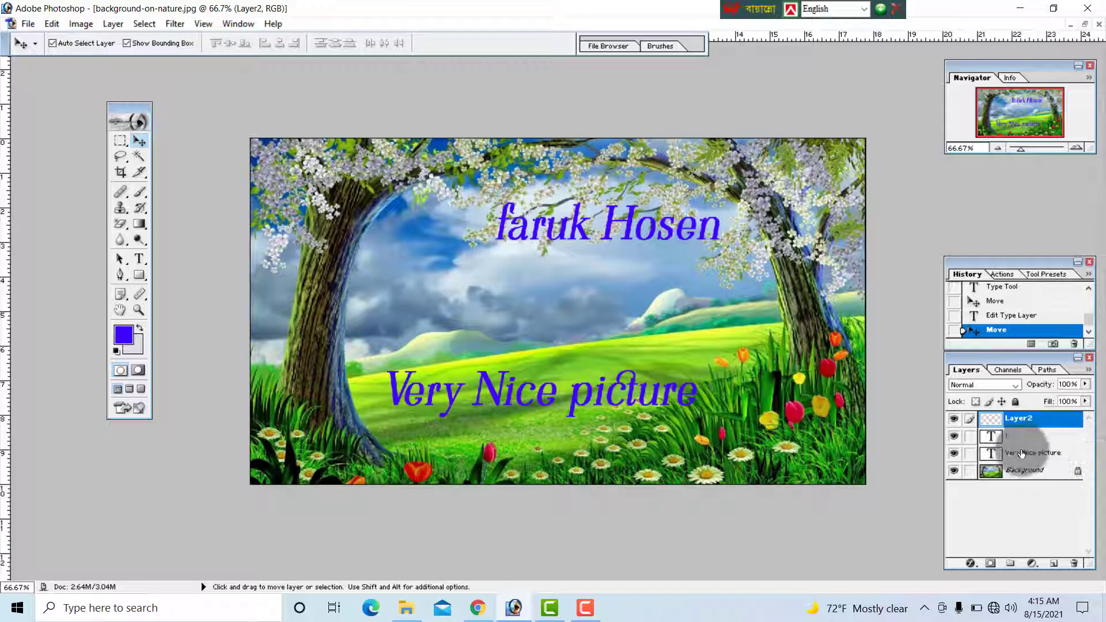
left_click(1030, 453)
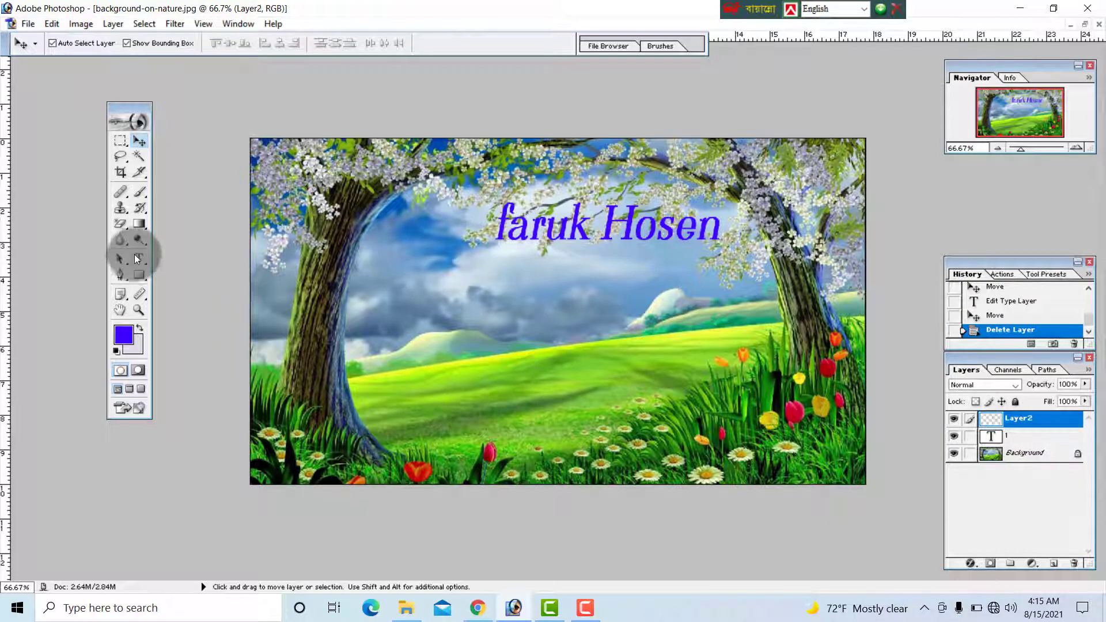
Add a 'Very Nice' caption, rearrange both captions, then delete the caption layers
left_click(139, 258)
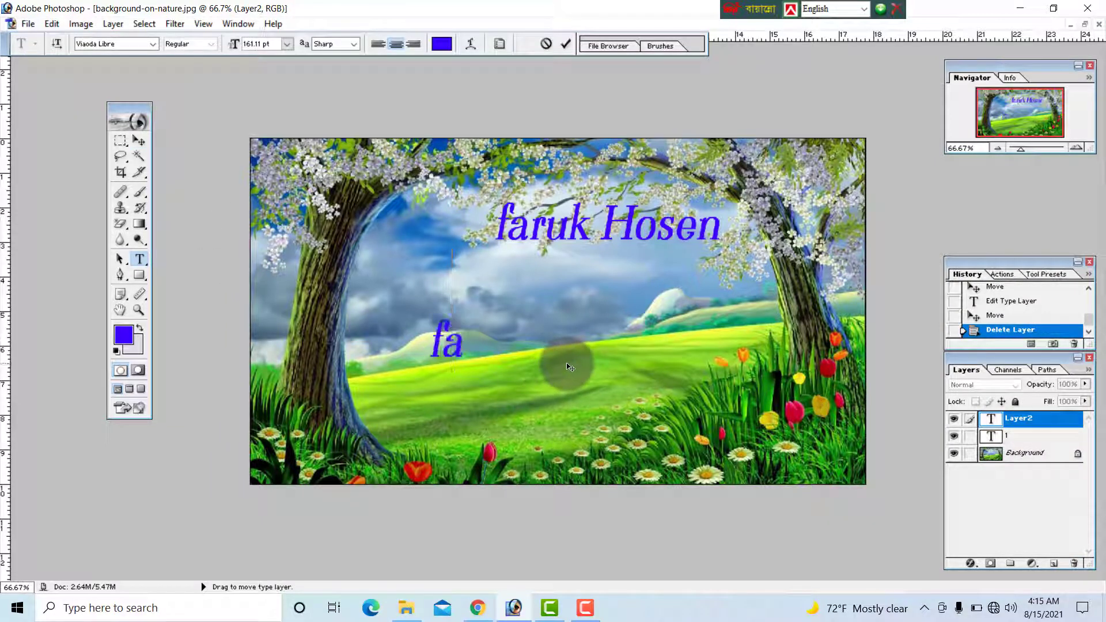
type("Very Nice")
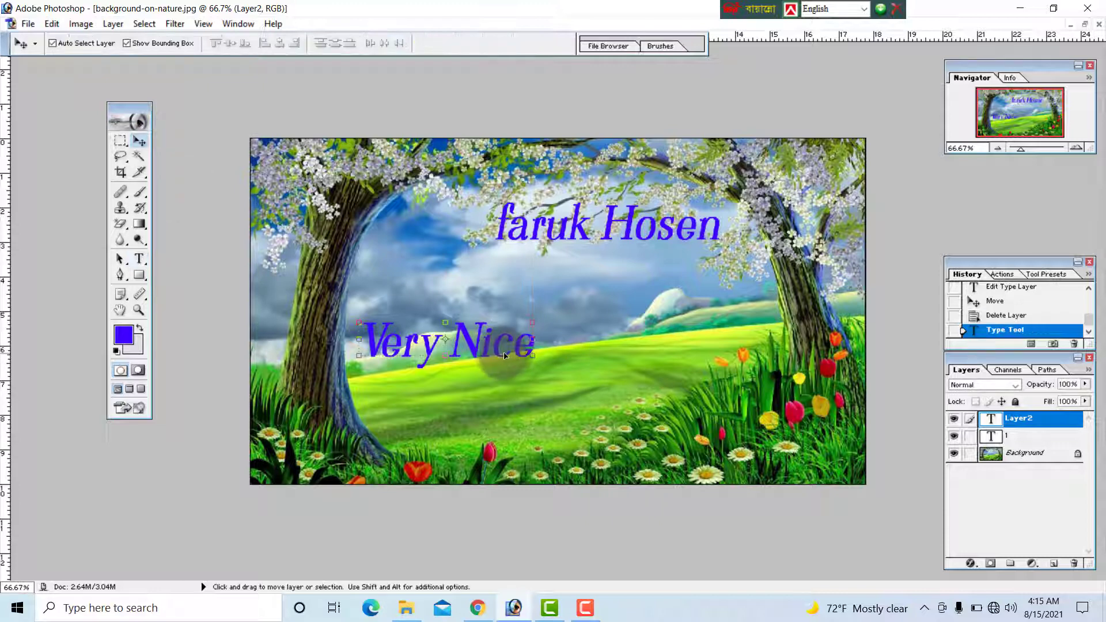
left_click_drag(448, 343, 543, 359)
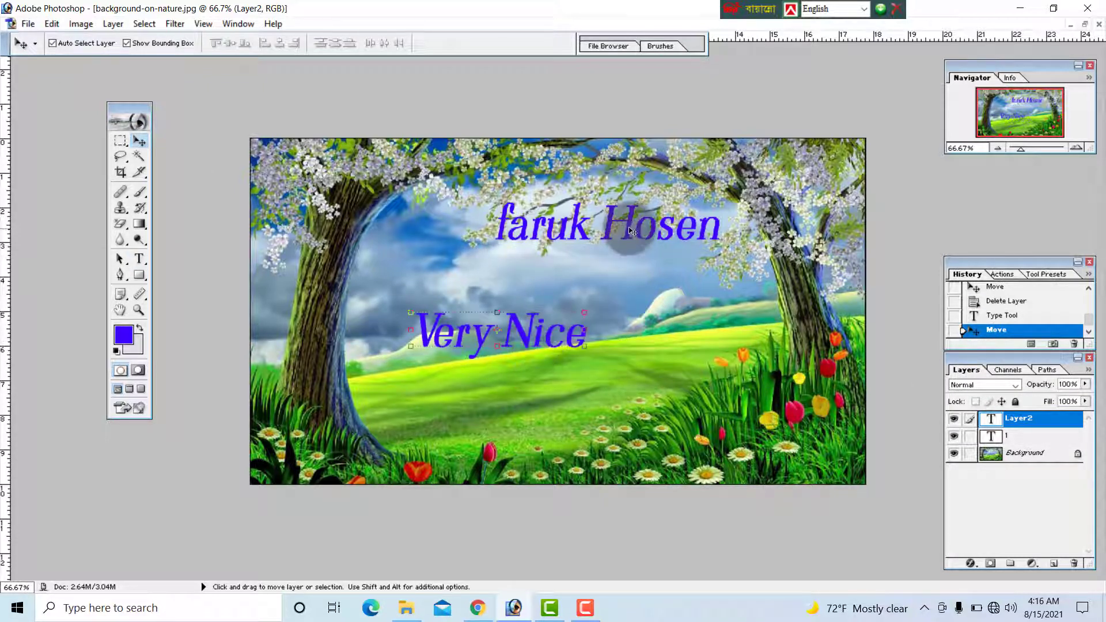
left_click_drag(606, 223, 514, 398)
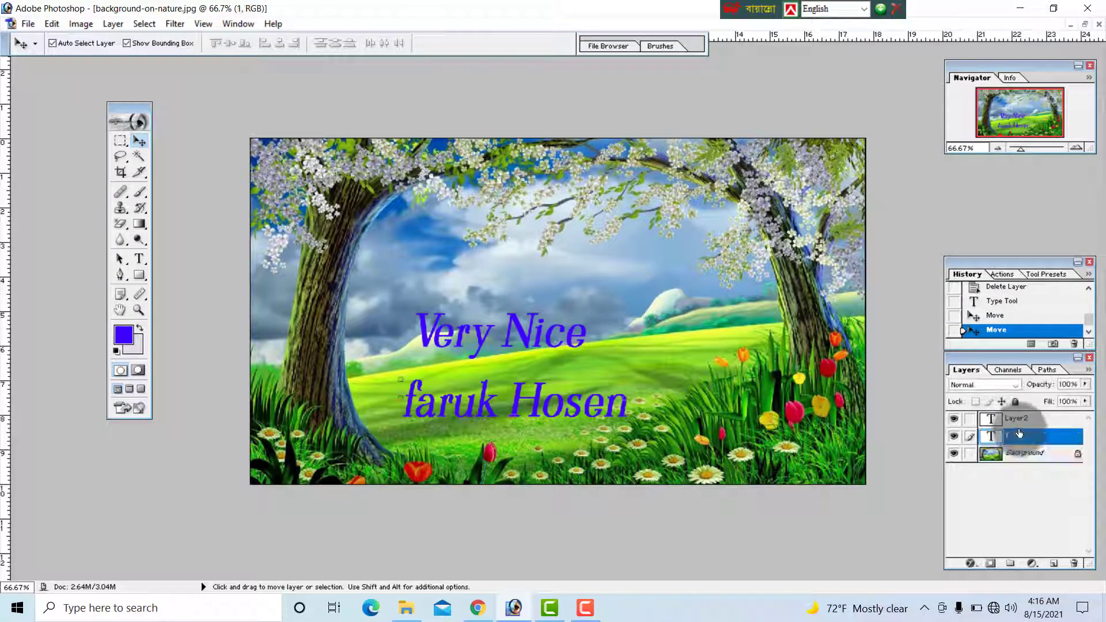
left_click(113, 23)
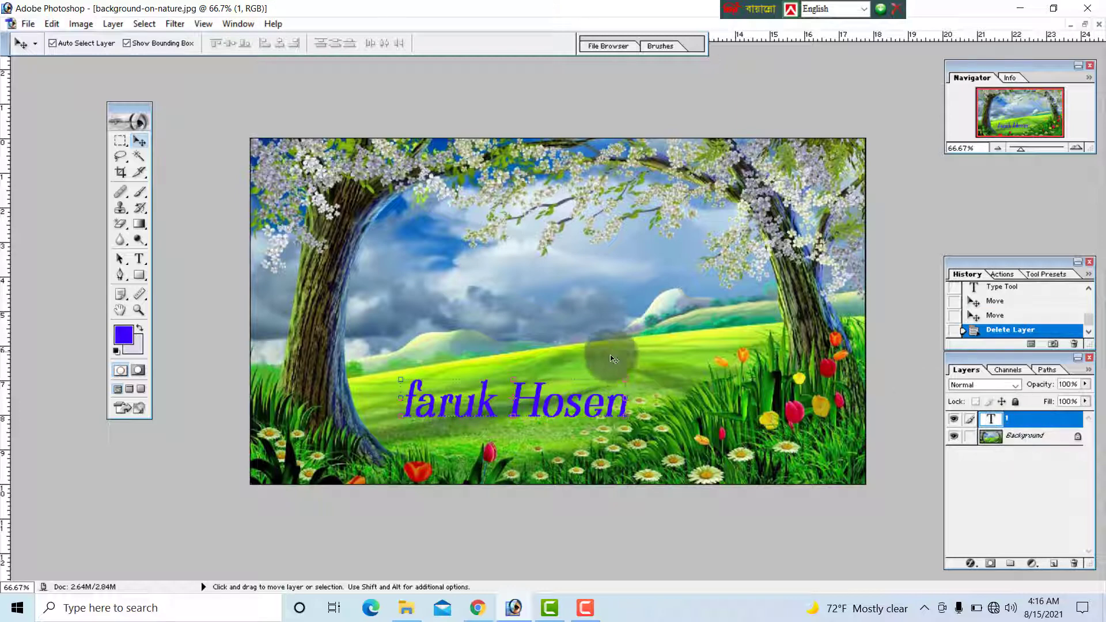
left_click_drag(515, 399, 549, 292)
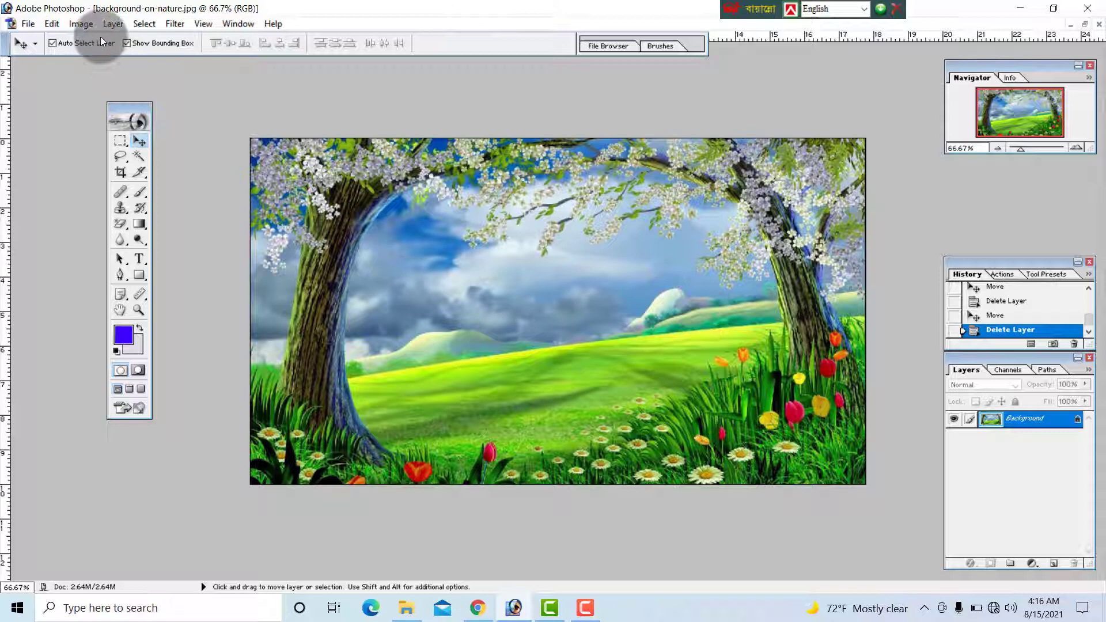
Duplicate the Background layer into a Background copy
left_click(113, 23)
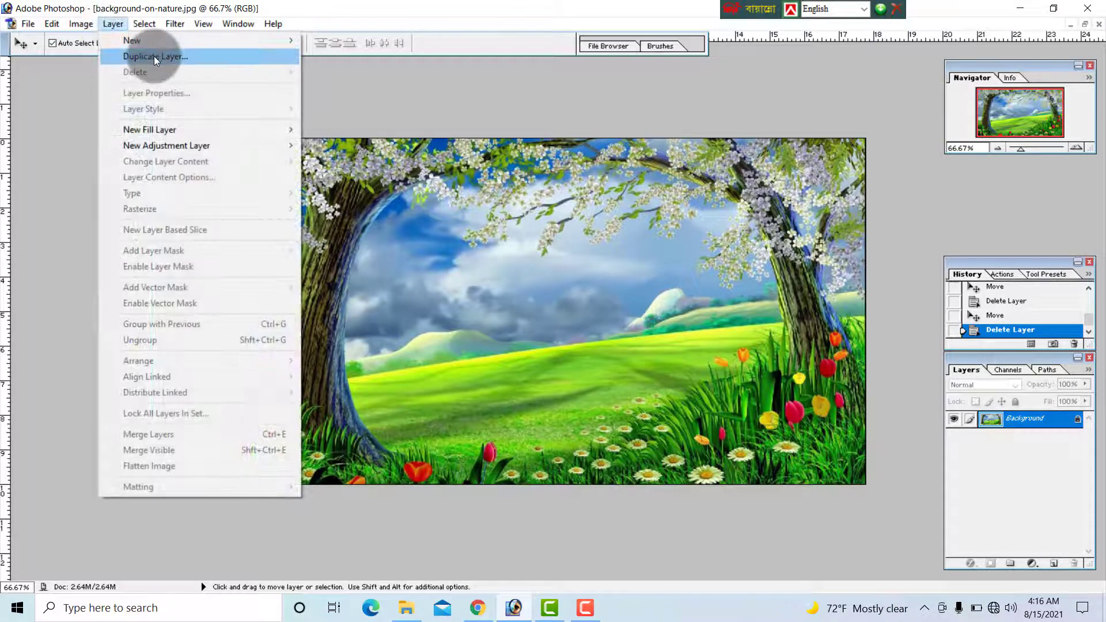
left_click(155, 56)
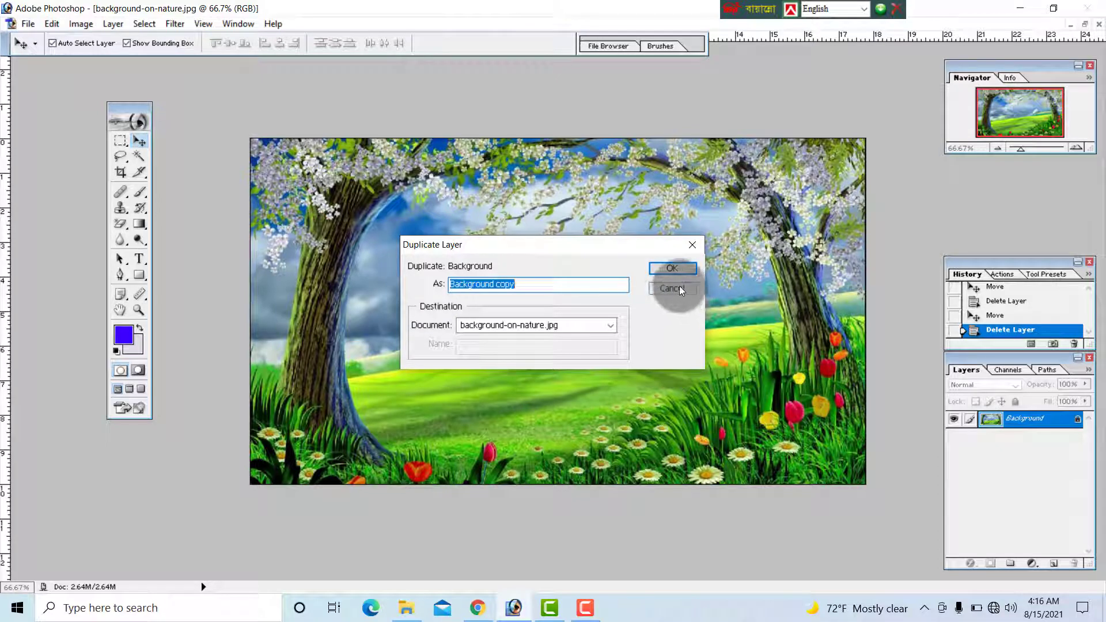
left_click(670, 289)
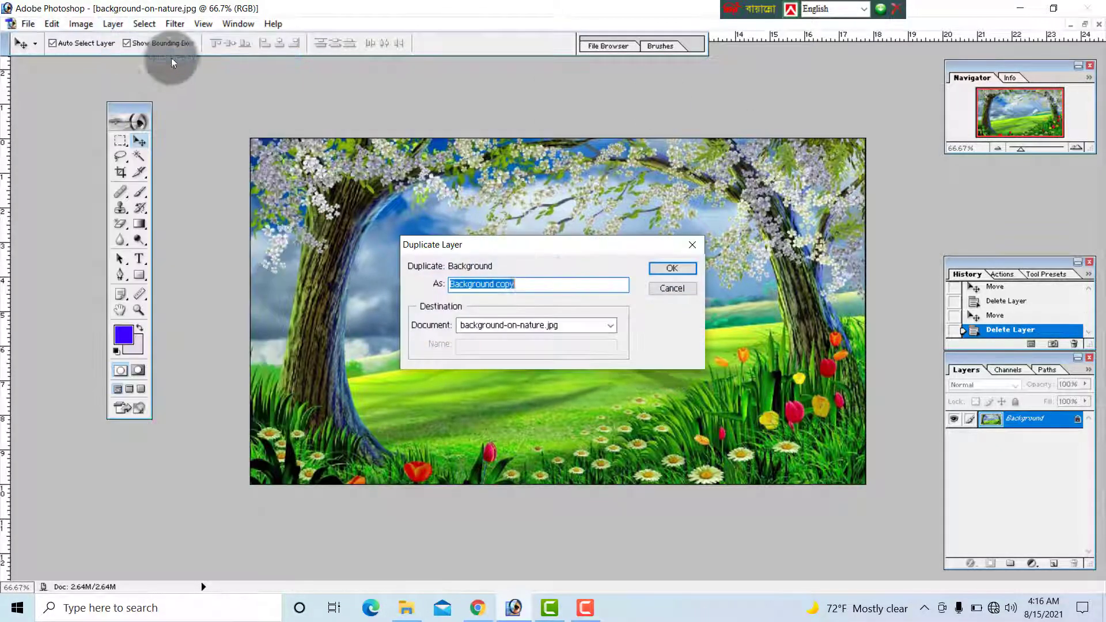
left_click(538, 284)
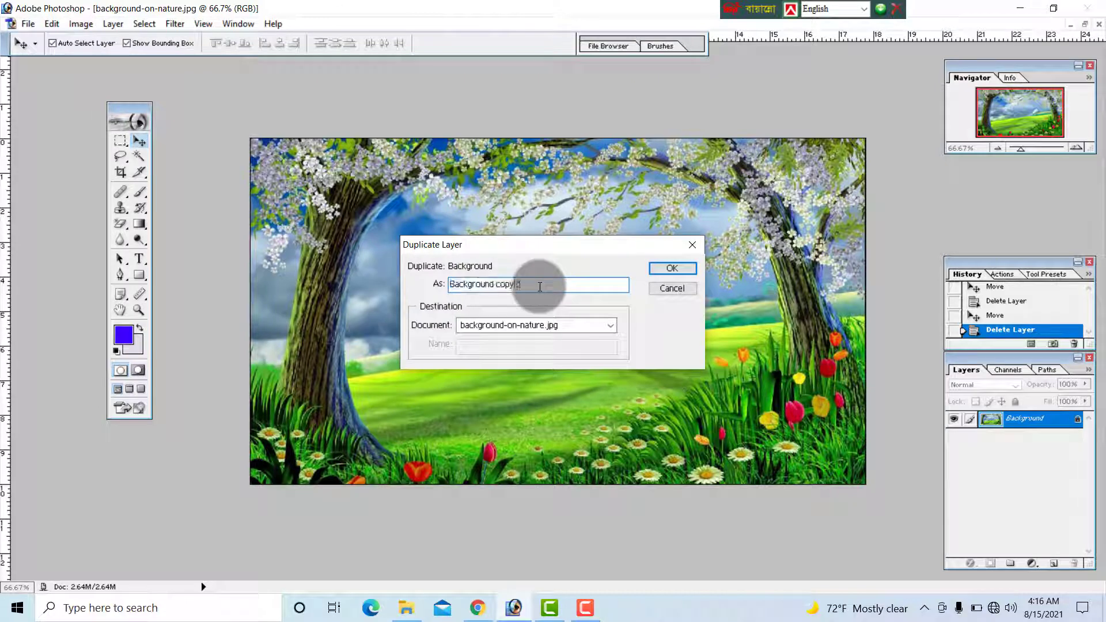
left_click(670, 268)
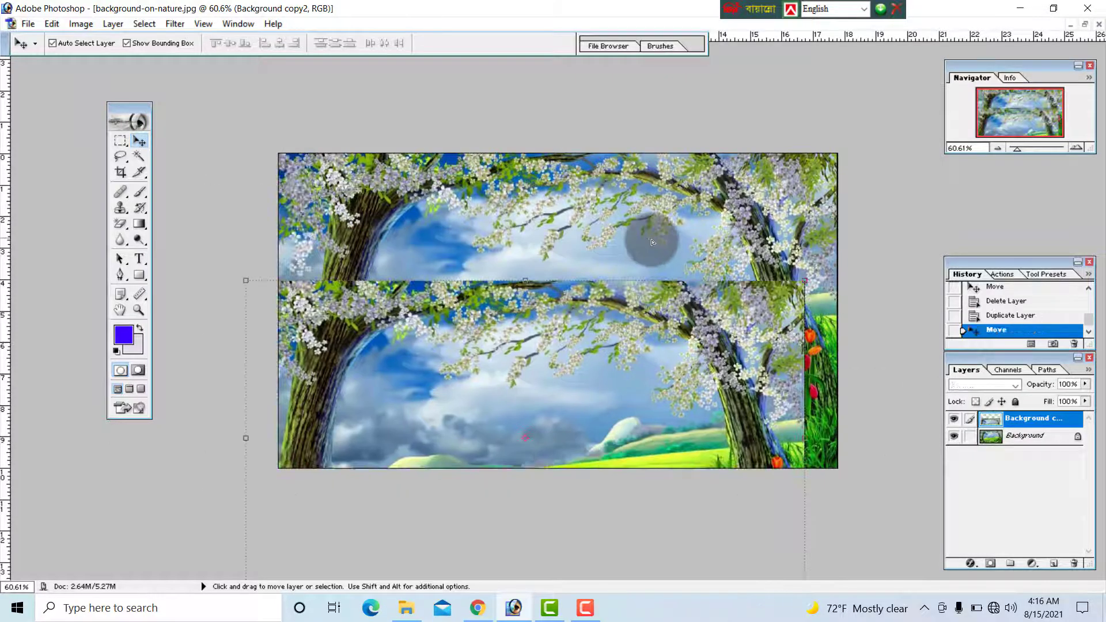
Shift the Background copy over the original, then delete the copy layer
left_click_drag(652, 242, 695, 393)
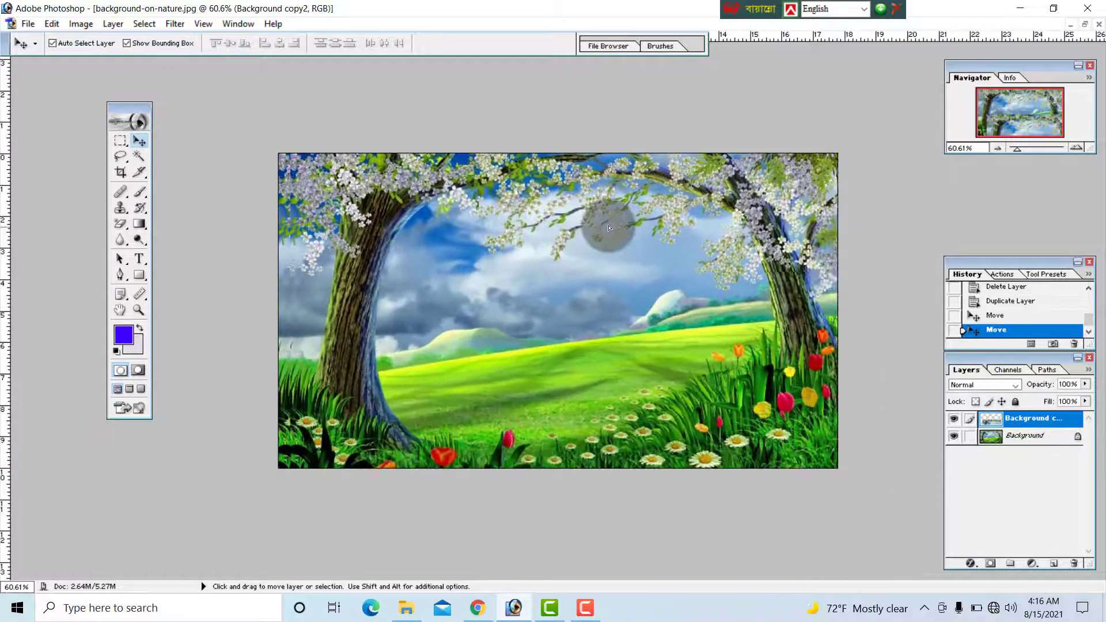
left_click_drag(607, 226, 599, 233)
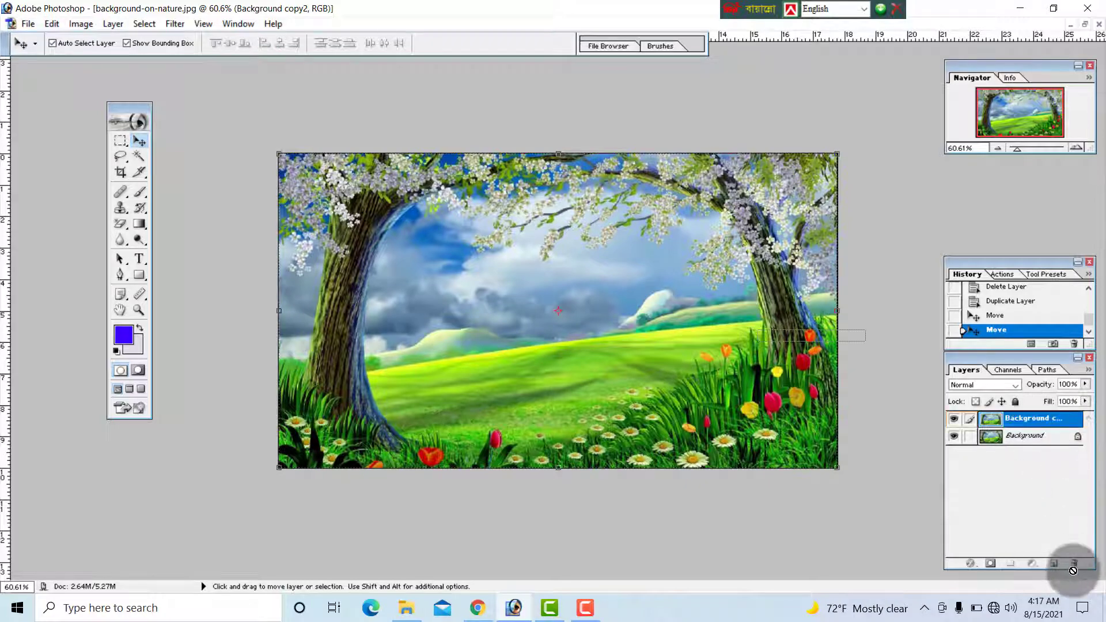
left_click(1073, 563)
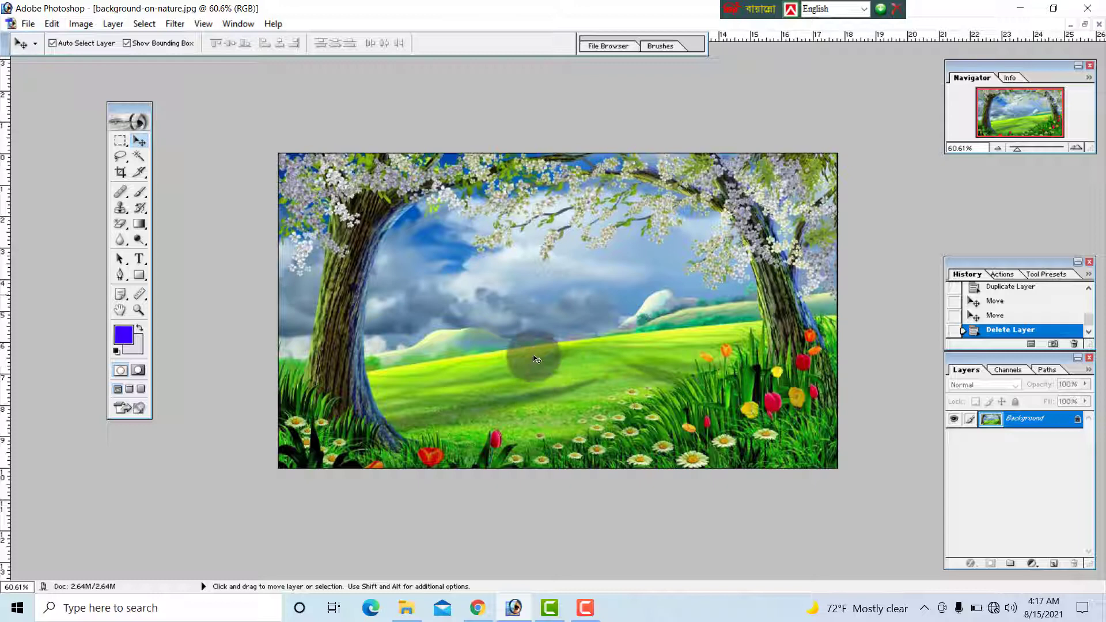
left_click(113, 23)
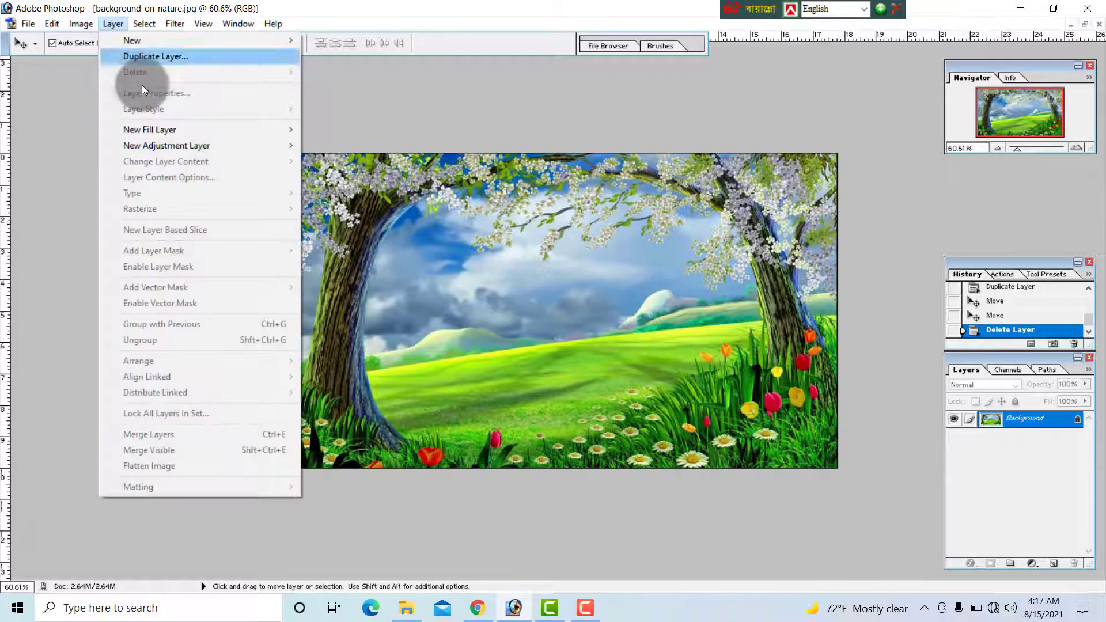
mouse_move(221, 63)
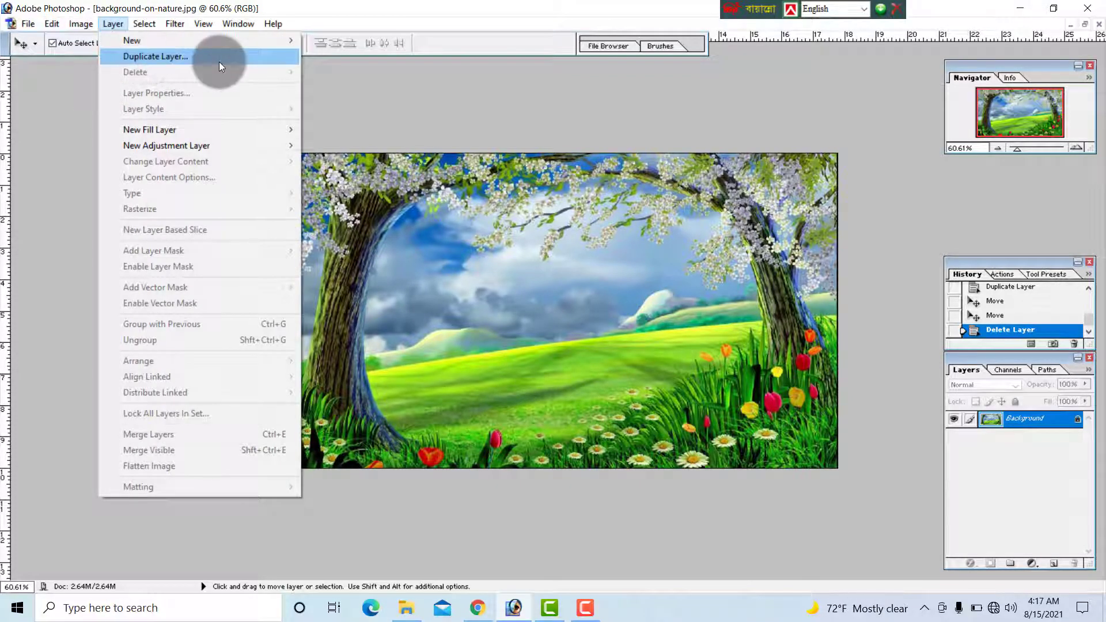
left_click(540, 289)
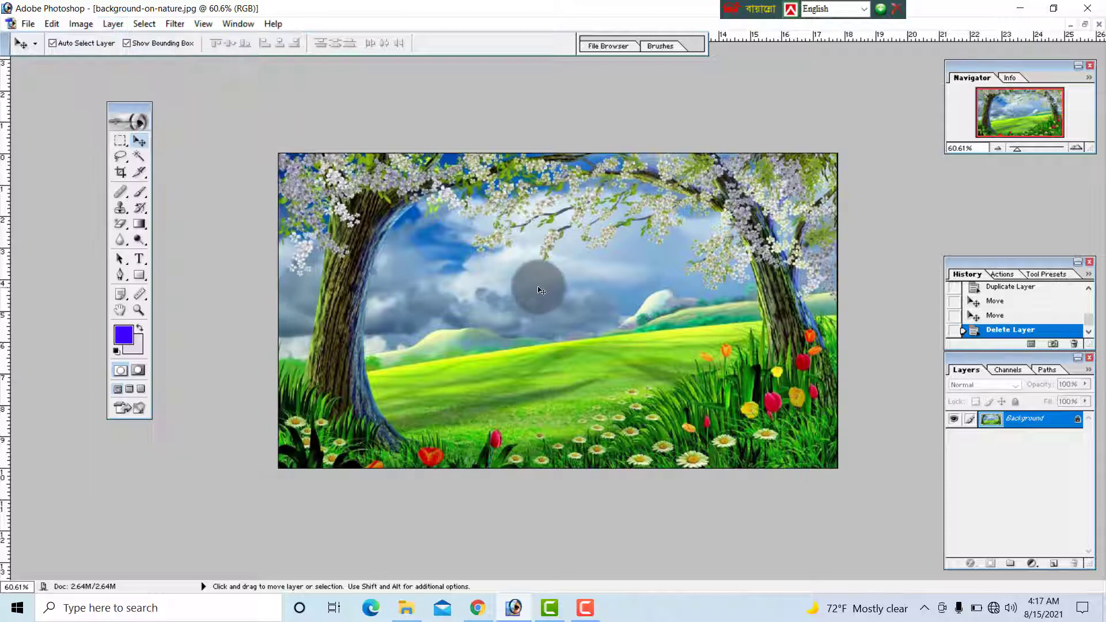
left_click(174, 23)
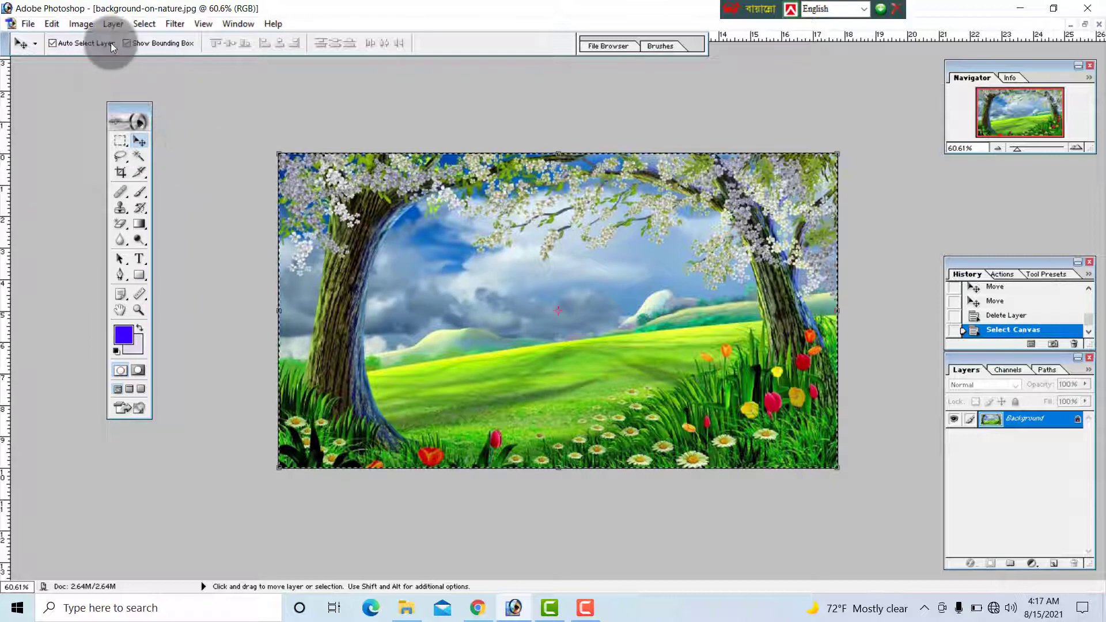
left_click(113, 23)
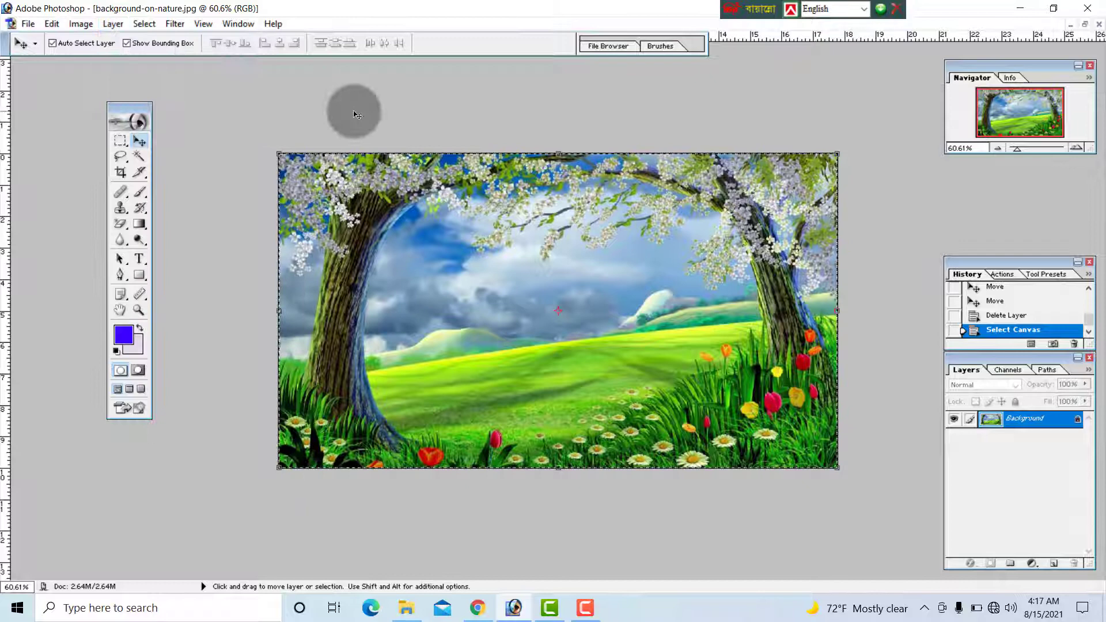
left_click(120, 140)
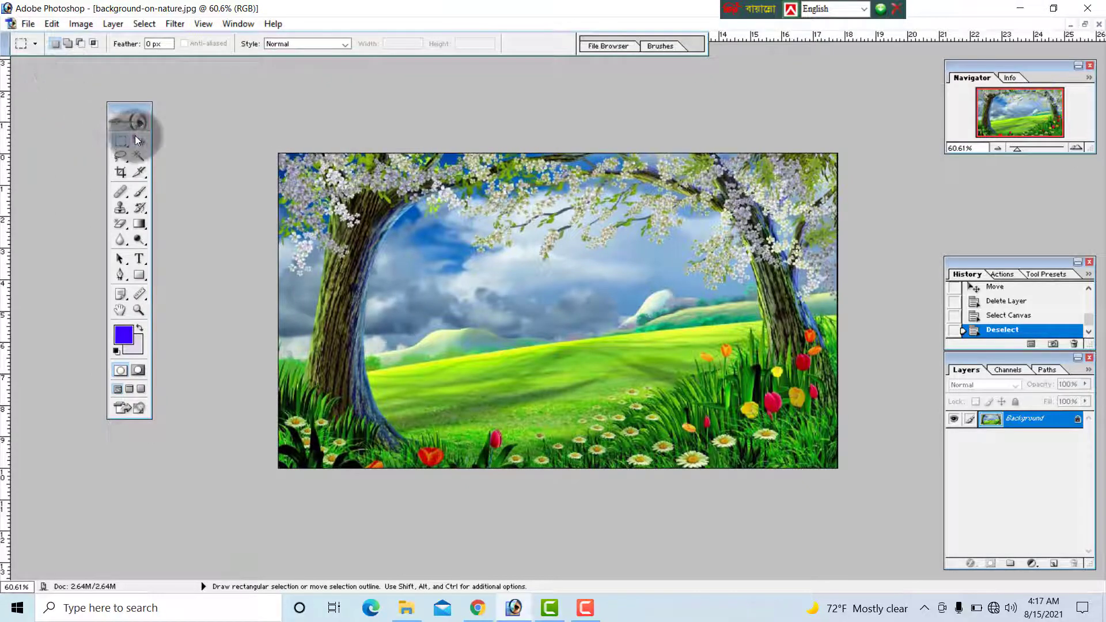
Create a Solid Color fill layer in Dissolve mode at 49% opacity
left_click(113, 23)
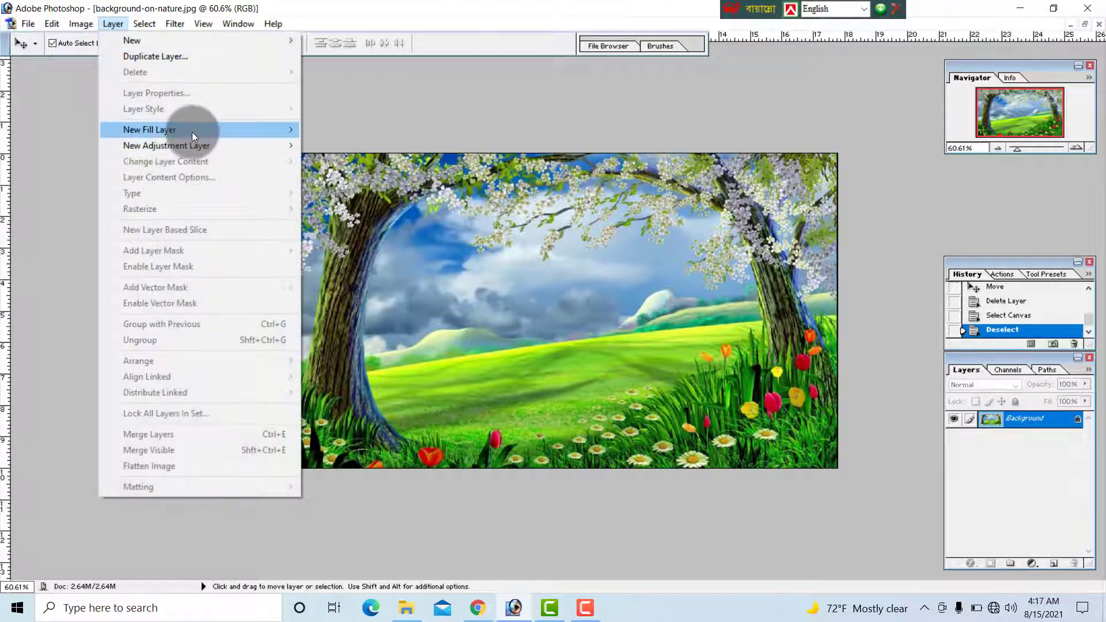
mouse_move(150, 129)
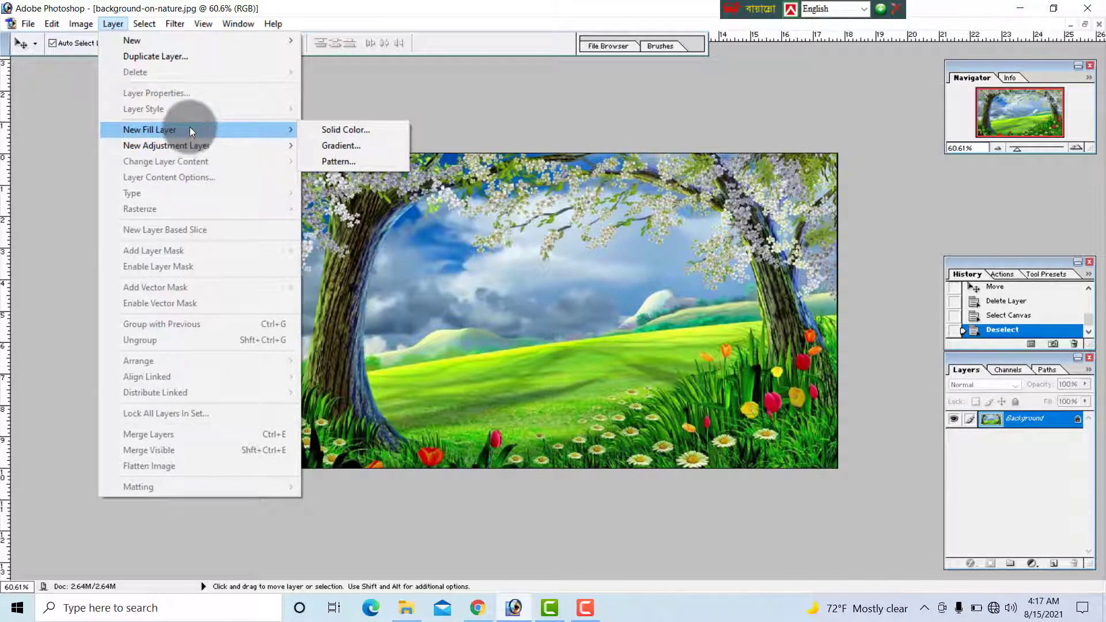
mouse_move(341, 145)
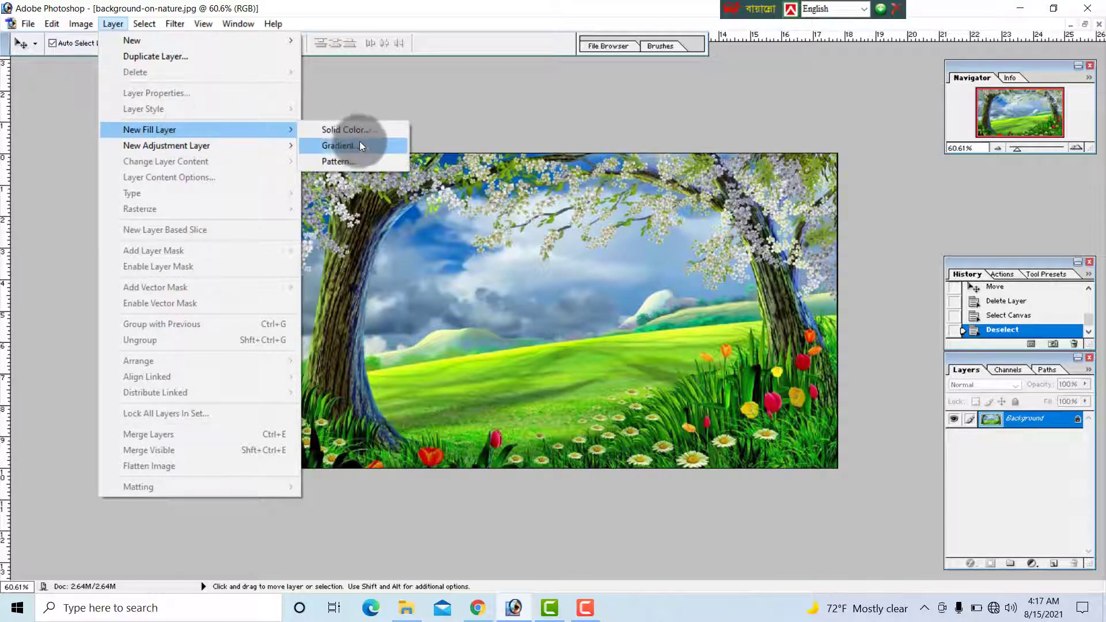
left_click(345, 130)
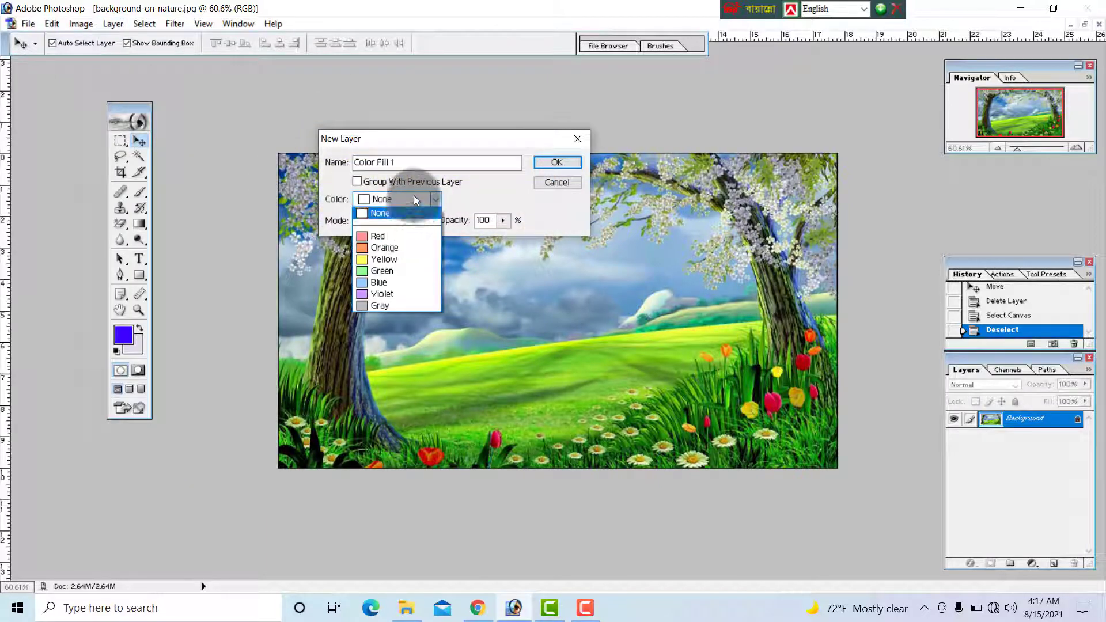
left_click(397, 198)
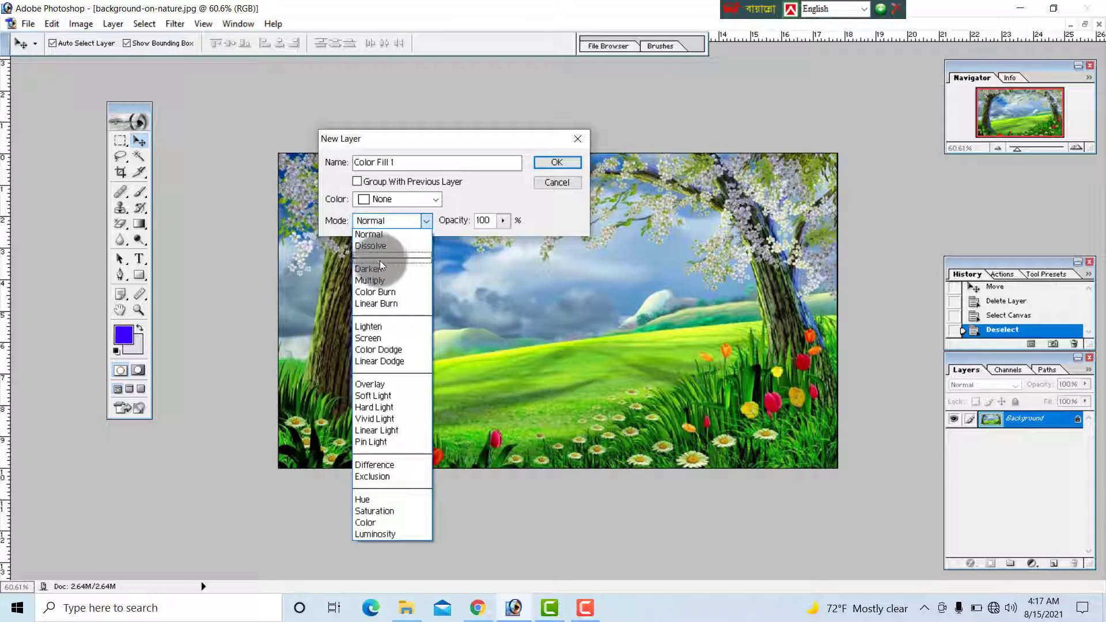
mouse_move(370, 246)
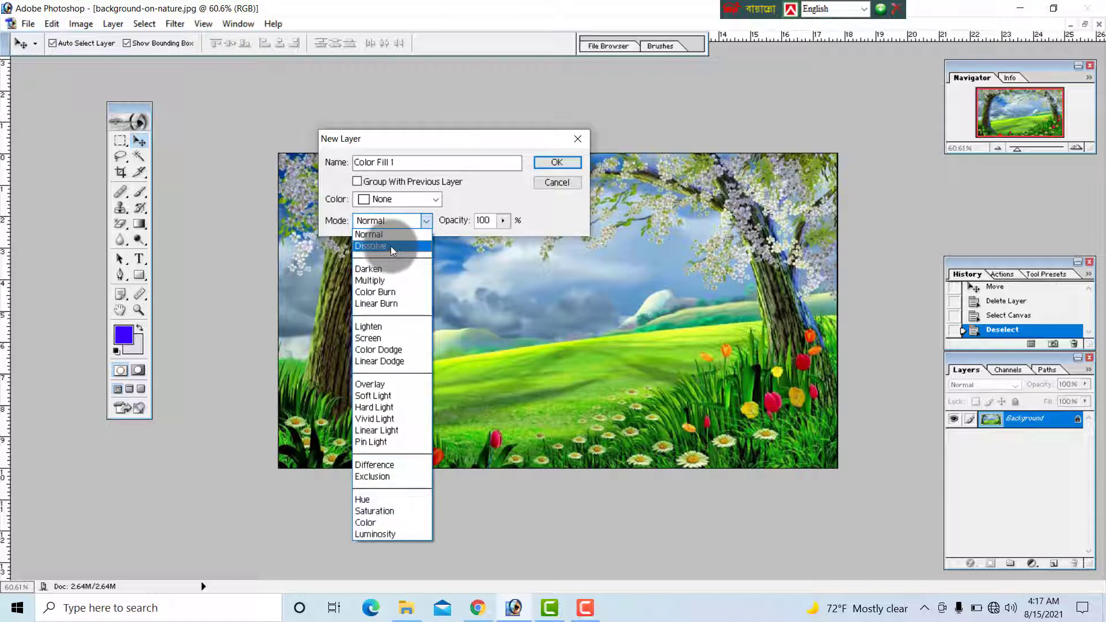
left_click(371, 245)
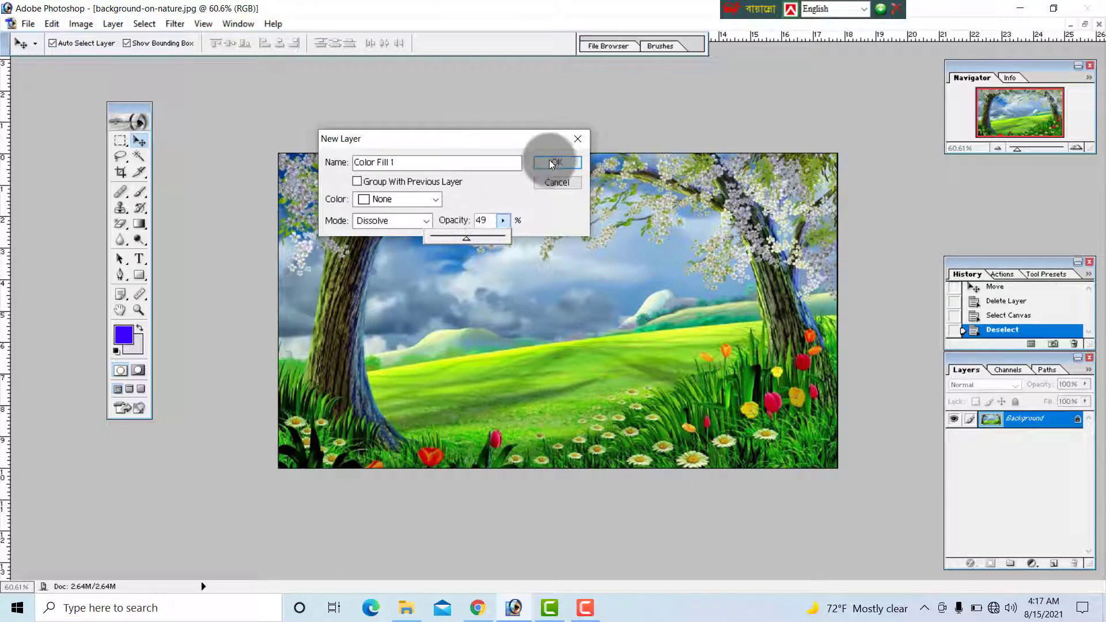
left_click(556, 163)
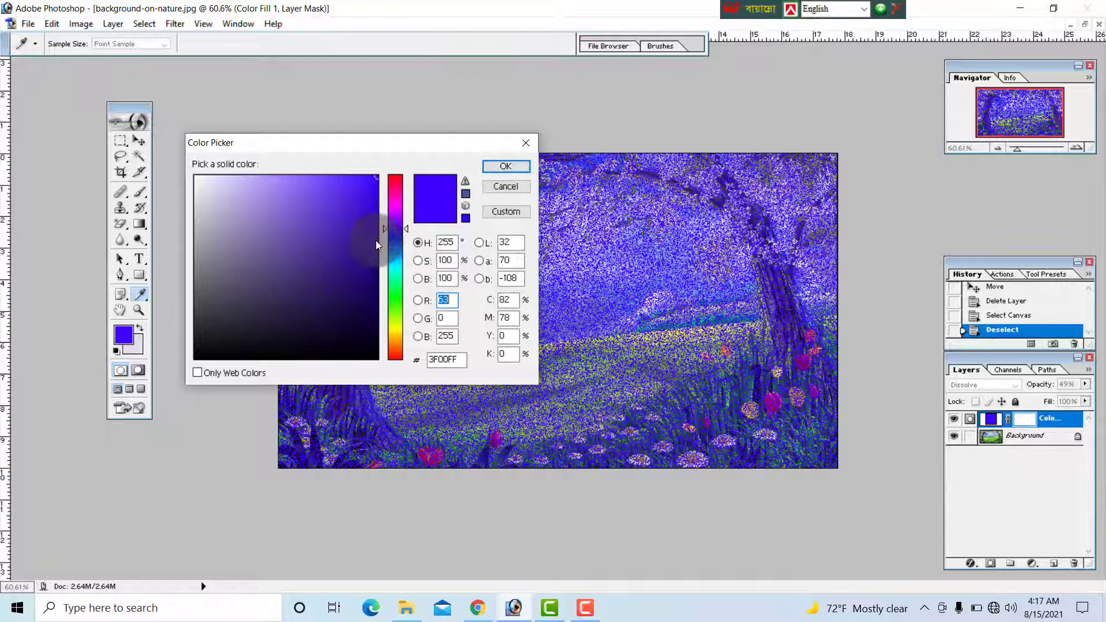
Pick a pale greyish lavender as the fill colour
left_click(188, 173)
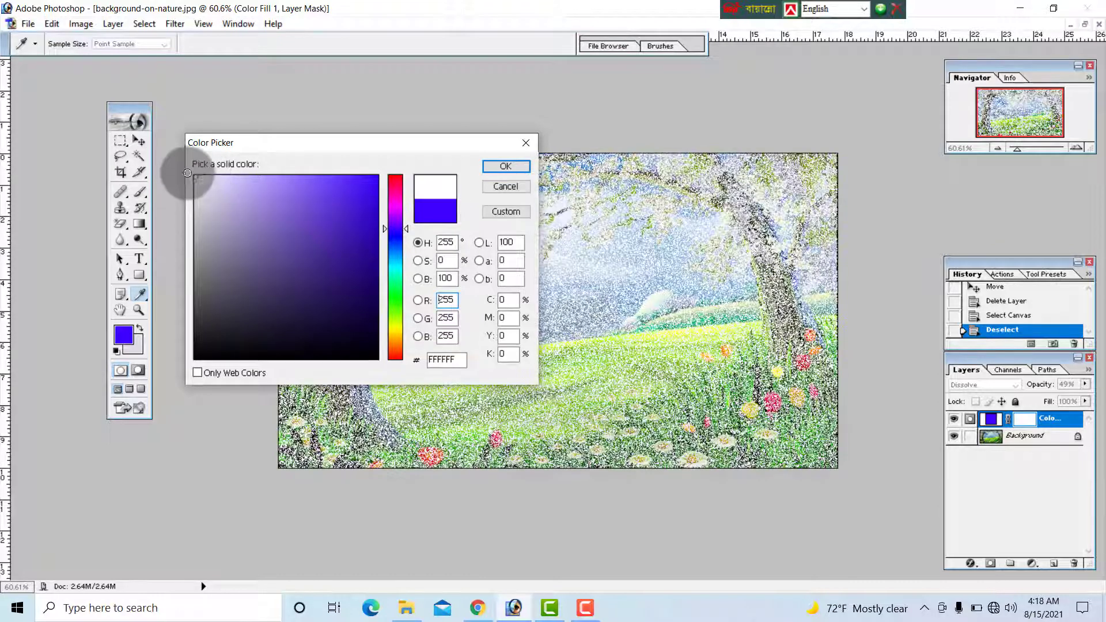
left_click(211, 207)
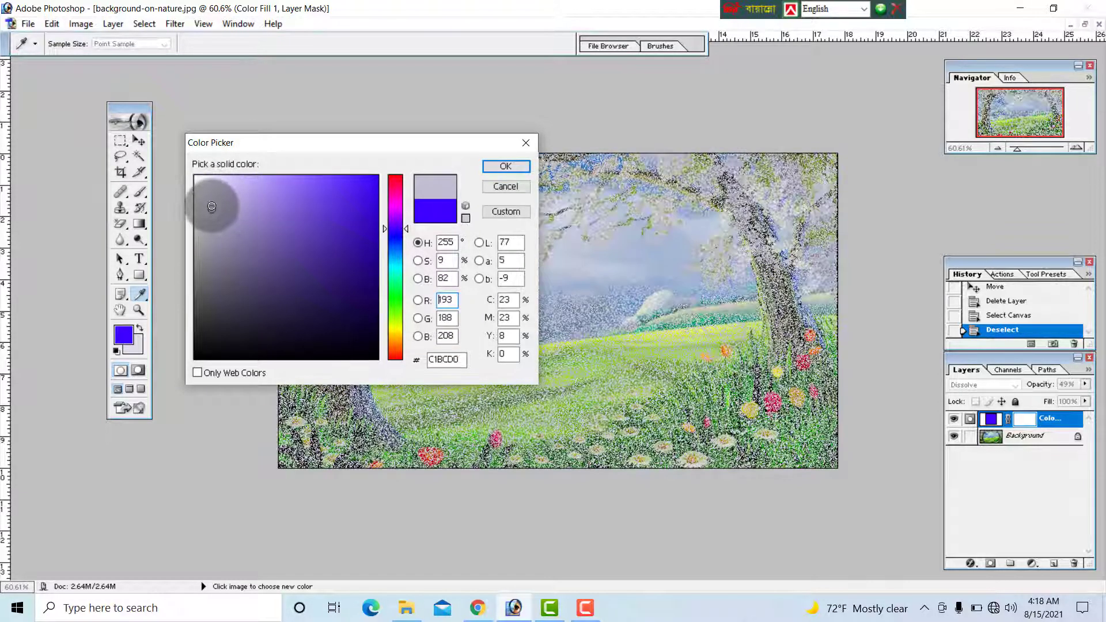
left_click(206, 179)
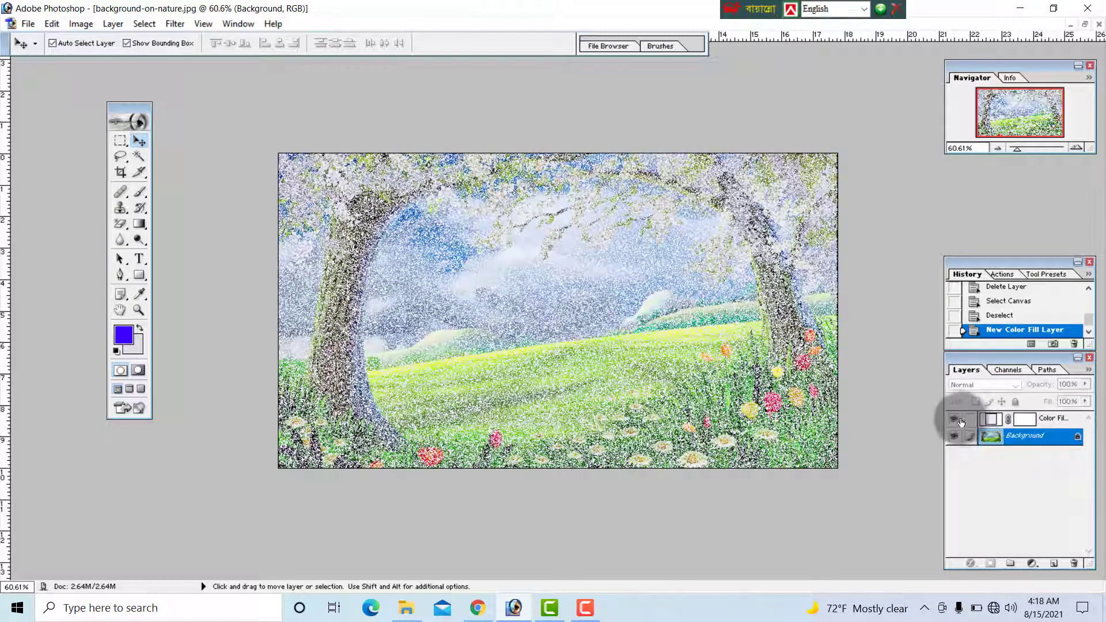
Hide Color Fill 1 and start a second Solid Color fill layer
left_click(953, 418)
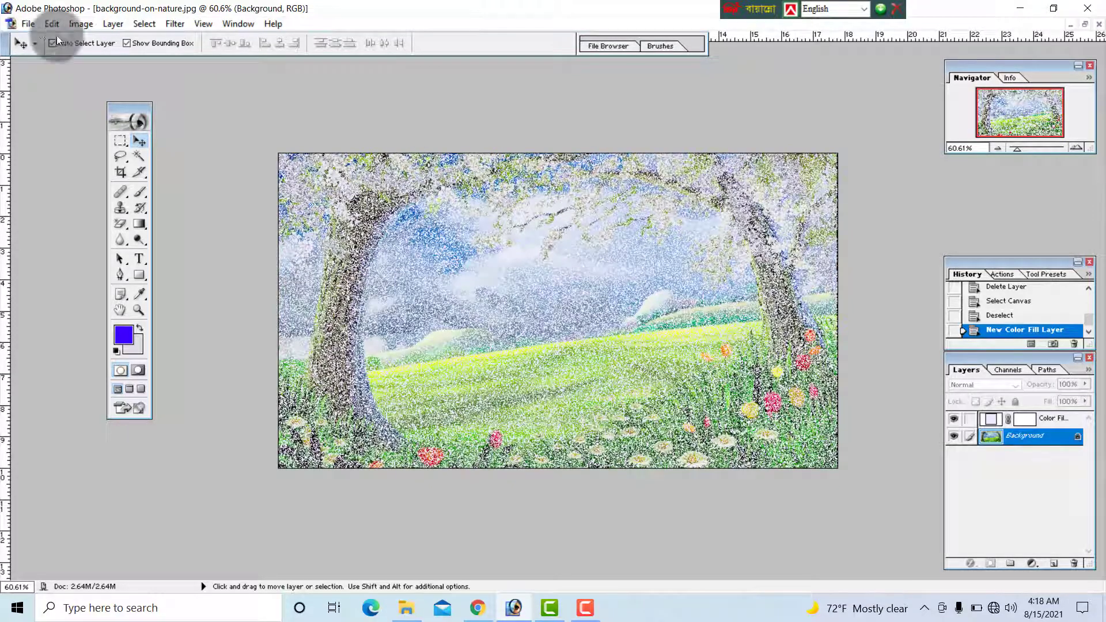
left_click(113, 23)
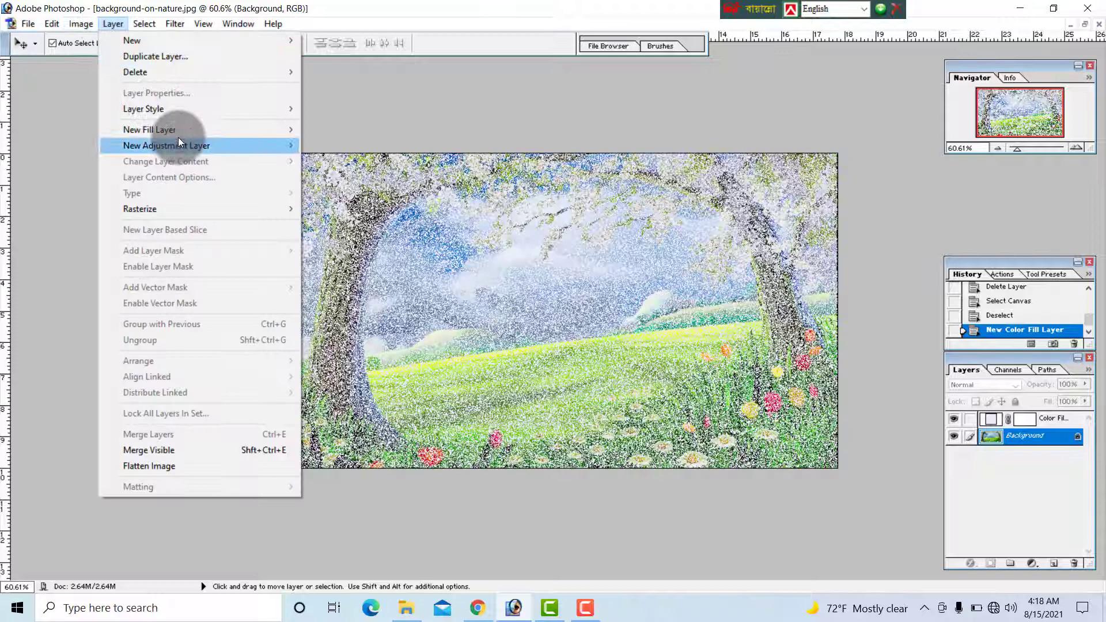
mouse_move(150, 130)
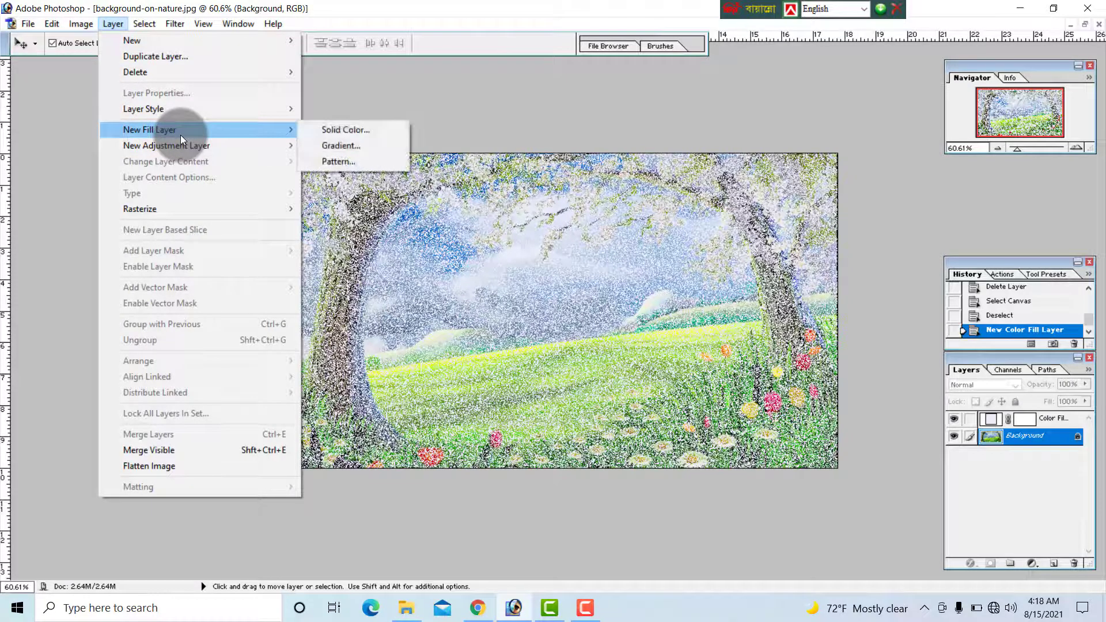
mouse_move(340, 146)
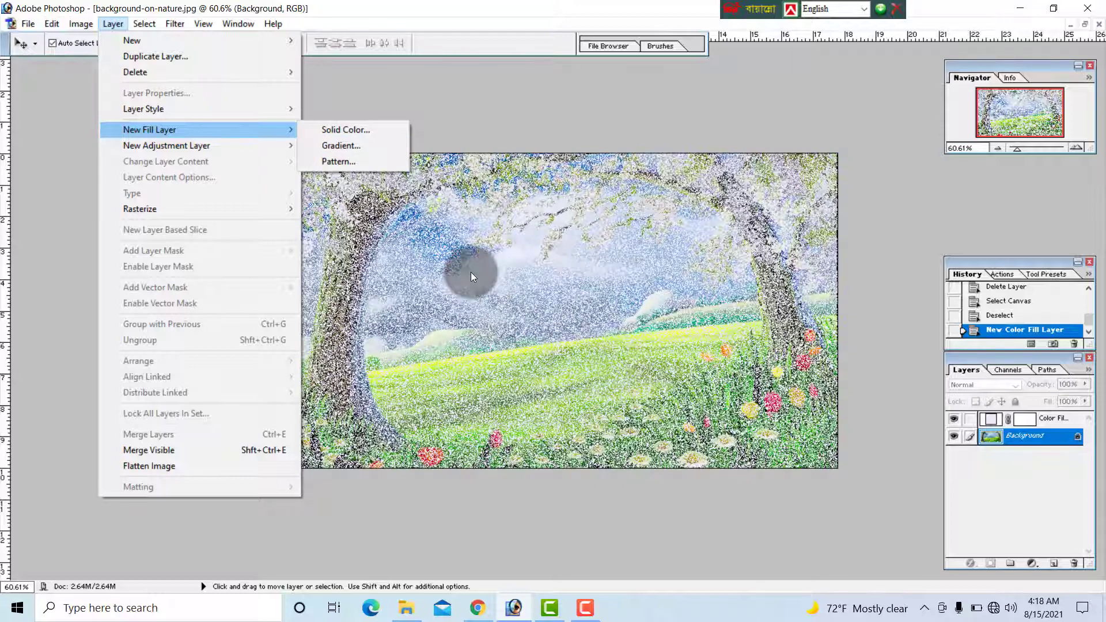
left_click(345, 130)
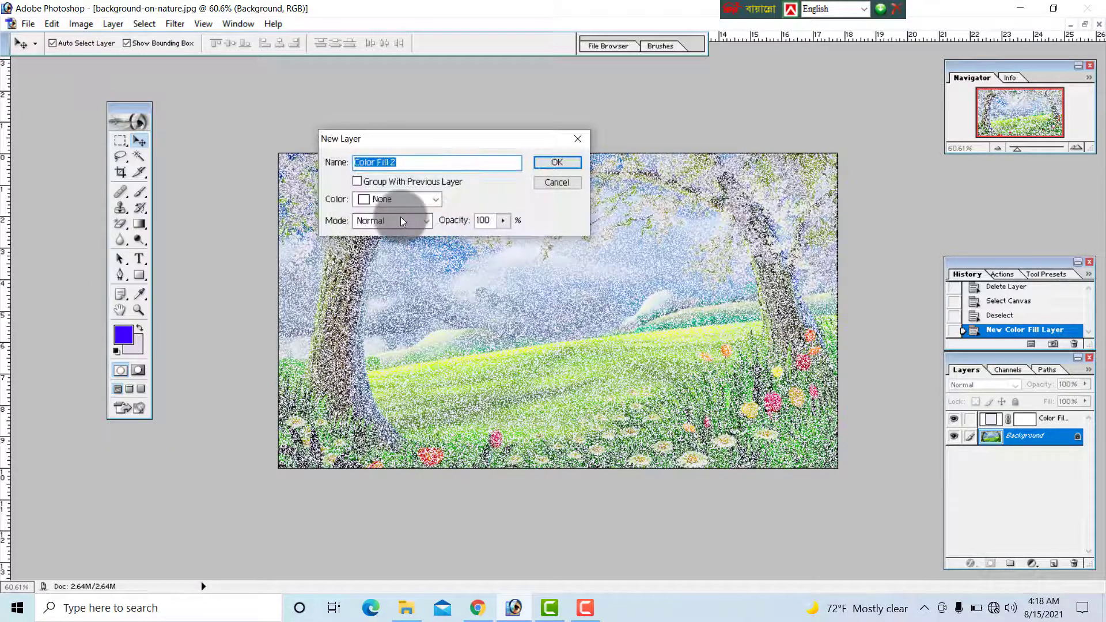
left_click(425, 220)
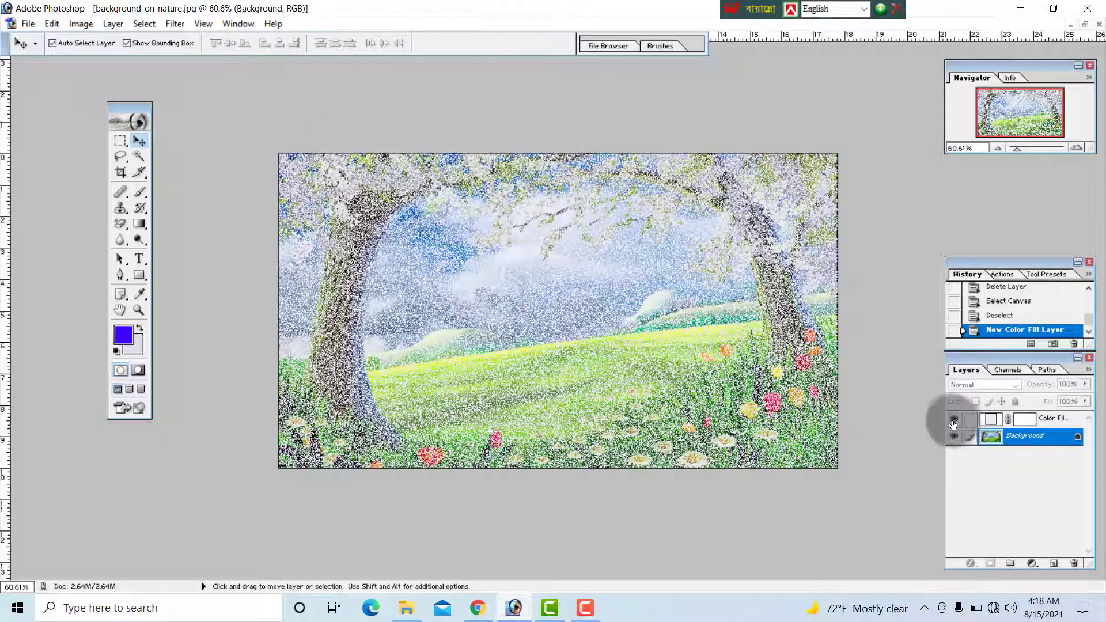
left_click(113, 23)
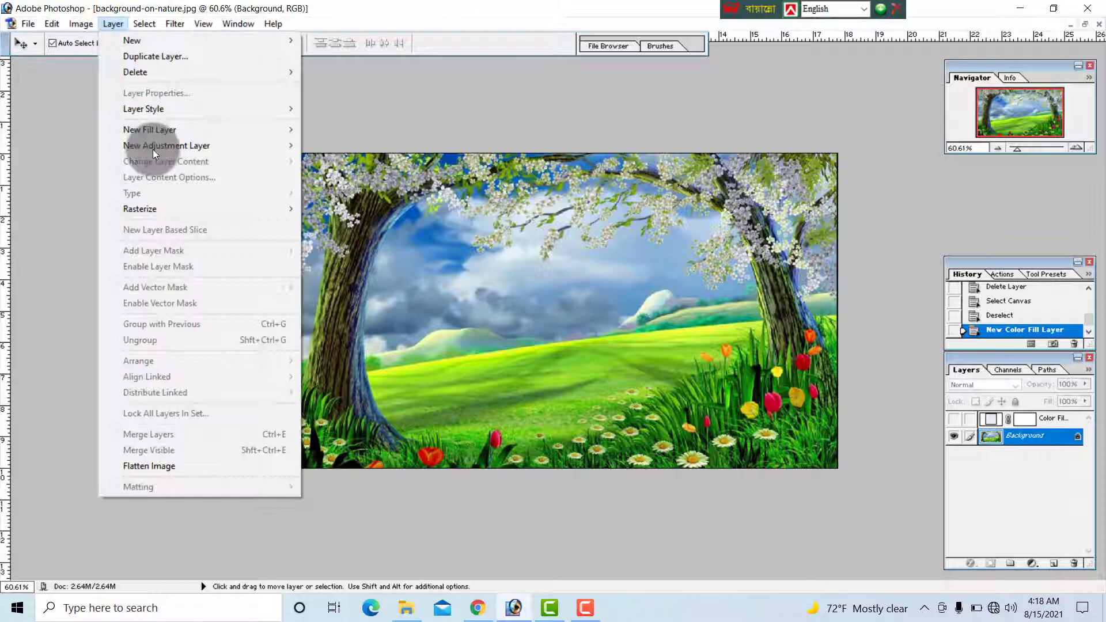
mouse_move(149, 129)
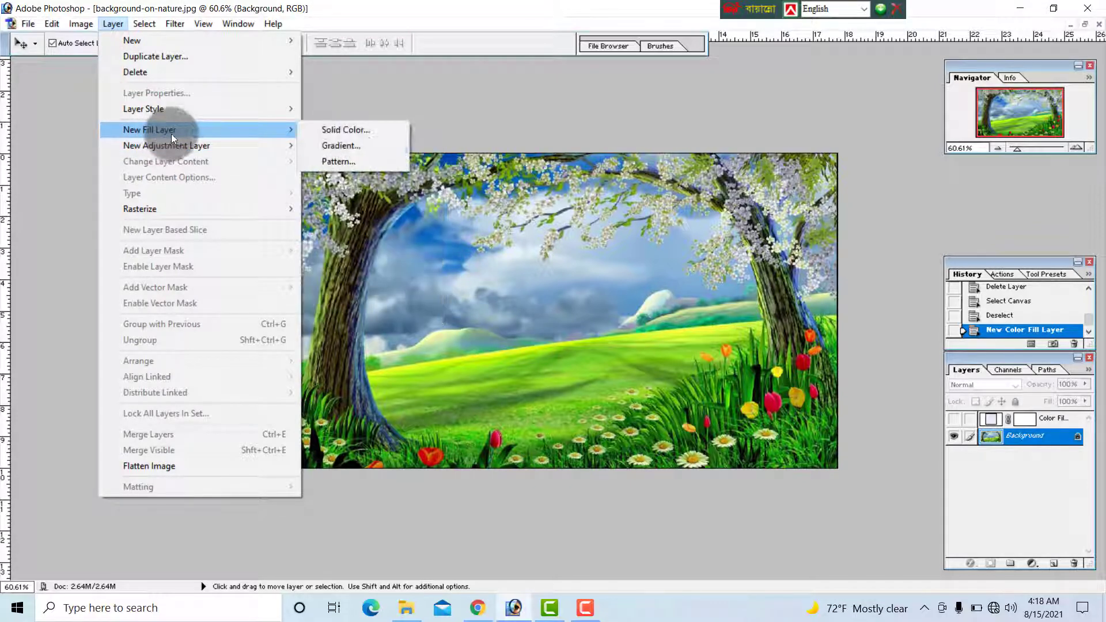
left_click(345, 129)
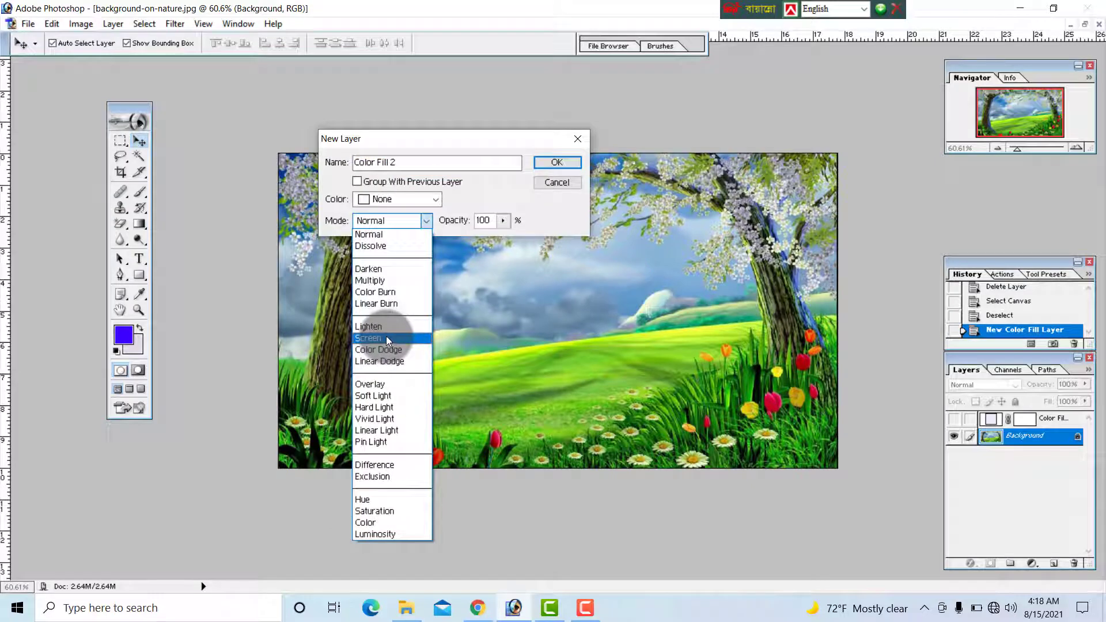
mouse_move(370, 279)
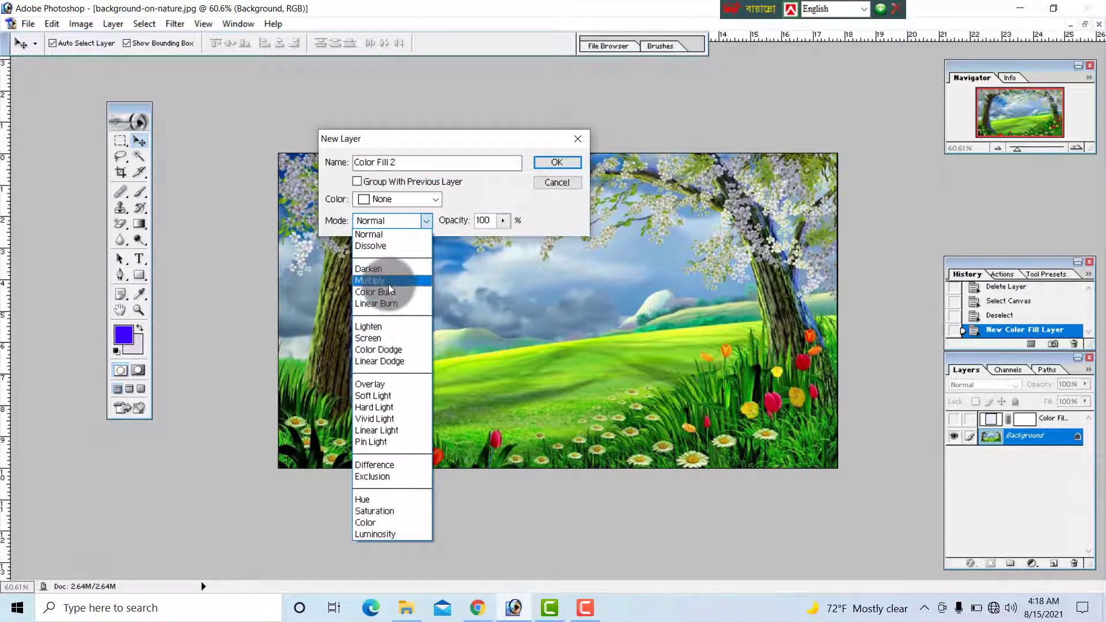
Set Color Fill 2 to Multiply at 37% opacity with a bright green colour
left_click(369, 279)
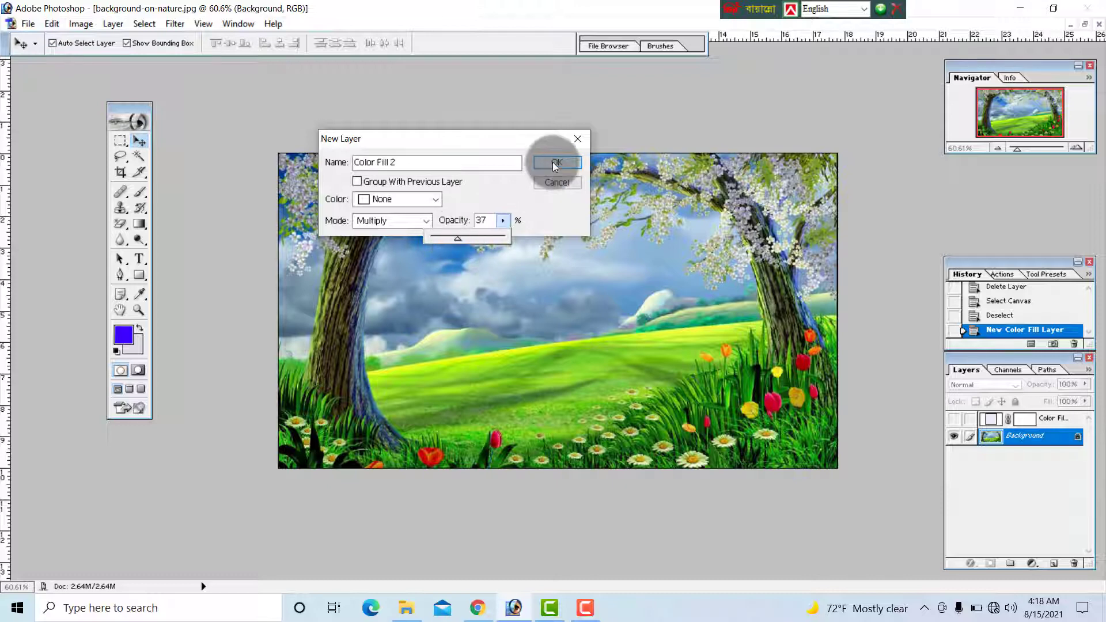
left_click(556, 163)
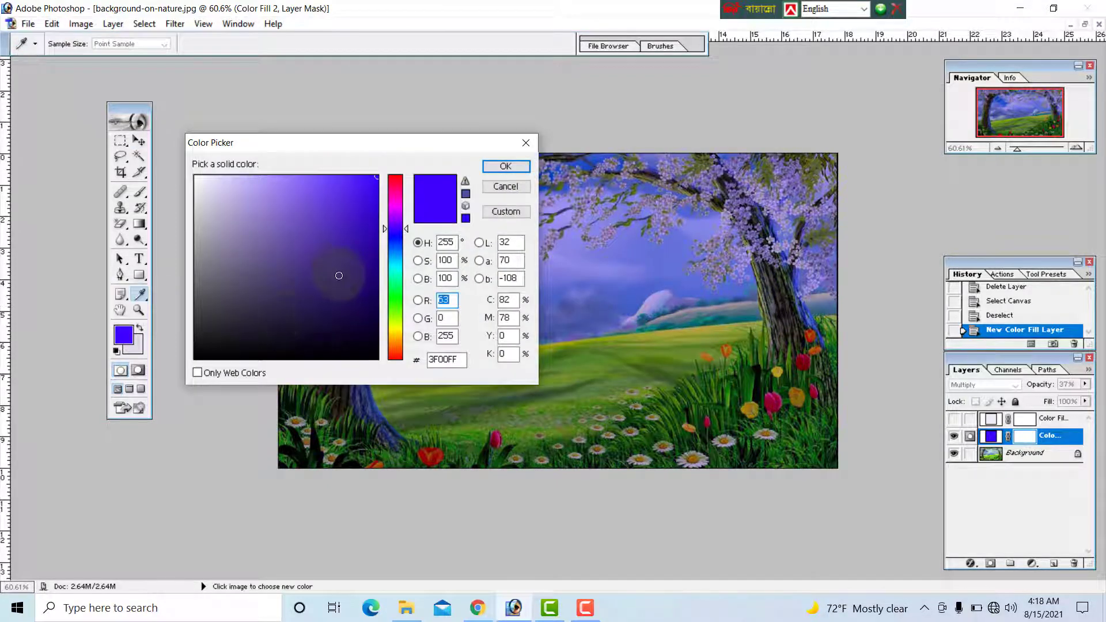
left_click(328, 333)
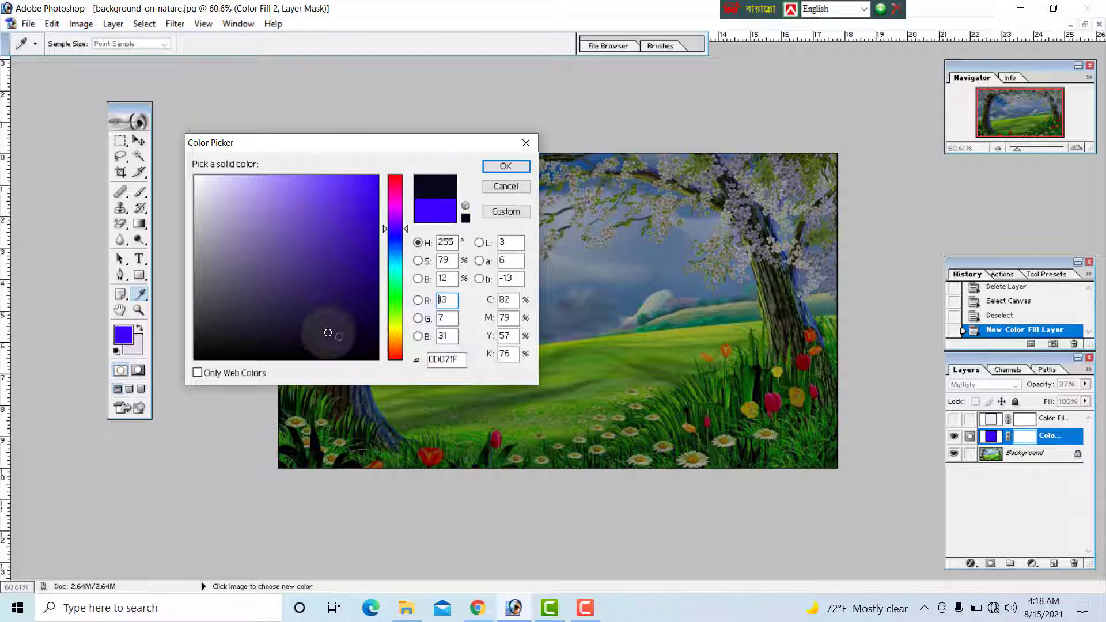
left_click(242, 315)
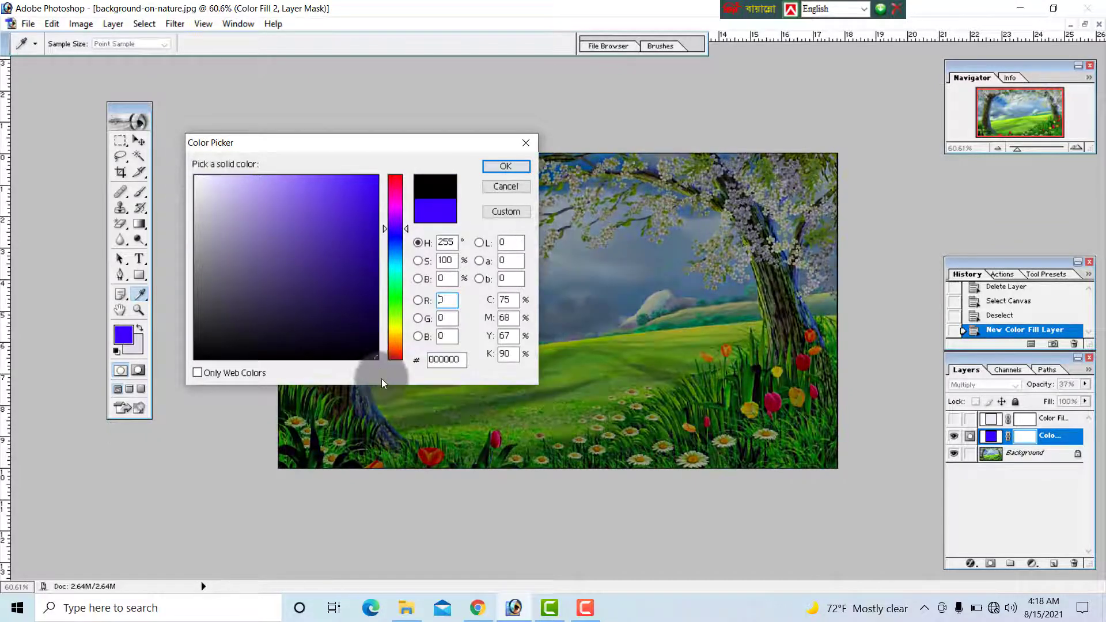
left_click(356, 250)
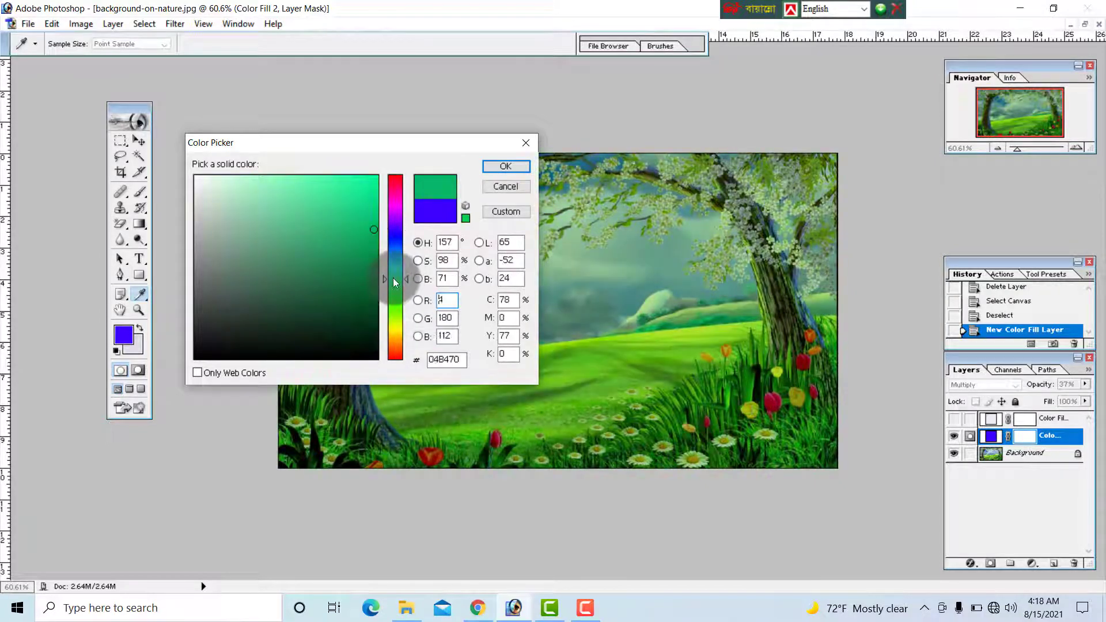
left_click(395, 332)
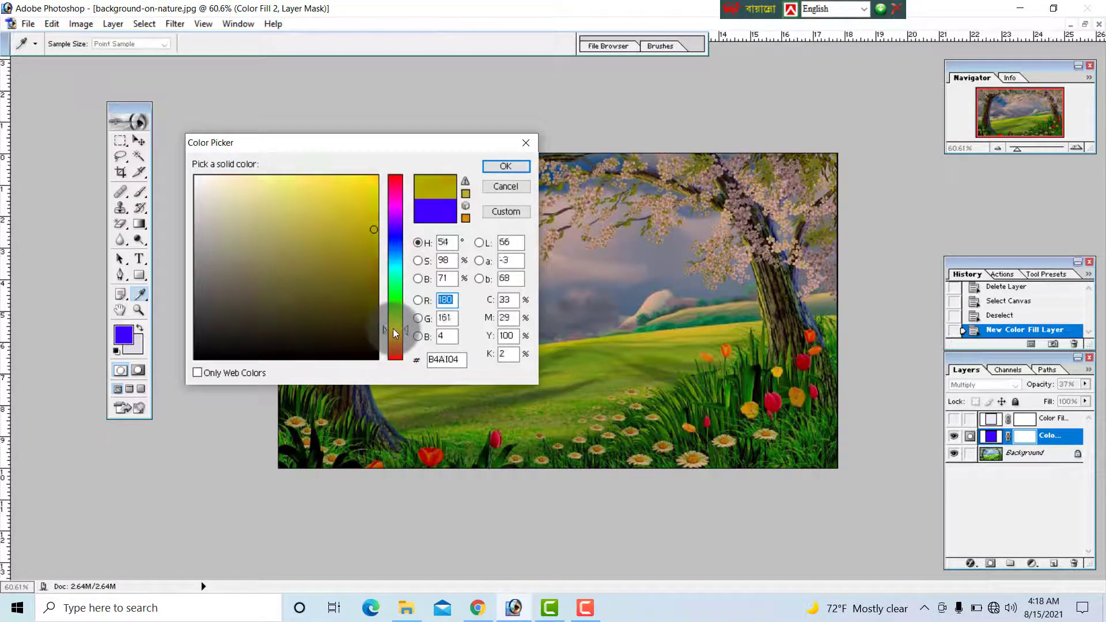
left_click(395, 254)
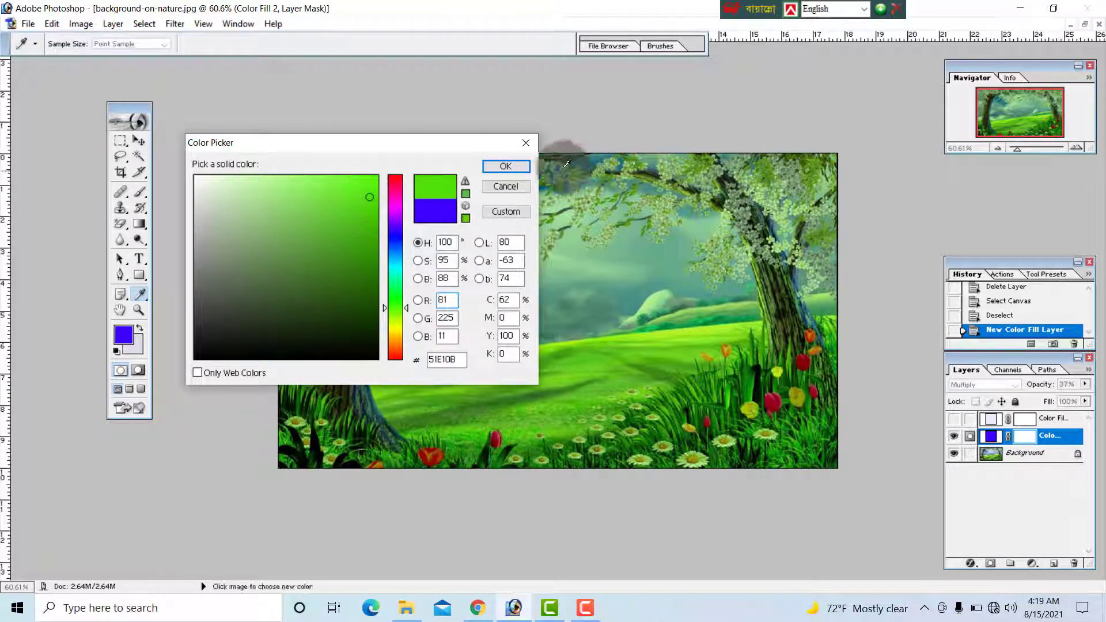
left_click(505, 167)
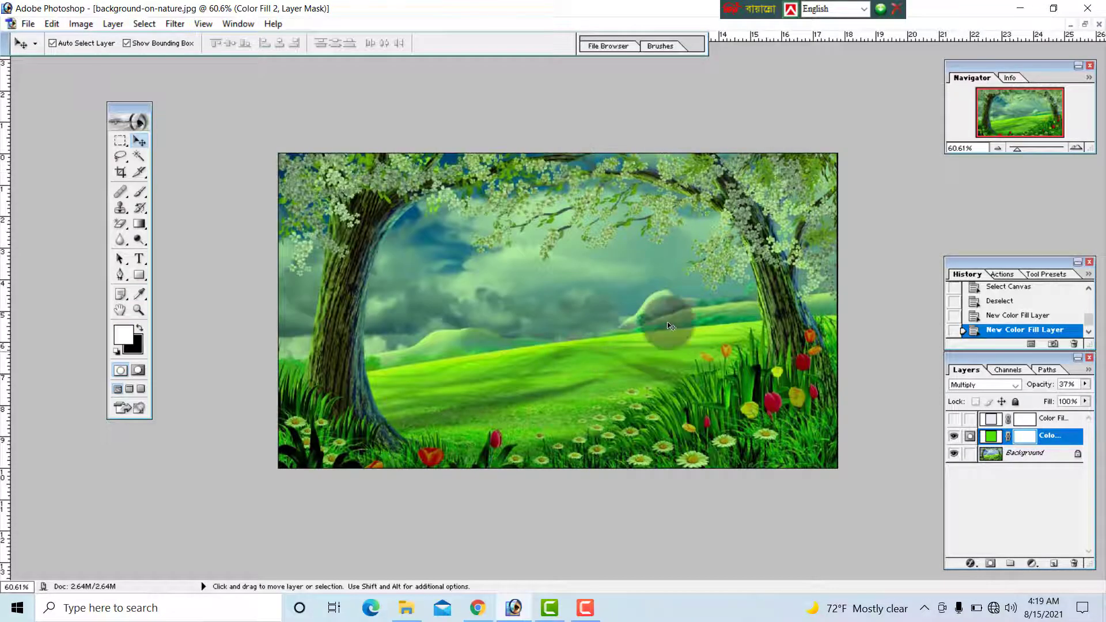
Create Gradient Fill 1 in Hard Light mode at 47% opacity
left_click(112, 24)
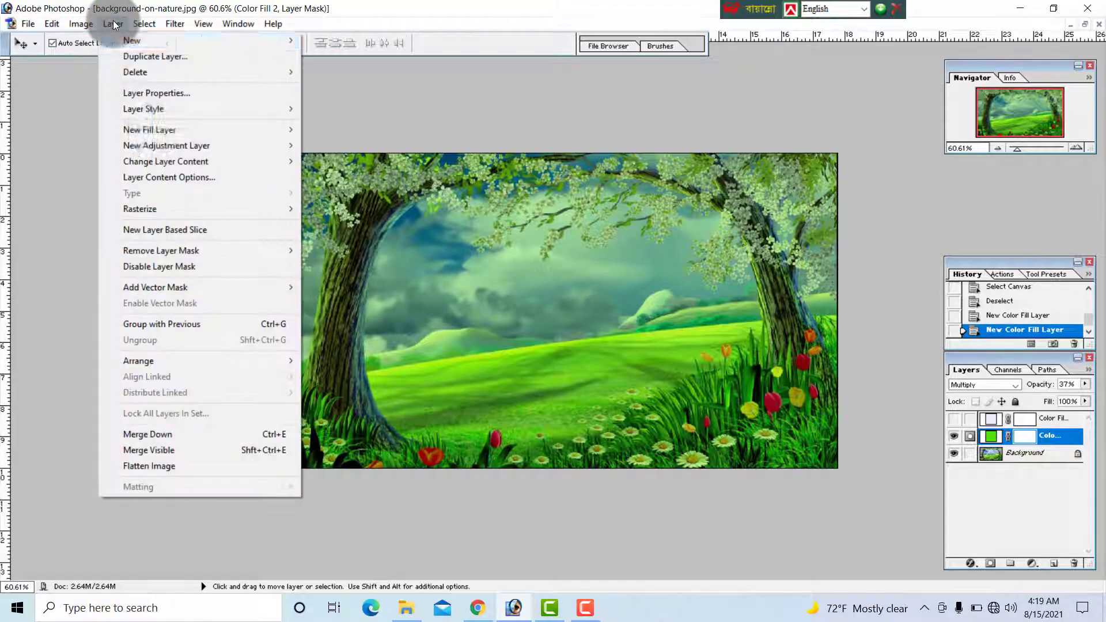
mouse_move(166, 145)
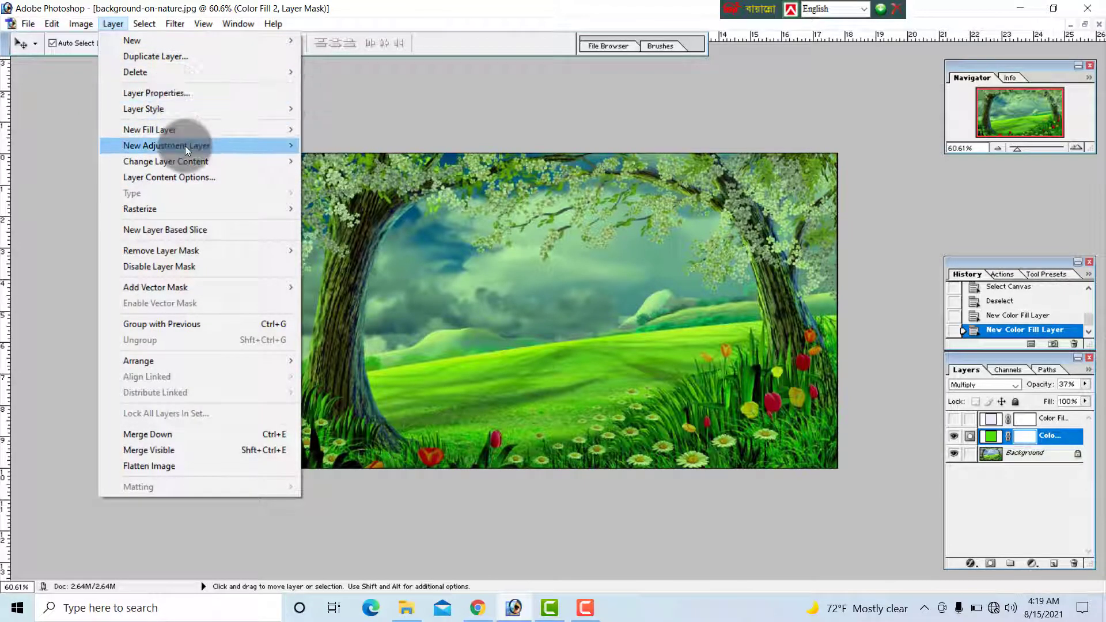
mouse_move(149, 129)
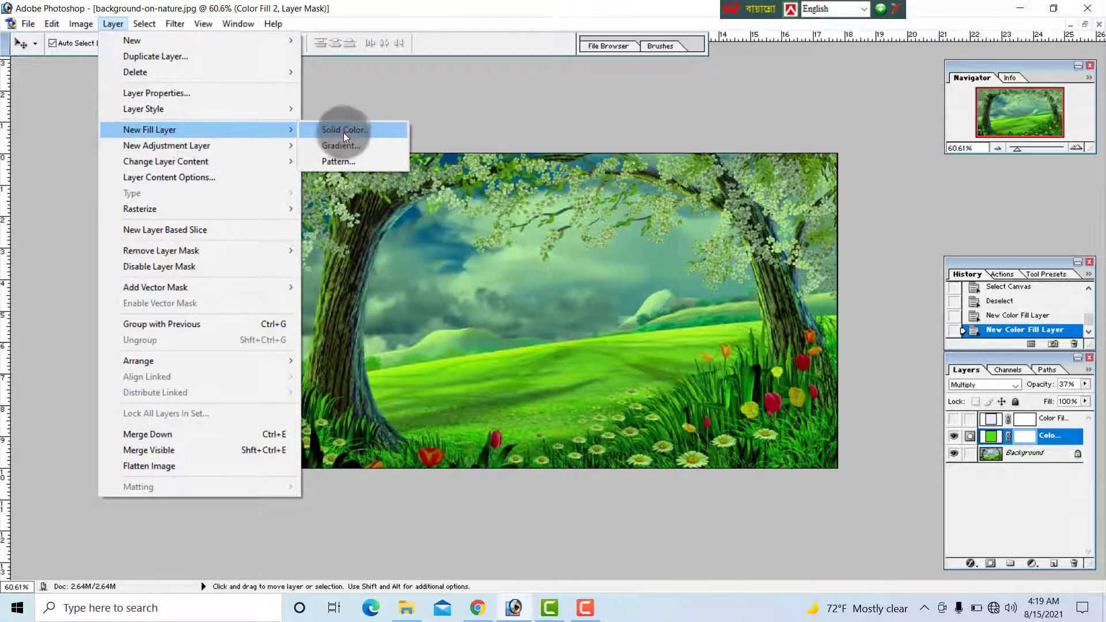
left_click(340, 146)
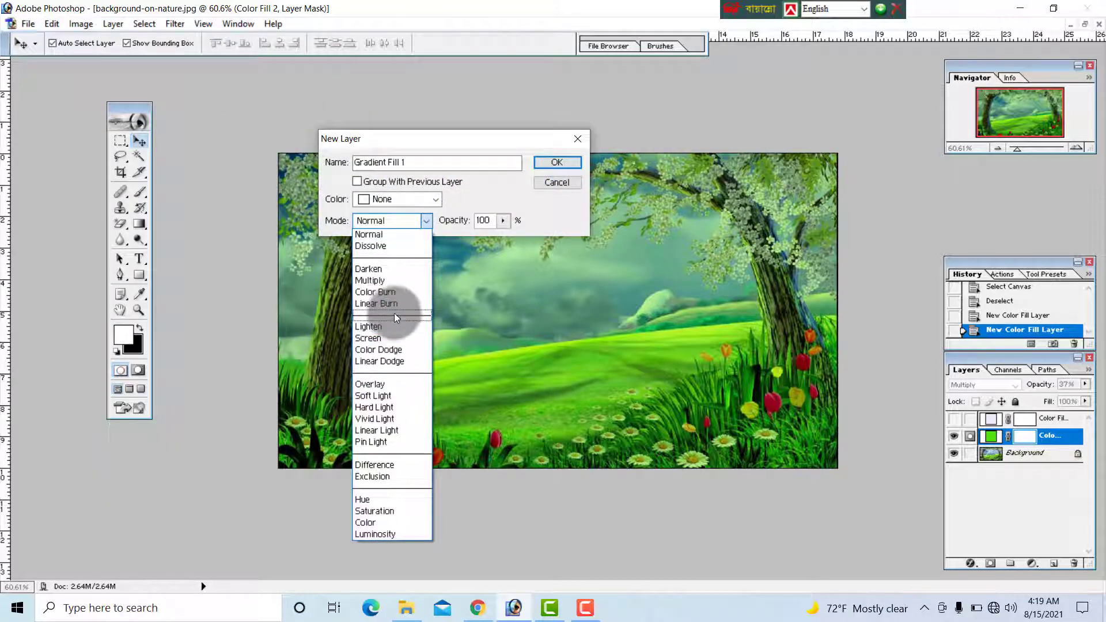
mouse_move(370, 441)
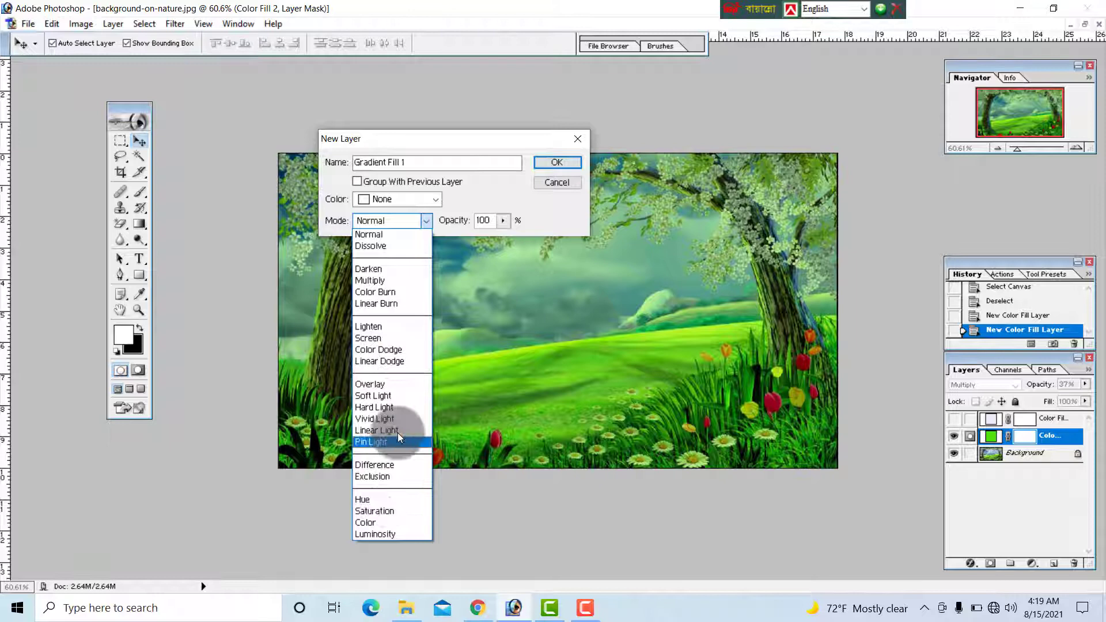
mouse_move(395, 396)
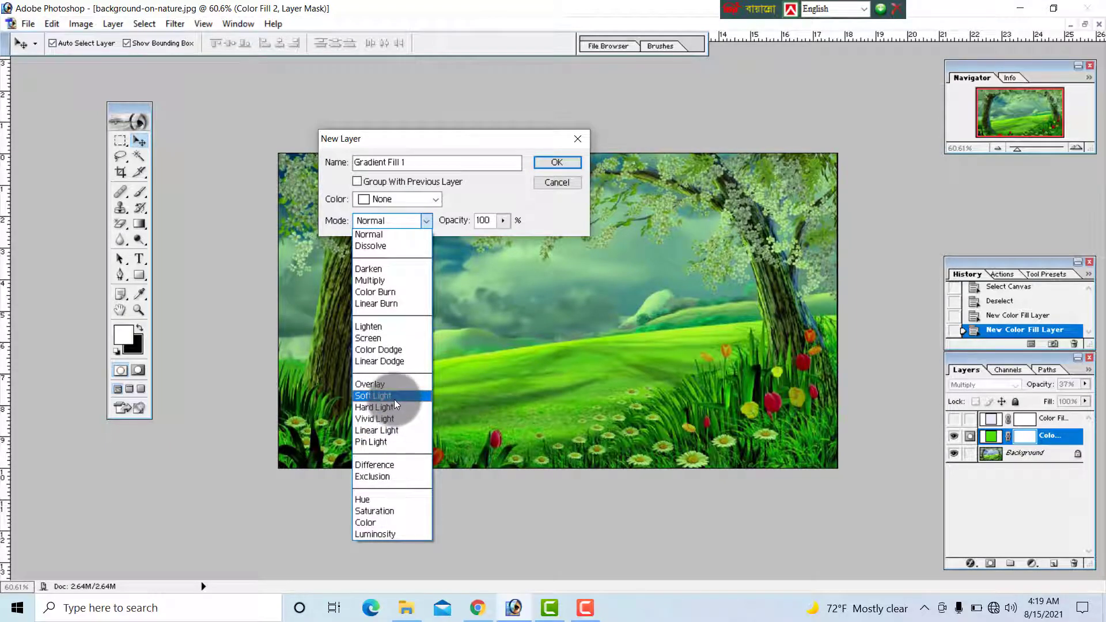
left_click(377, 407)
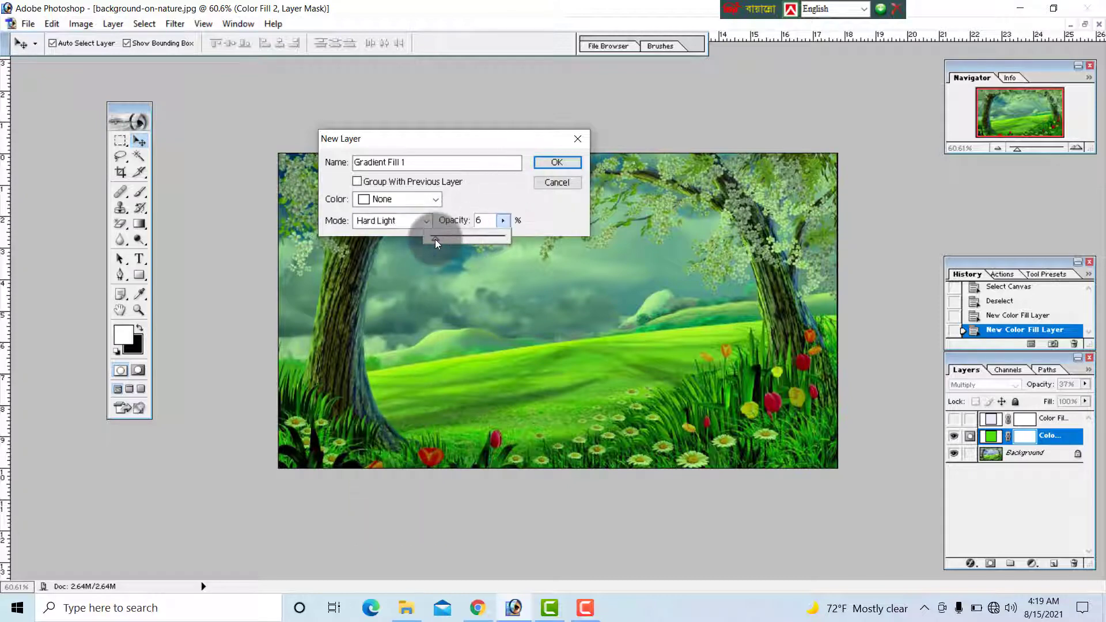
left_click(557, 163)
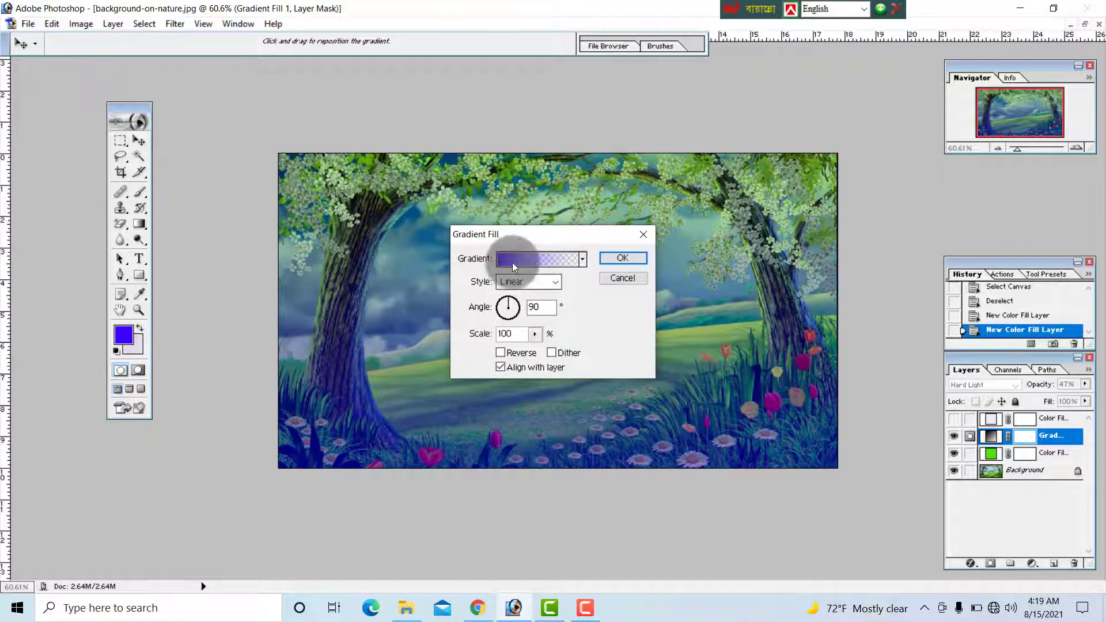
Try several gradient presets and settle on the copper gradient
left_click(581, 259)
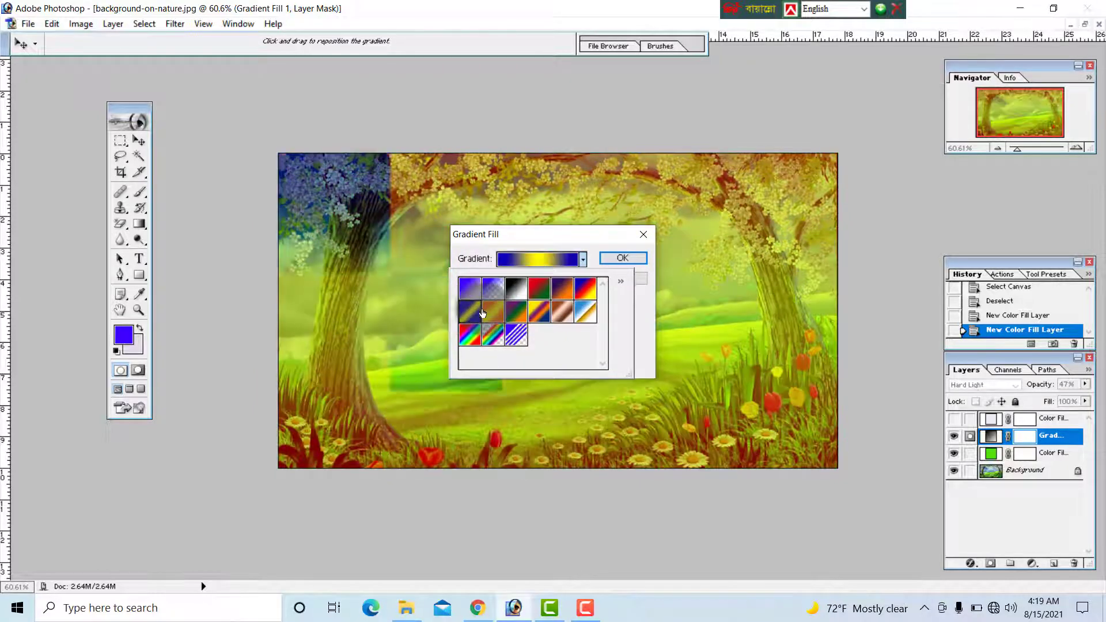
left_click(491, 307)
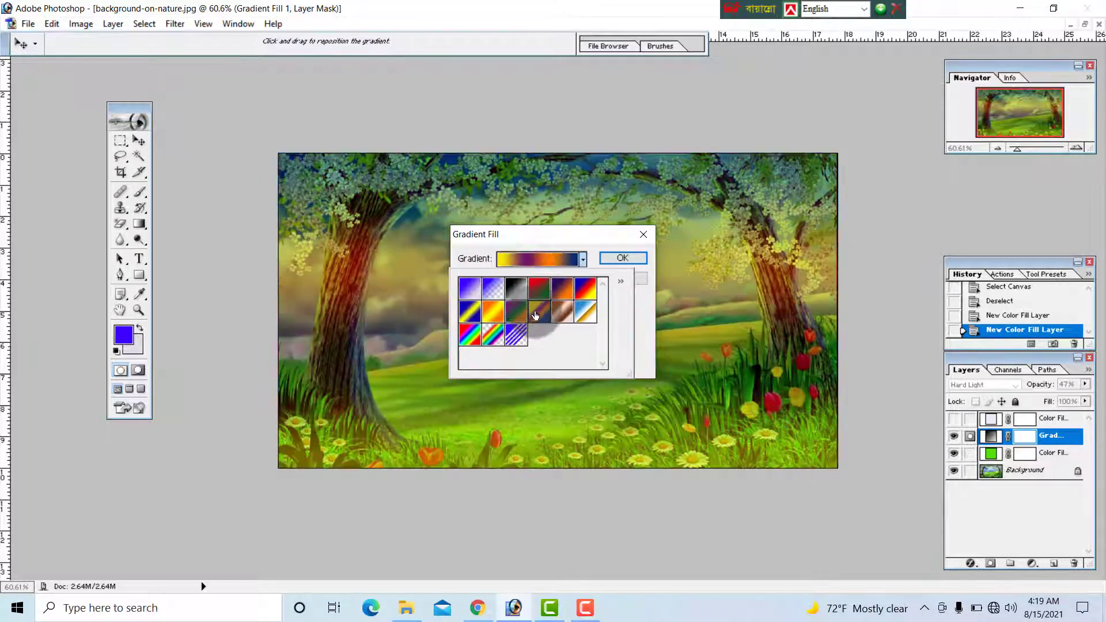
left_click(539, 289)
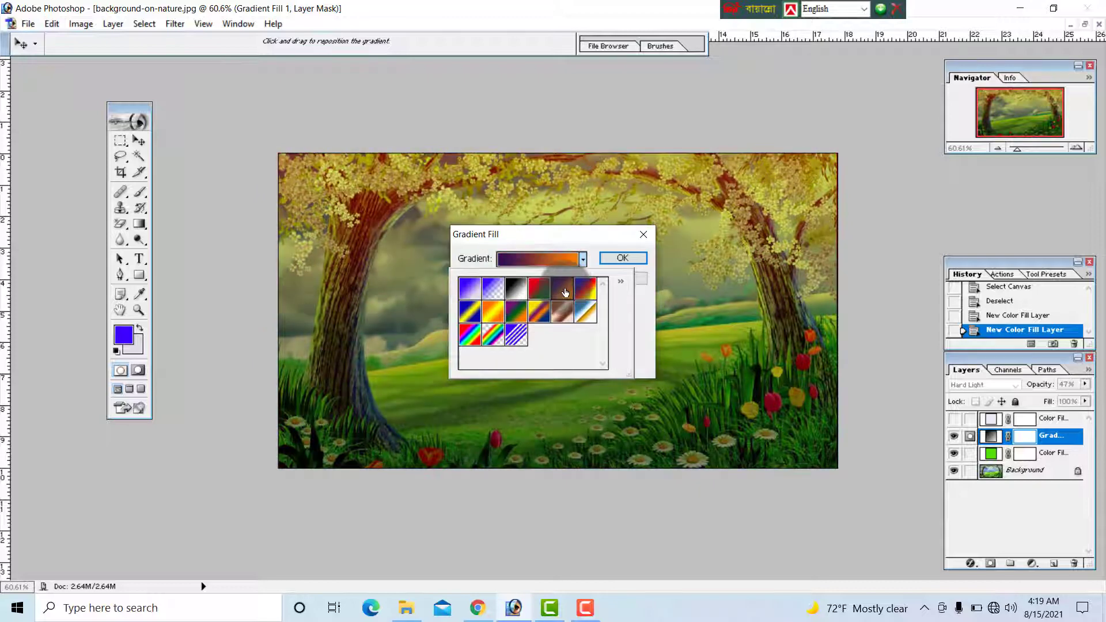
left_click(563, 293)
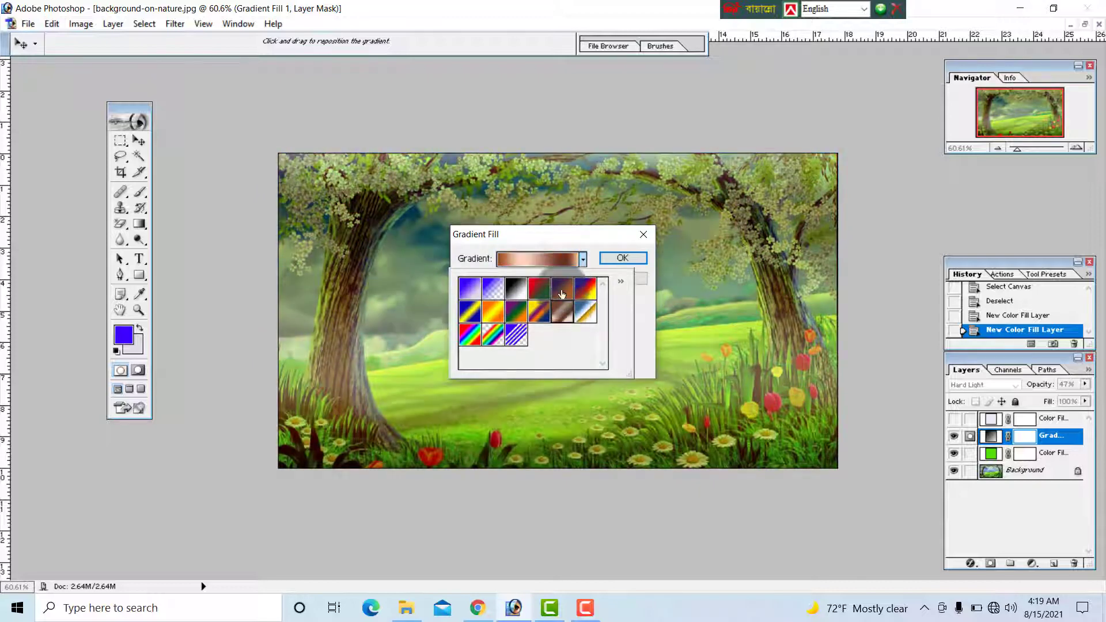
left_click(621, 257)
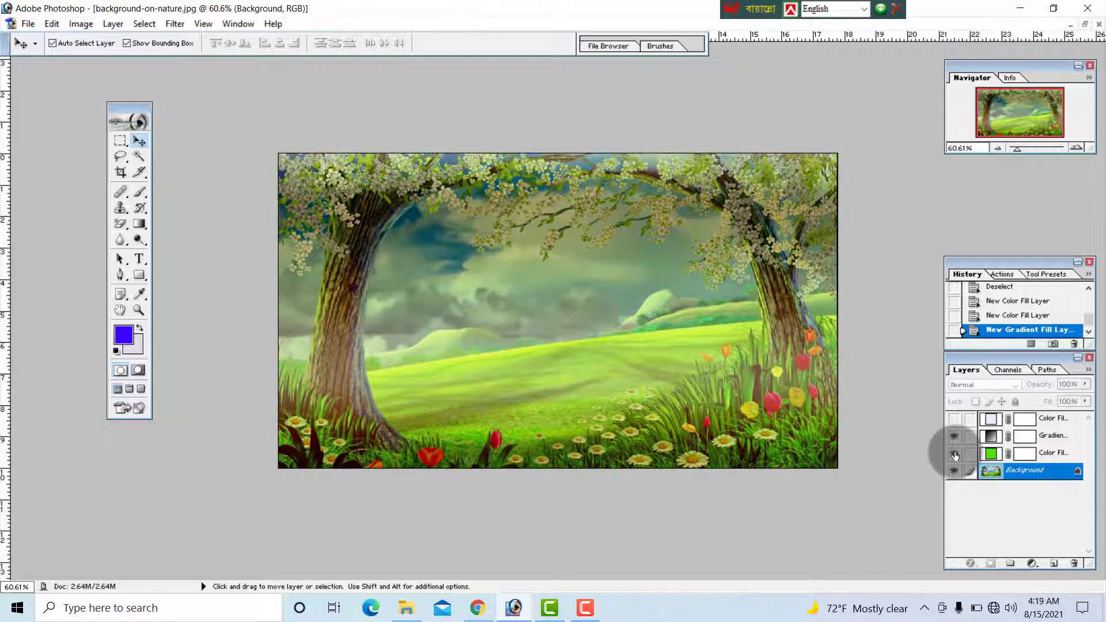
Add a Brightness/Contrast adjustment layer, trying several slider values before settling on Contrast -20
left_click(113, 23)
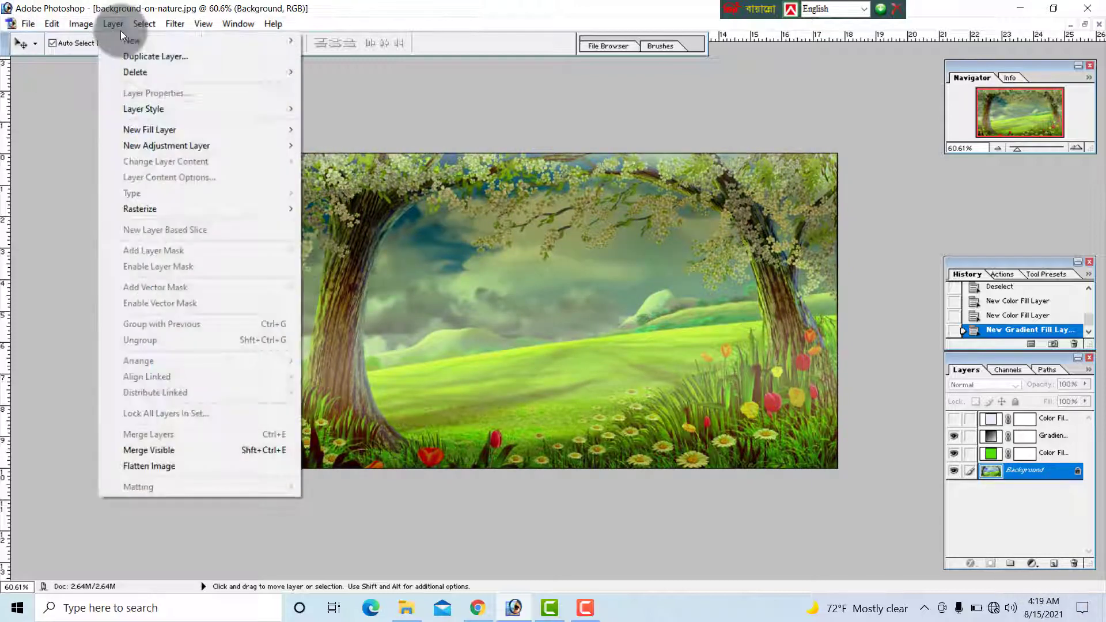
mouse_move(155, 56)
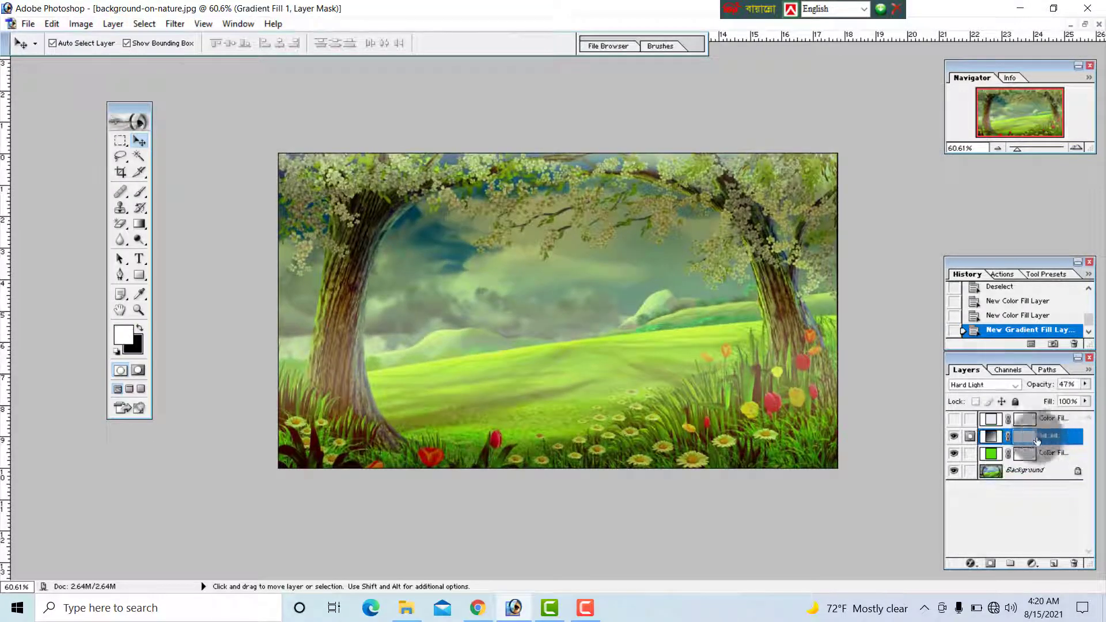
left_click(113, 23)
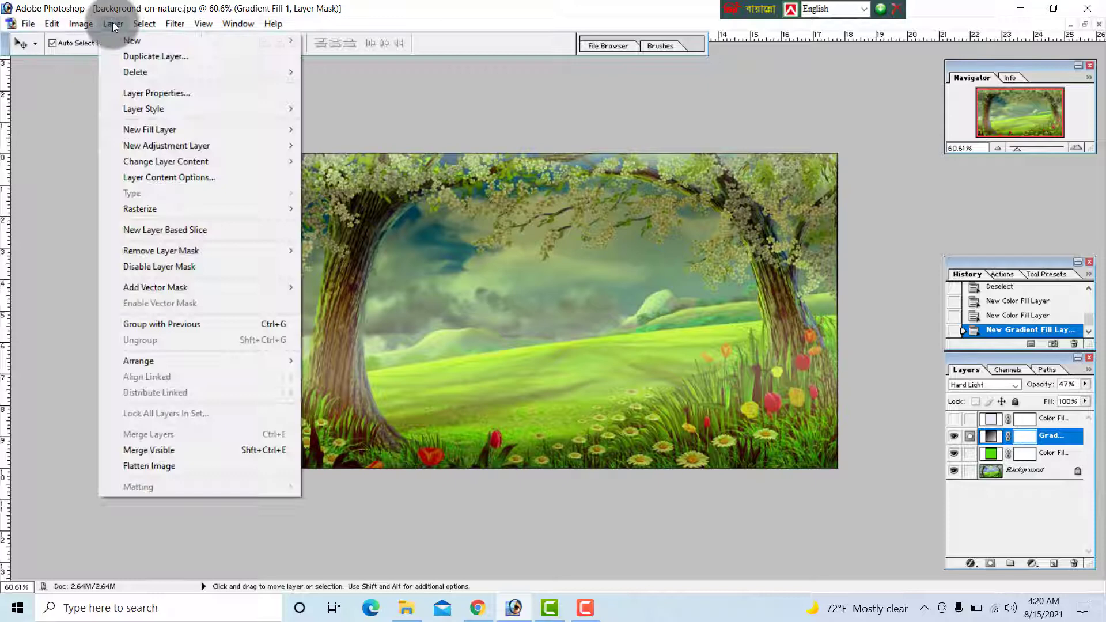
mouse_move(150, 134)
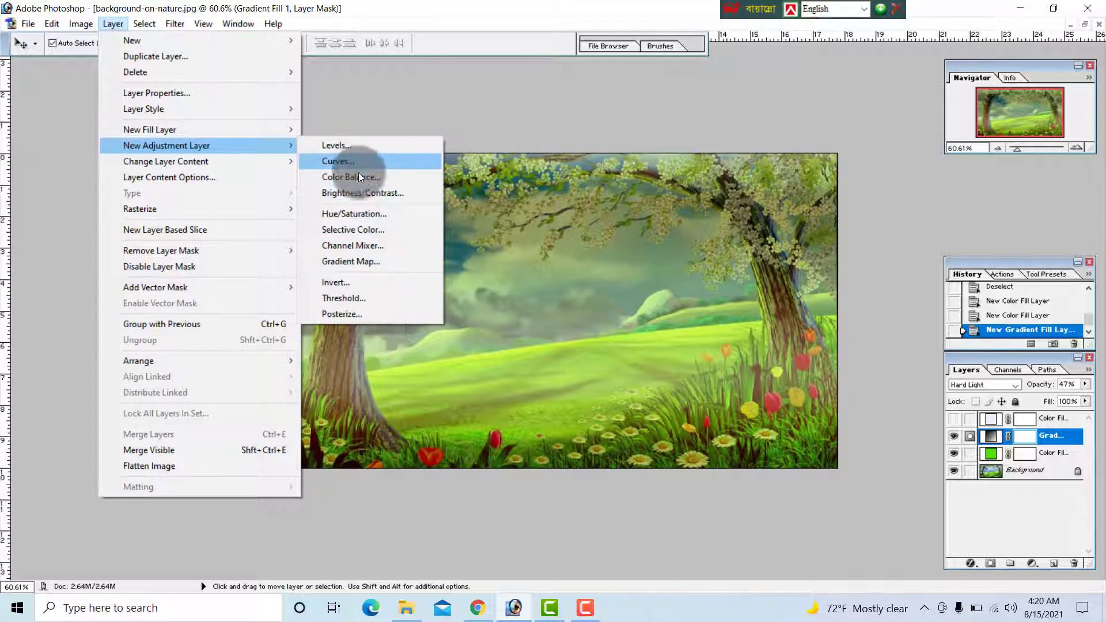
mouse_move(362, 192)
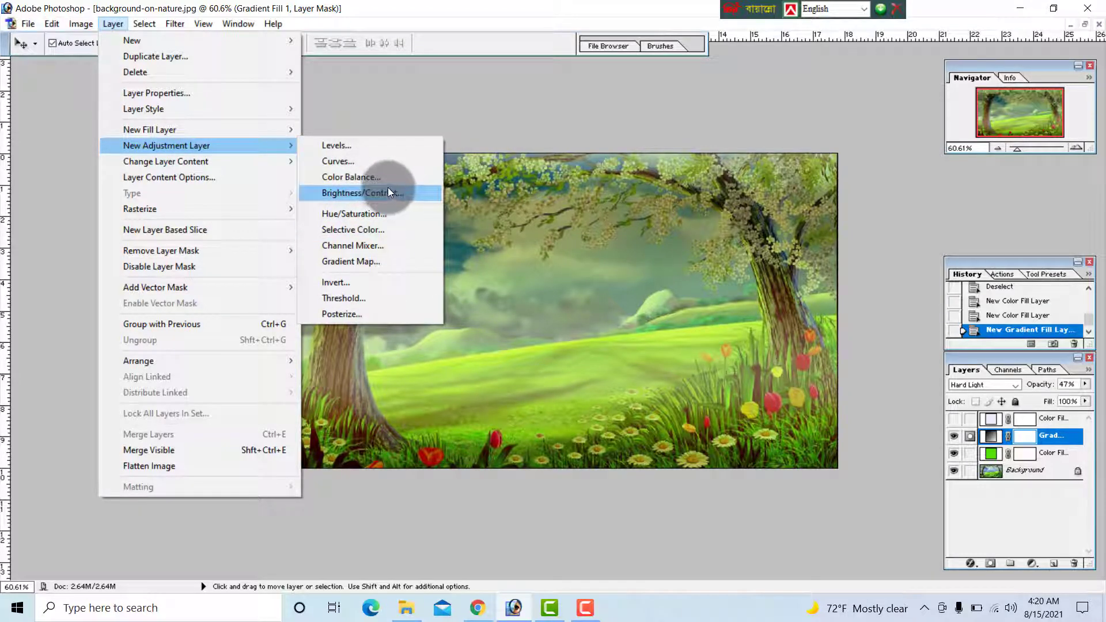
mouse_move(337, 161)
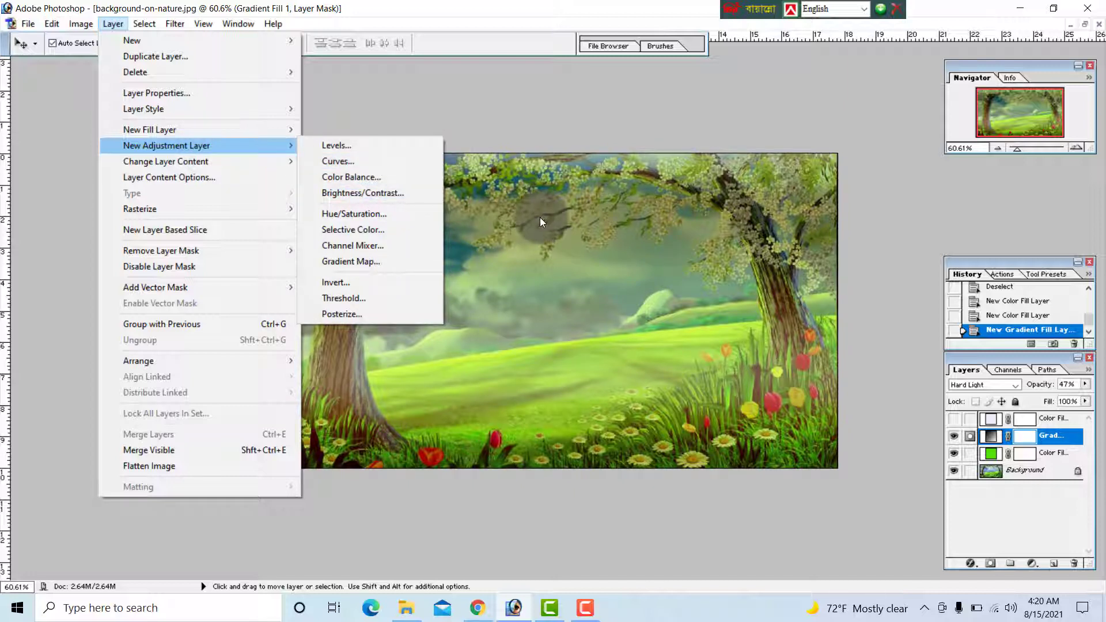
mouse_move(350, 177)
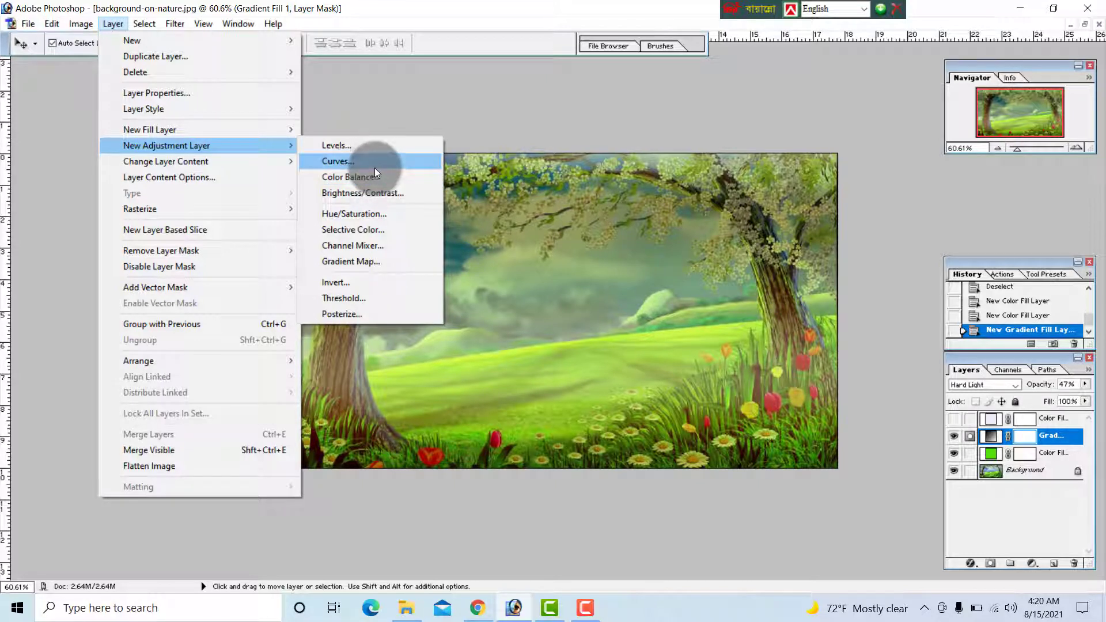
mouse_move(381, 192)
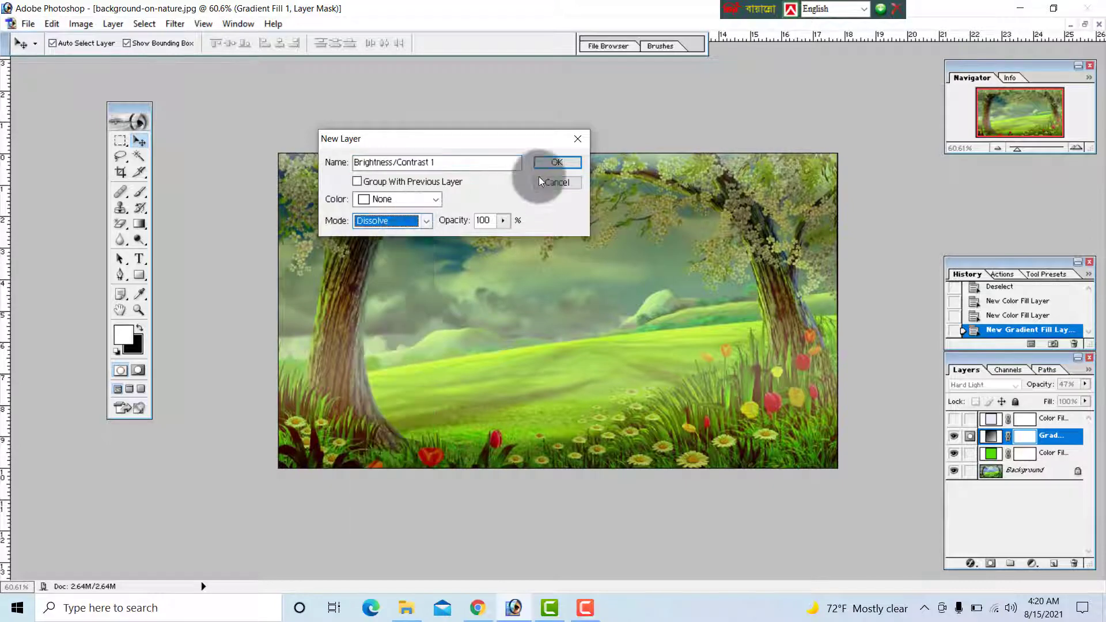
left_click(556, 162)
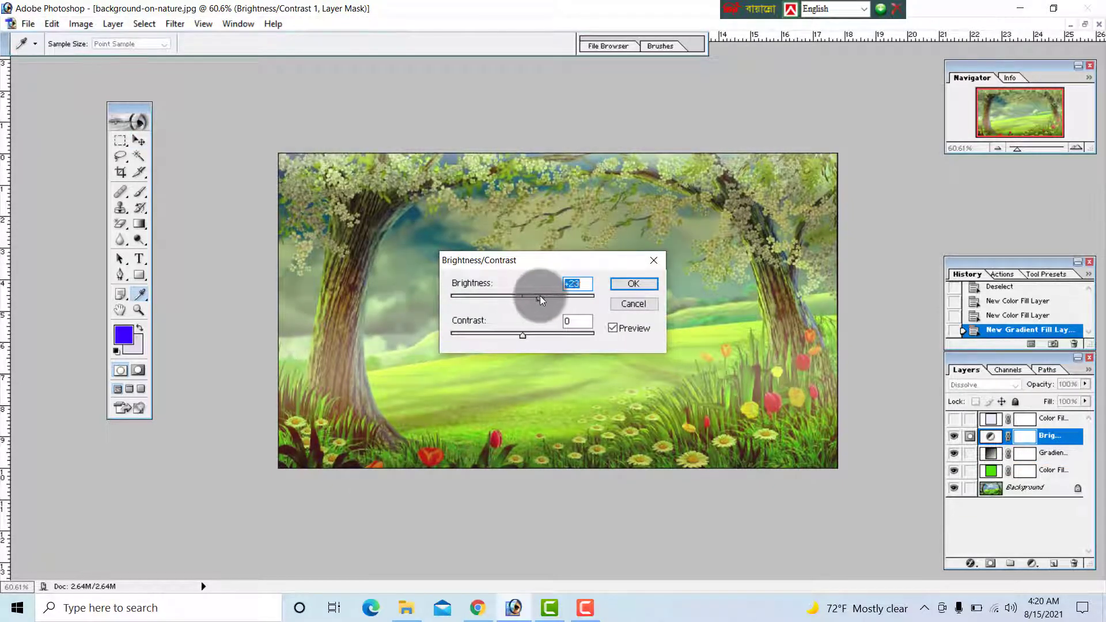
left_click_drag(540, 295, 554, 296)
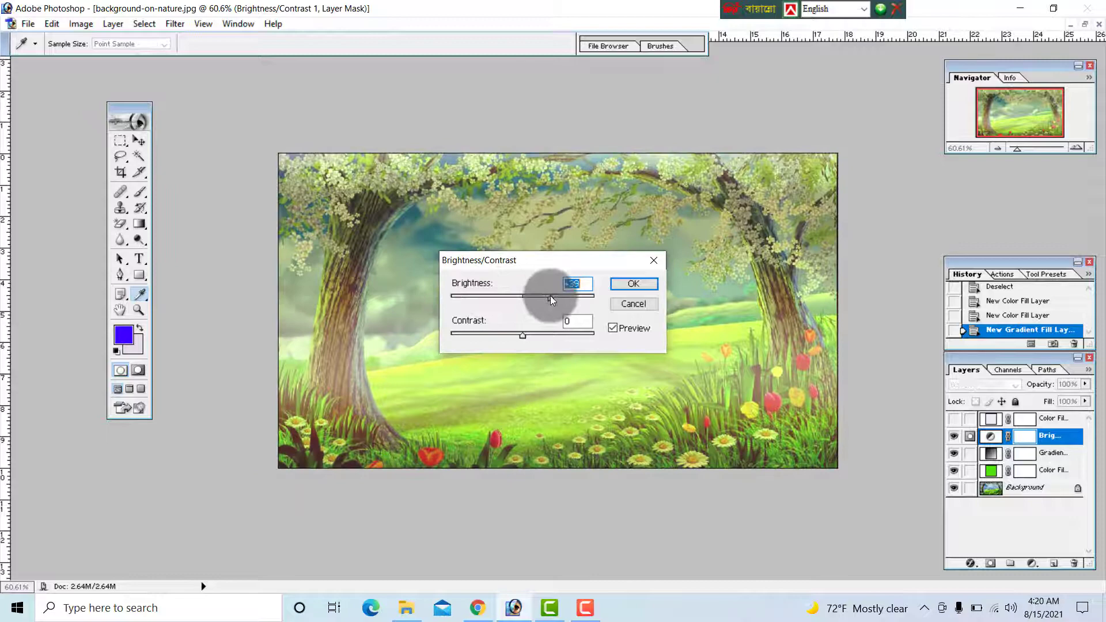
left_click_drag(523, 336, 556, 336)
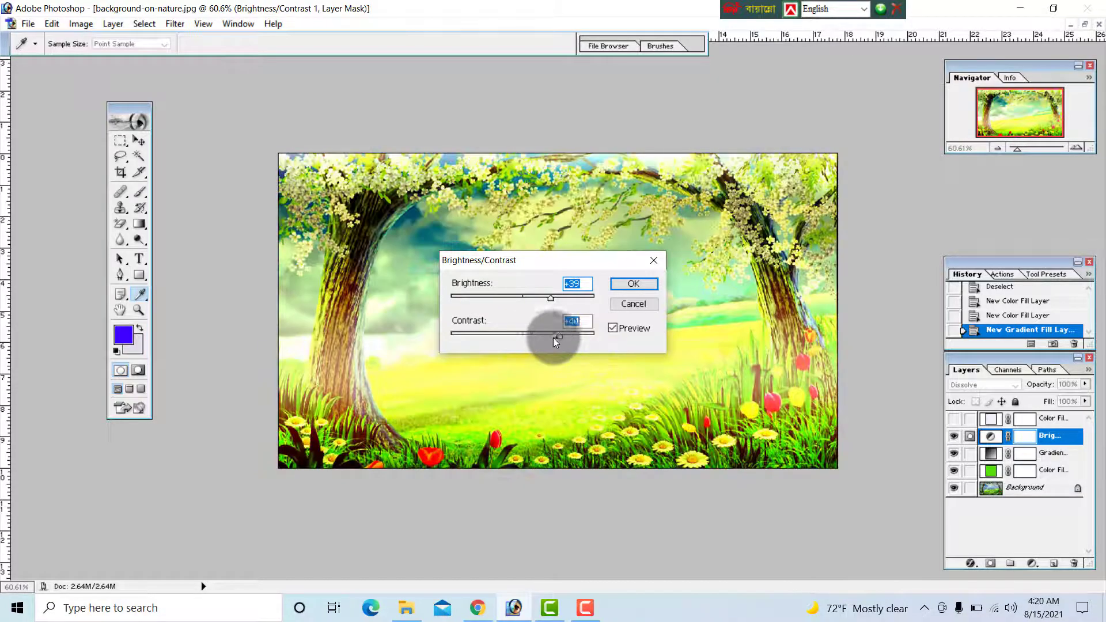
left_click_drag(557, 337, 540, 337)
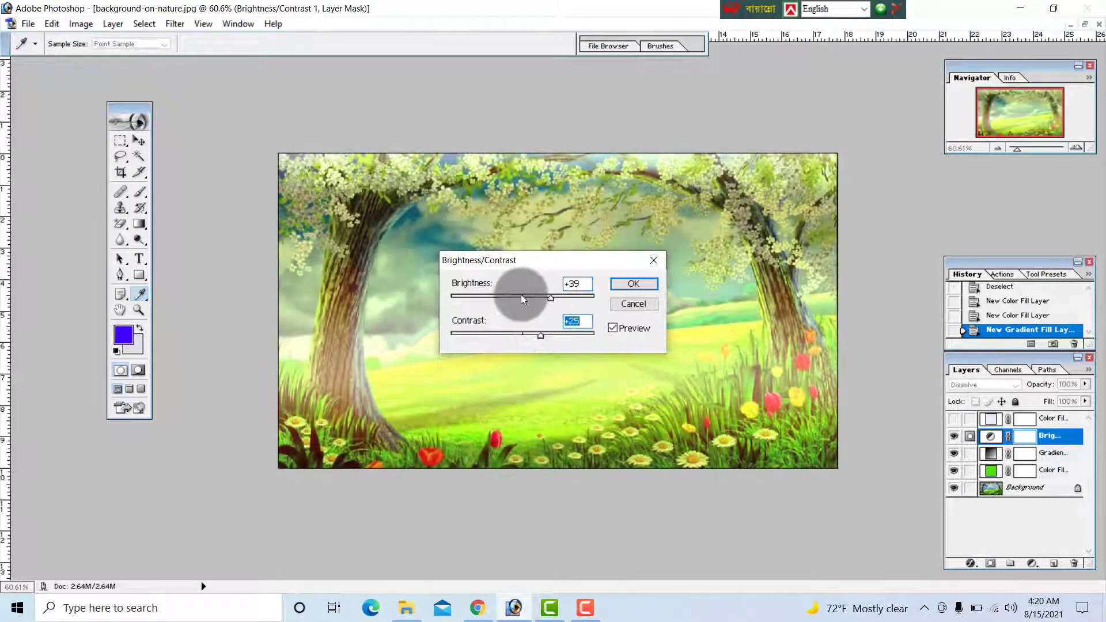
left_click_drag(550, 298, 494, 297)
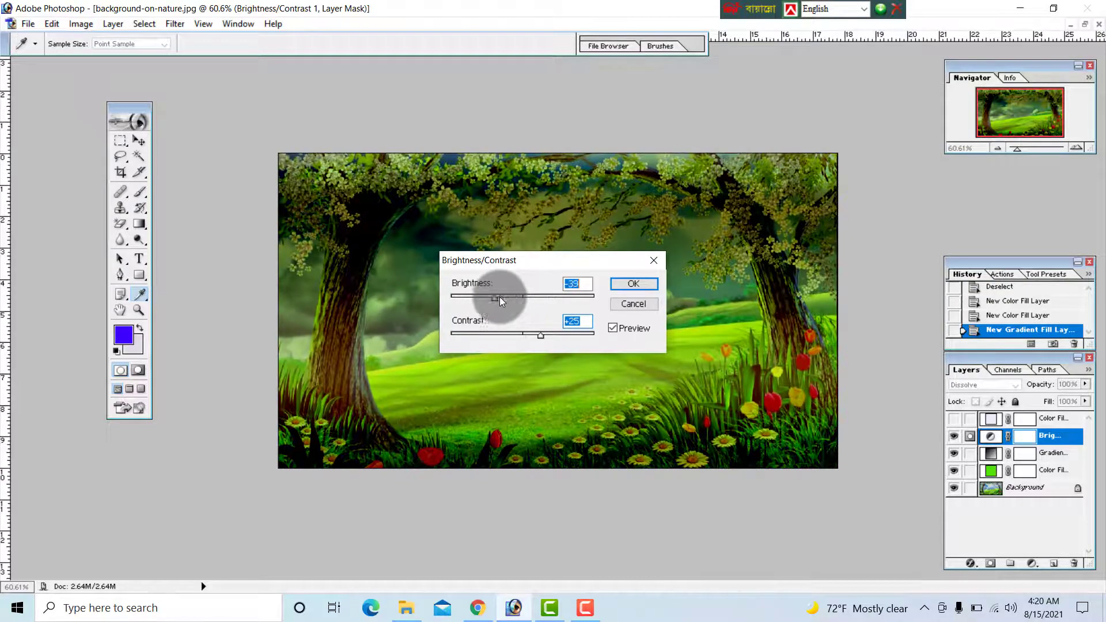
left_click_drag(493, 297, 568, 298)
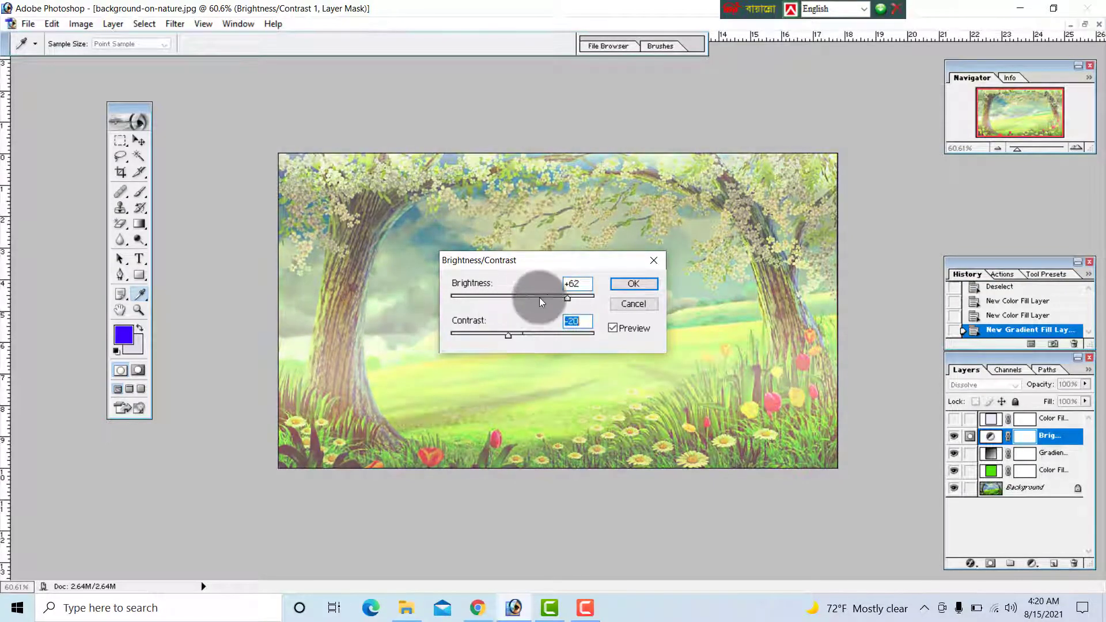
left_click_drag(566, 297, 513, 297)
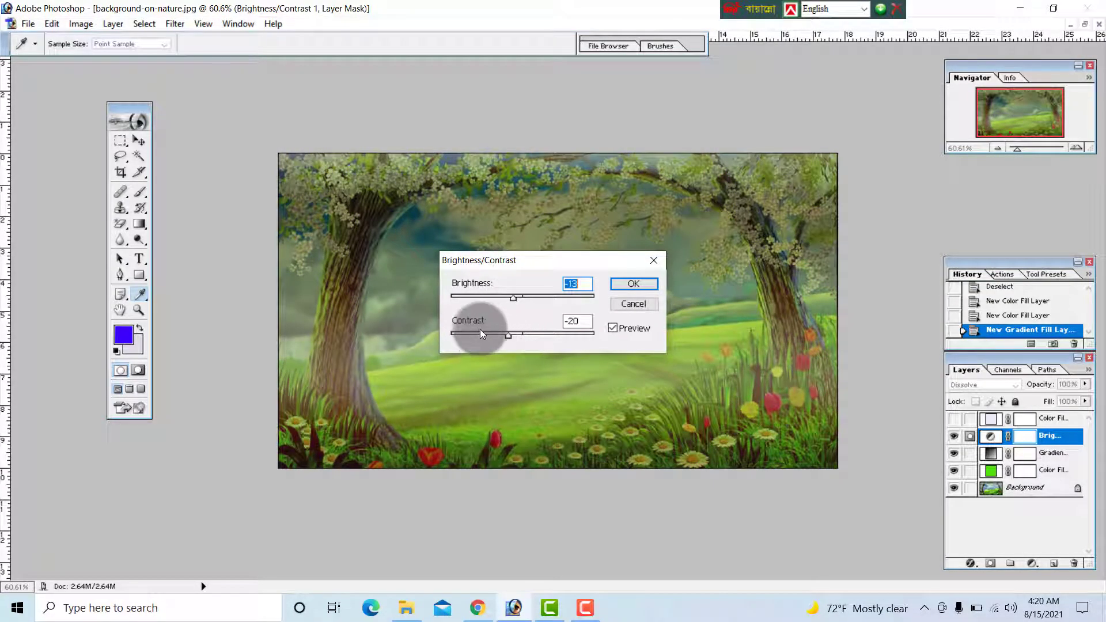
left_click(632, 284)
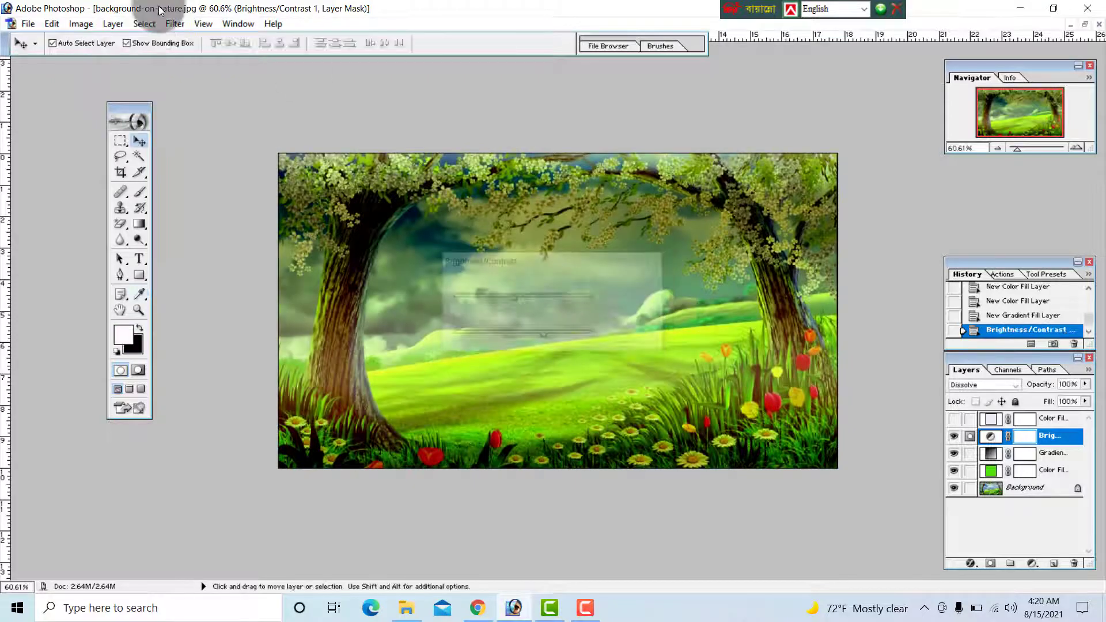
Change the layer's content to Brightness -42 and Contrast -17, then discard its layer mask
left_click(113, 23)
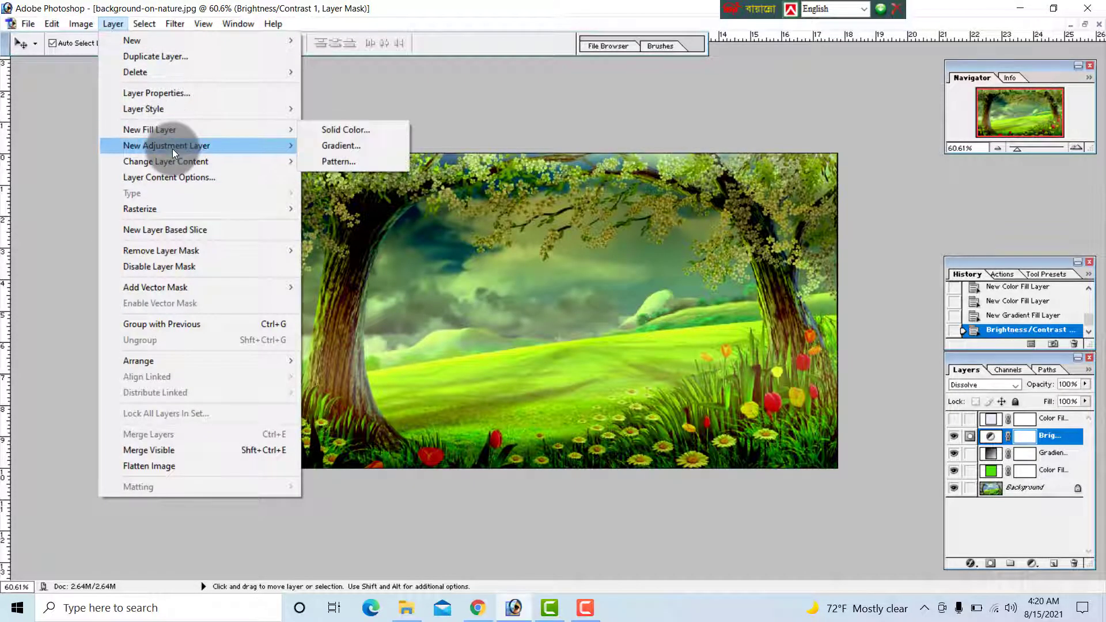
mouse_move(165, 161)
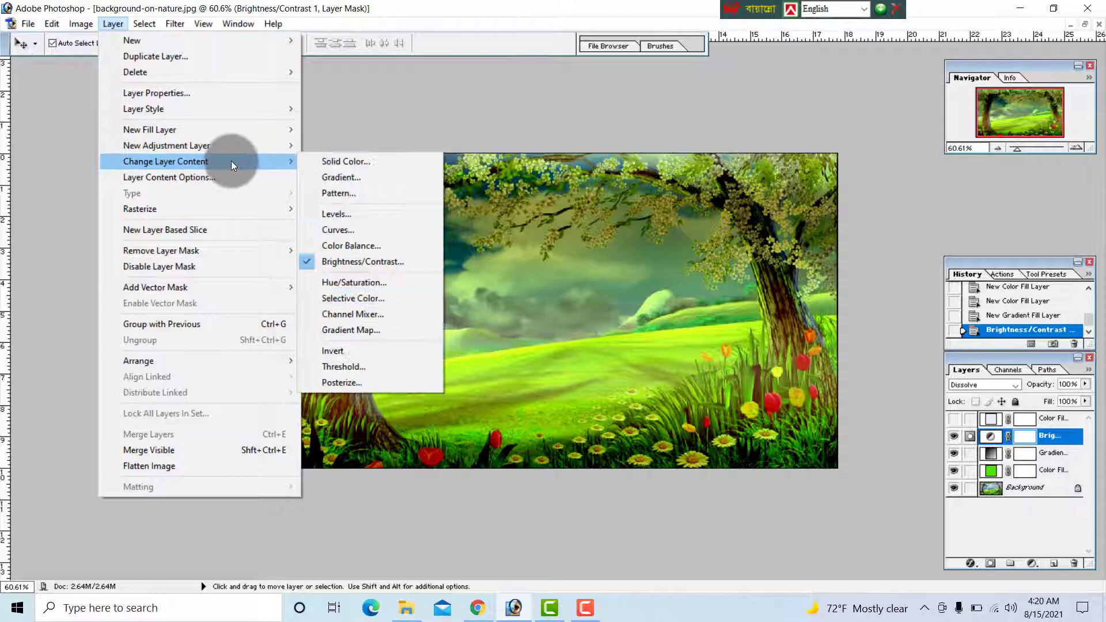
mouse_move(363, 261)
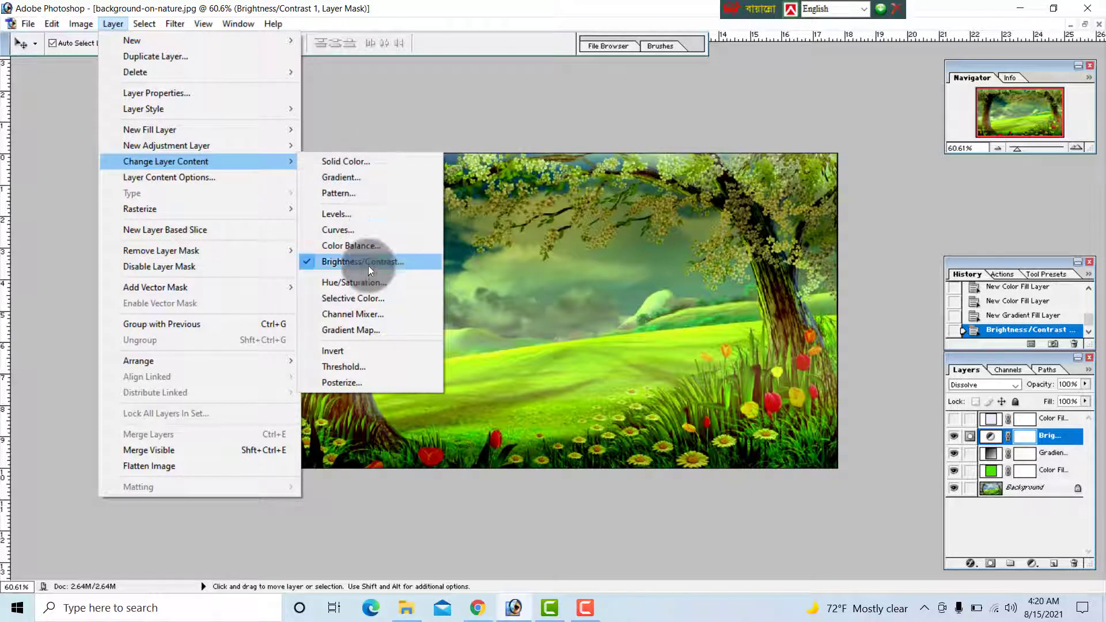
mouse_move(337, 214)
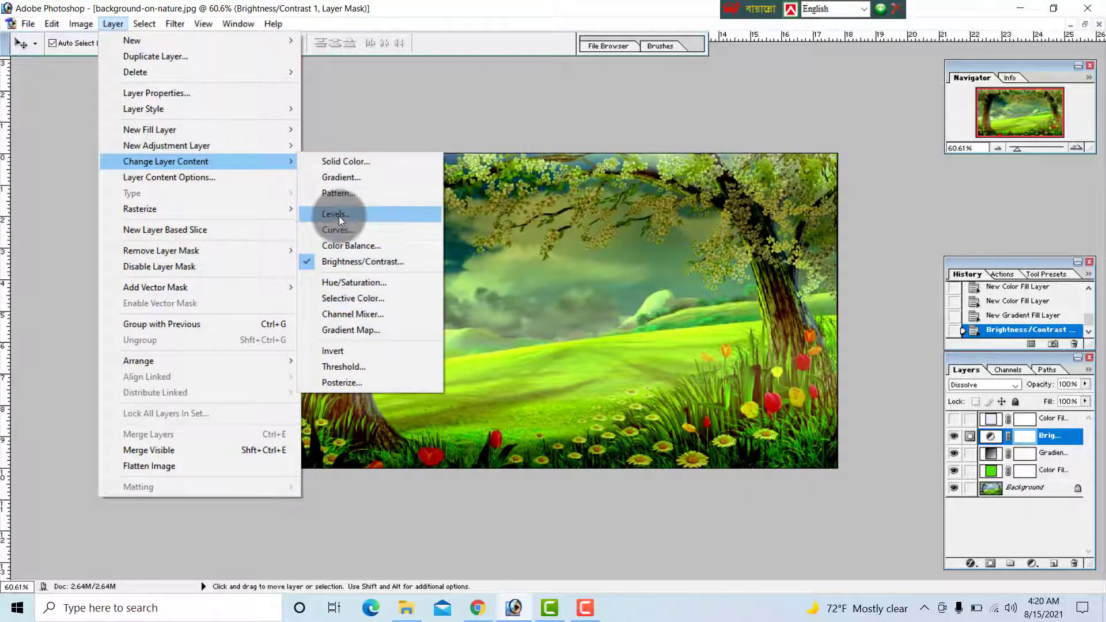
mouse_move(166, 146)
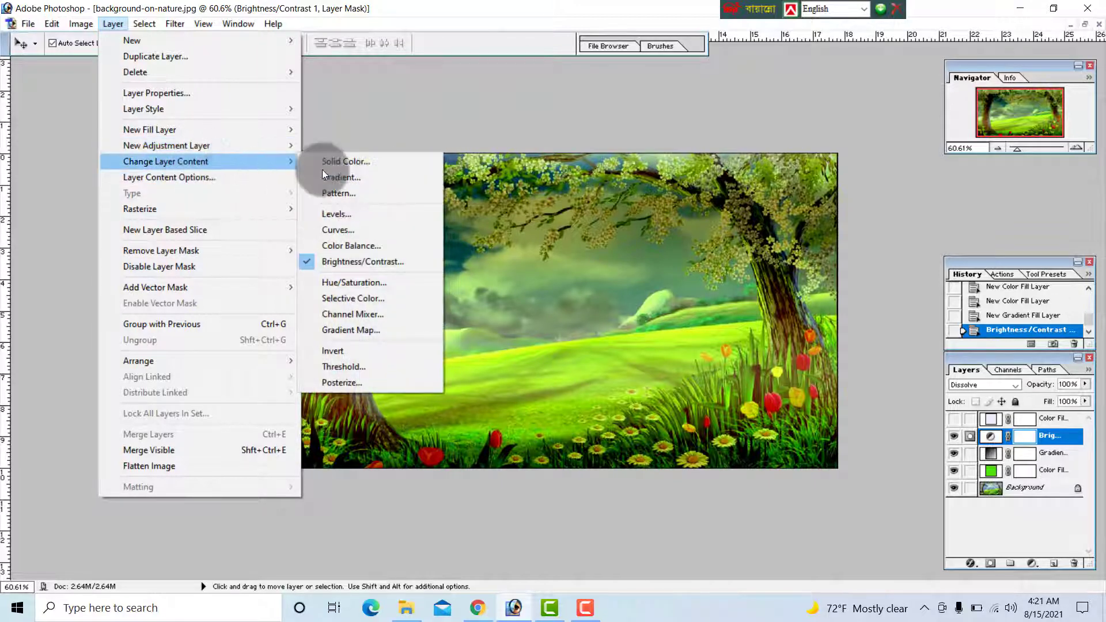
left_click(362, 261)
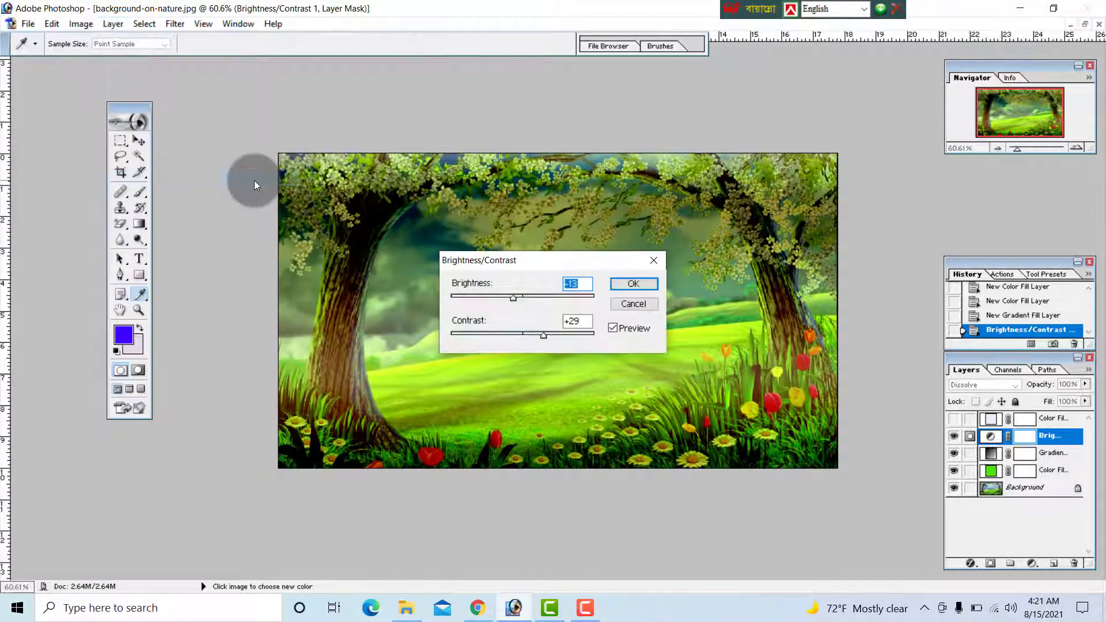
left_click_drag(543, 335, 504, 335)
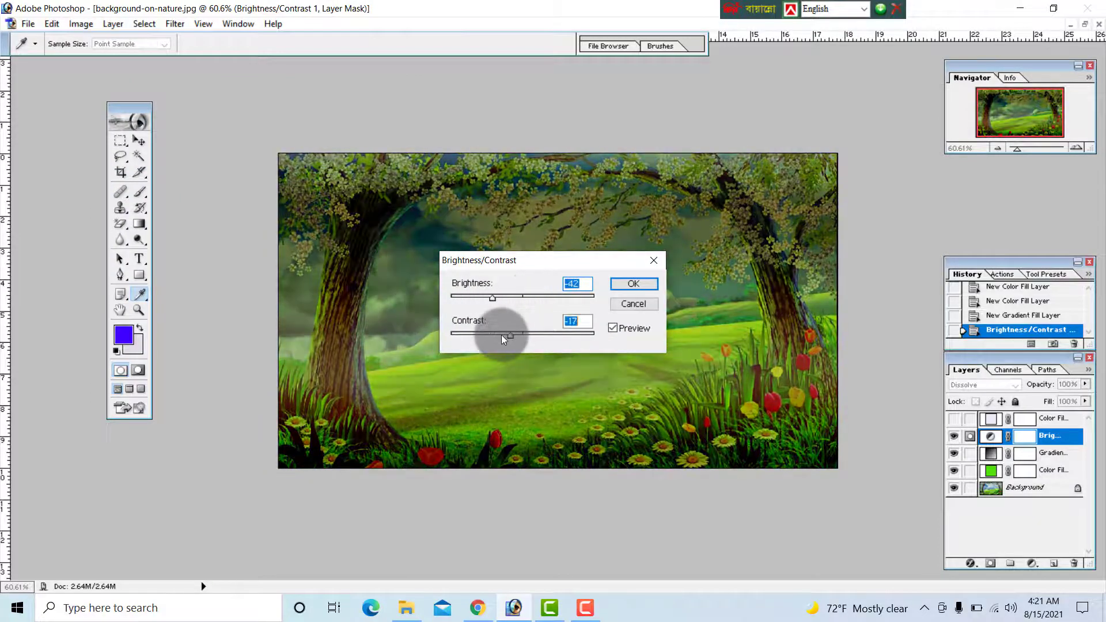
left_click(632, 283)
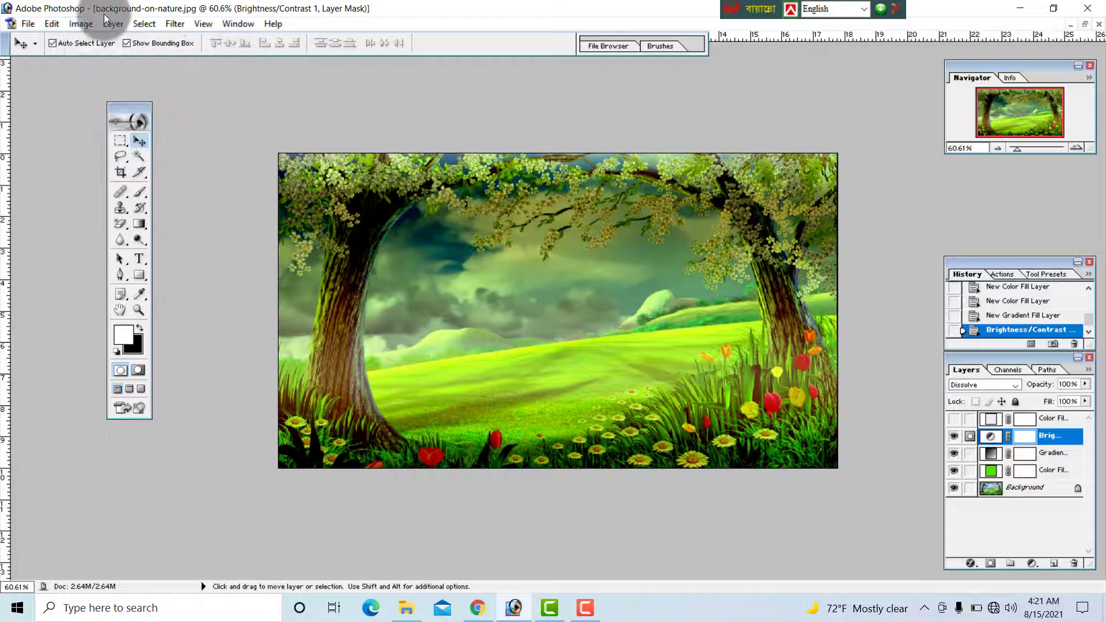
left_click(113, 23)
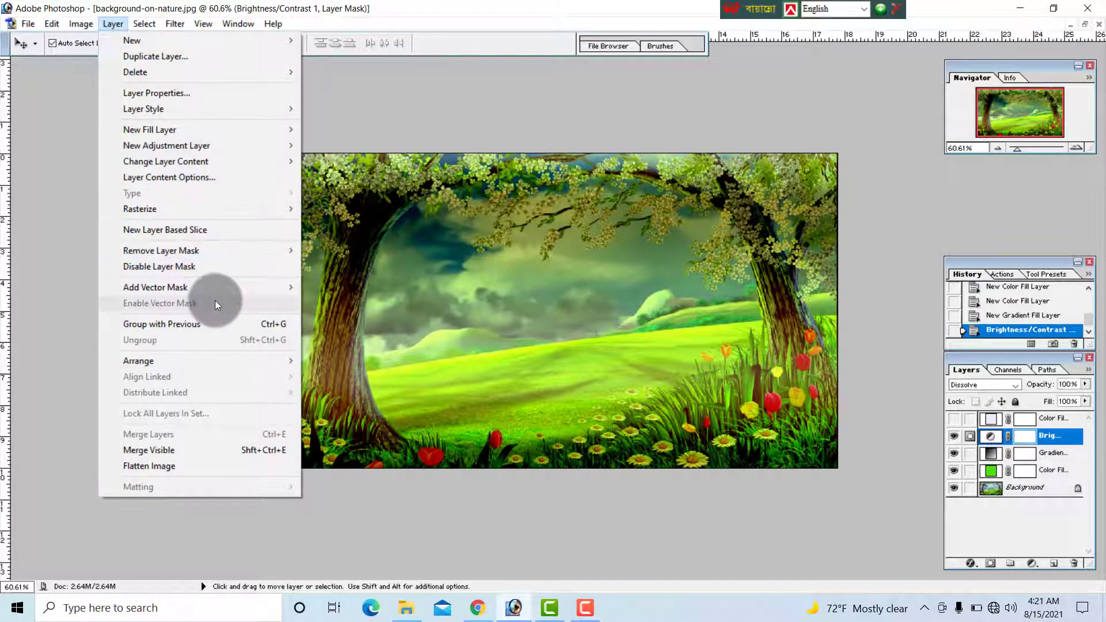
mouse_move(161, 251)
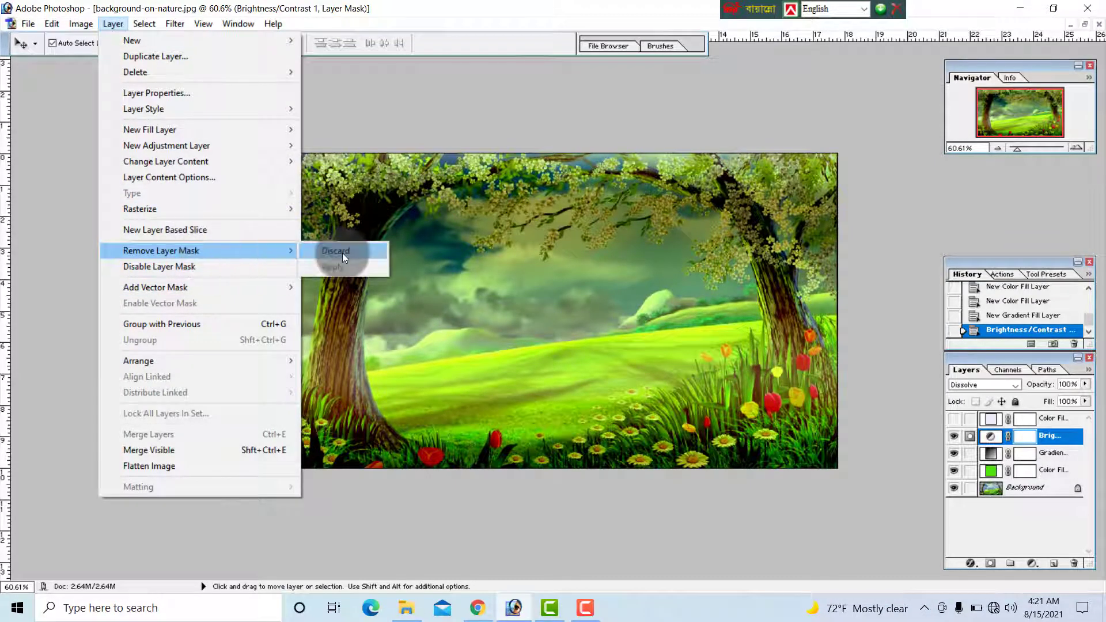
left_click(336, 251)
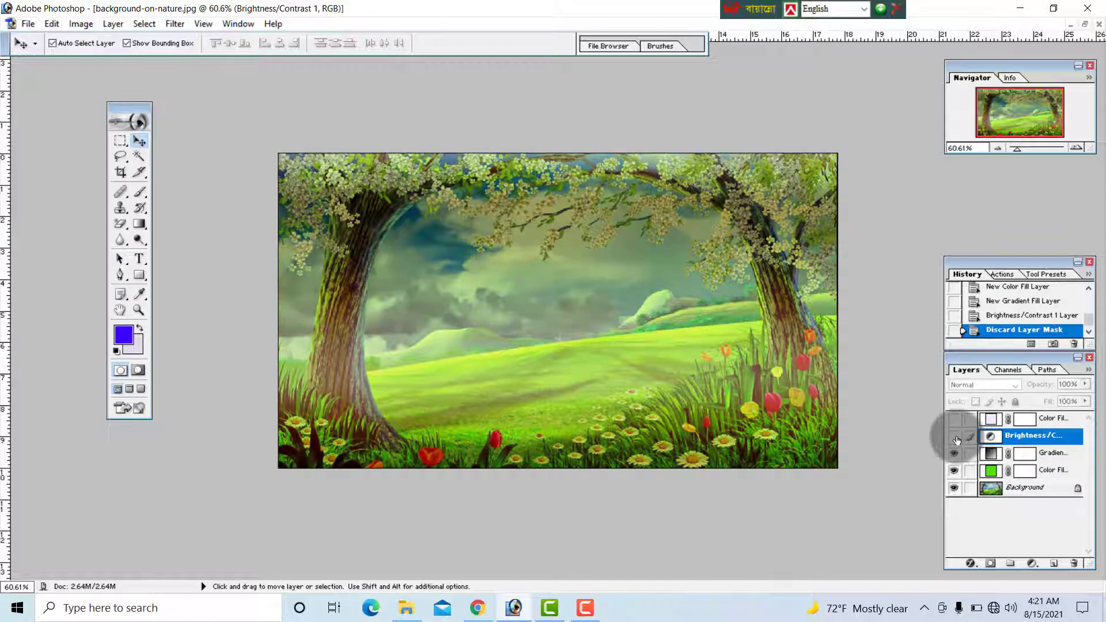
Delete the gradient fill and Brightness/Contrast layers, keeping only Background
left_click(954, 436)
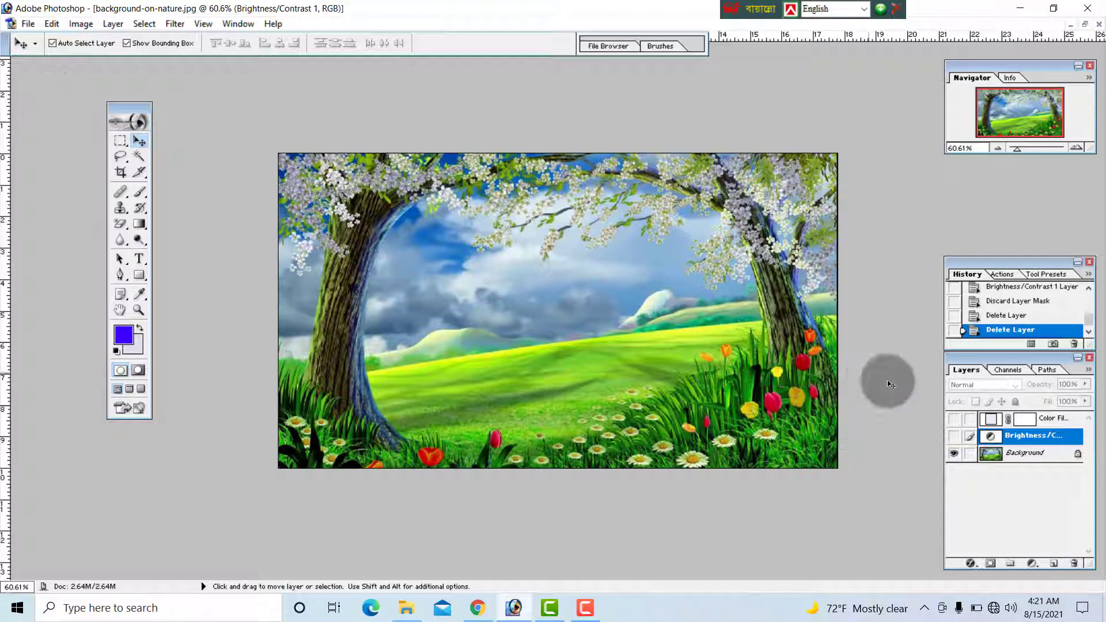
left_click(1030, 436)
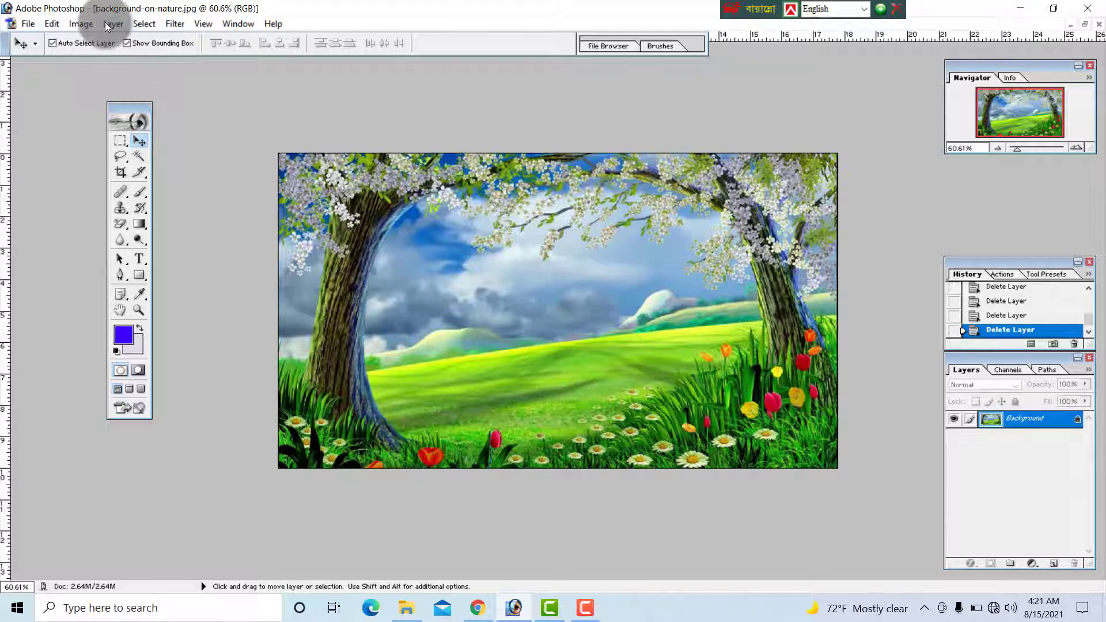
left_click(113, 23)
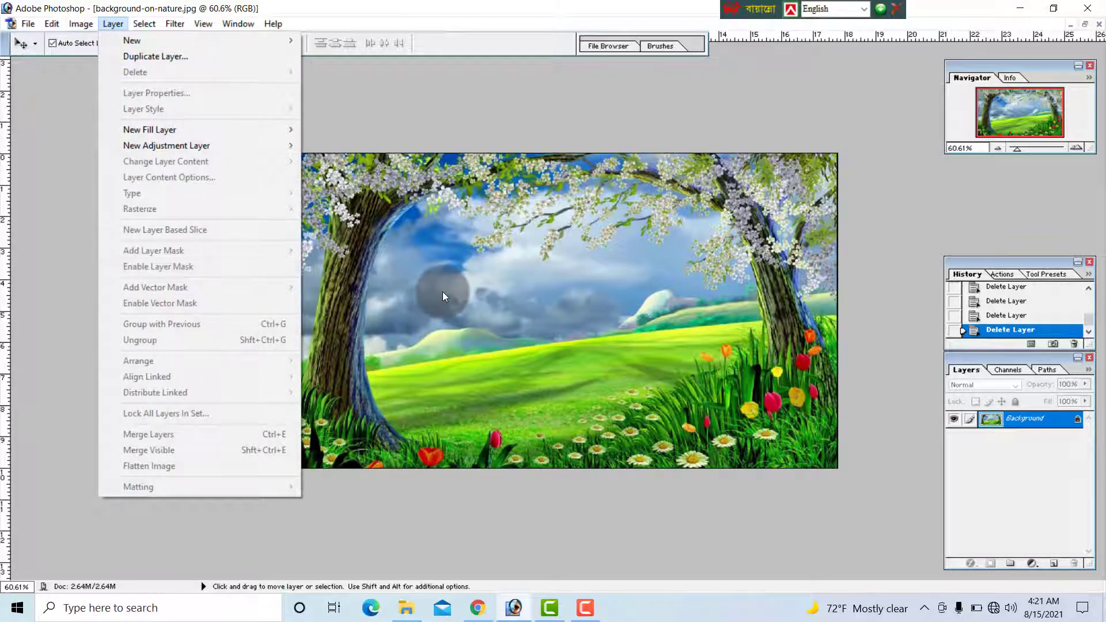
left_click(144, 23)
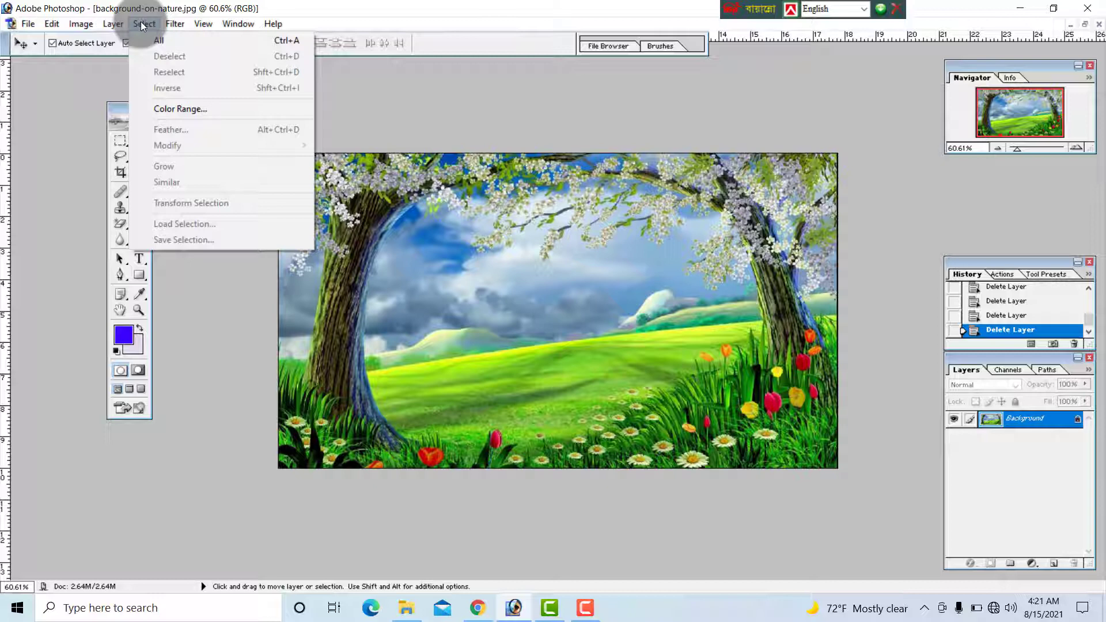
Switch to the 1.jpg portrait document with no selection active
left_click(296, 235)
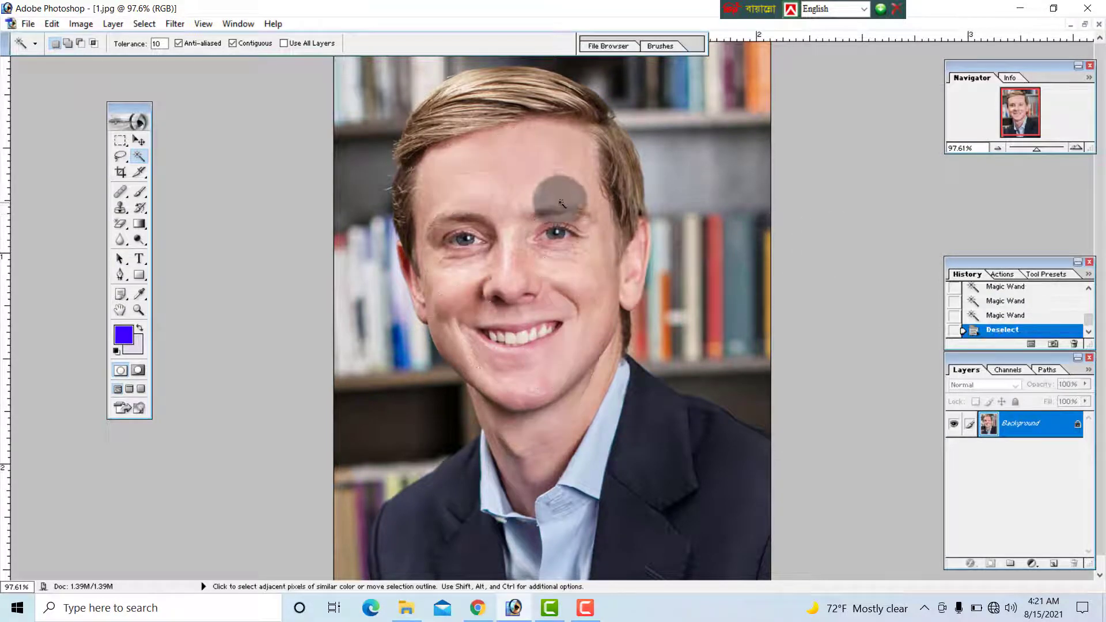
Magic-wand the forehead, cheek and neck skin, then apply a Select menu command
left_click(562, 205)
type("30")
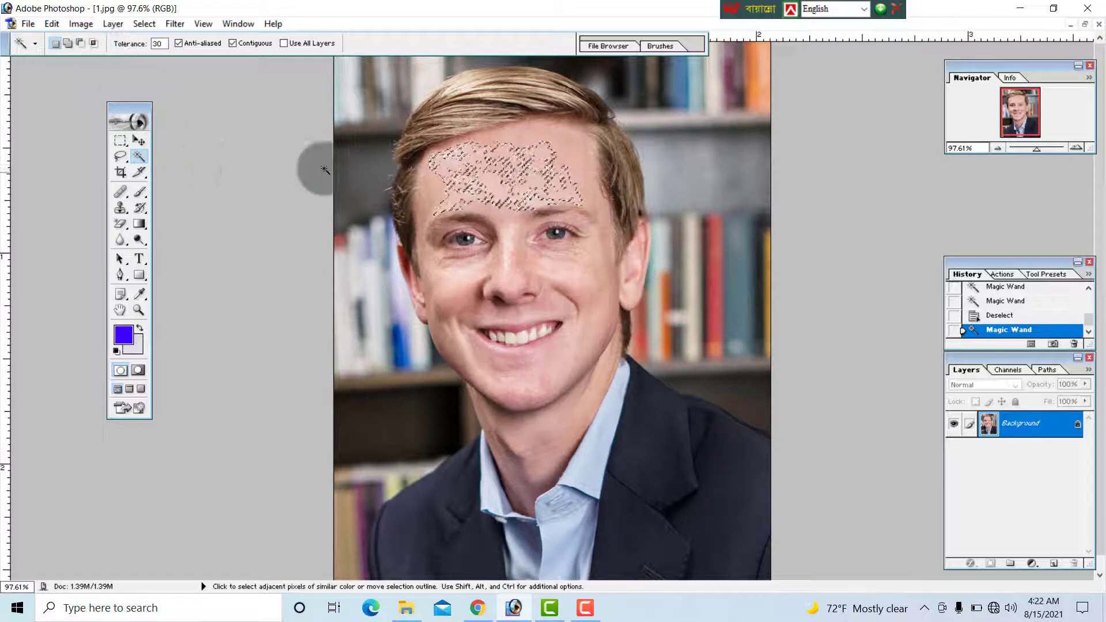
left_click(540, 436)
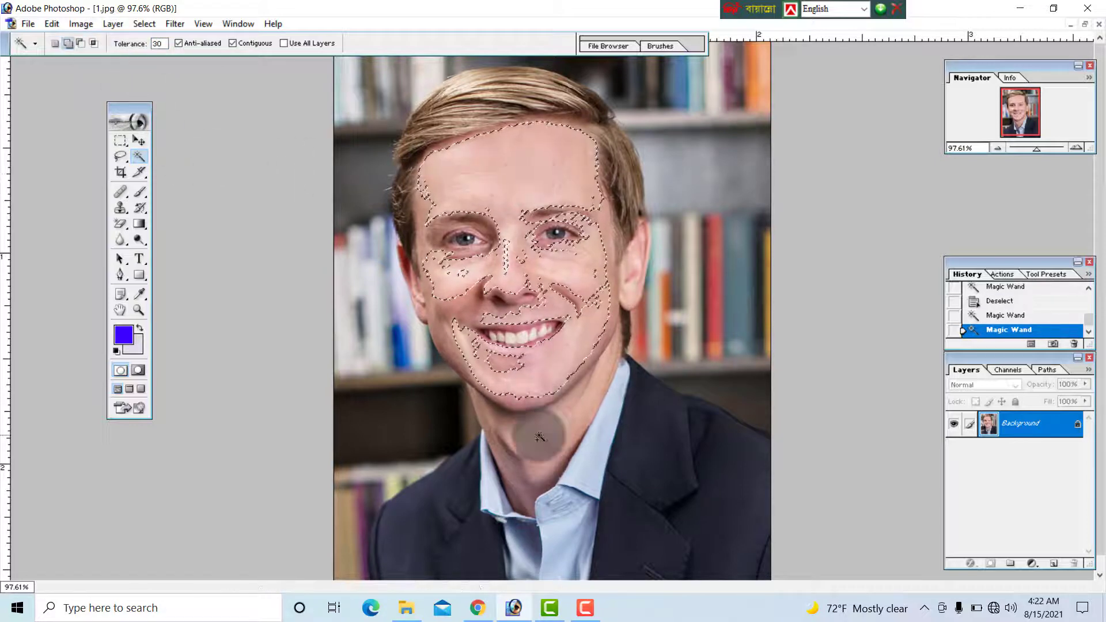
left_click(506, 392)
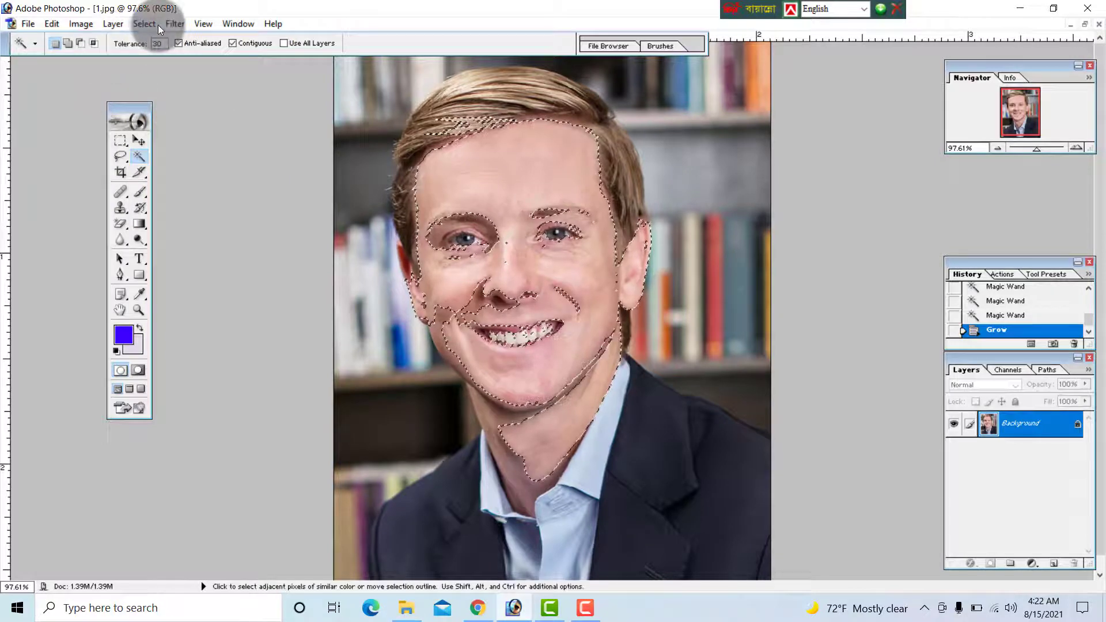
left_click(144, 23)
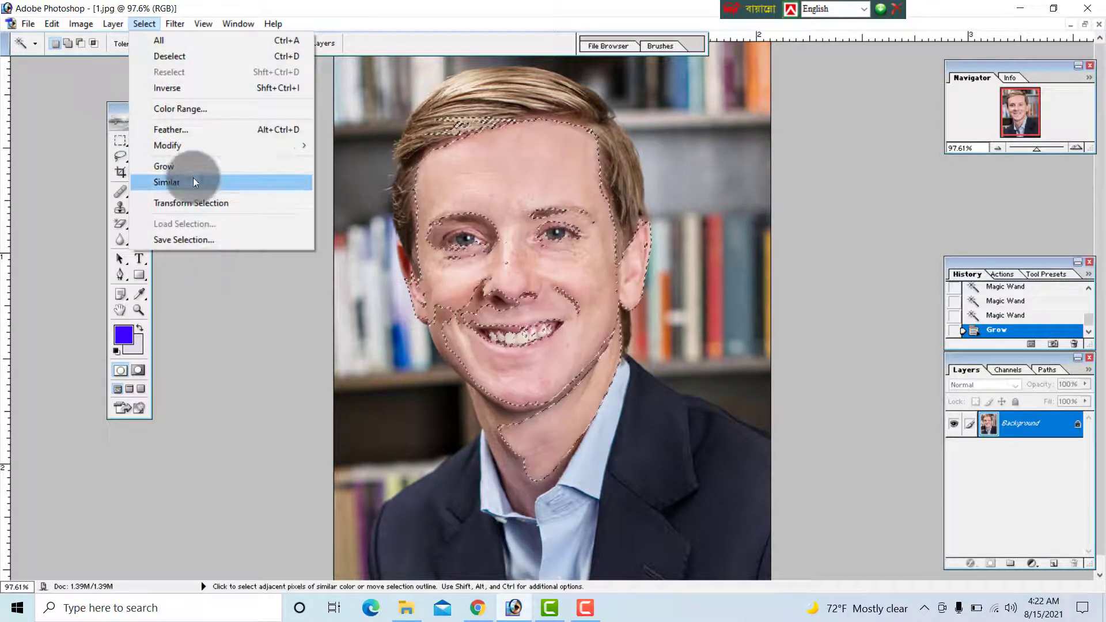
left_click(166, 182)
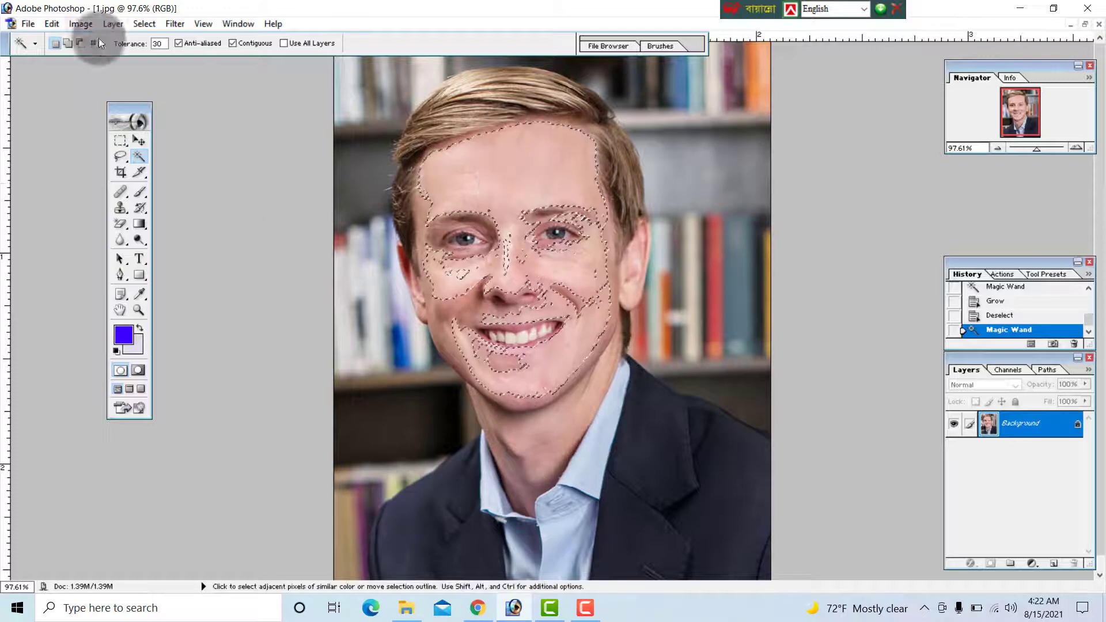
Deselect and reselect the face skin, adding the neck
left_click(143, 23)
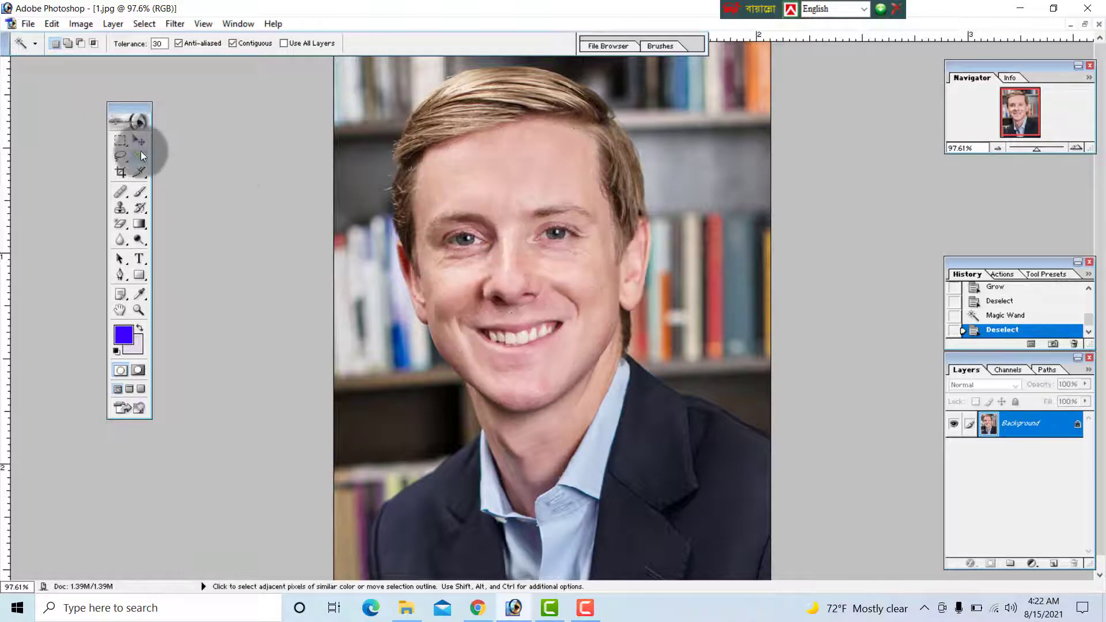
left_click(543, 423)
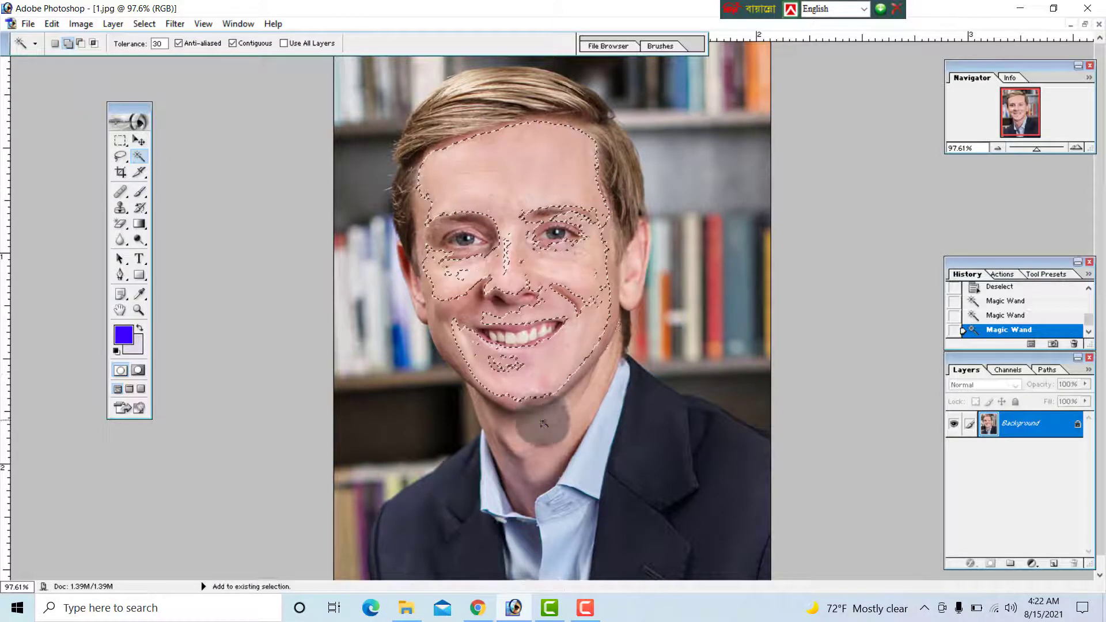
left_click(143, 23)
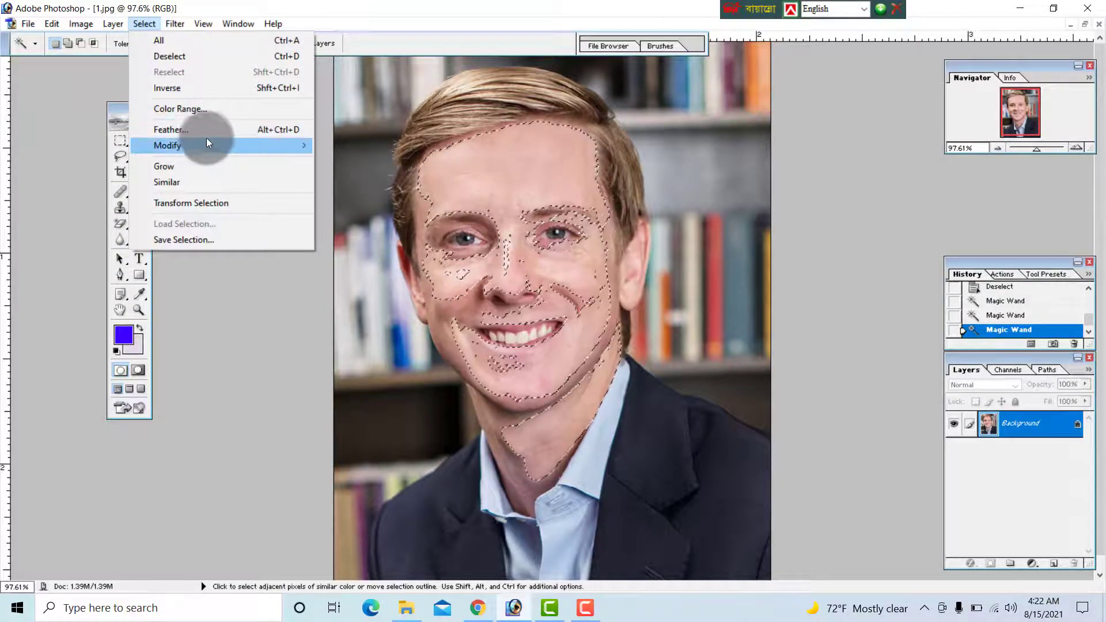
mouse_move(200, 125)
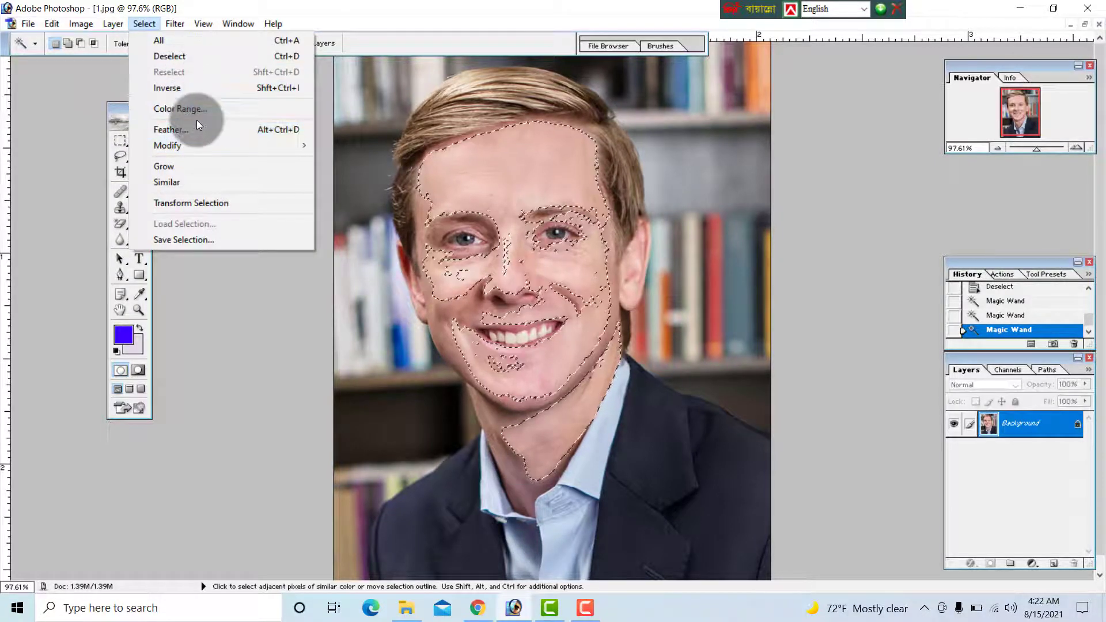
Feather the skin selection and add another skin area to it
left_click(171, 130)
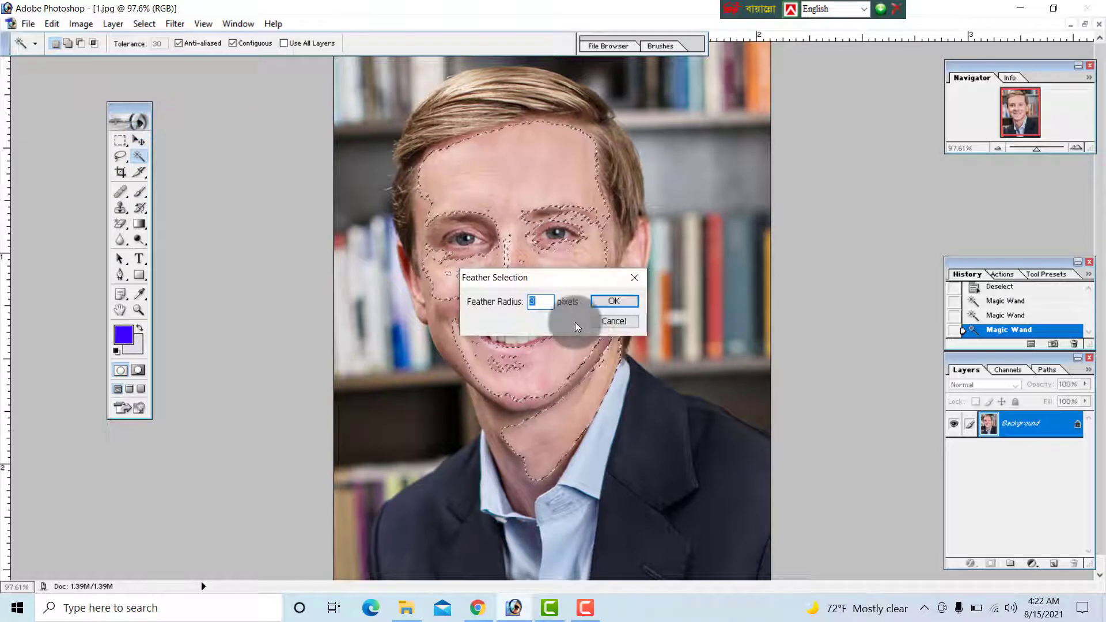
left_click(613, 302)
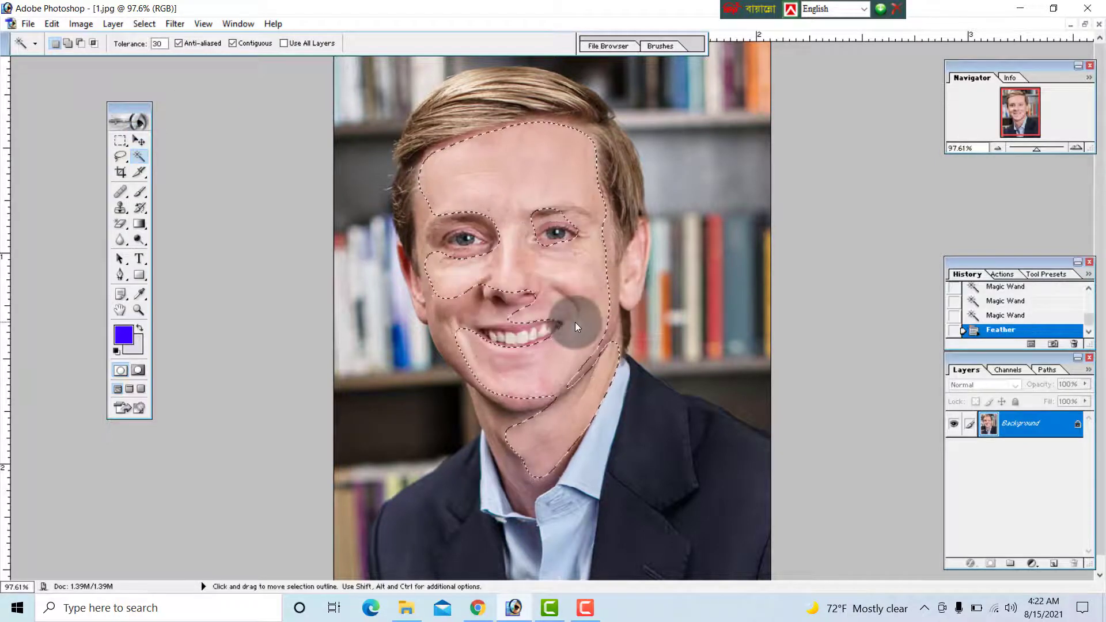
left_click(552, 401)
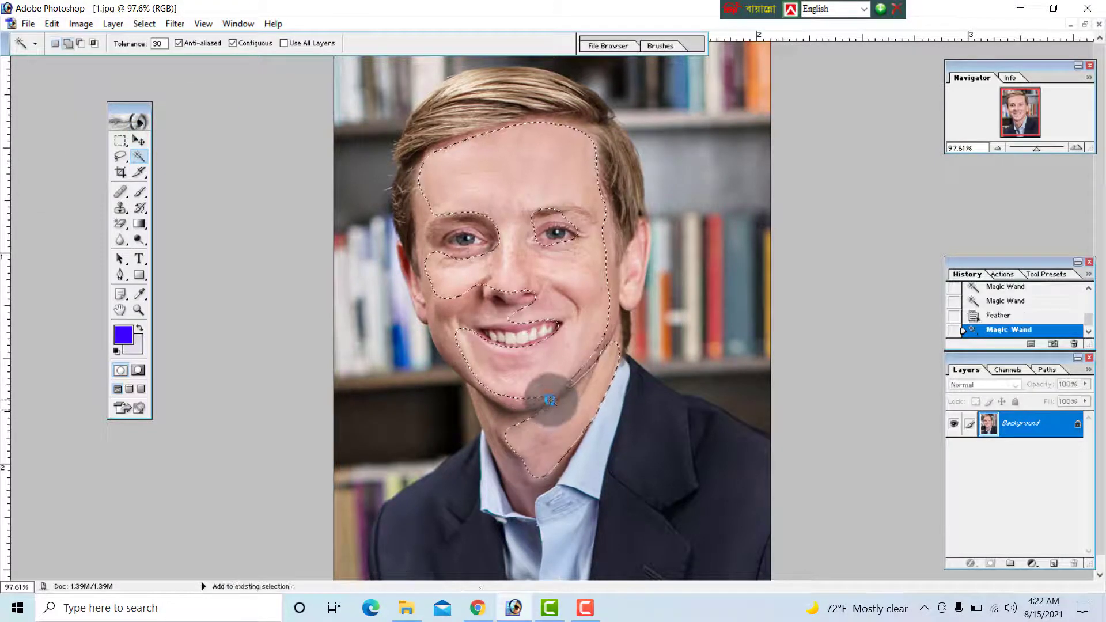
left_click(472, 241)
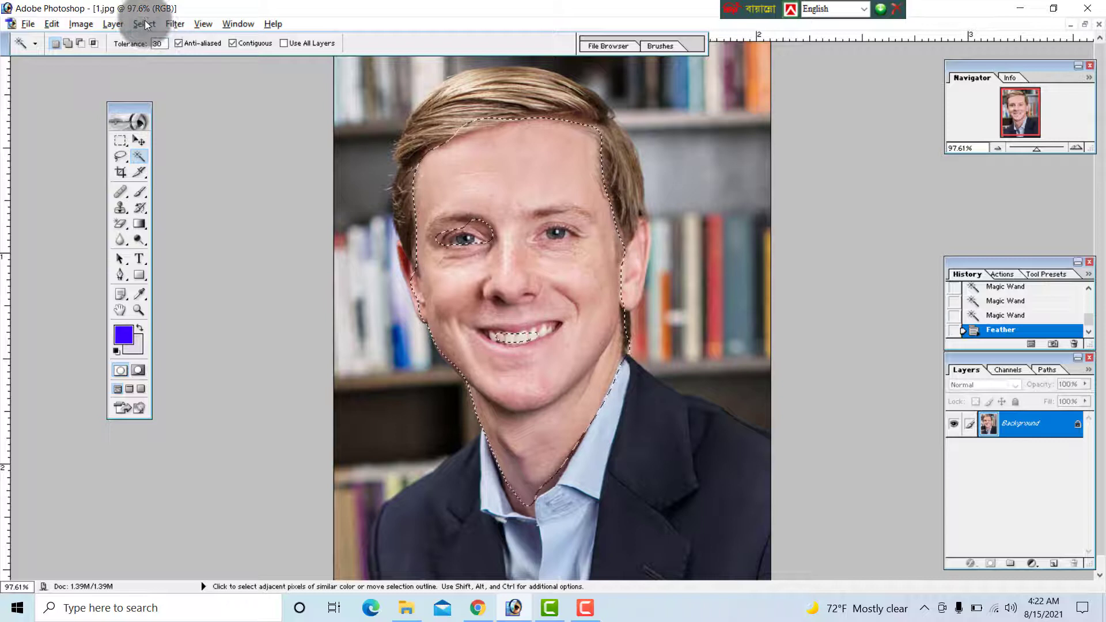
Feather the skin selection by 1 pixel
left_click(144, 23)
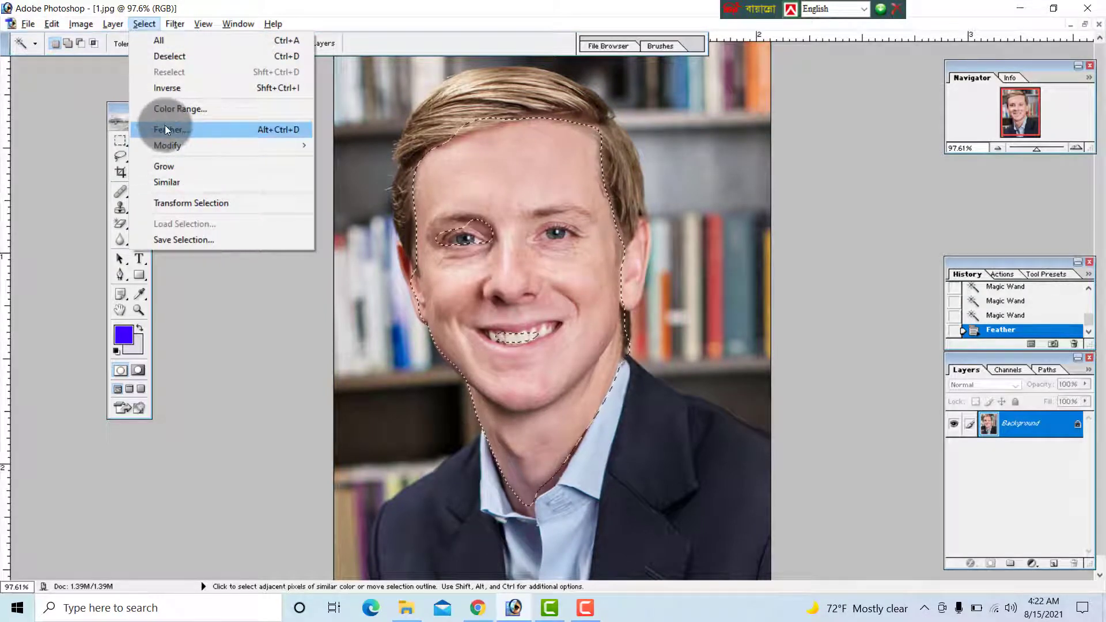
left_click(169, 130)
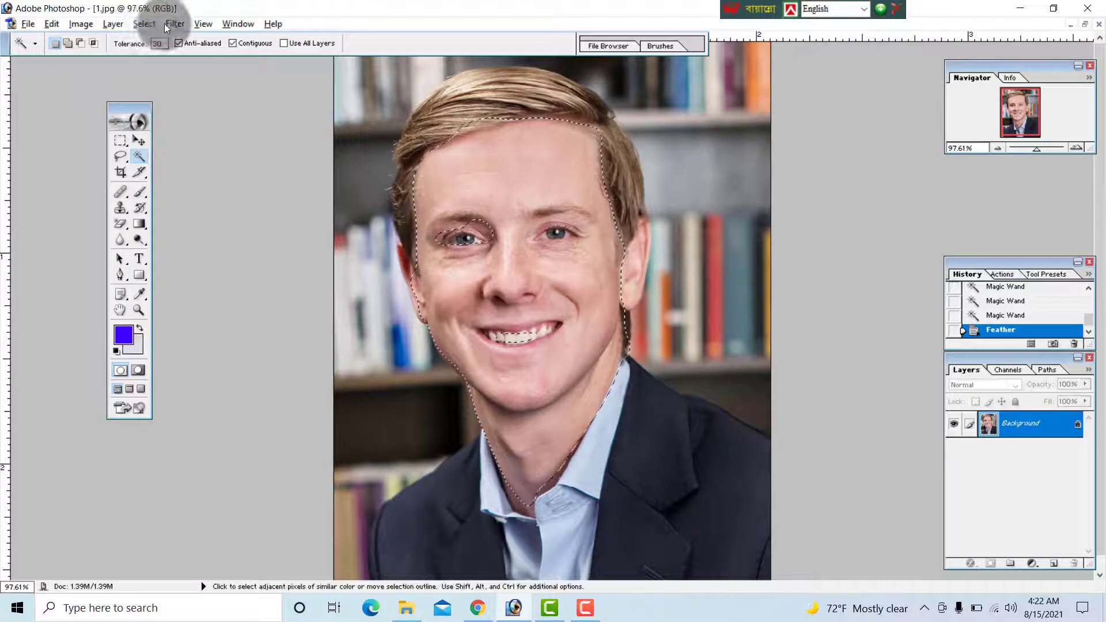
left_click(144, 23)
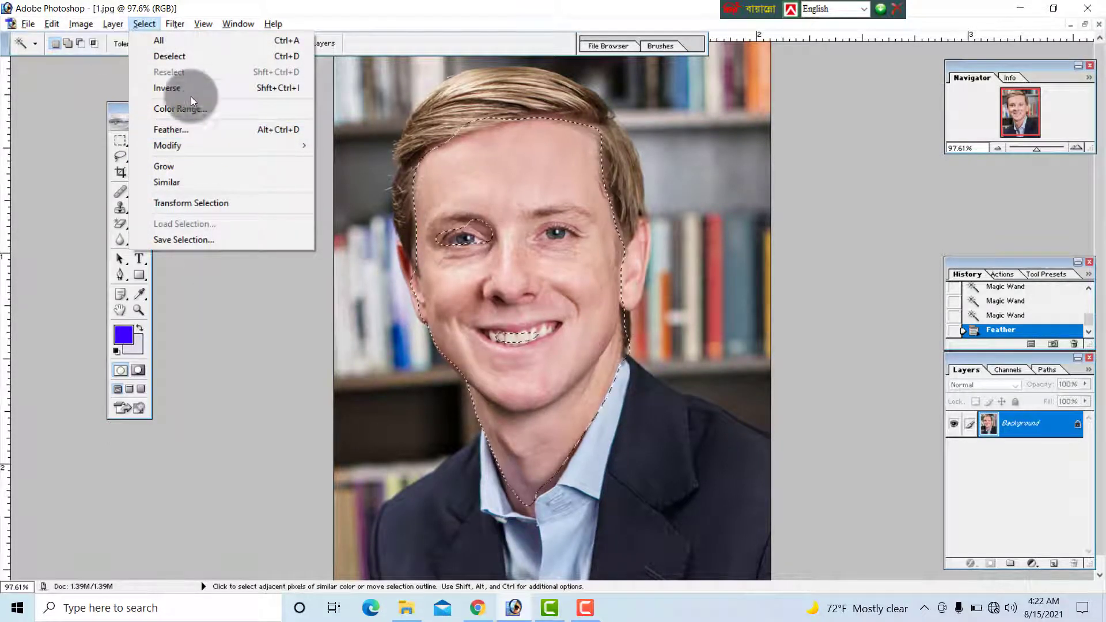
mouse_move(170, 129)
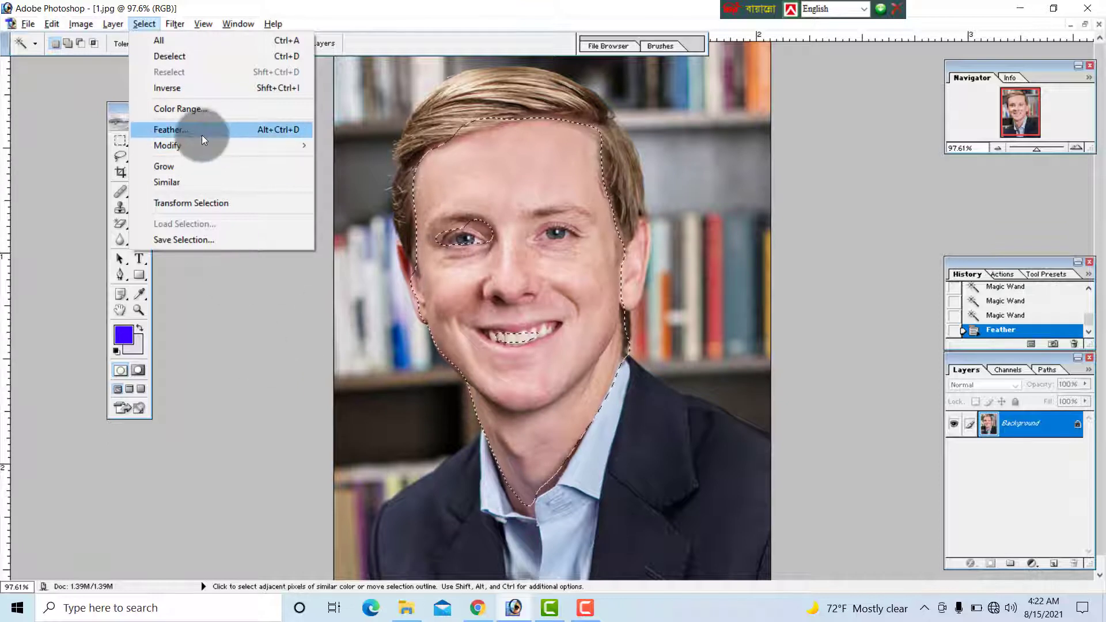
left_click(170, 130)
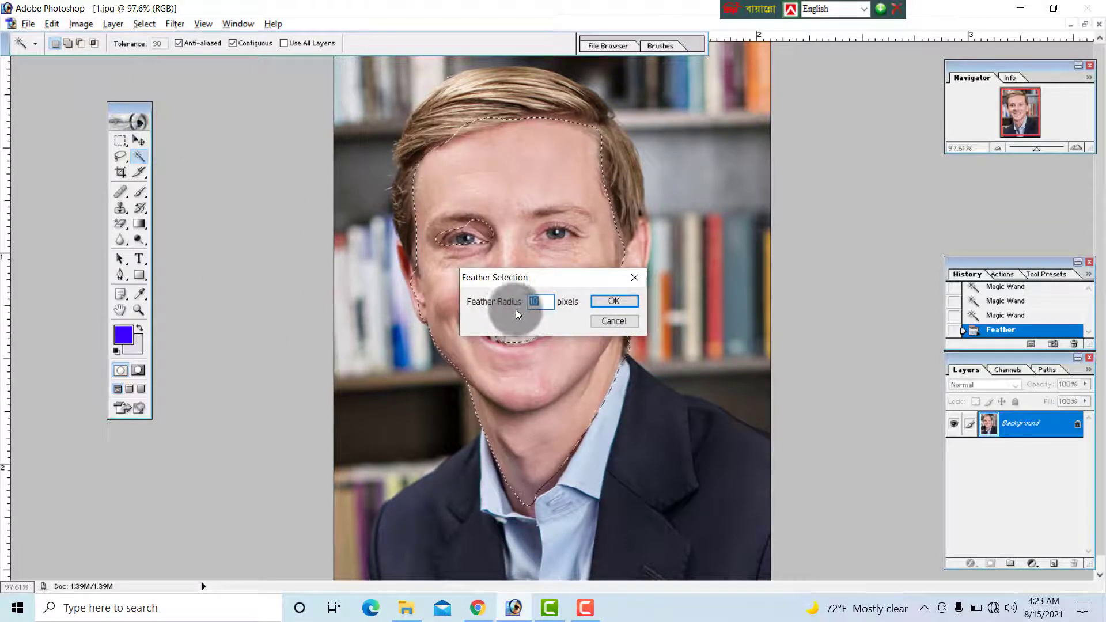
type("1")
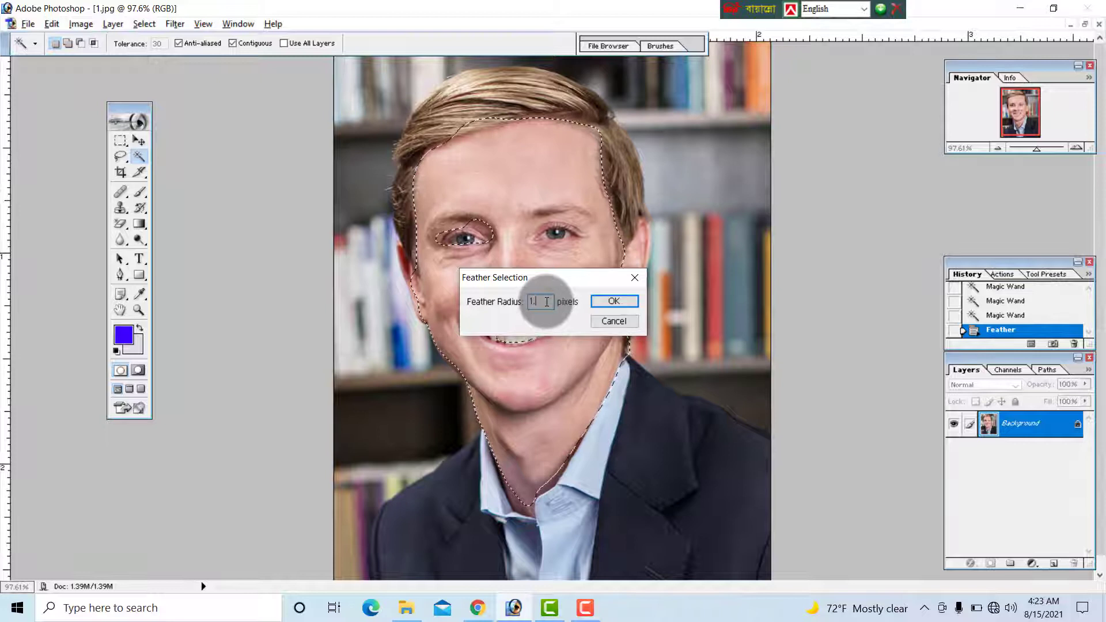
left_click(613, 301)
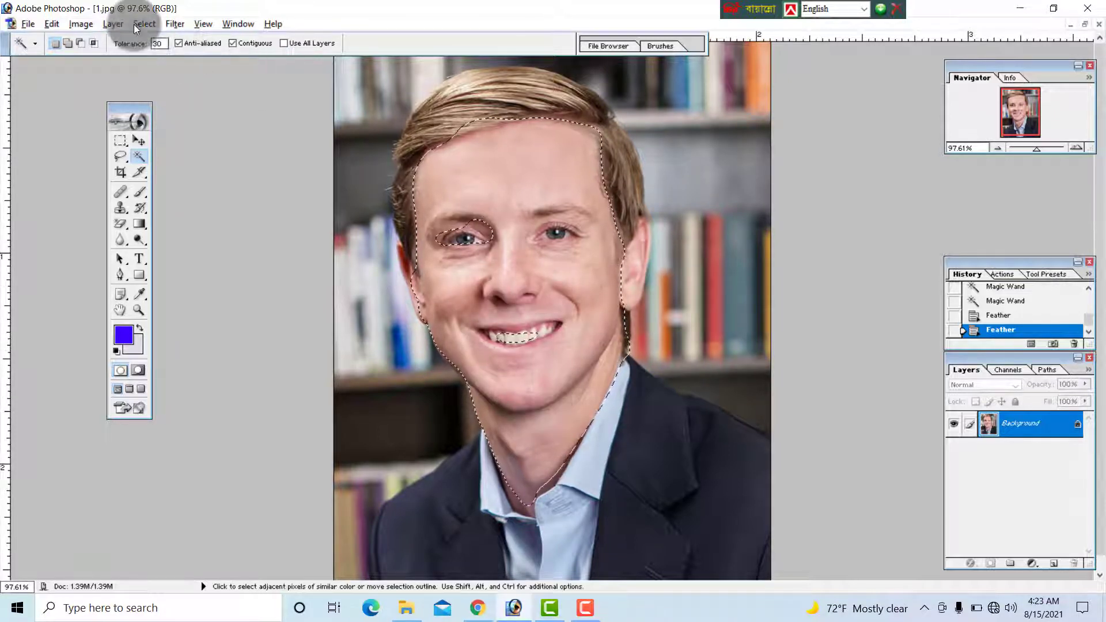
Reopen the Feather dialog and close it again
left_click(144, 23)
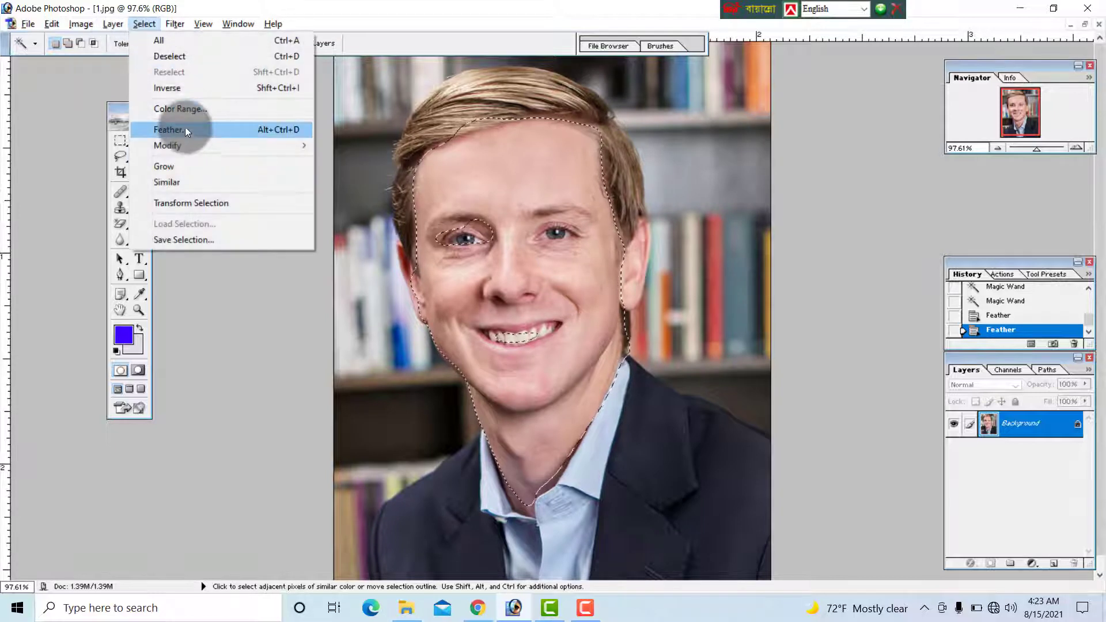
left_click(169, 129)
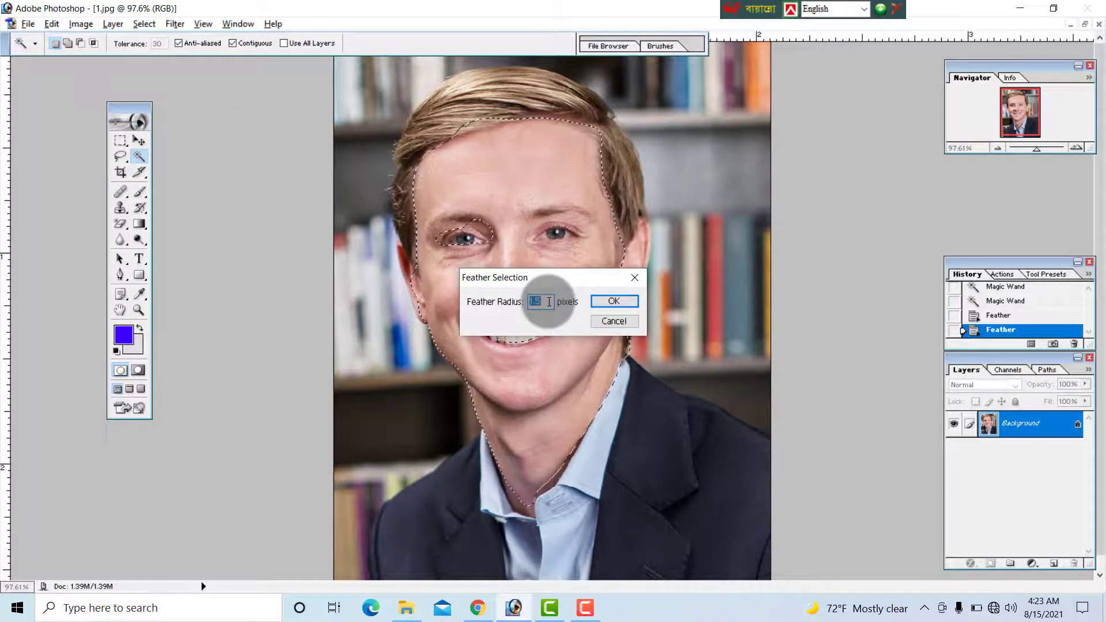
left_click(612, 301)
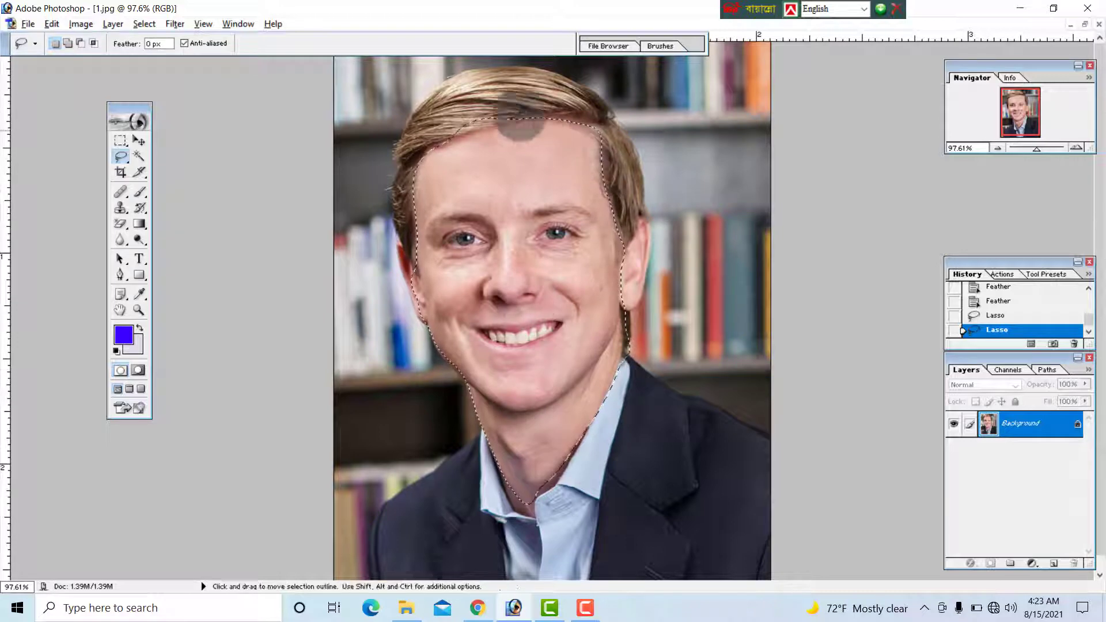
left_click(81, 23)
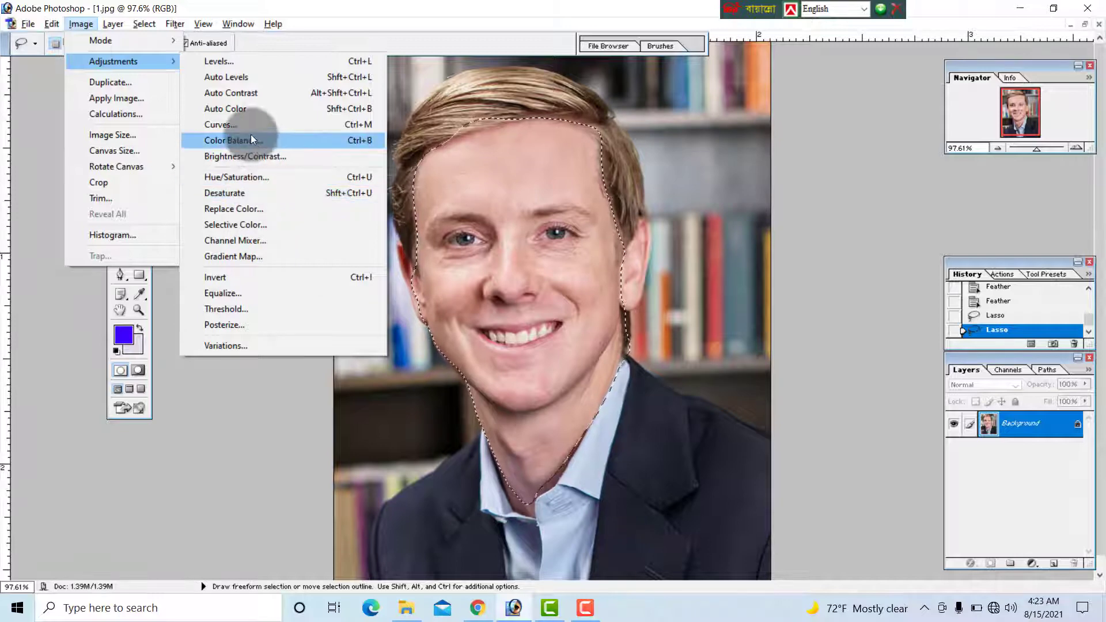
Apply a near-neutral Curves adjustment to the selected face, then deselect with Ctrl+D
left_click(220, 124)
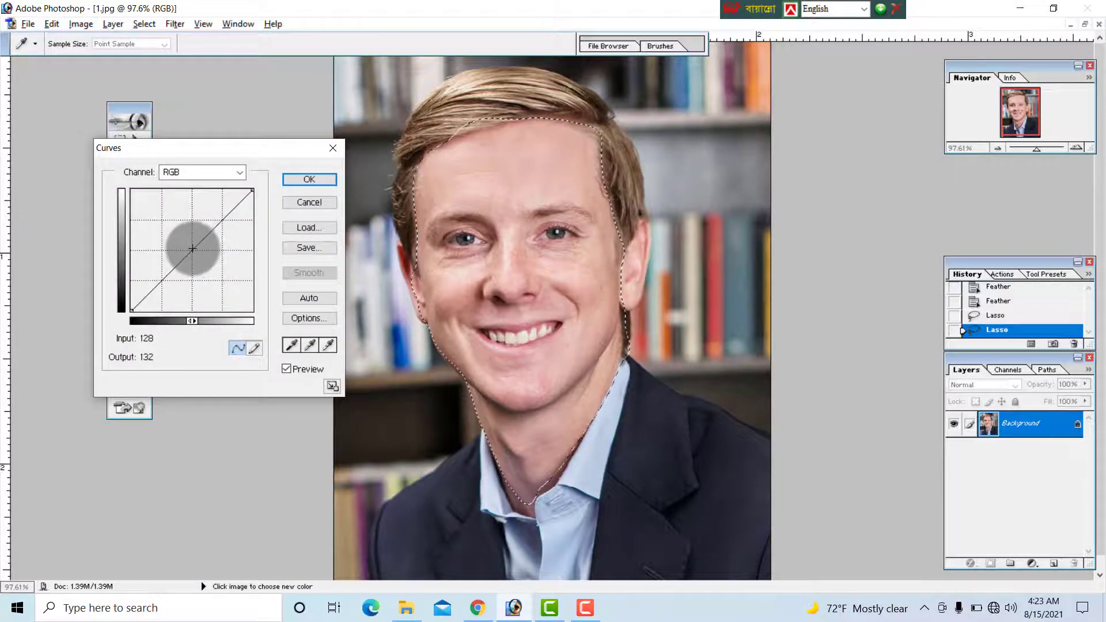
left_click_drag(194, 248, 185, 242)
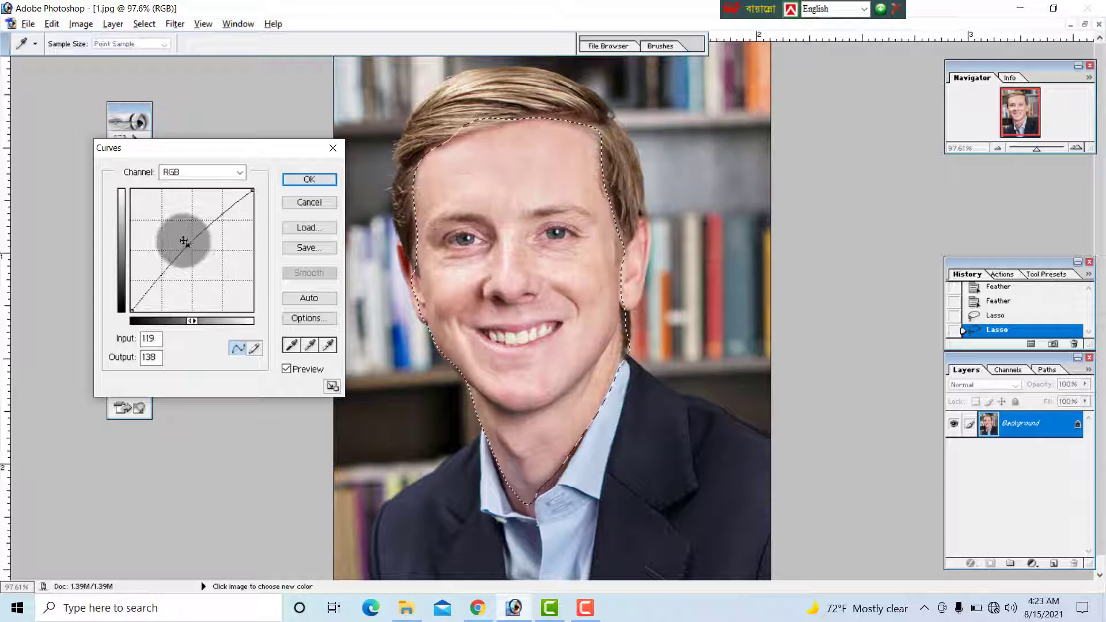
left_click_drag(184, 241, 184, 238)
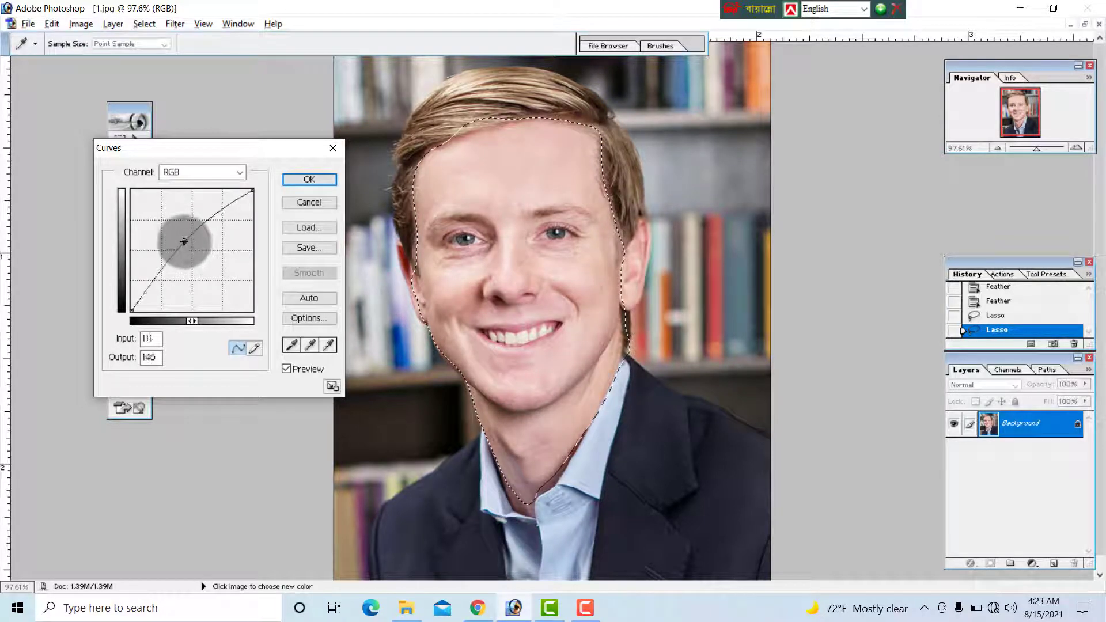
left_click_drag(183, 242, 201, 271)
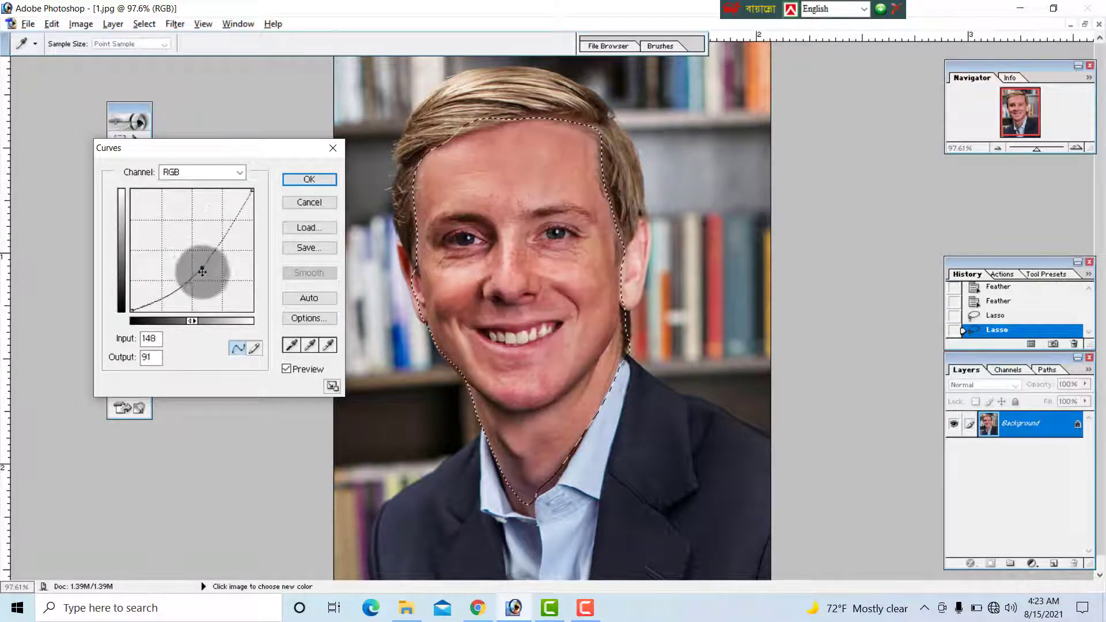
left_click_drag(201, 271, 202, 274)
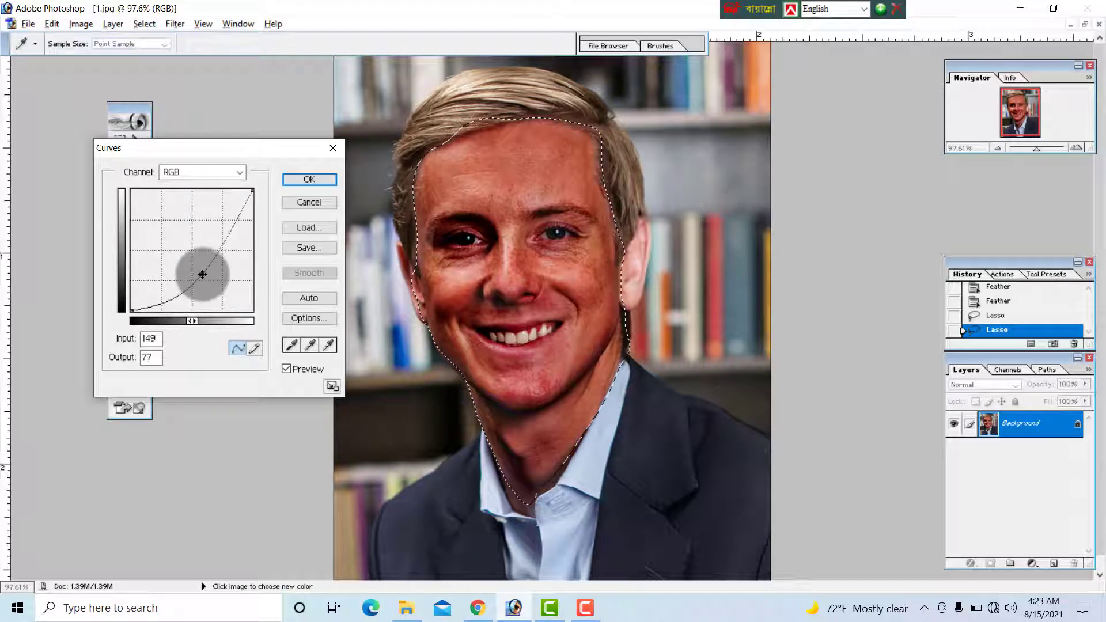
left_click_drag(202, 274, 196, 262)
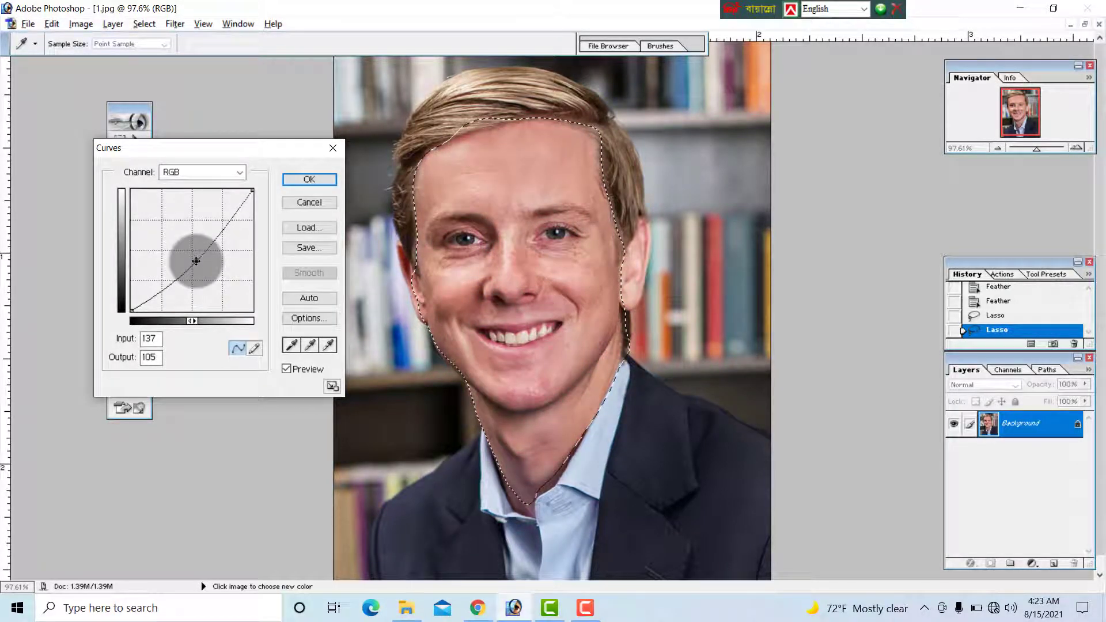
left_click_drag(195, 261, 192, 253)
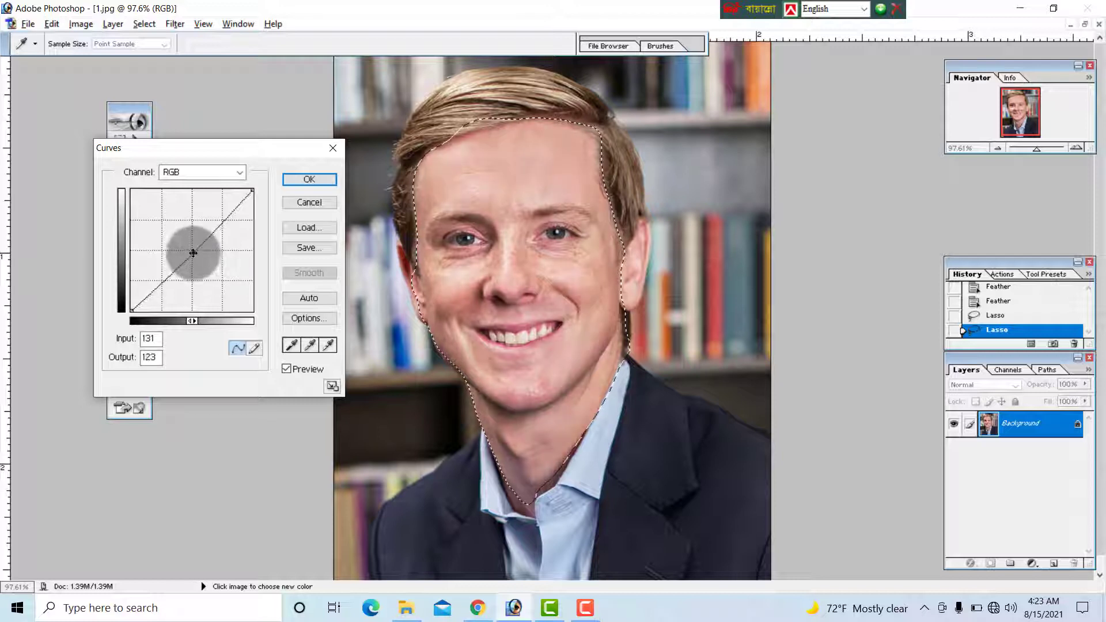
left_click_drag(192, 254, 192, 251)
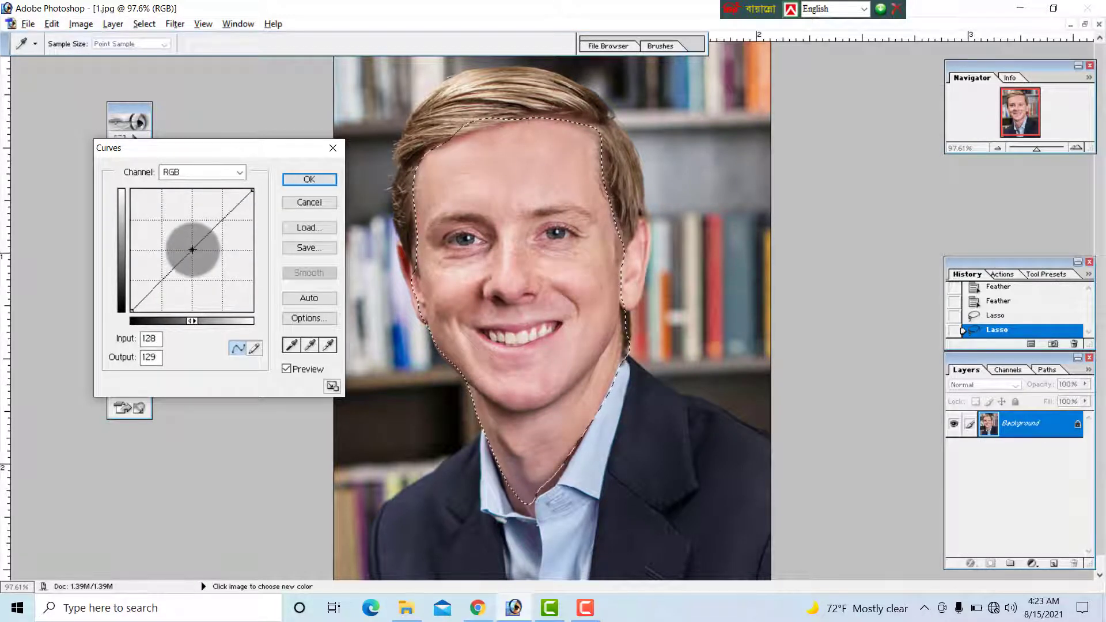
left_click(308, 179)
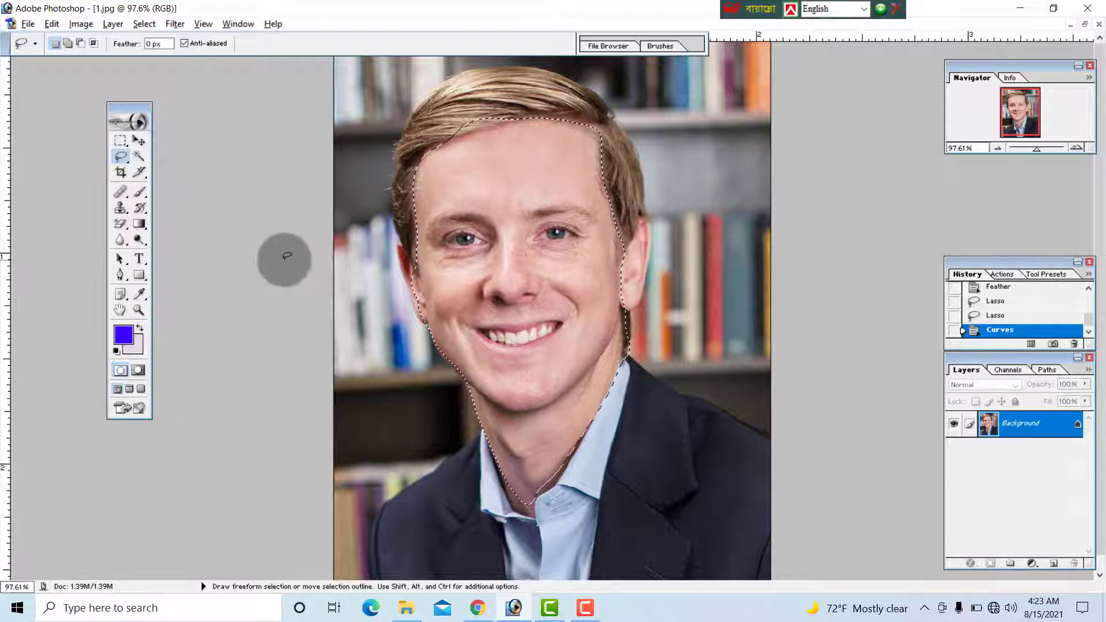
key("ctrl+d")
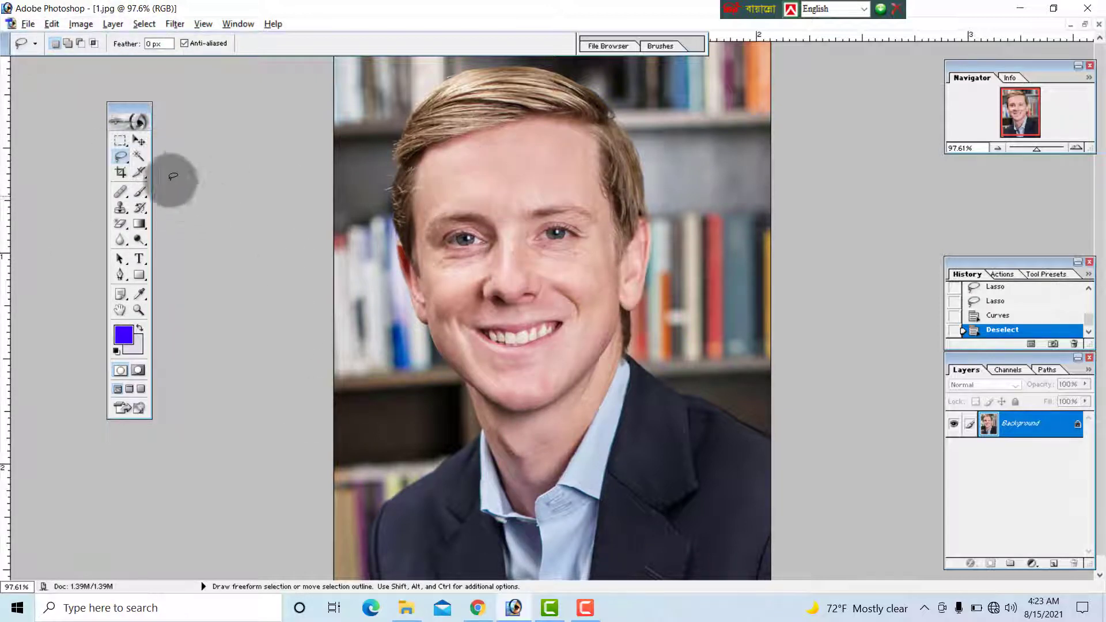
left_click(139, 156)
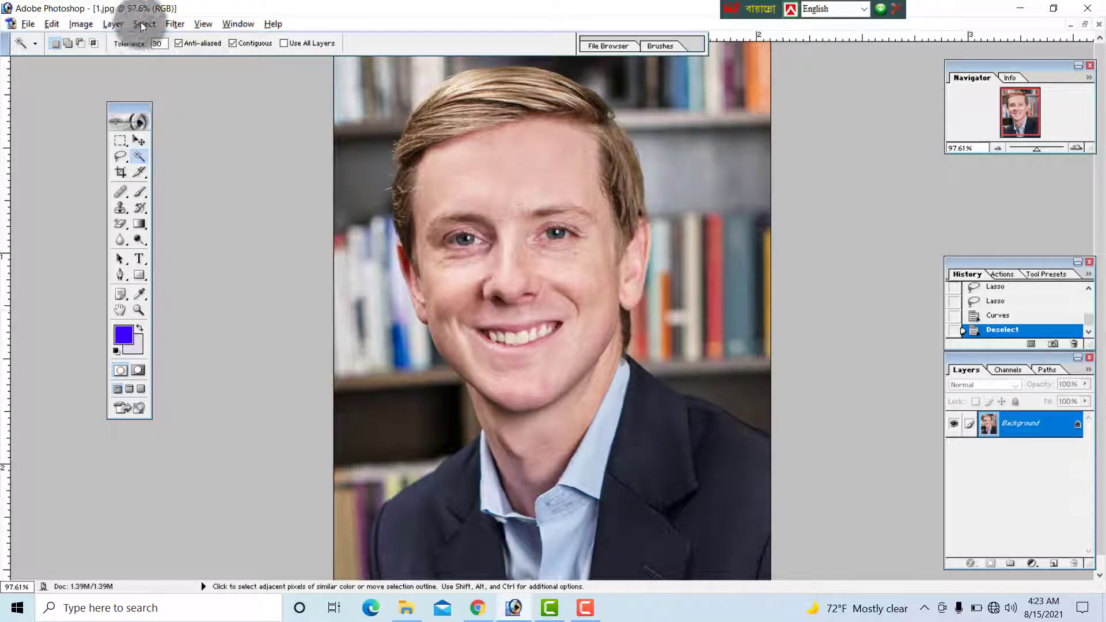
Reselect the face skin by colour, then apply Feather and Modify > Expand
left_click(144, 23)
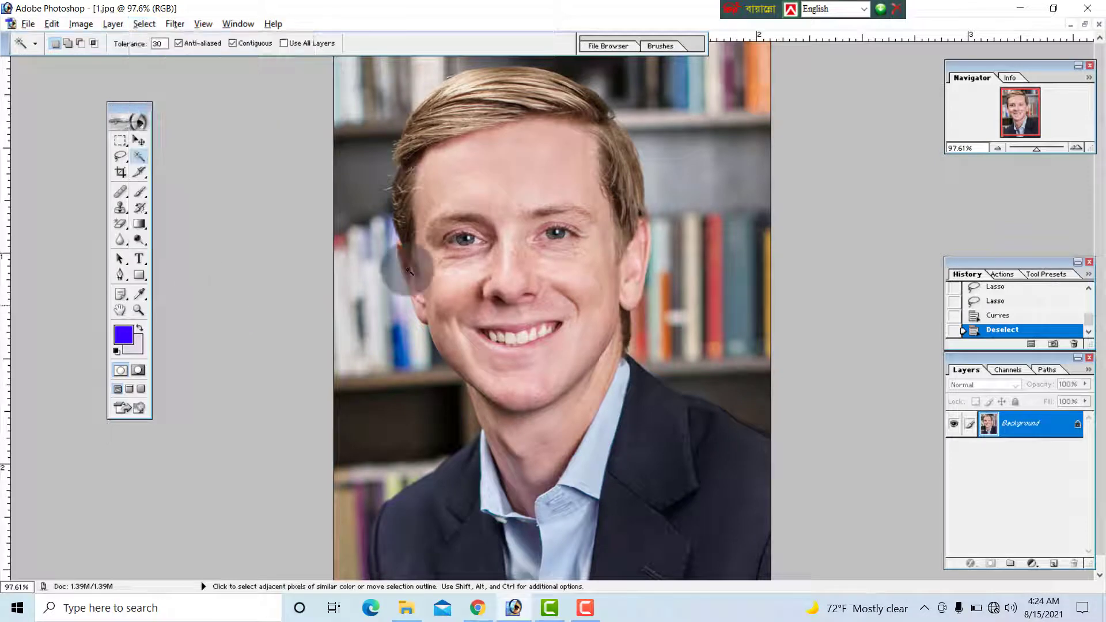
left_click(143, 23)
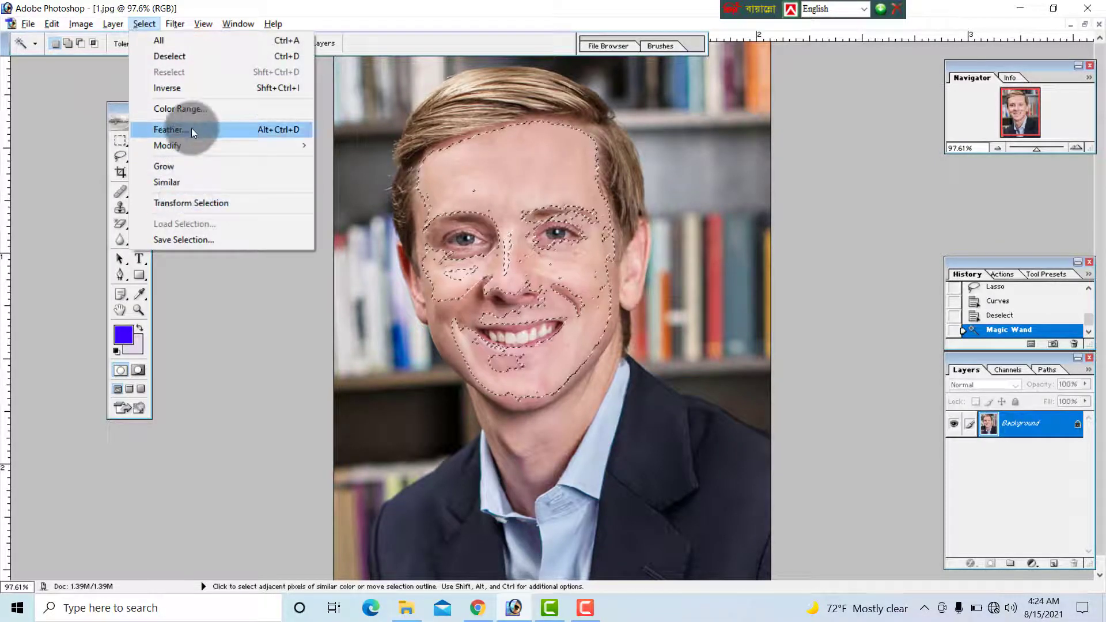
left_click(169, 129)
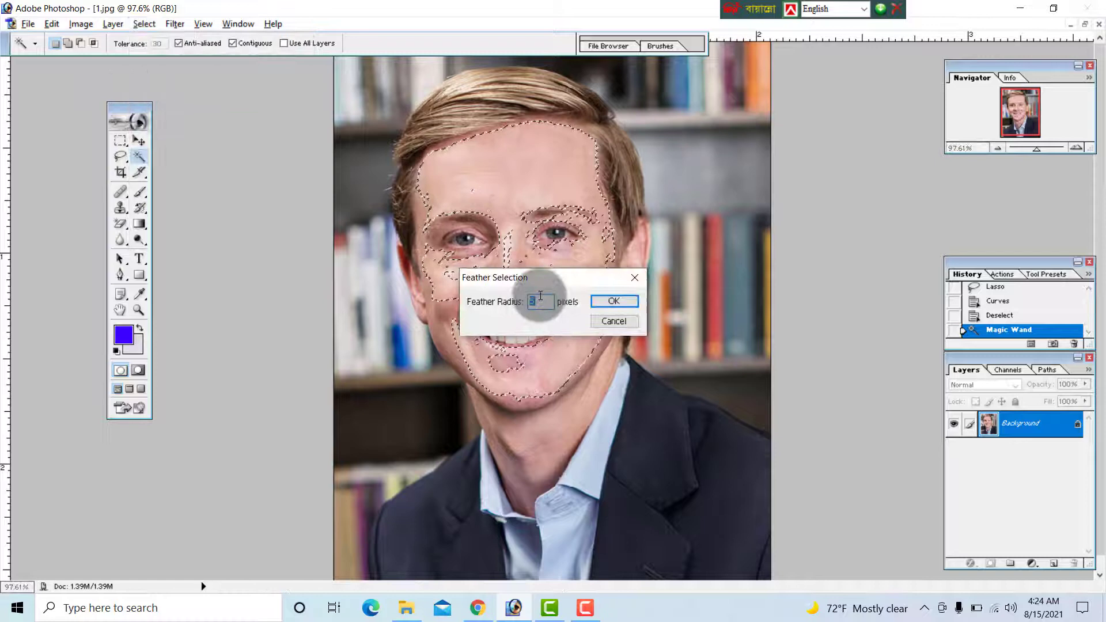
left_click(613, 301)
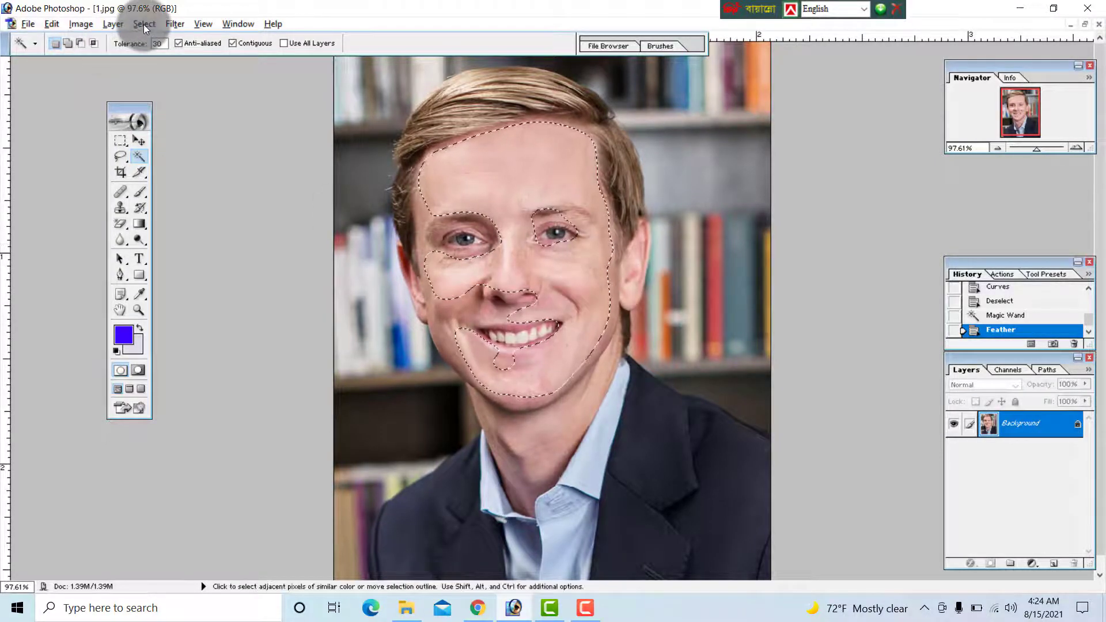
left_click(144, 23)
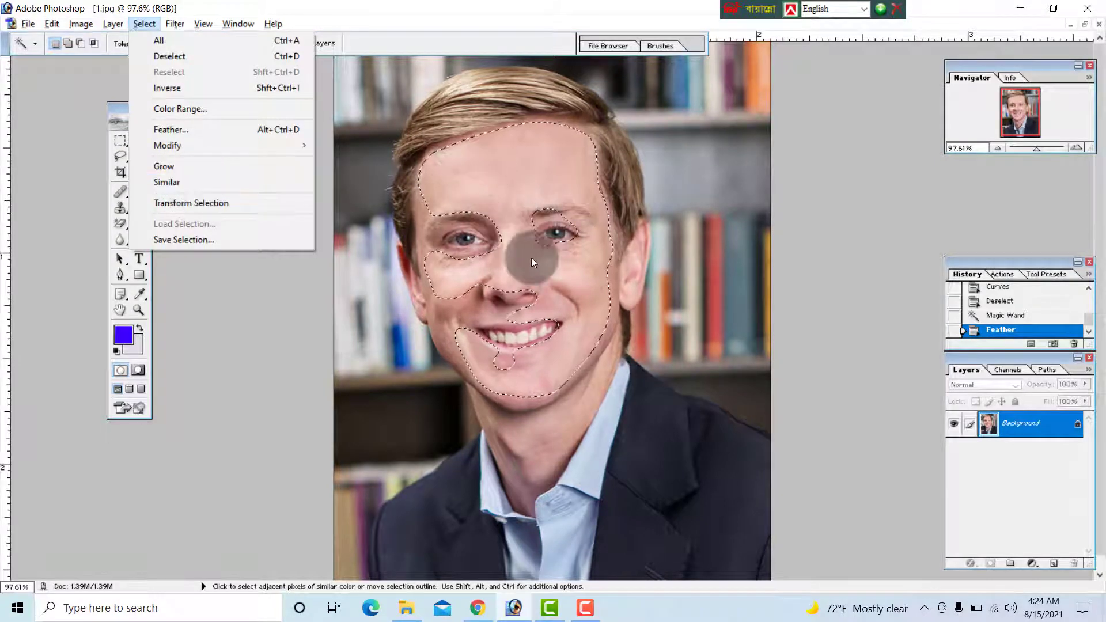
mouse_move(168, 145)
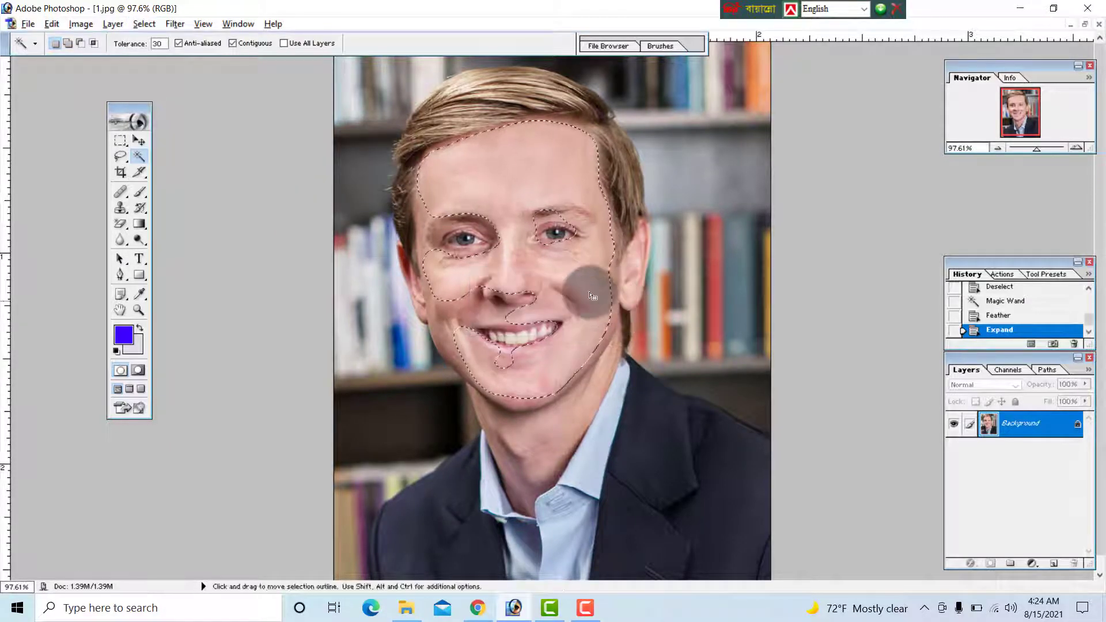
left_click(143, 23)
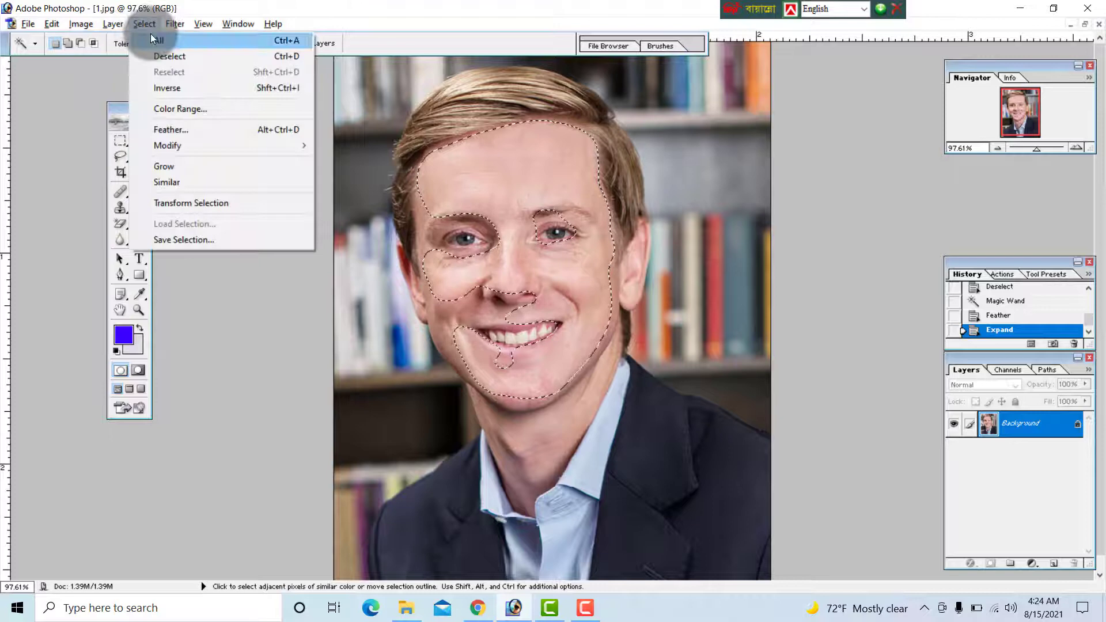
mouse_move(167, 87)
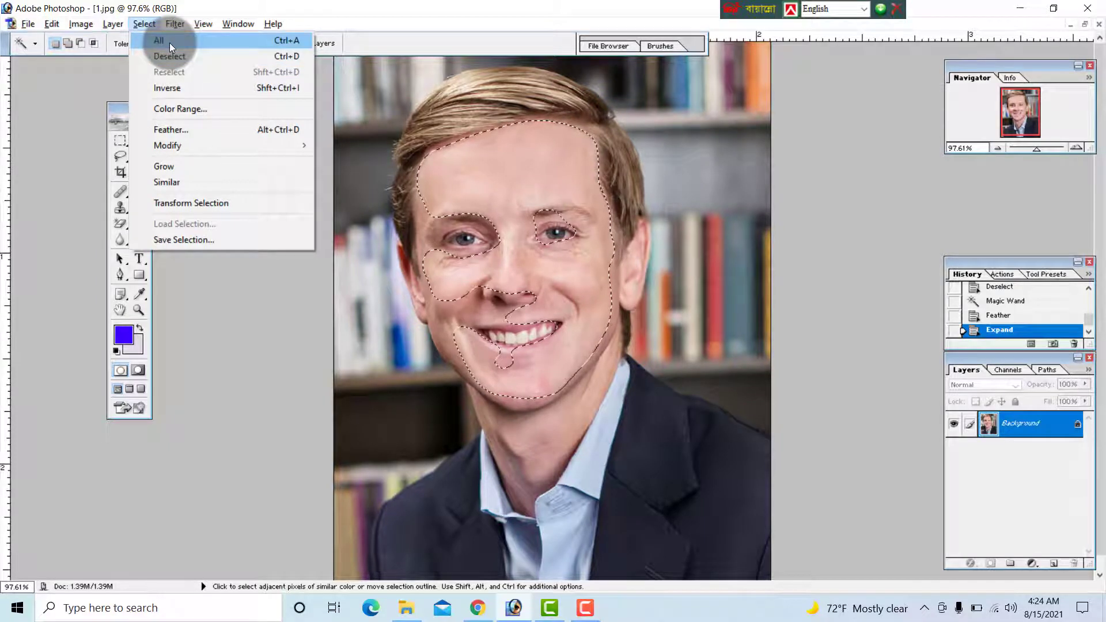
Clear the expanded skin selection and select the whole canvas
left_click(169, 56)
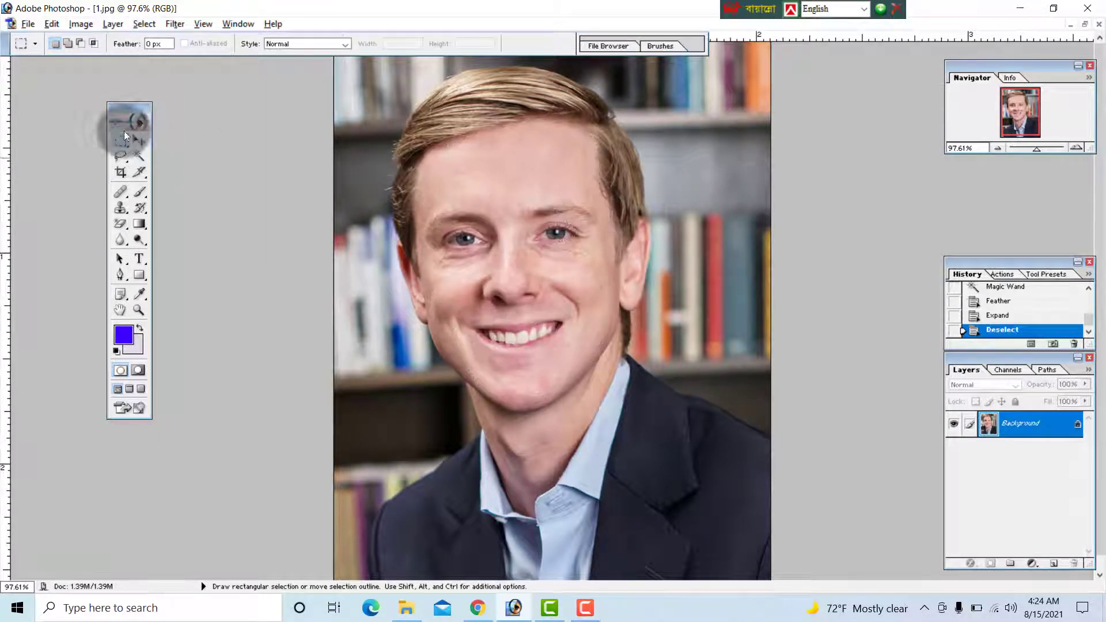
left_click(144, 23)
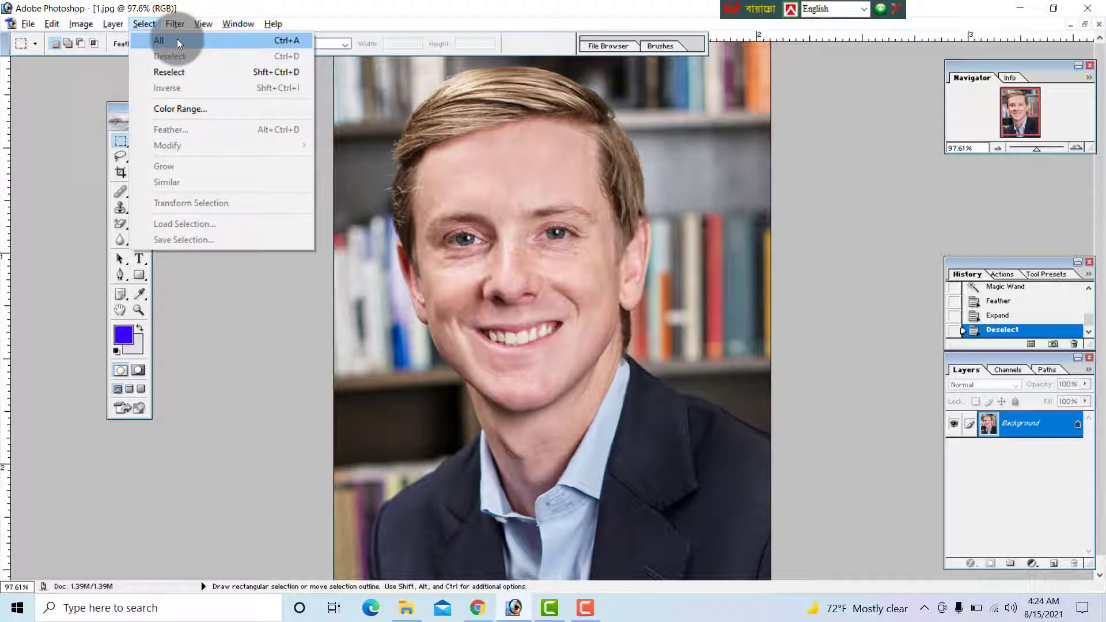
left_click(159, 40)
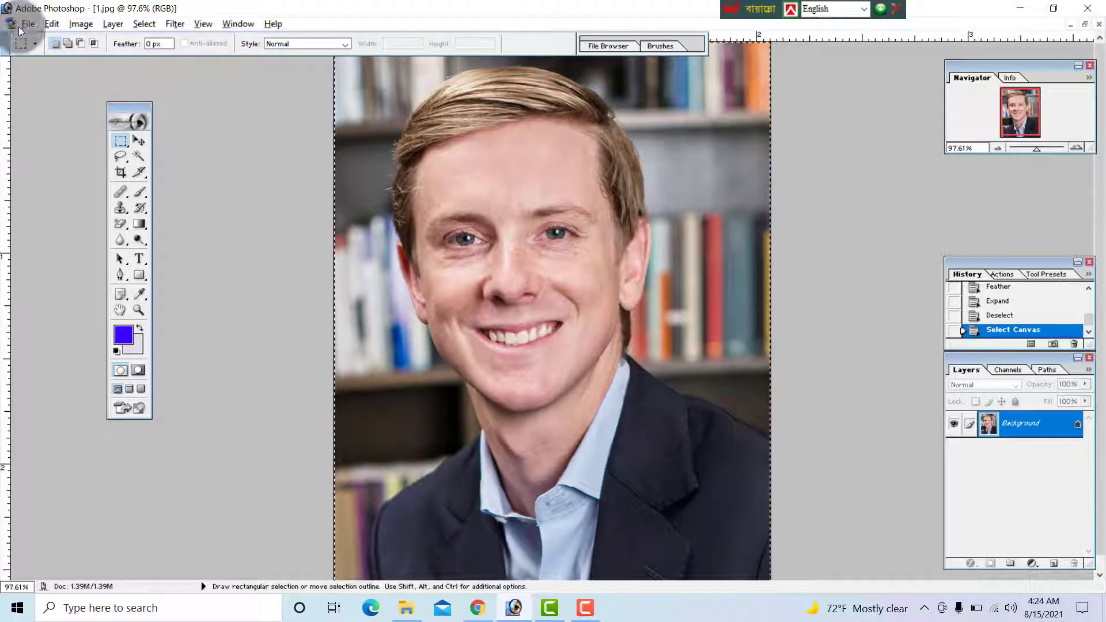
Apply Brightness/Contrast with Brightness +7 and Contrast +7
left_click(81, 23)
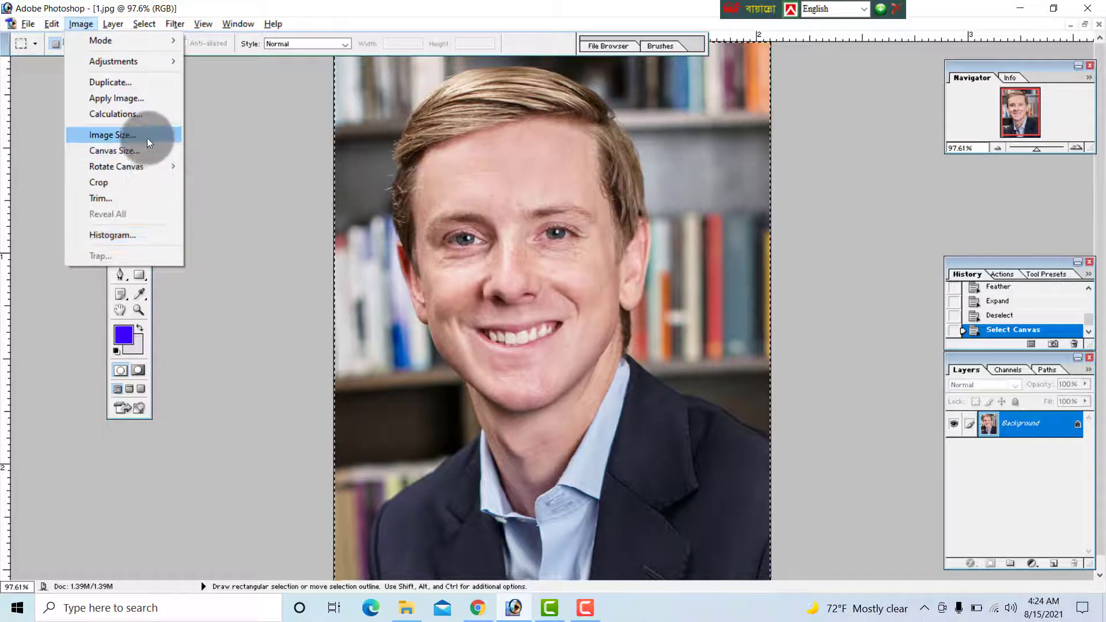
mouse_move(112, 61)
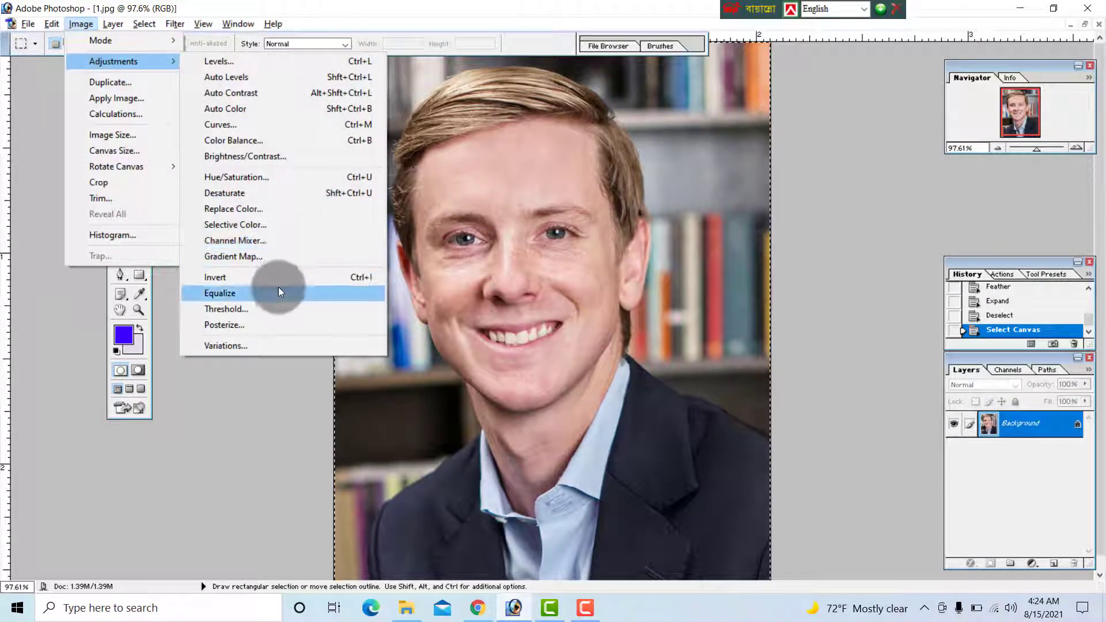
left_click(245, 156)
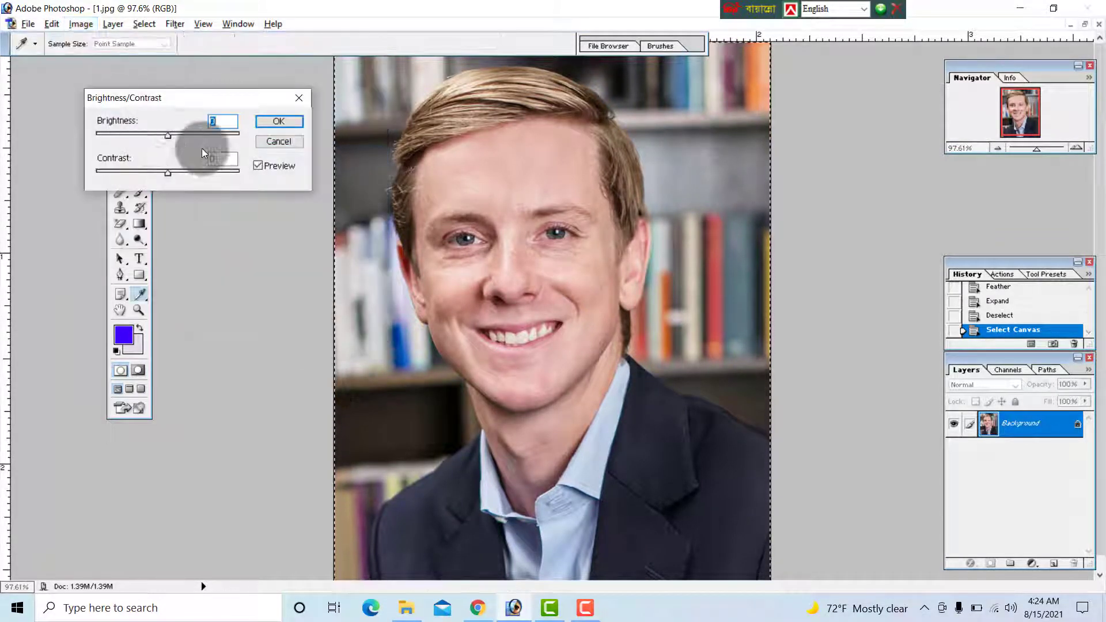
left_click_drag(167, 172, 182, 172)
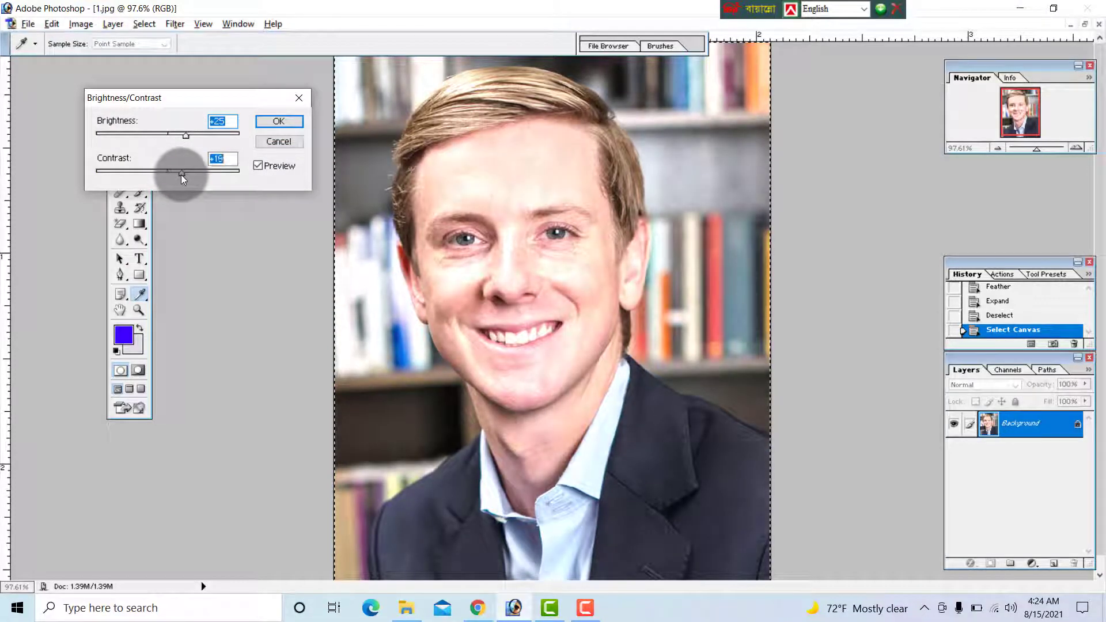
left_click_drag(185, 135, 169, 135)
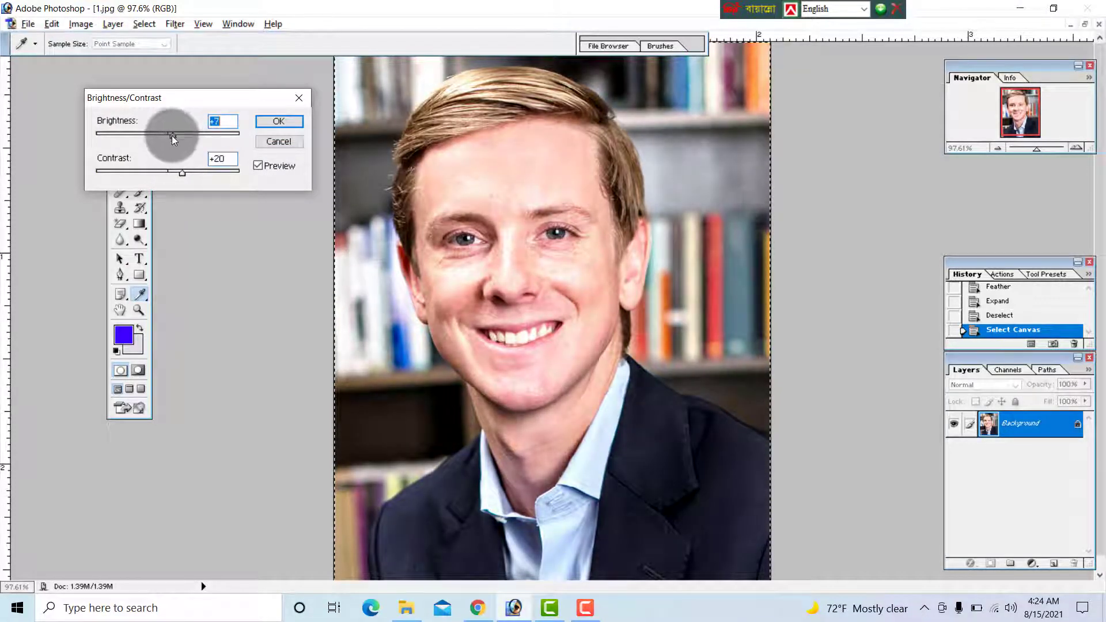
left_click_drag(182, 171, 173, 172)
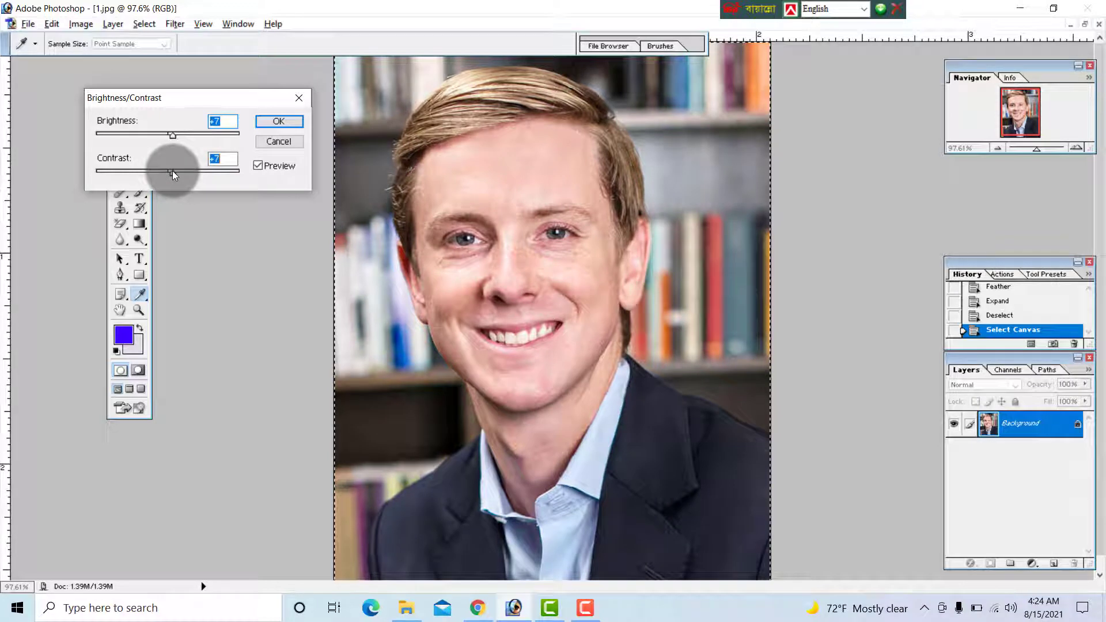
left_click_drag(173, 172, 172, 175)
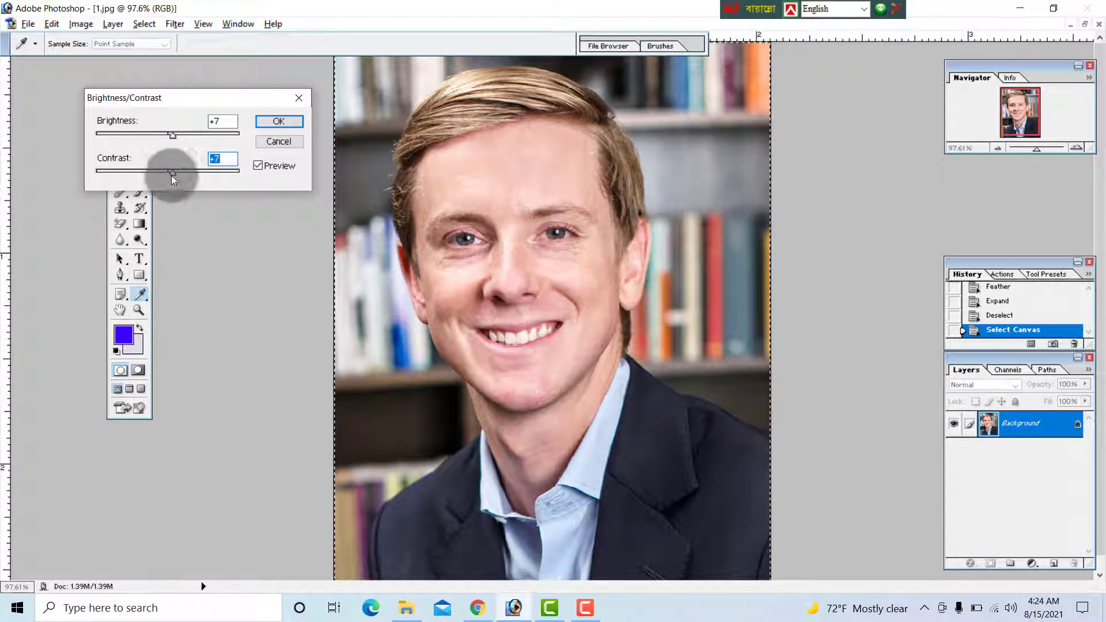
left_click(144, 23)
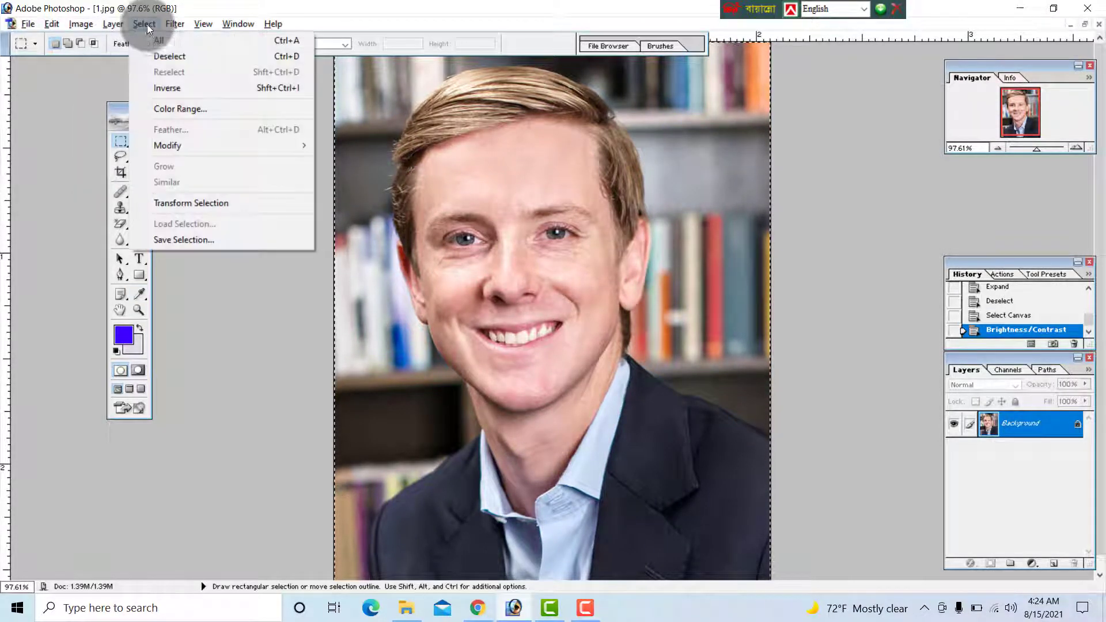
mouse_move(159, 46)
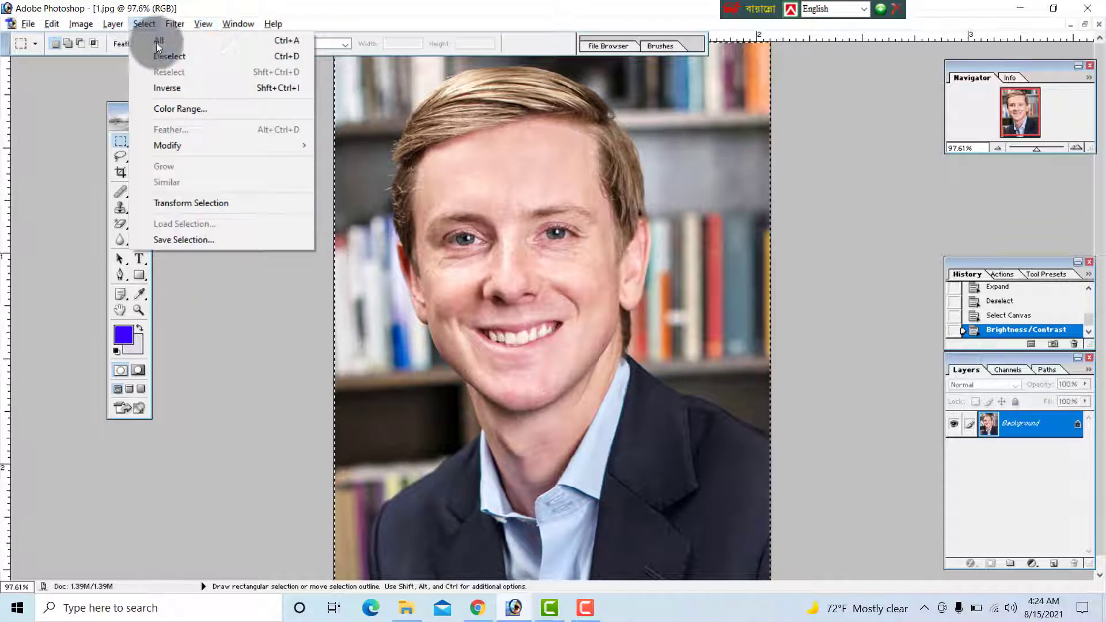
Deselect, select all, invert, then run Color Range and dismiss the 'No pixels were selected' warning
left_click(169, 57)
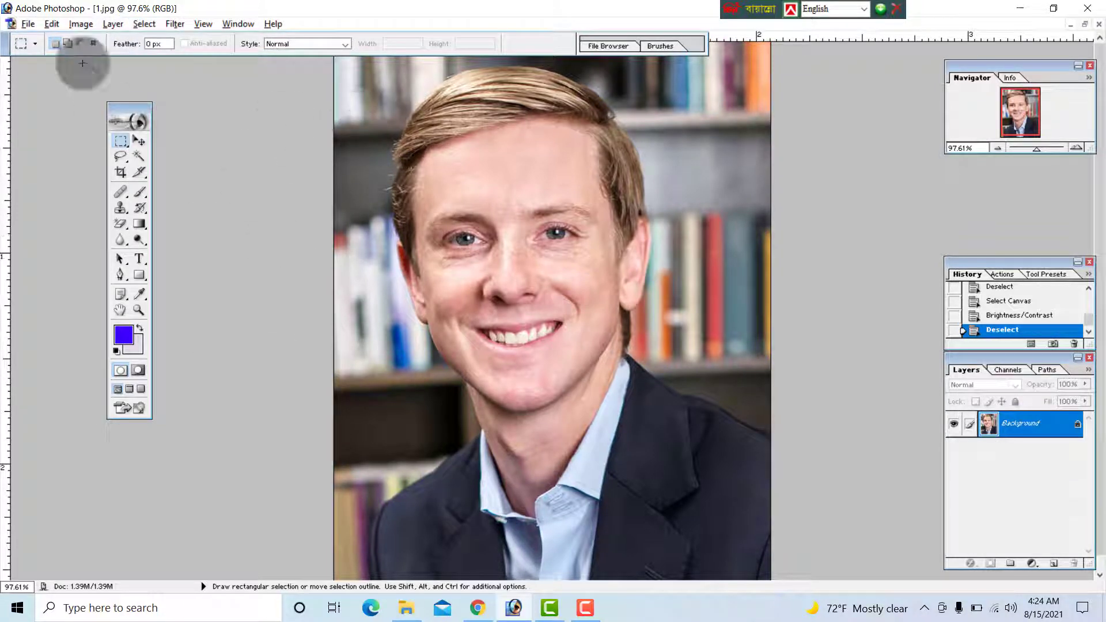
left_click(144, 23)
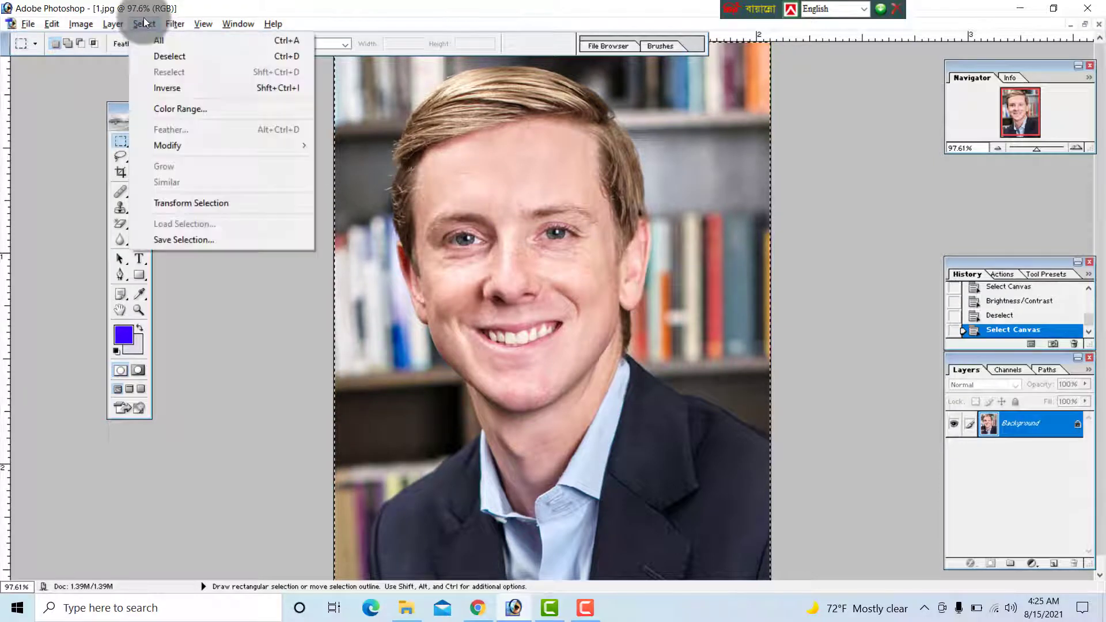
mouse_move(168, 87)
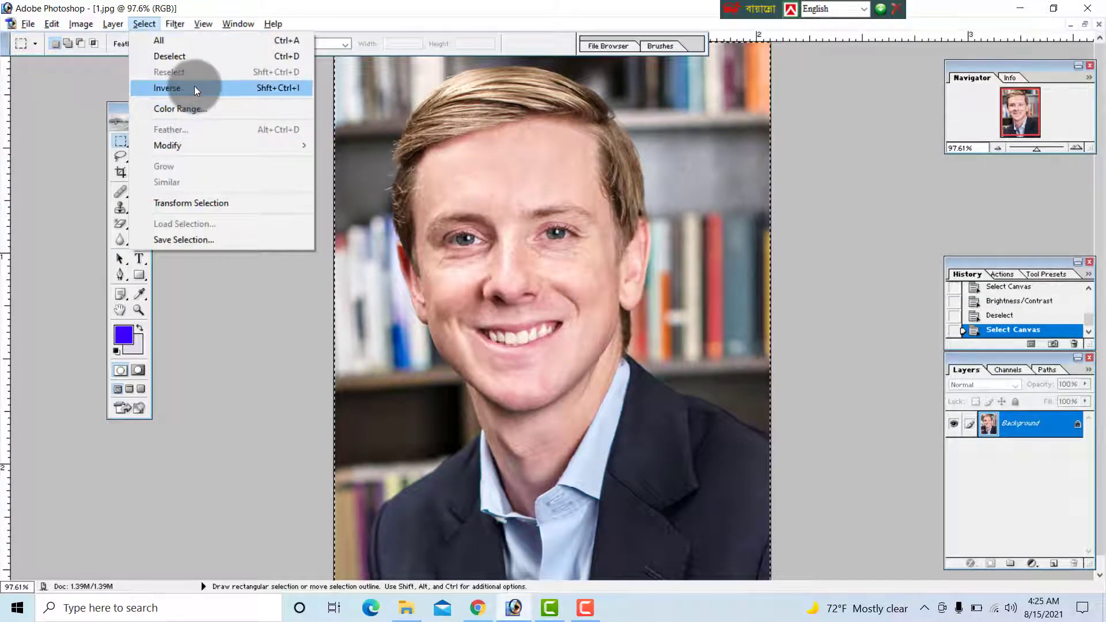
left_click(167, 88)
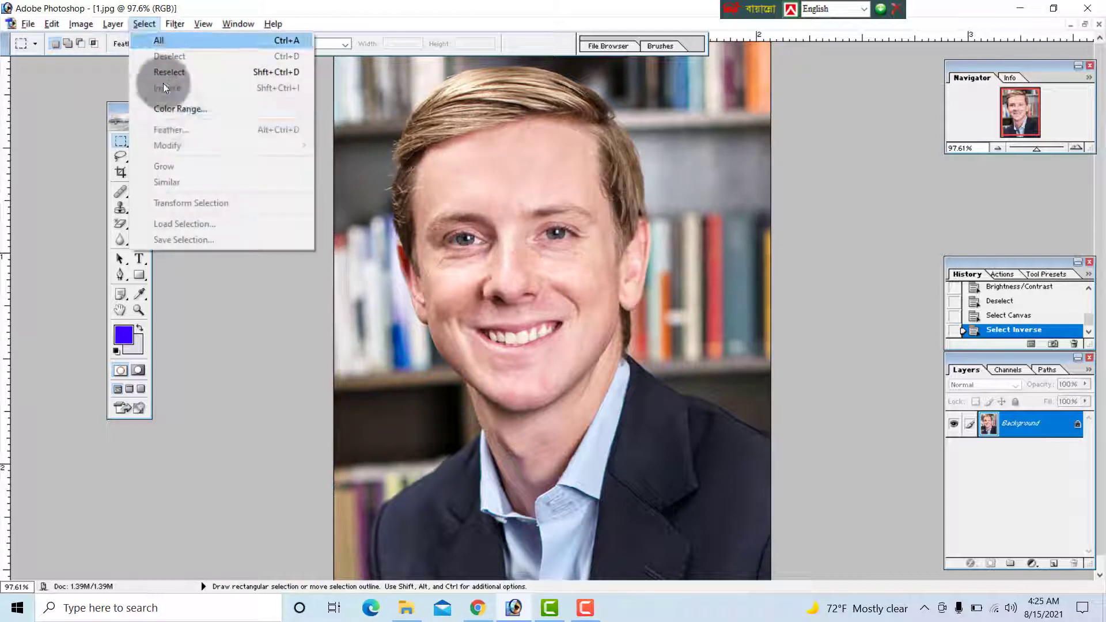
mouse_move(159, 40)
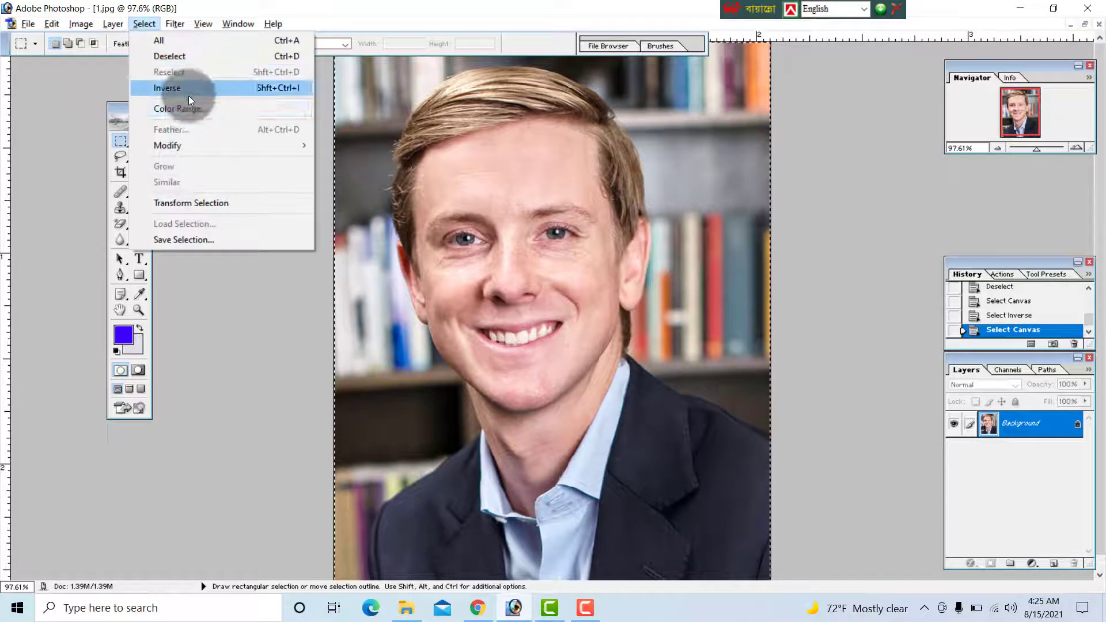
left_click(178, 109)
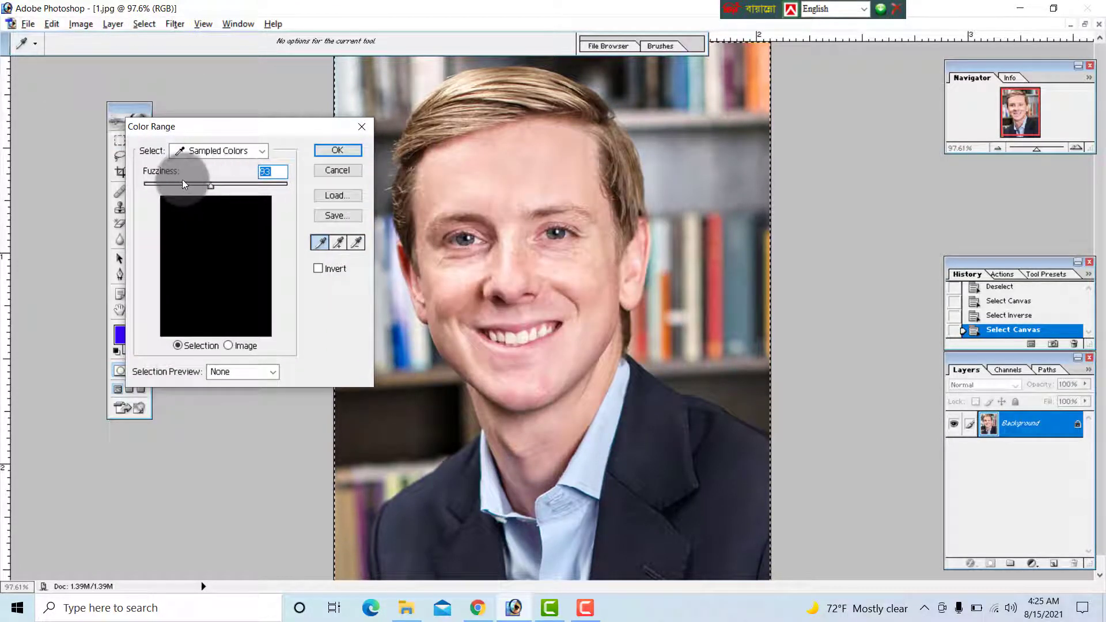
left_click(336, 151)
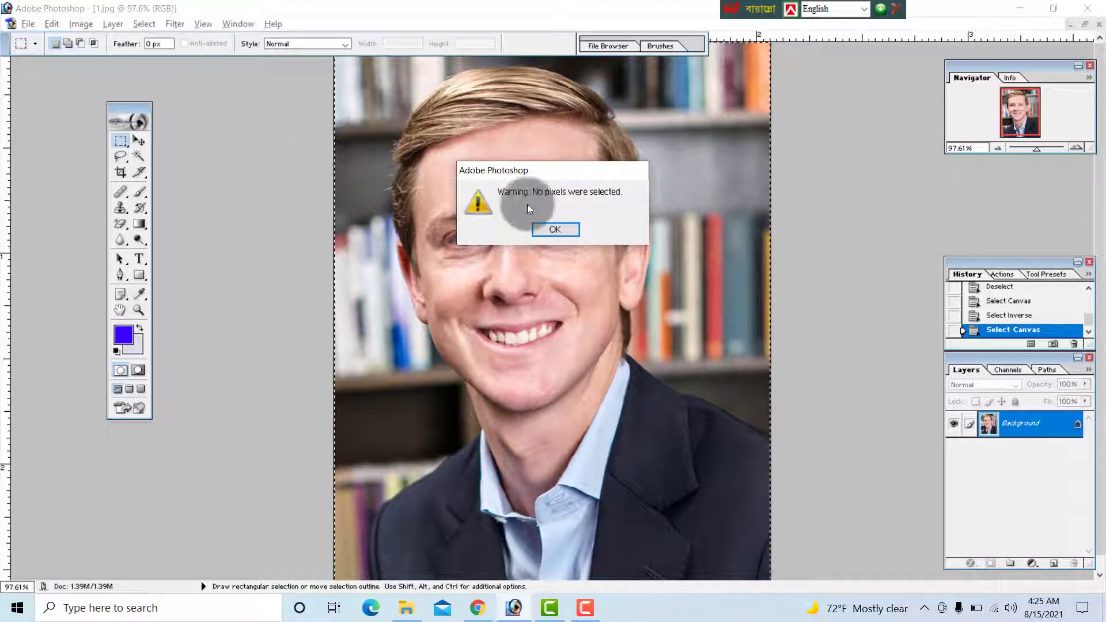
left_click(554, 229)
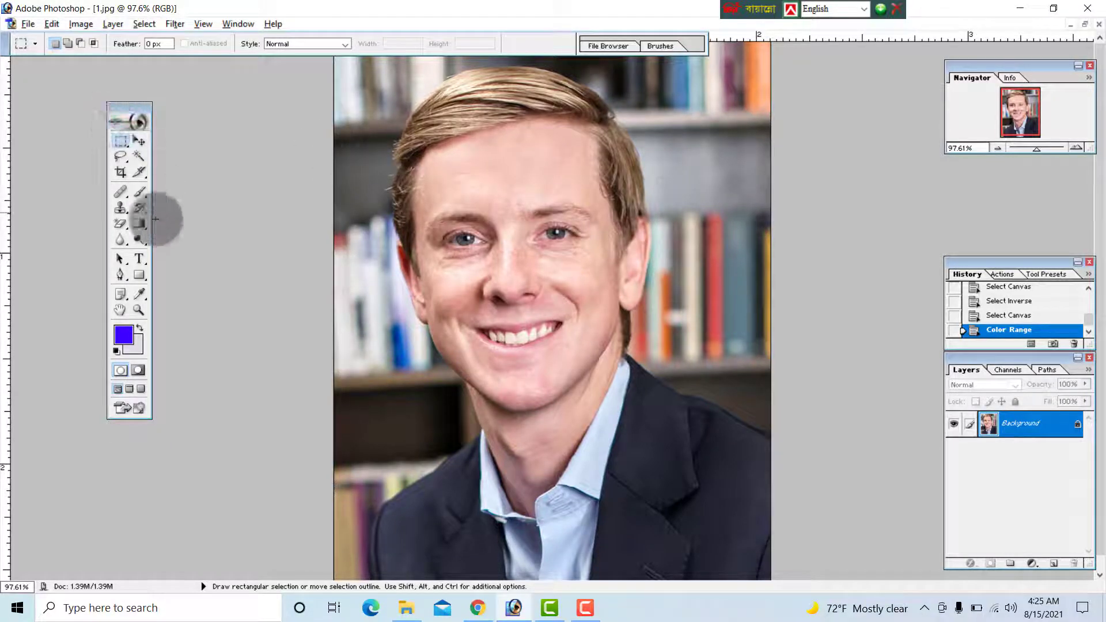
Reselect the earlier selection and try a Border modification, which warns no pixels are selected
left_click(143, 23)
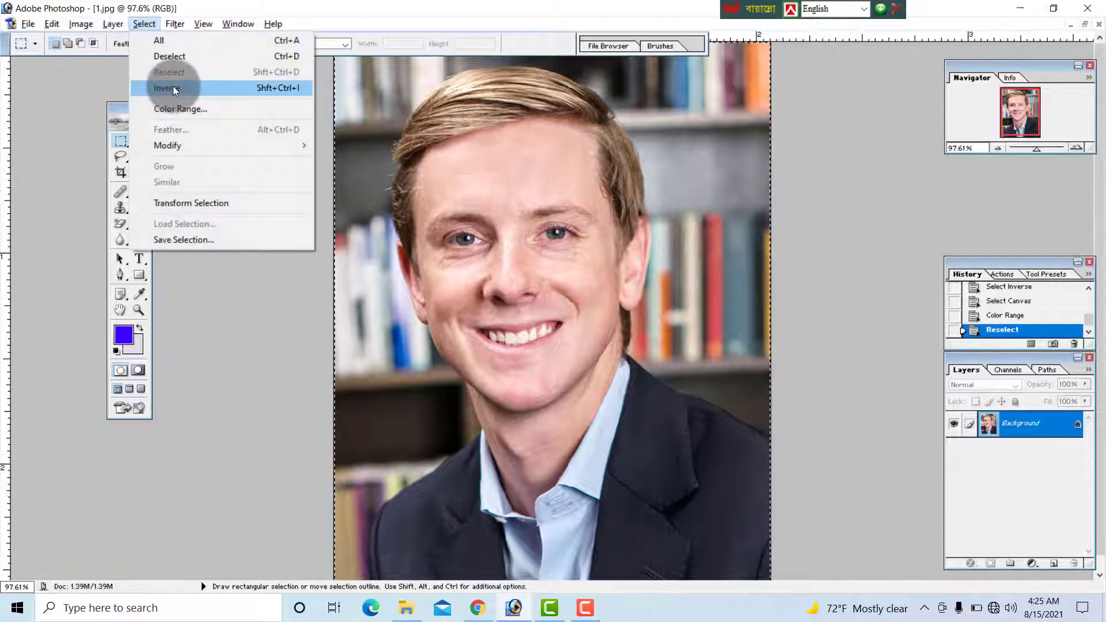
mouse_move(168, 145)
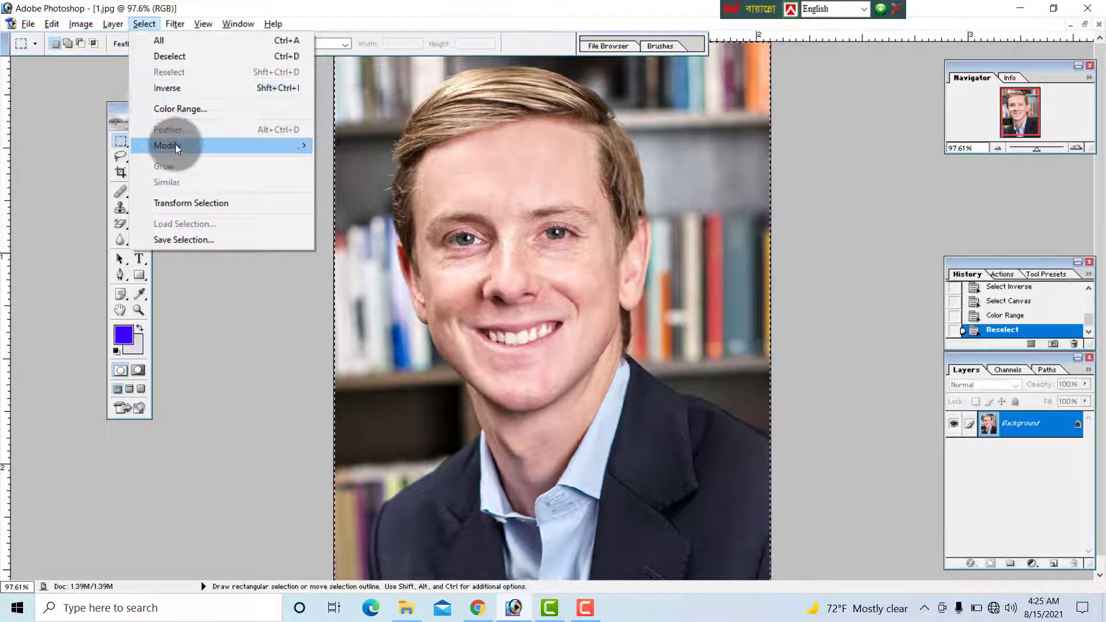
mouse_move(194, 154)
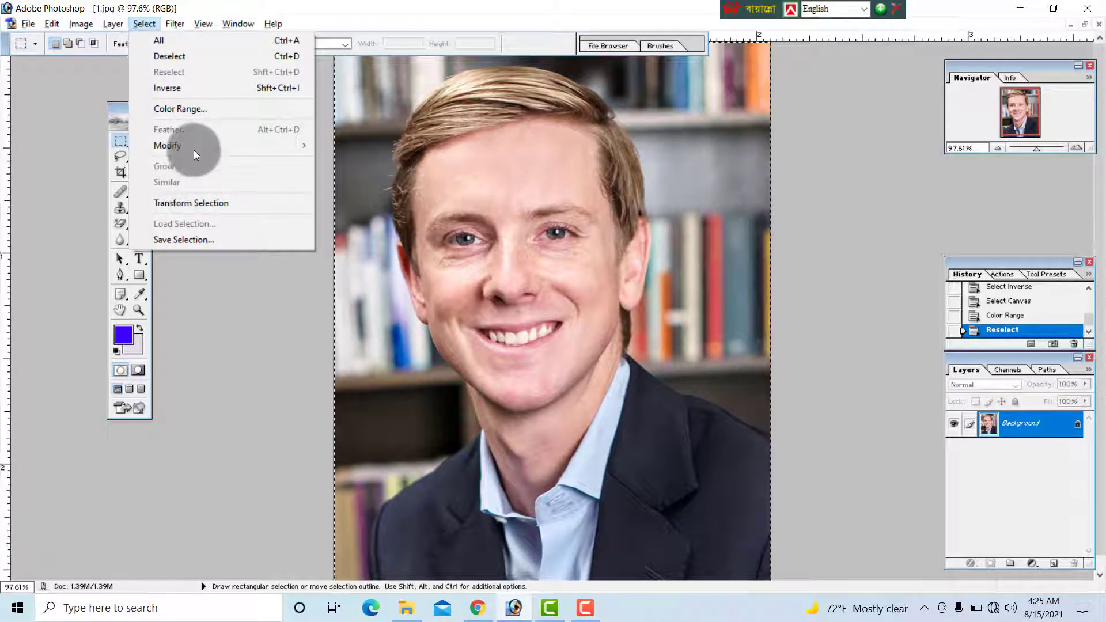
mouse_move(167, 145)
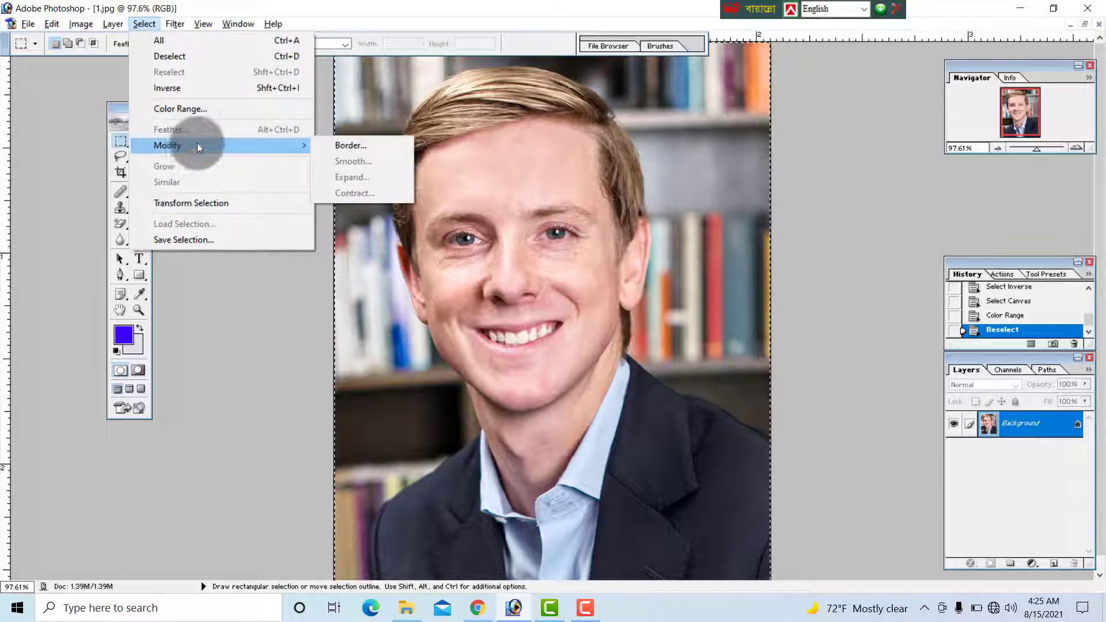
mouse_move(360, 145)
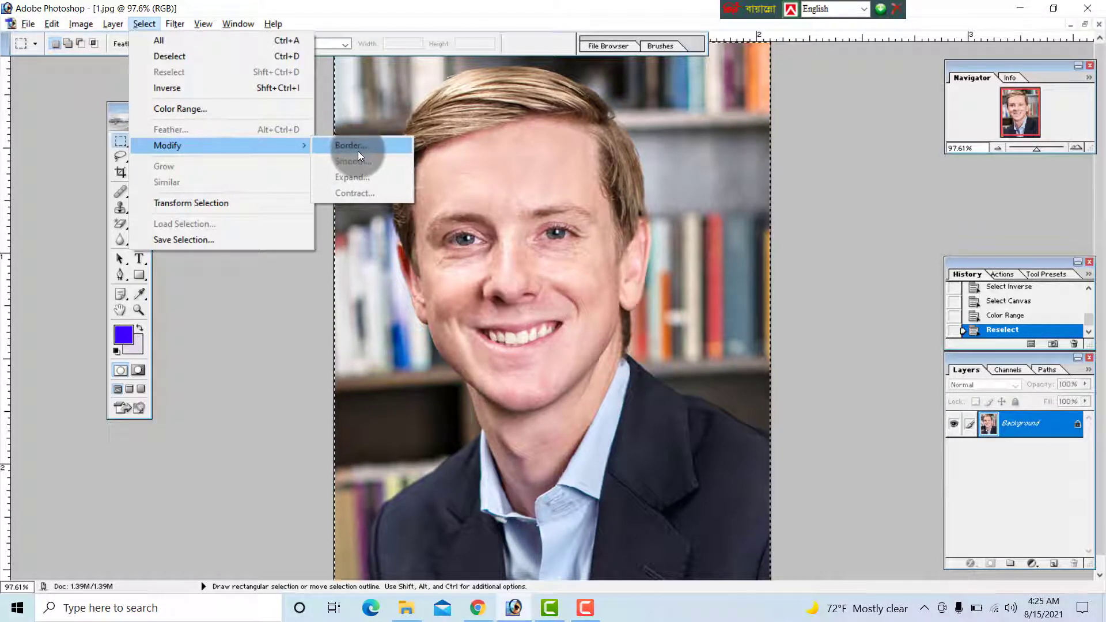
left_click(351, 146)
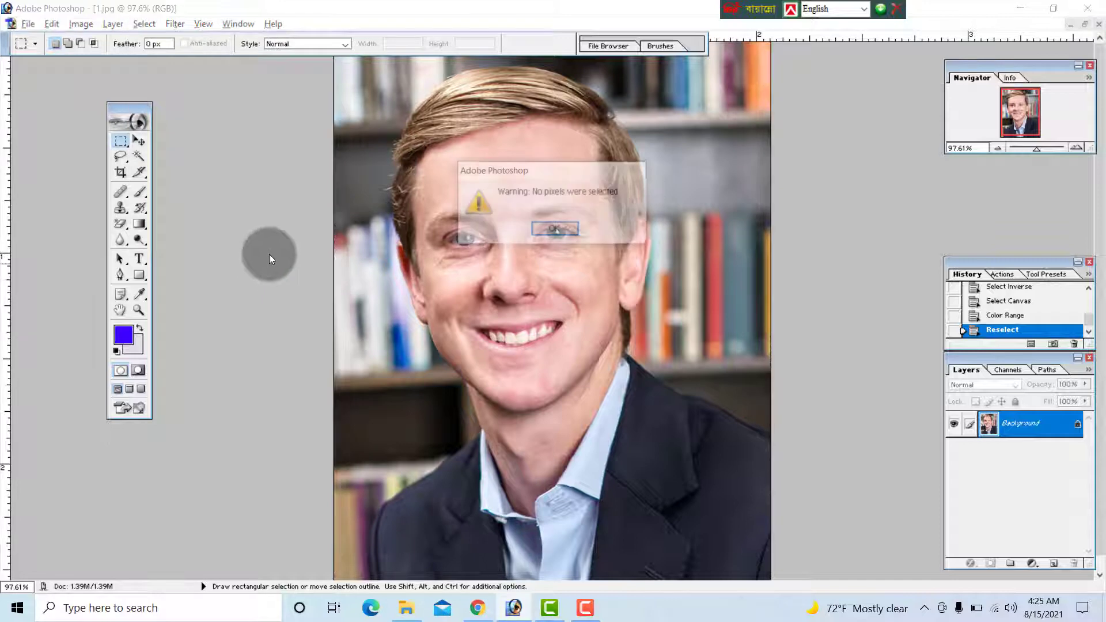
left_click(143, 23)
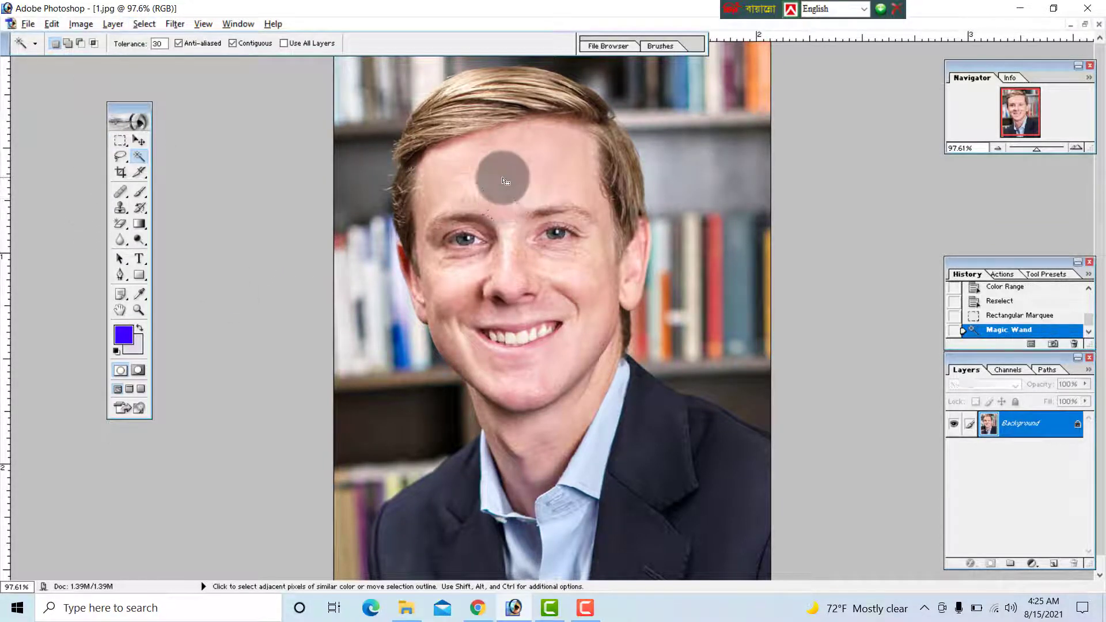
Select the forehead skin with the Magic Wand and add similar colours
left_click(144, 23)
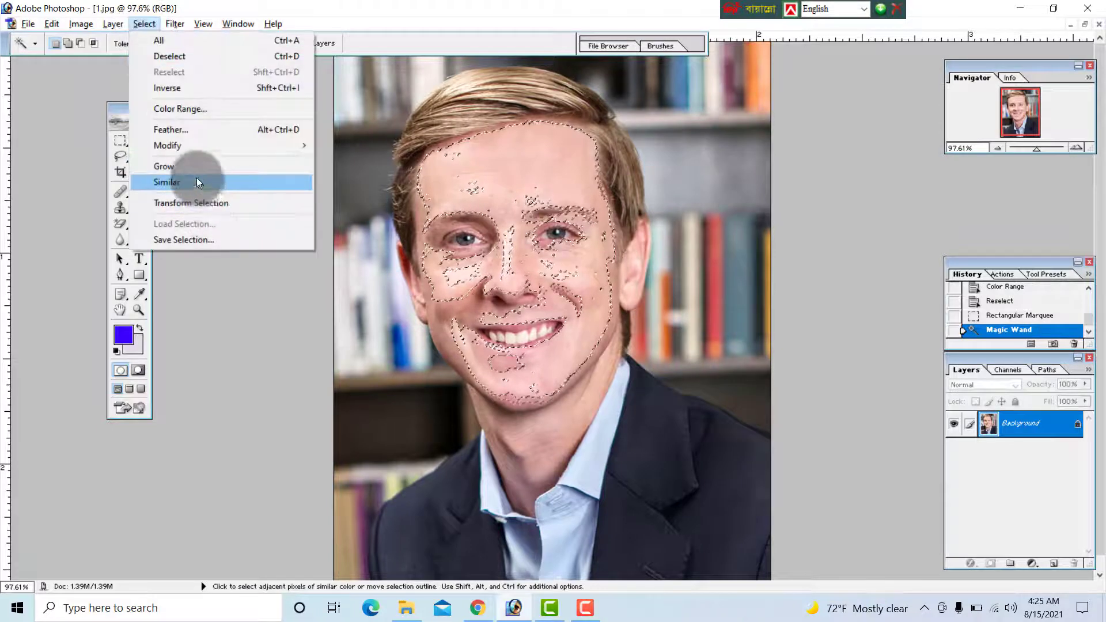
left_click(167, 182)
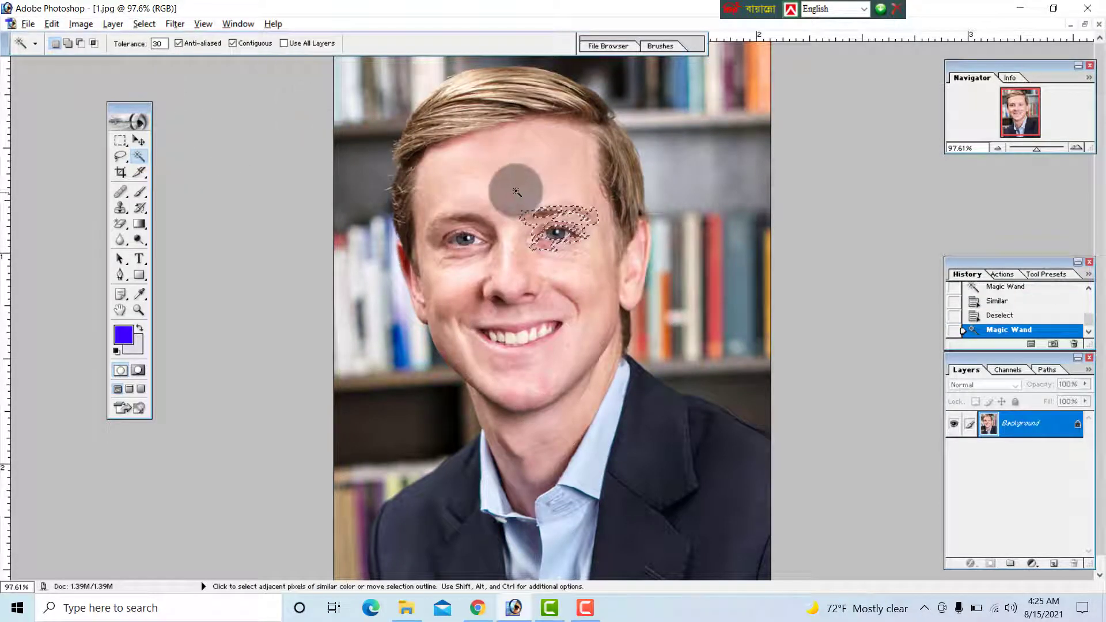
left_click(515, 190)
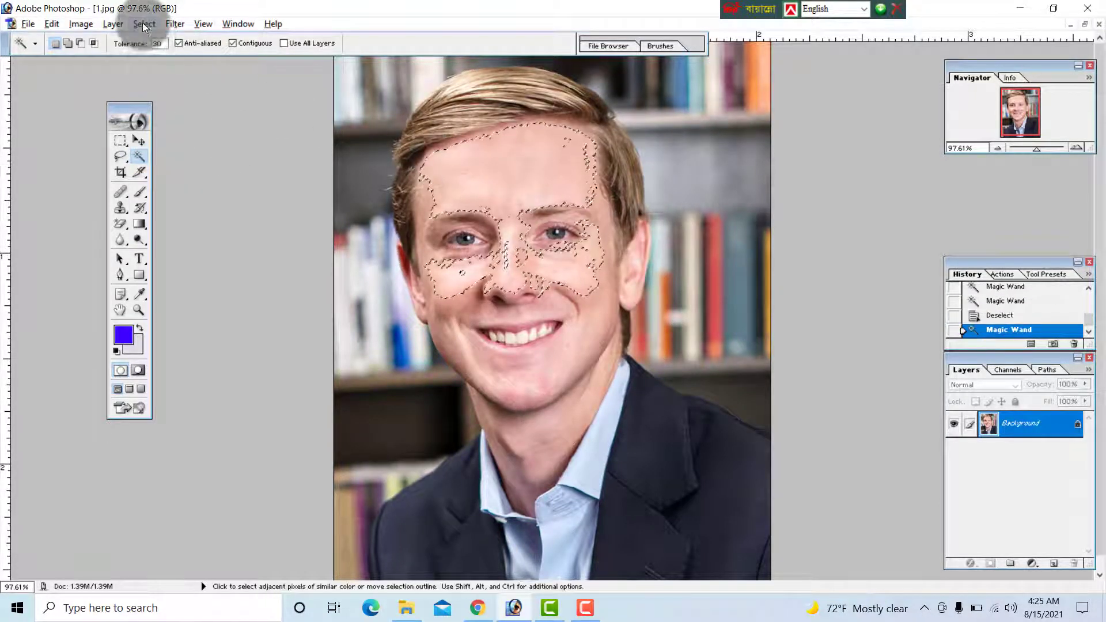
Grow the skin selection, smooth its outline, then deselect with Ctrl+D
left_click(144, 23)
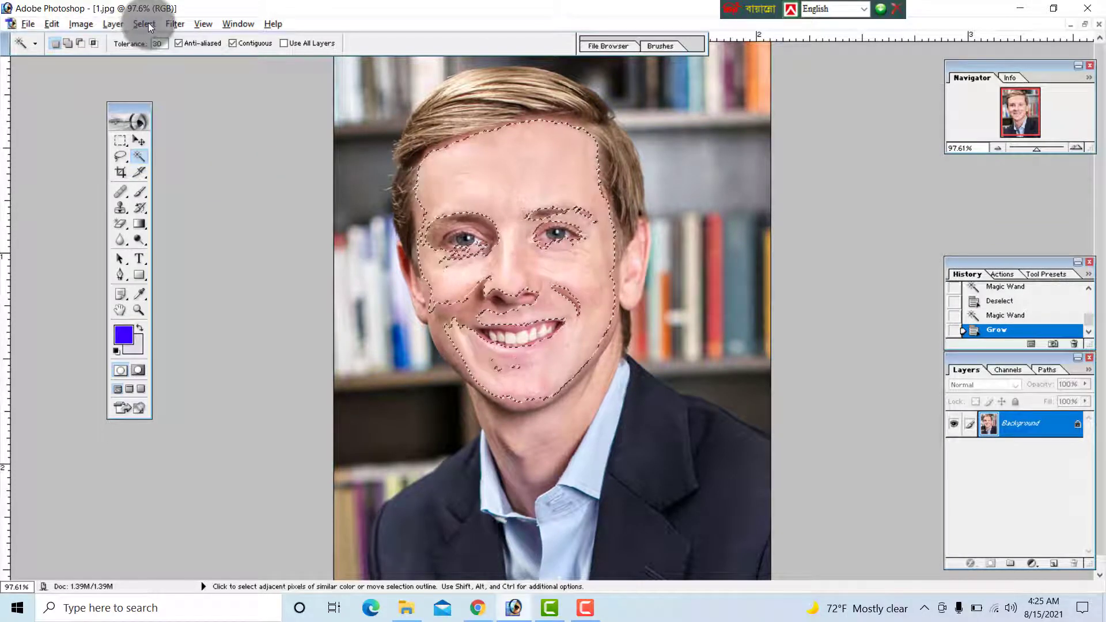
left_click(144, 23)
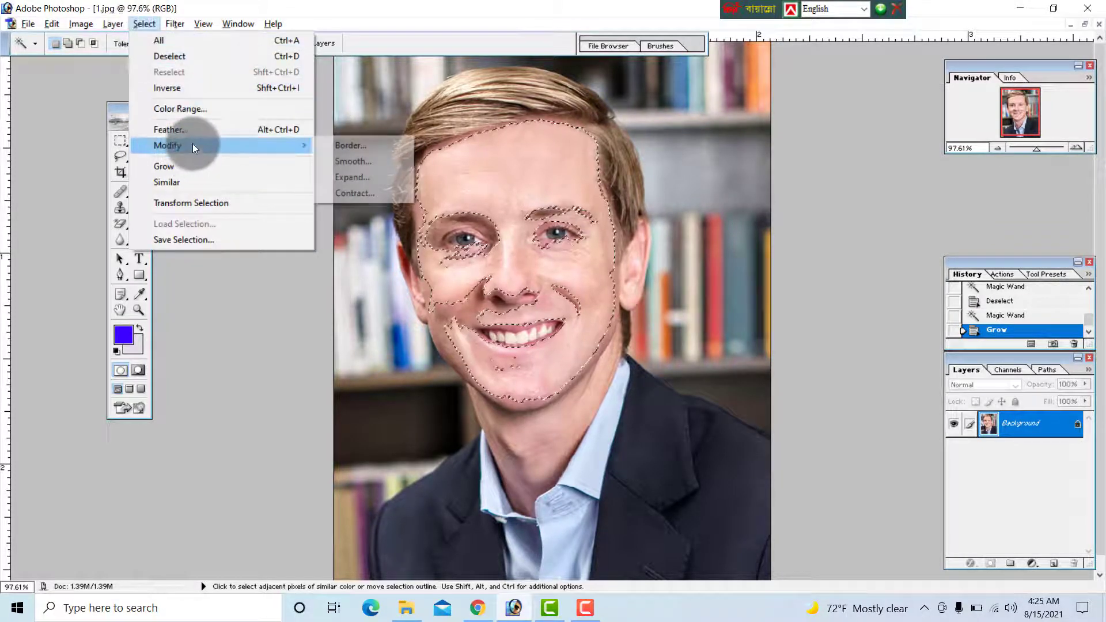
left_click(353, 160)
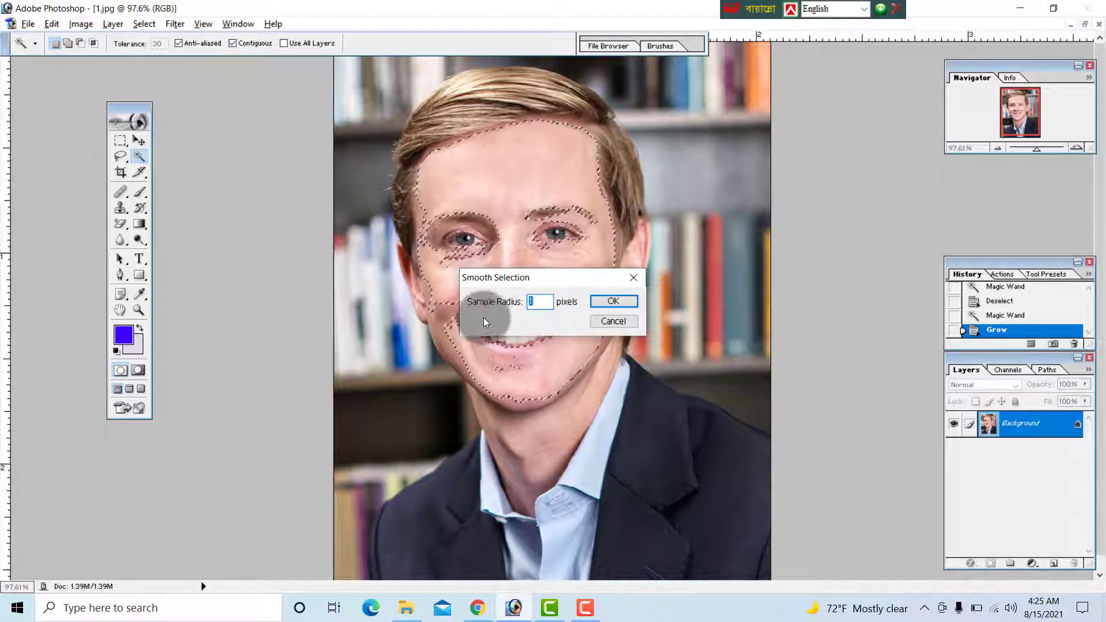
left_click(612, 301)
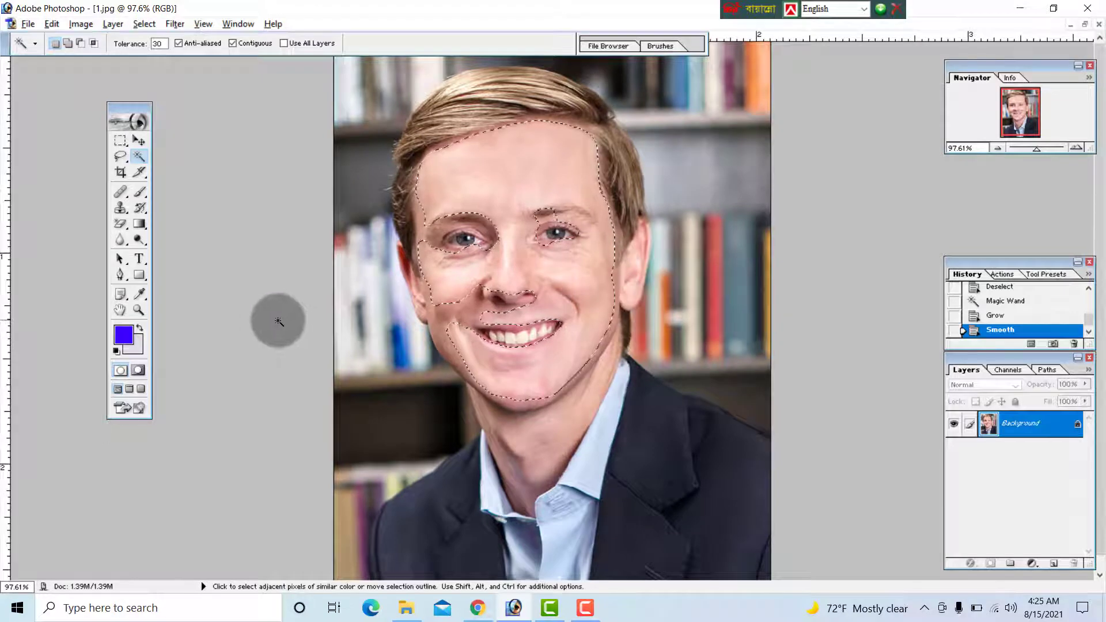
key("Ctrl+d")
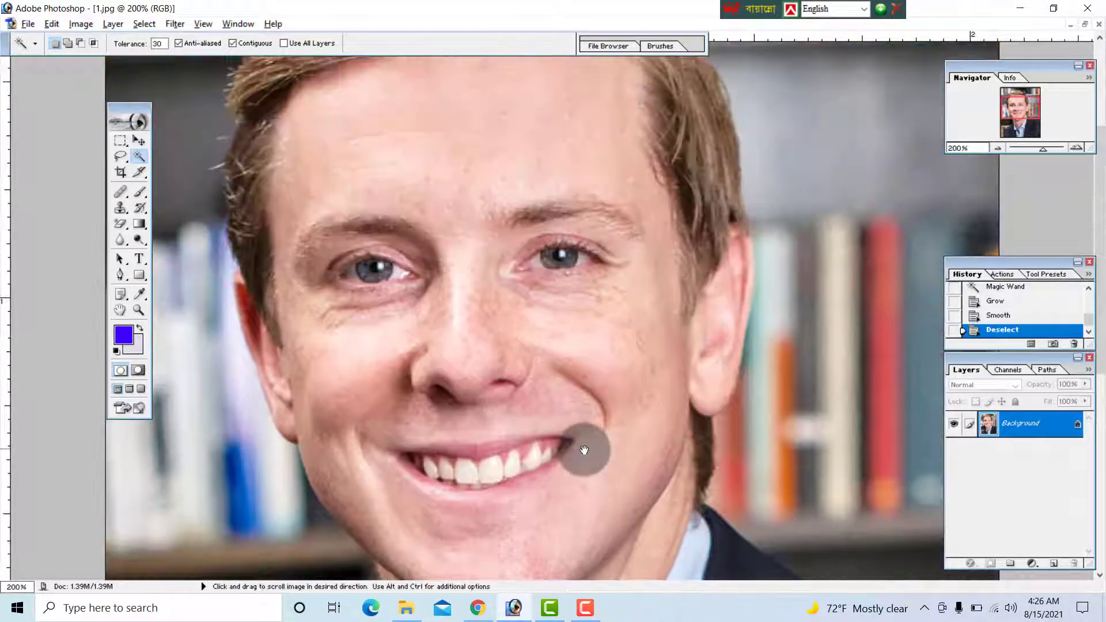
Clear the face selection, zoom in, and Magic Wand pick near the left eye
left_click(144, 23)
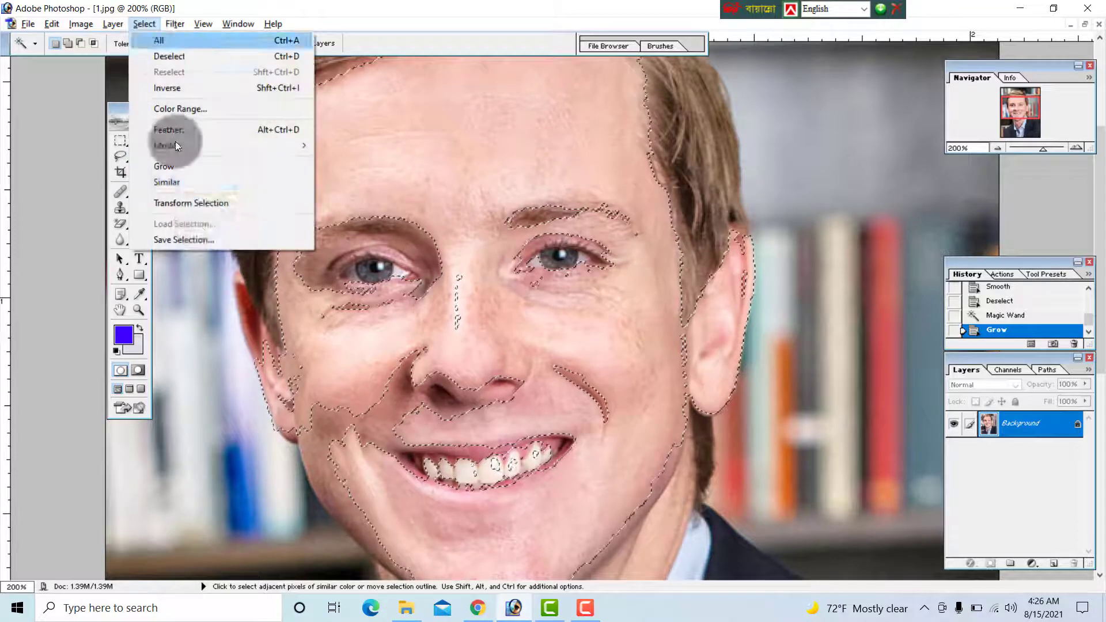
left_click(190, 203)
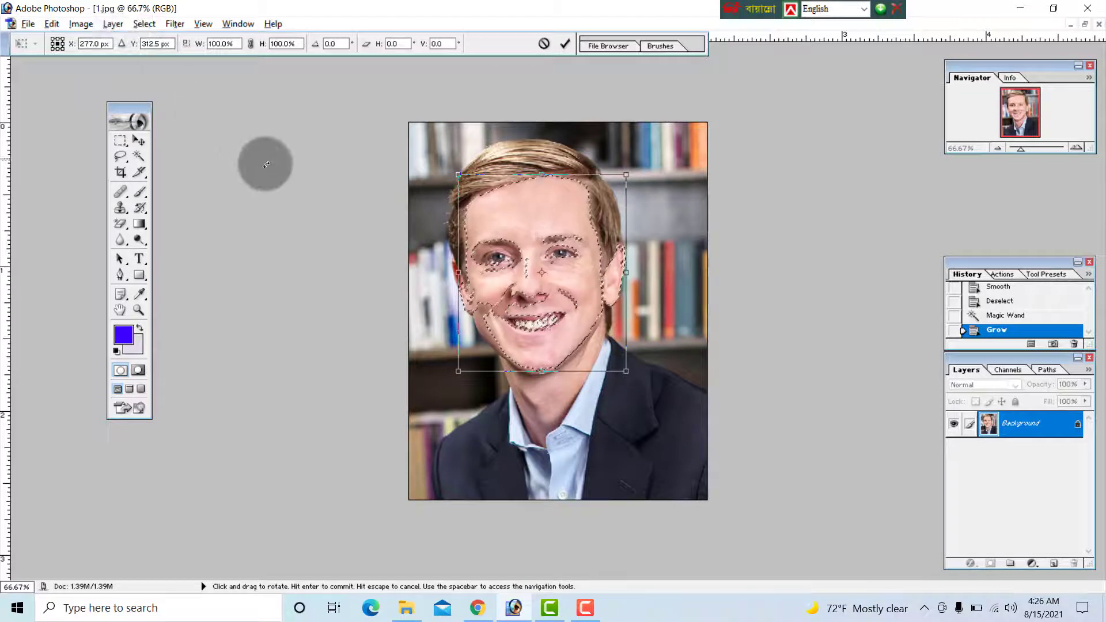
left_click(139, 157)
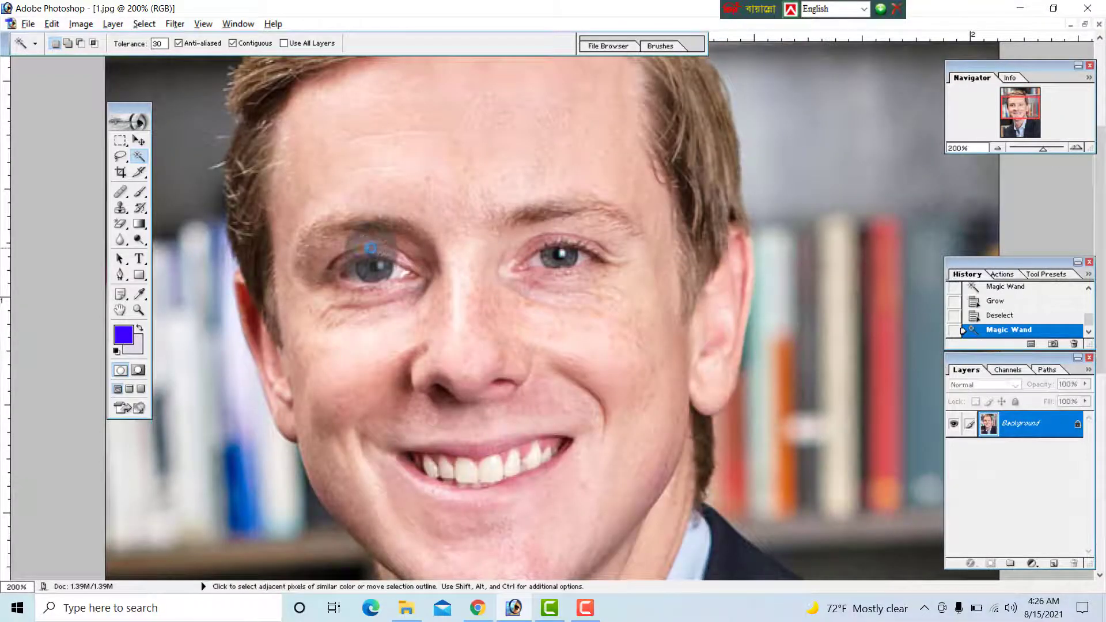
Extend the left eye selection, feather it, and transform it onto the right eye
left_click(370, 248)
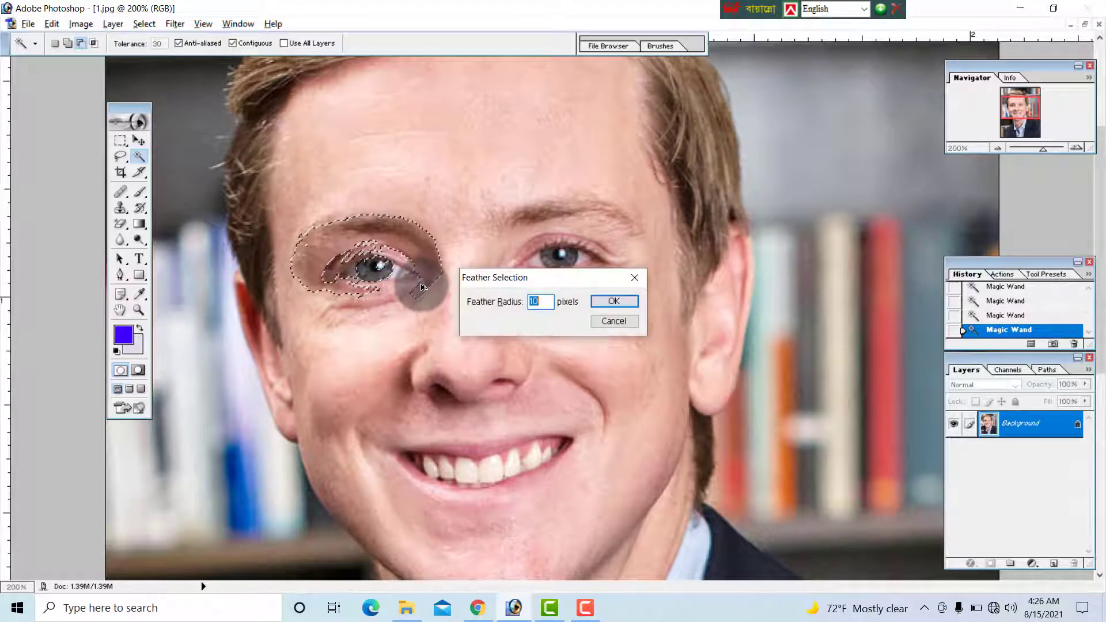
left_click(612, 301)
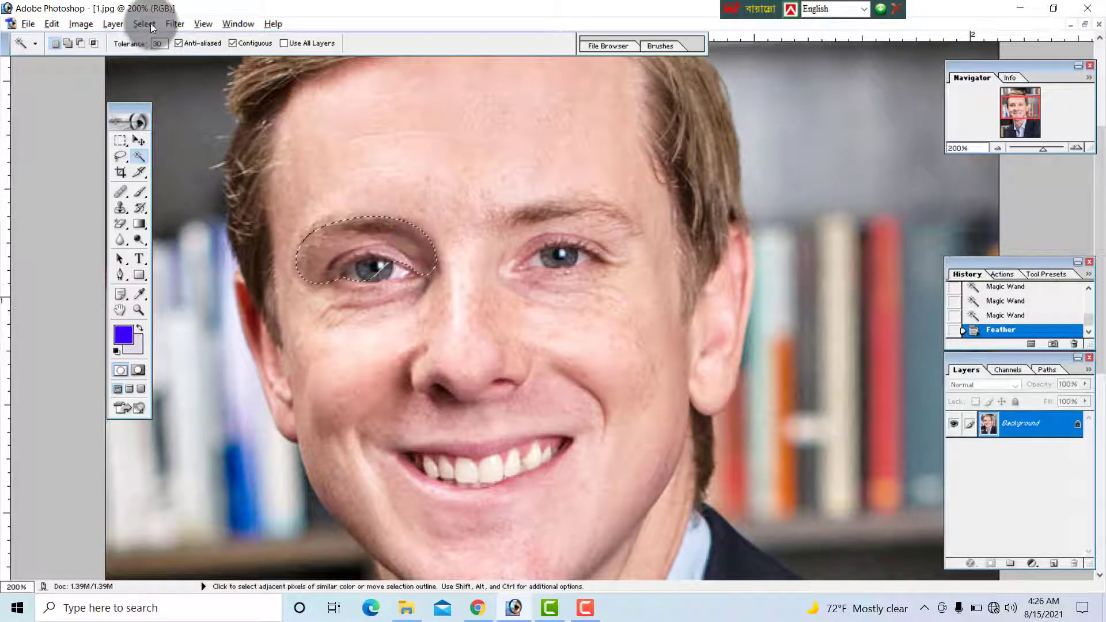
left_click(144, 23)
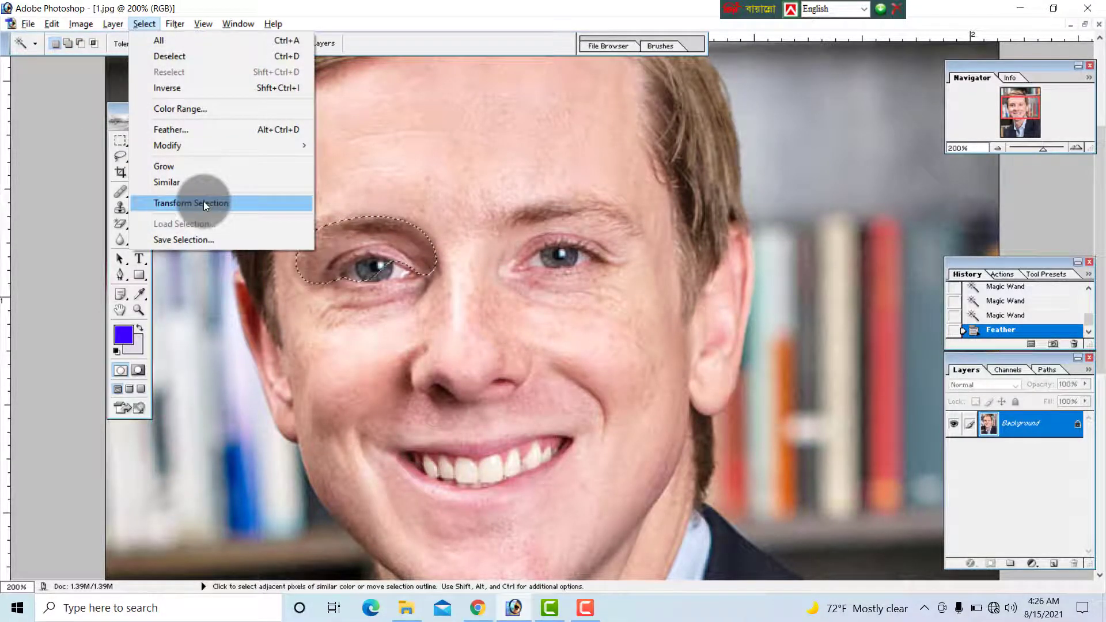
left_click(190, 203)
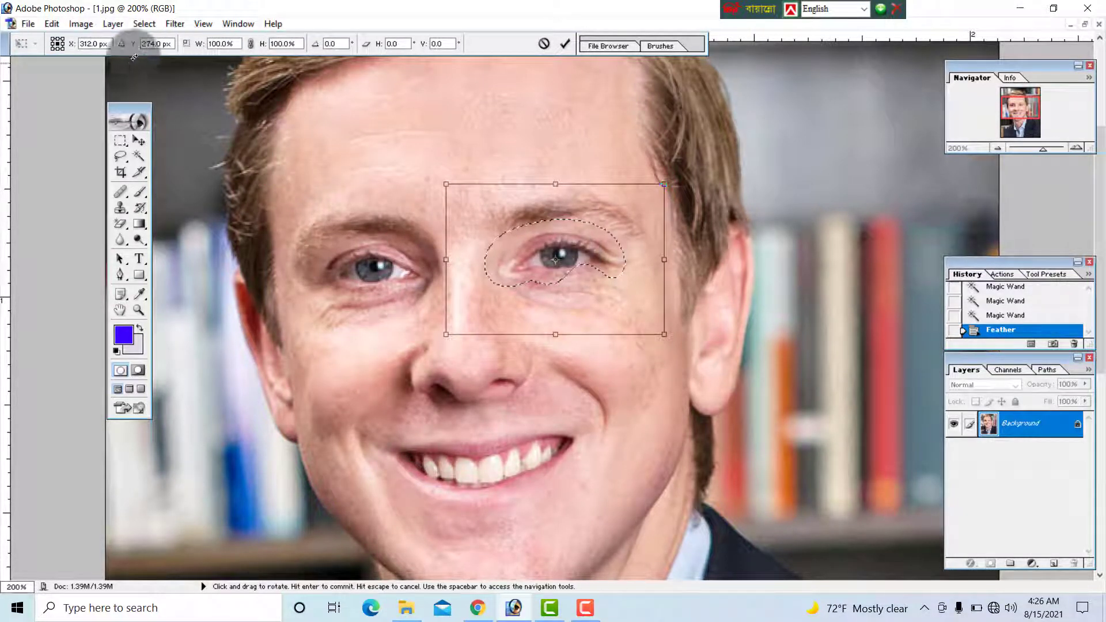
left_click(81, 23)
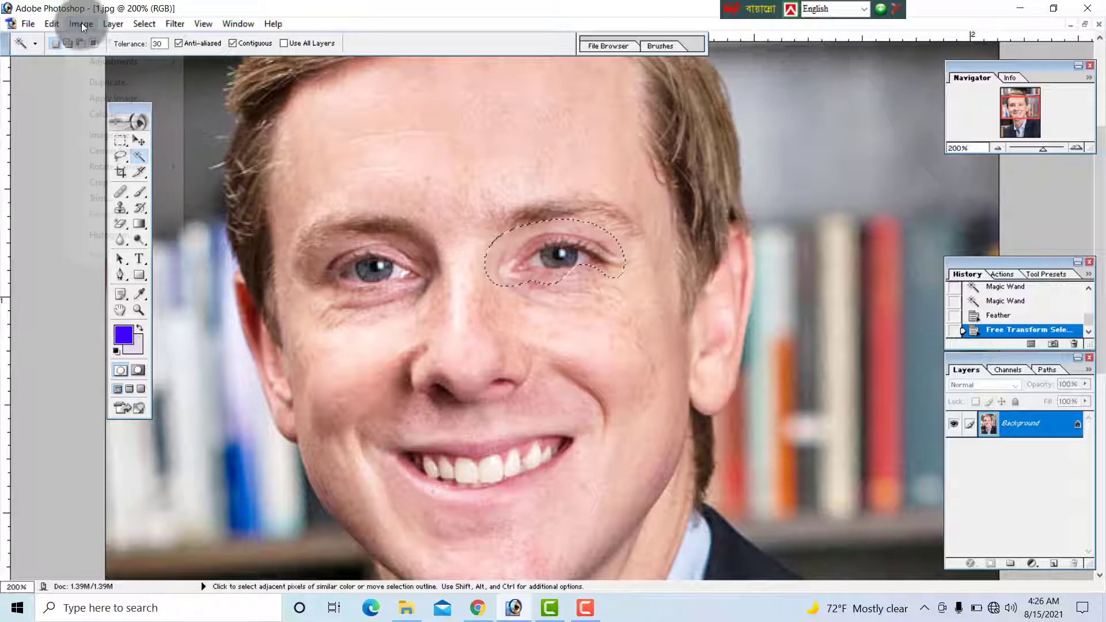
Brighten the right eye by bending the Curves line upward
left_click(81, 23)
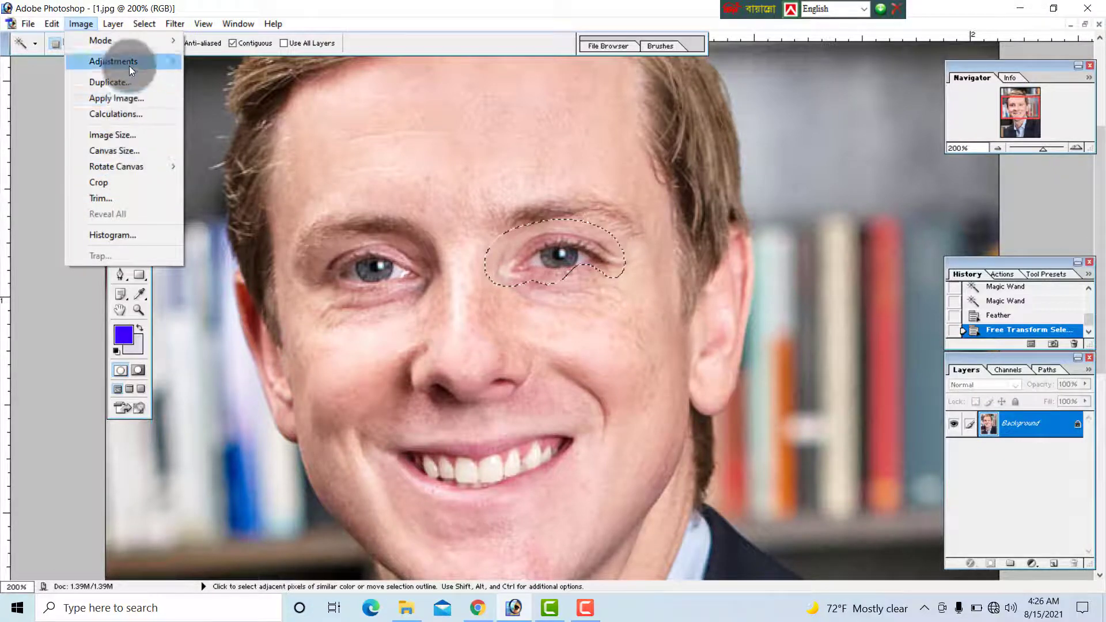
left_click(112, 61)
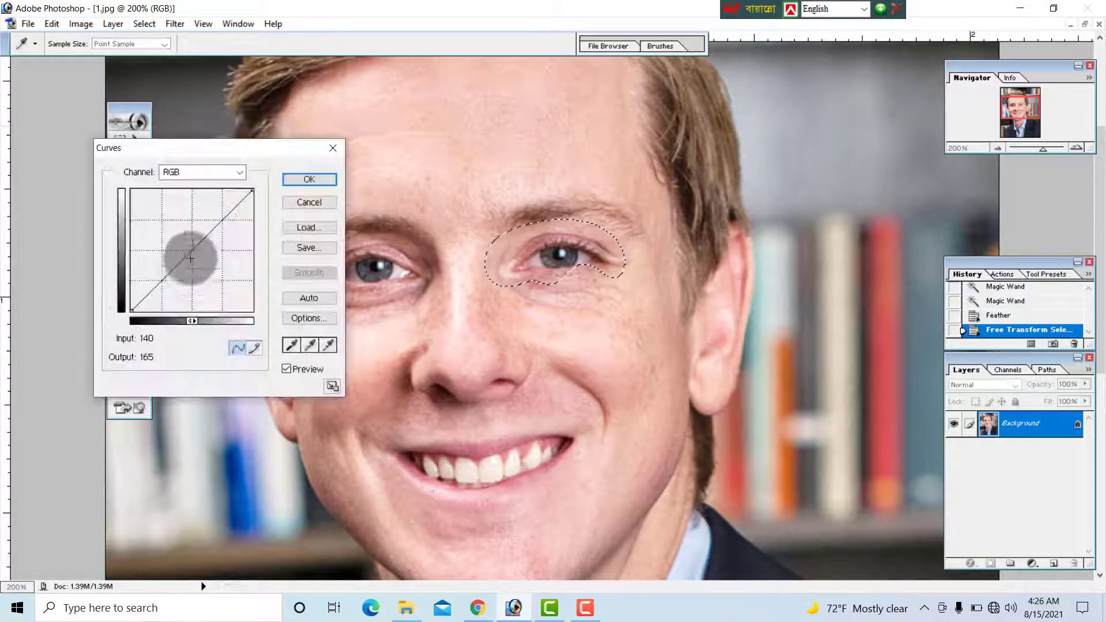
left_click_drag(189, 259, 192, 245)
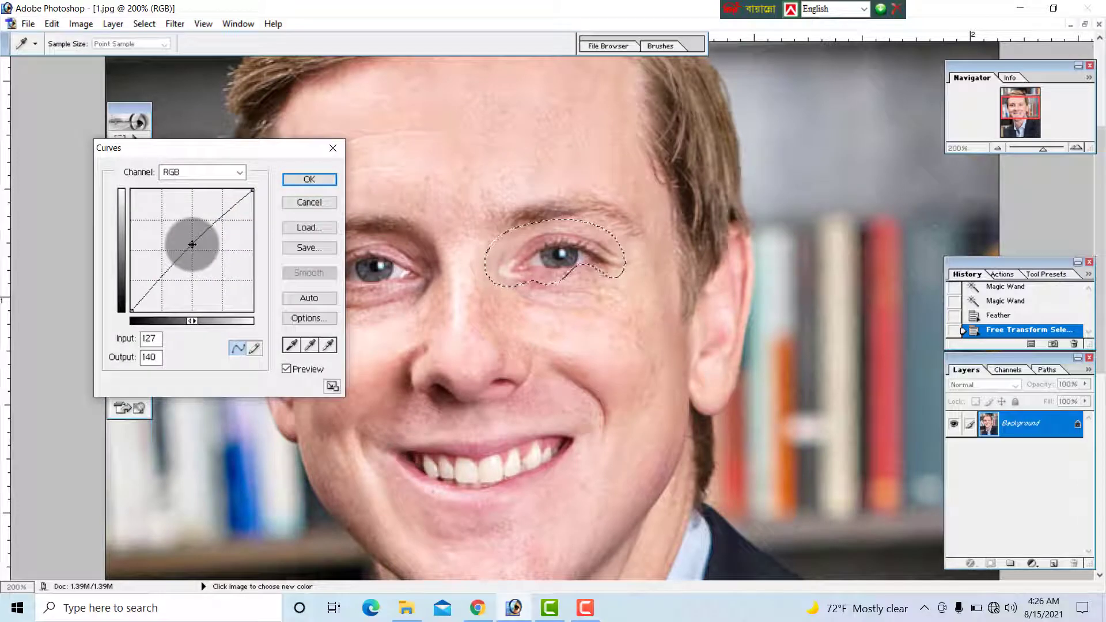
left_click(308, 179)
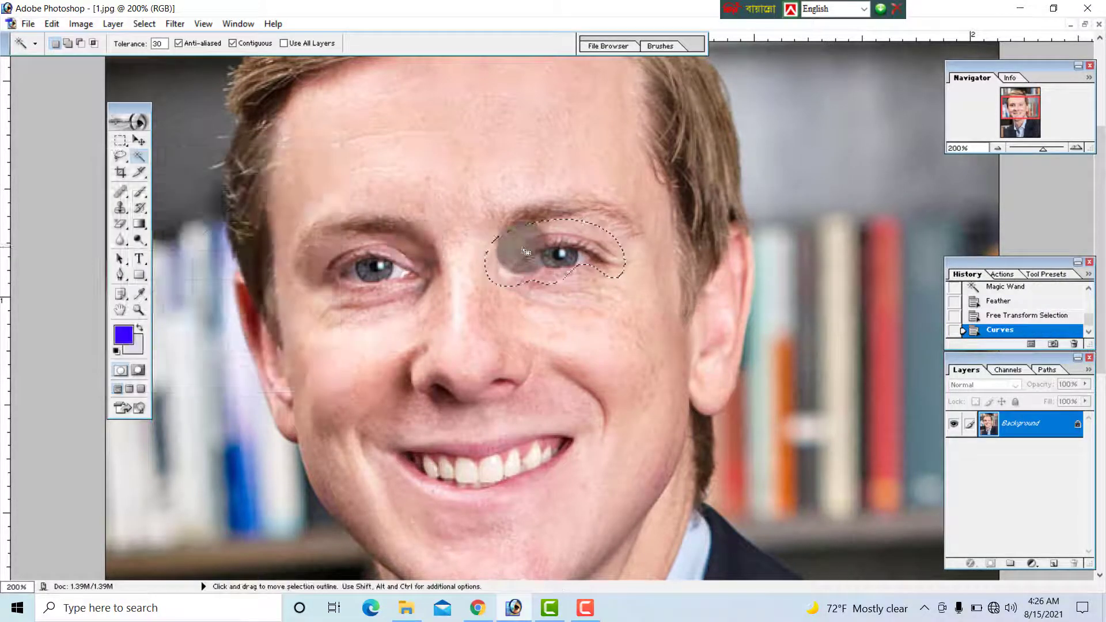
left_click(144, 23)
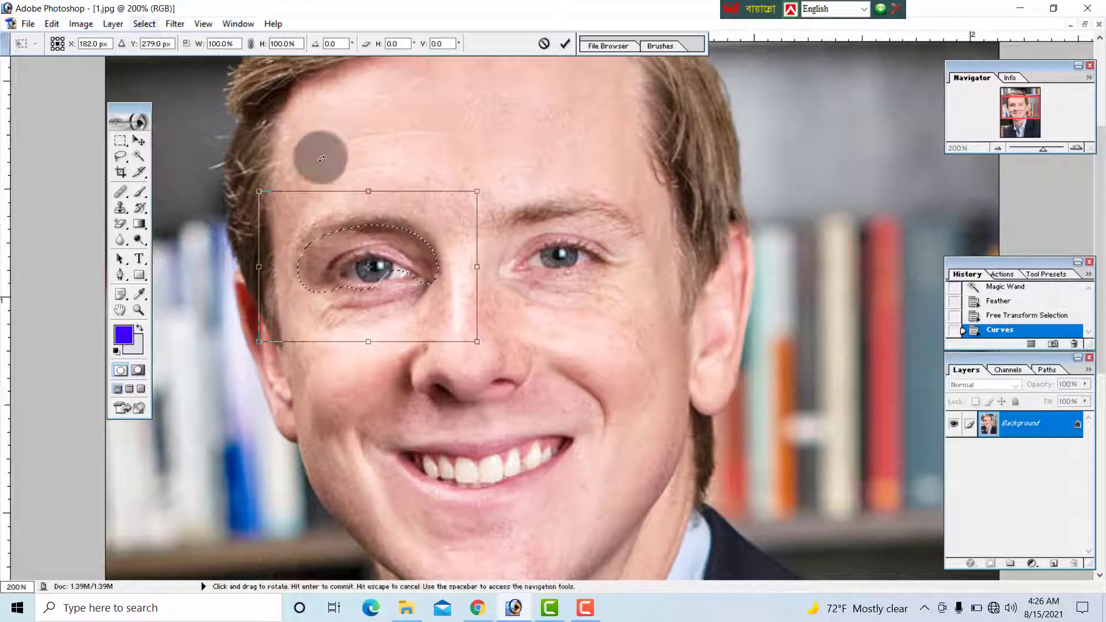
Commit the selection on the left eye and brighten it with a raised Curves adjustment
left_click(81, 24)
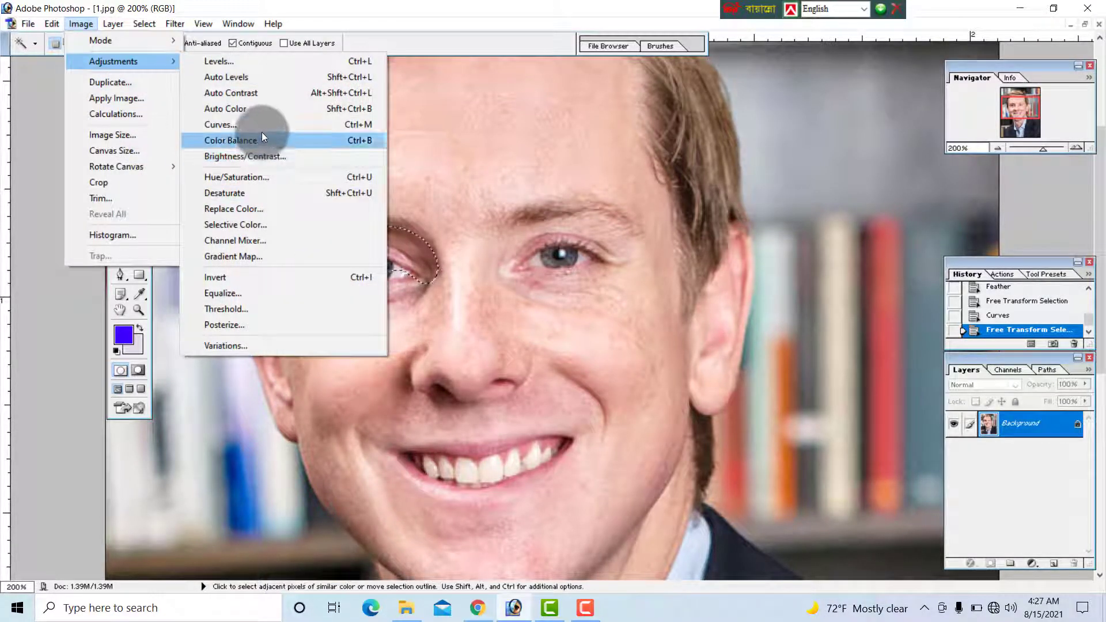
left_click(220, 125)
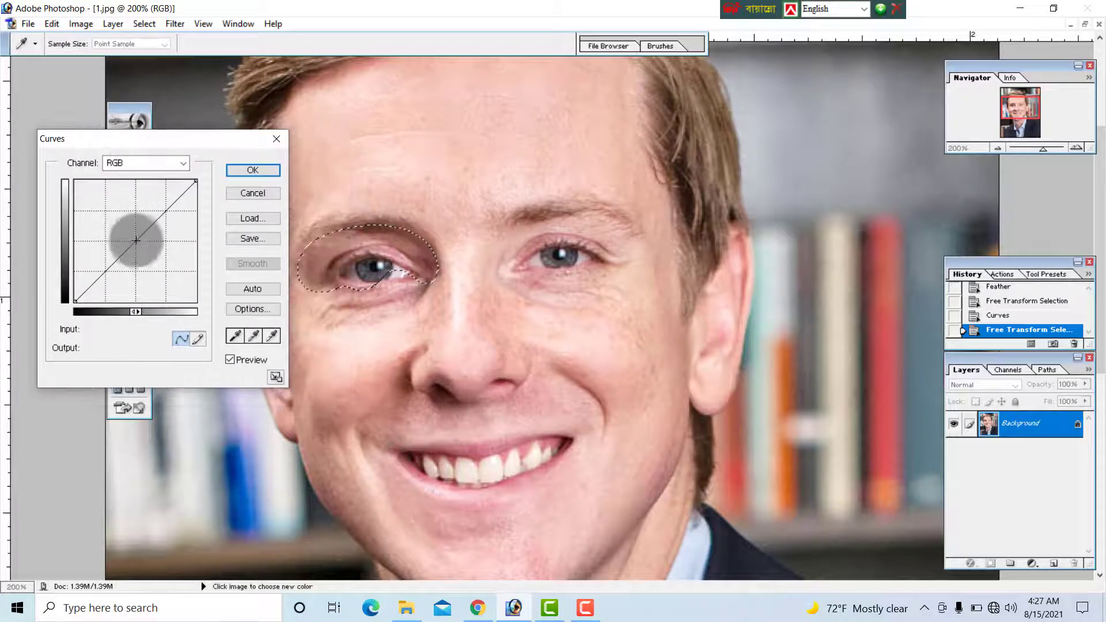
left_click_drag(135, 239, 129, 236)
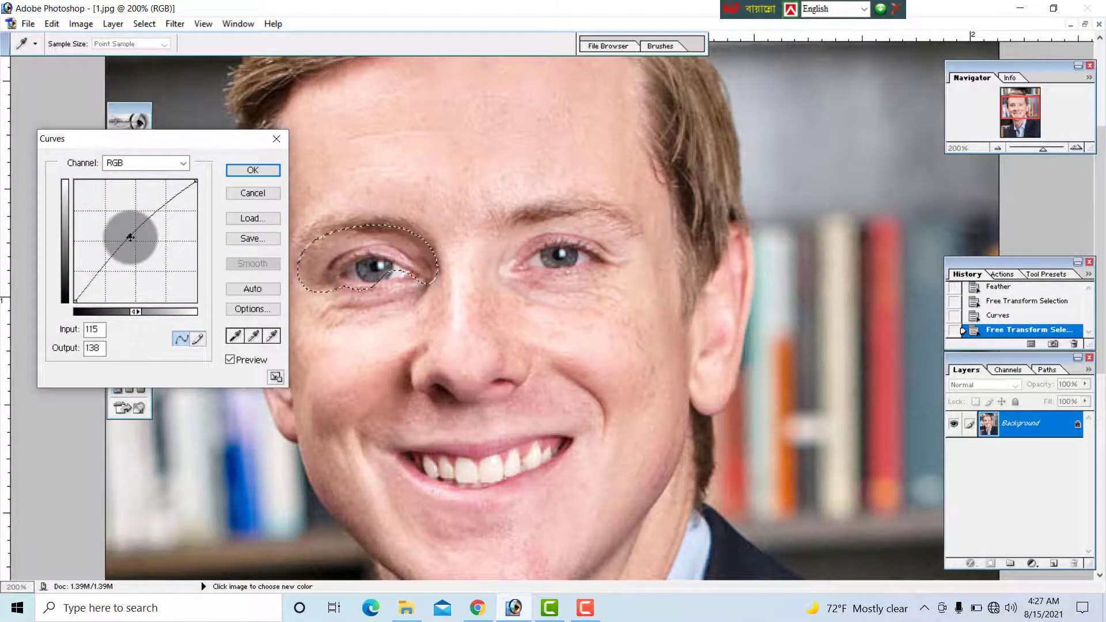
left_click_drag(130, 236, 130, 233)
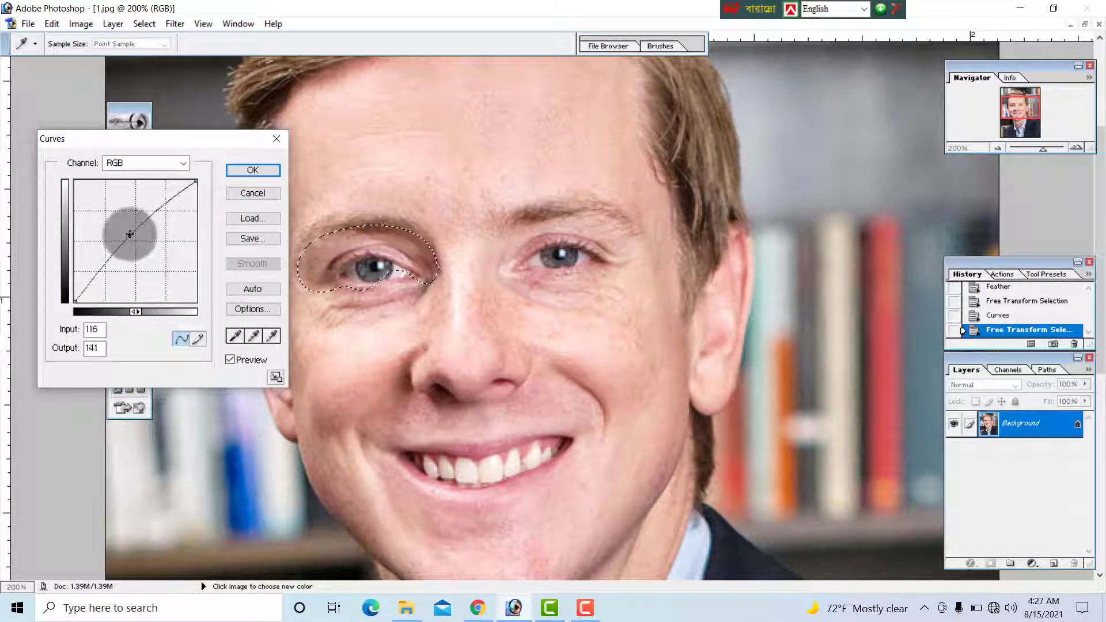
left_click(252, 170)
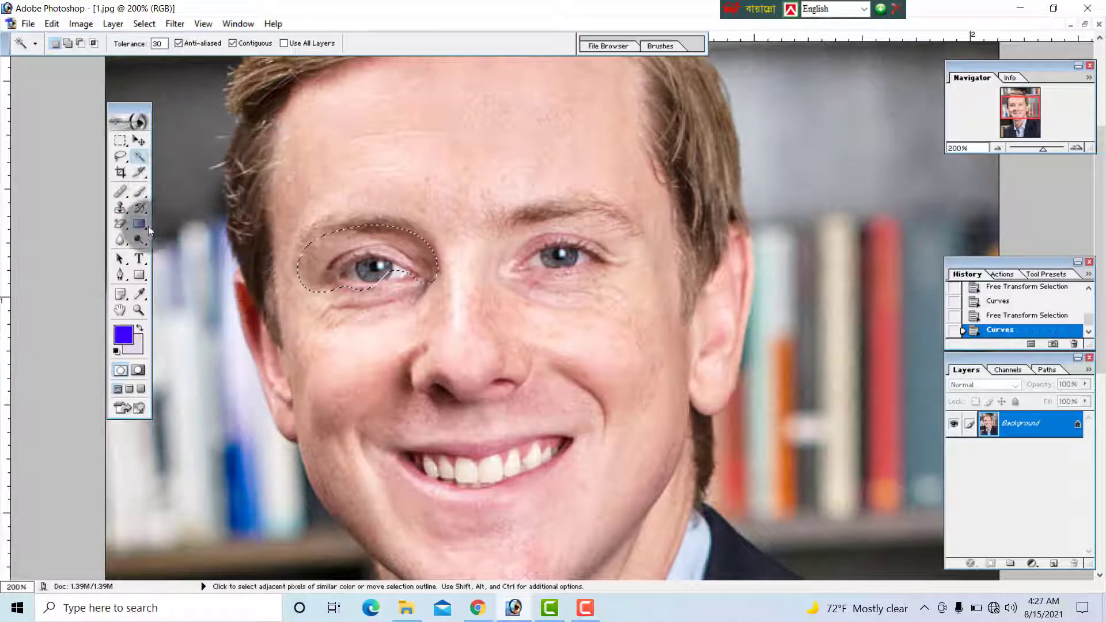
left_click(144, 23)
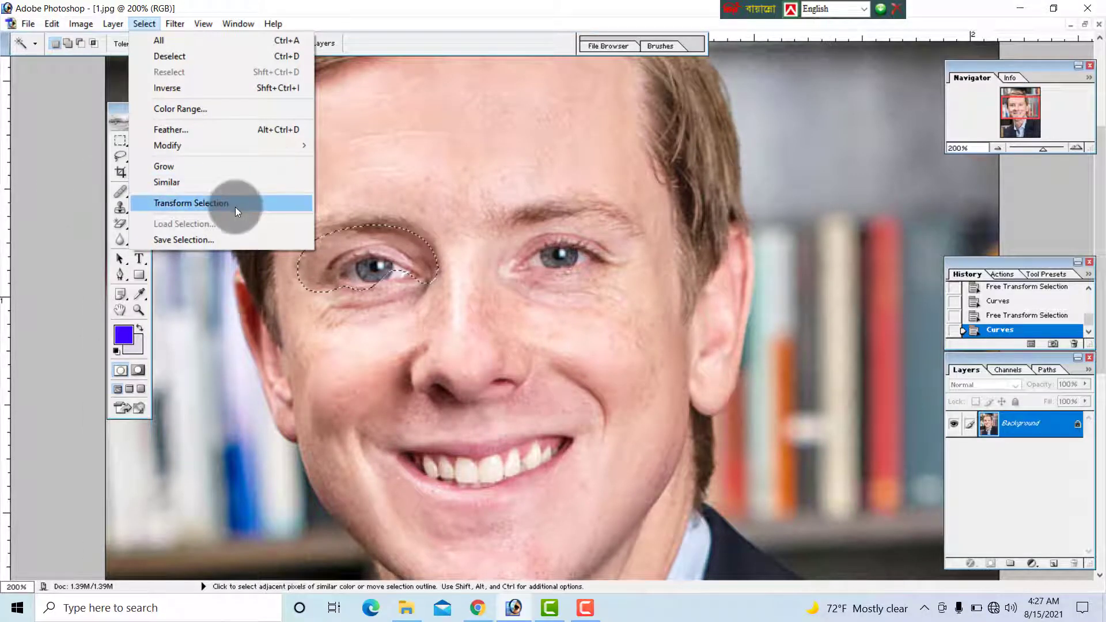
Drag the selection over the right eyebrow and apply Brightness/Contrast with both sliders raised
left_click(192, 204)
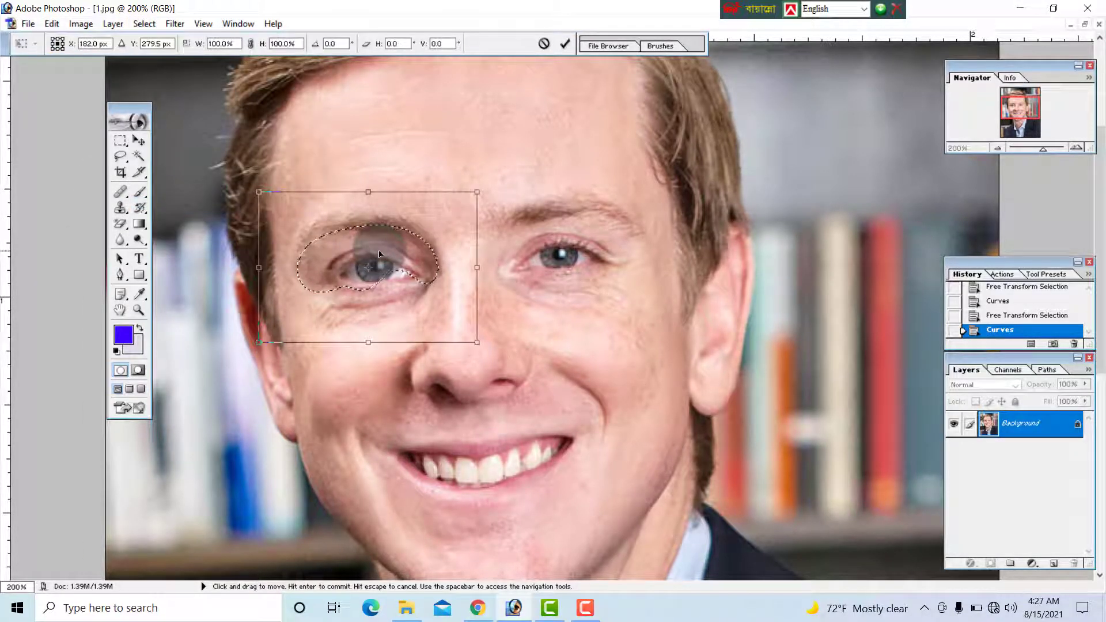
left_click_drag(378, 254, 593, 224)
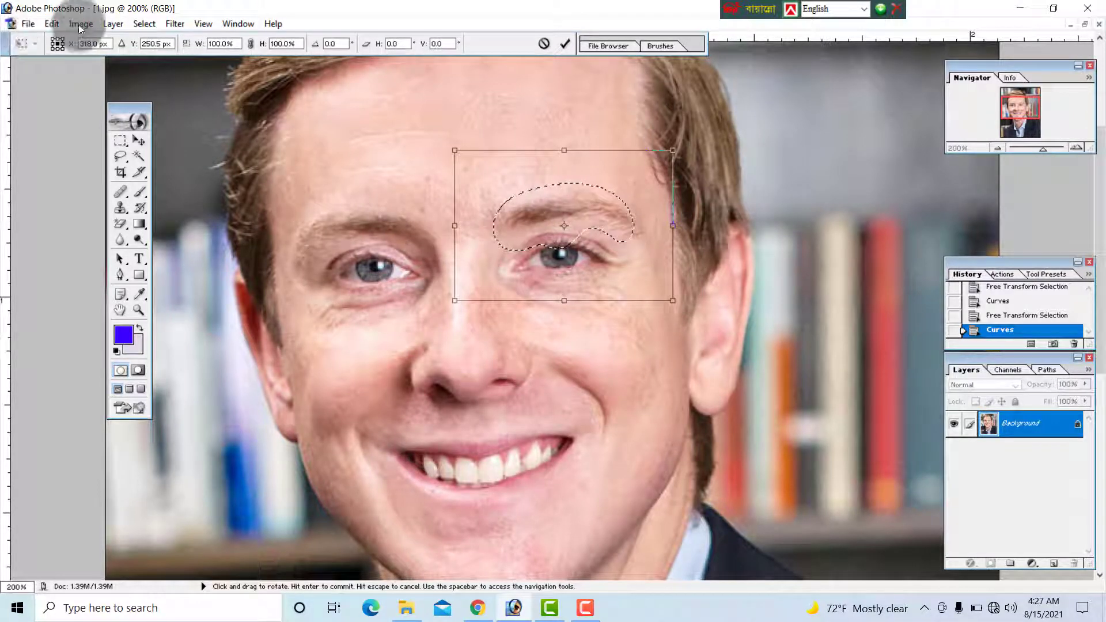
left_click(81, 23)
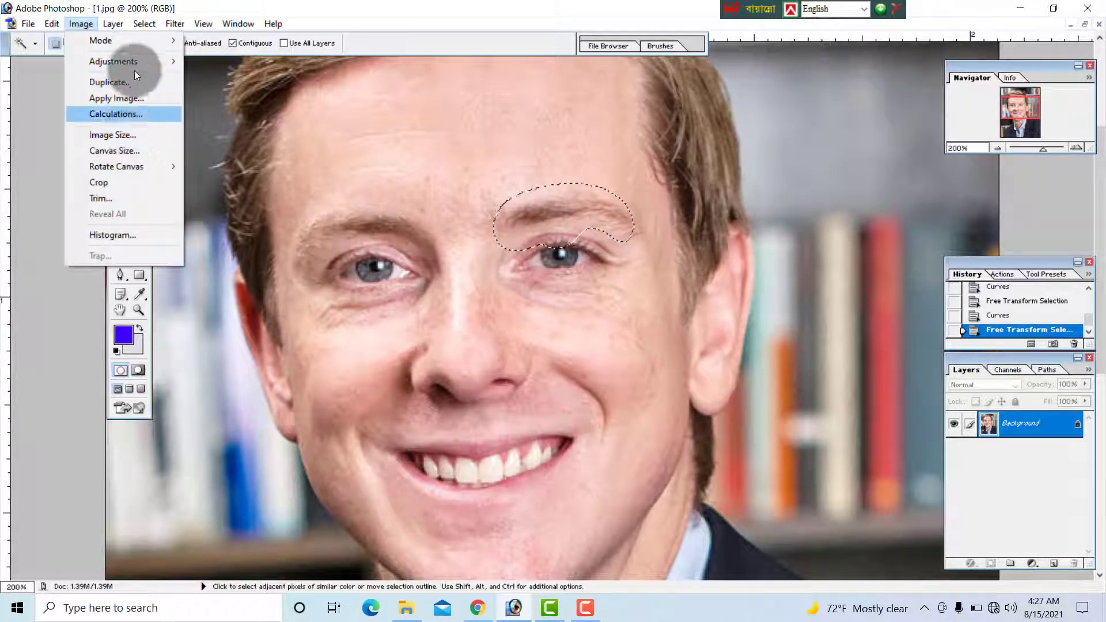
left_click(113, 61)
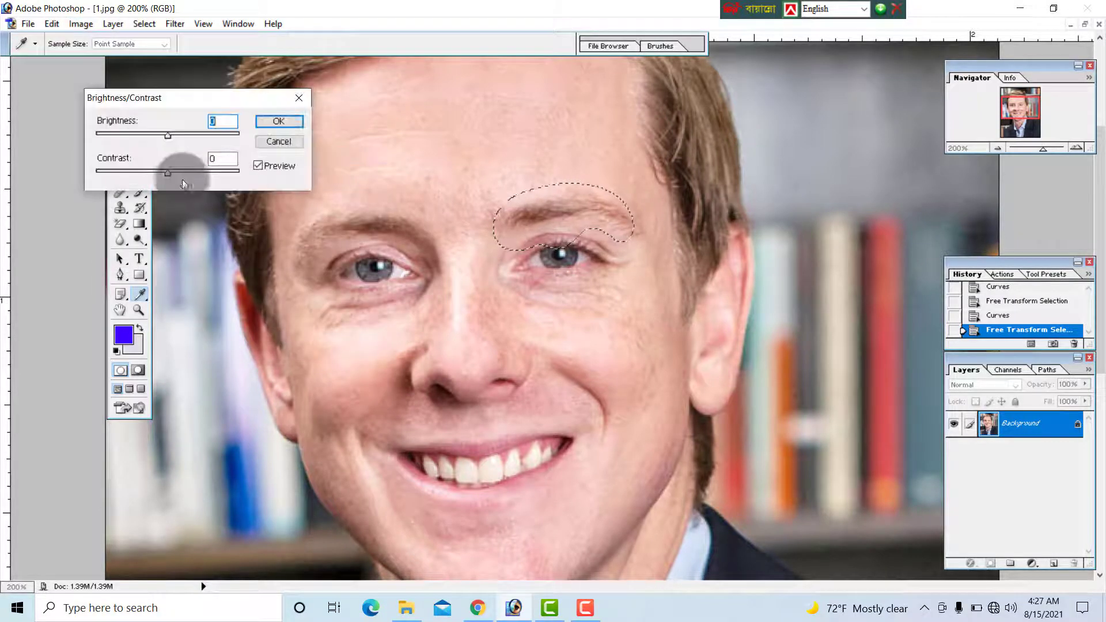
left_click_drag(168, 135, 187, 135)
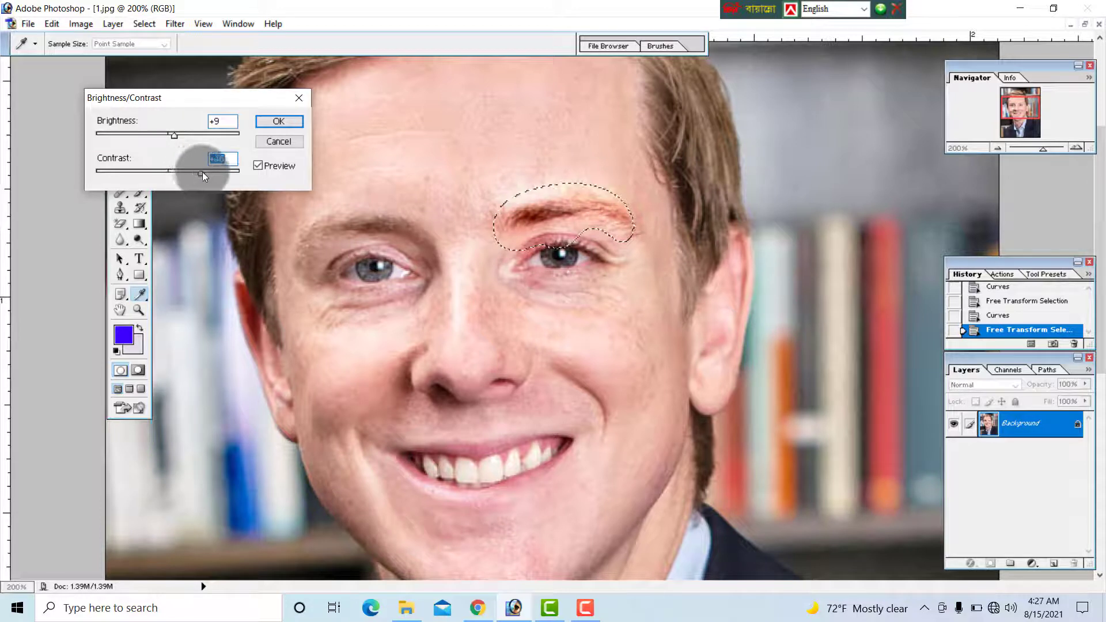
left_click_drag(201, 171, 192, 172)
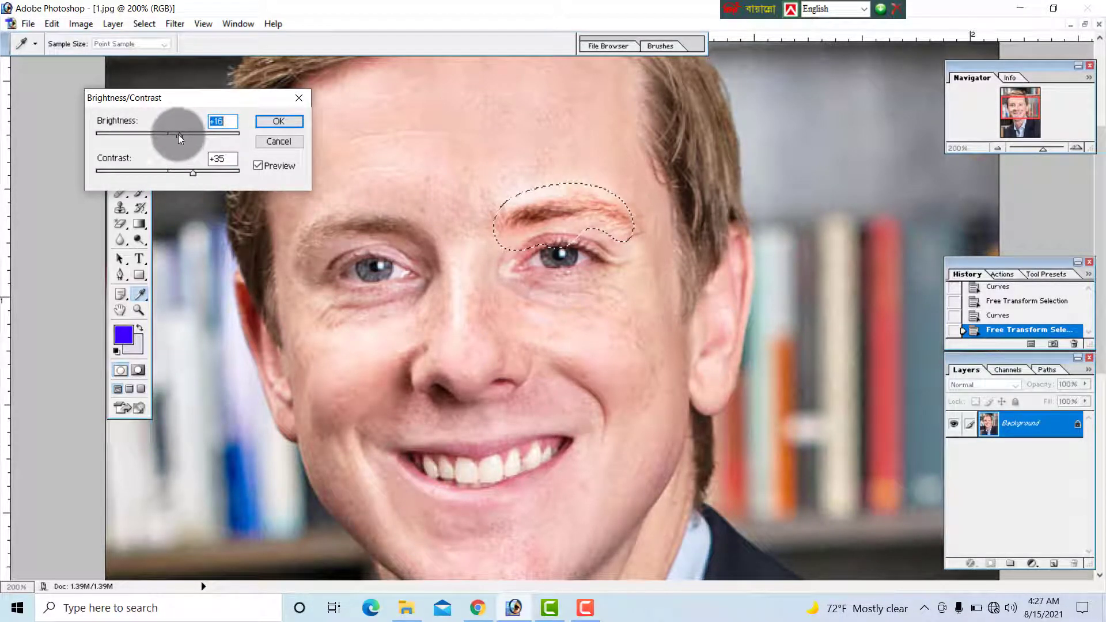
left_click(277, 120)
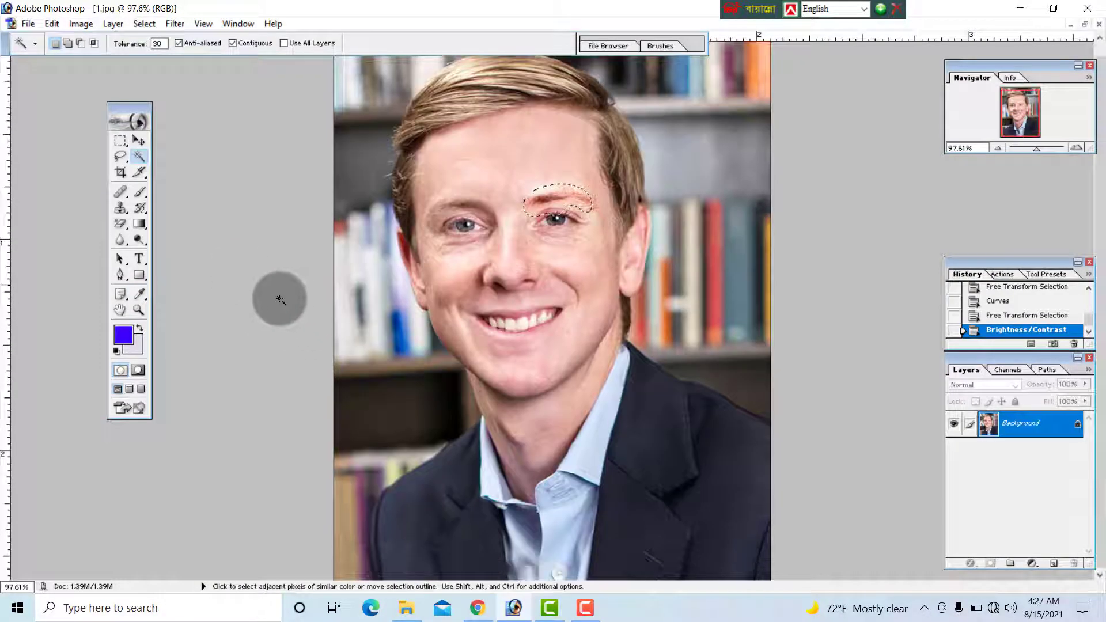
Deselect the eyebrow area from the Select menu
left_click(144, 23)
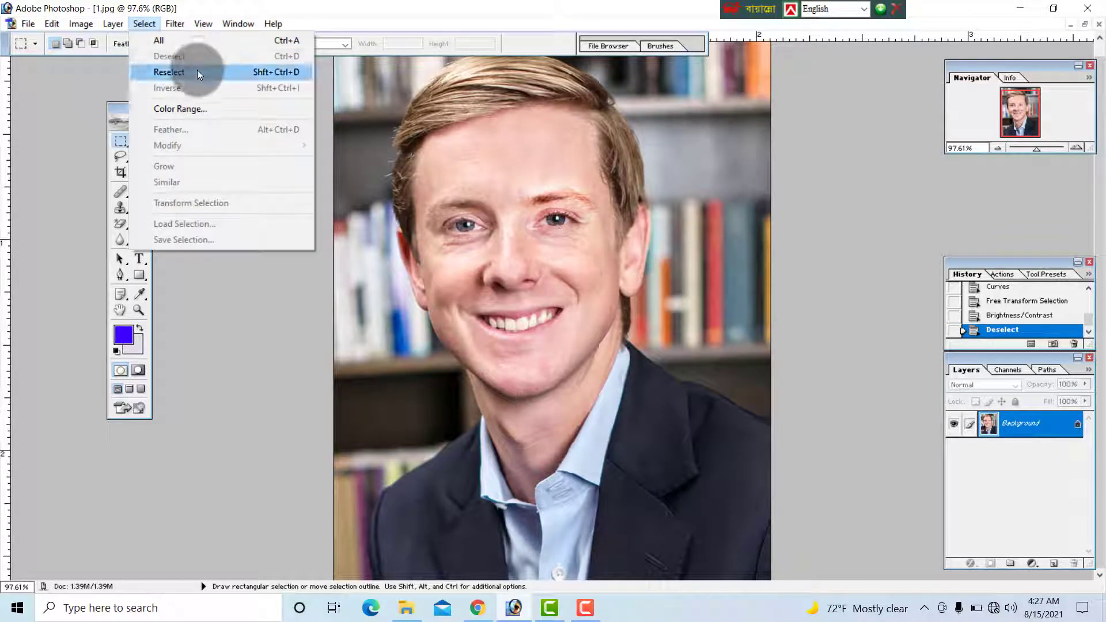
mouse_move(215, 135)
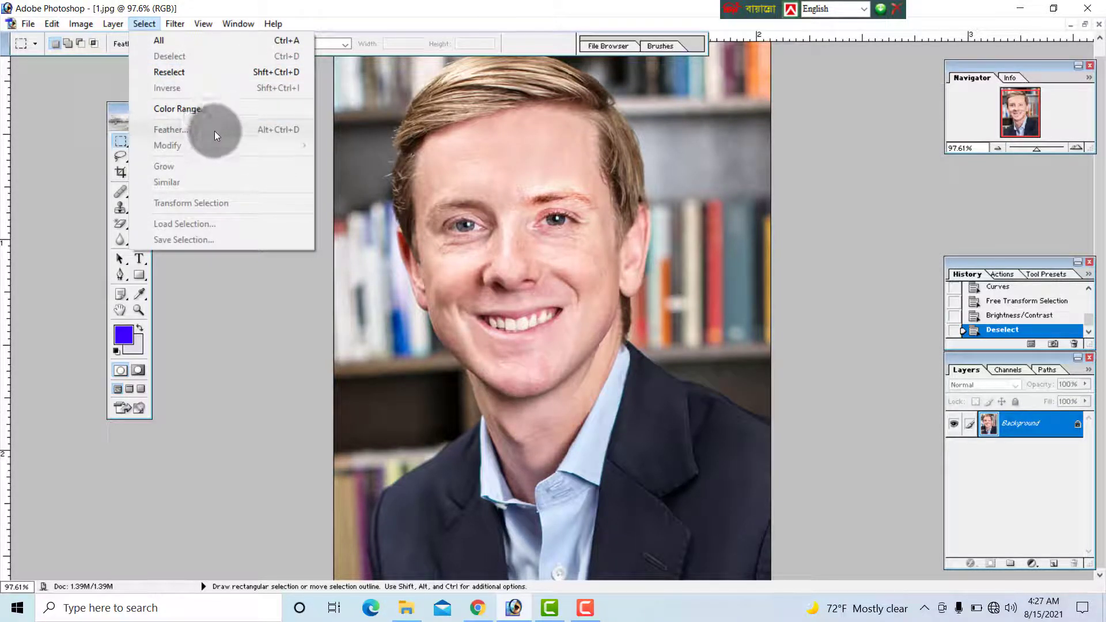
mouse_move(224, 211)
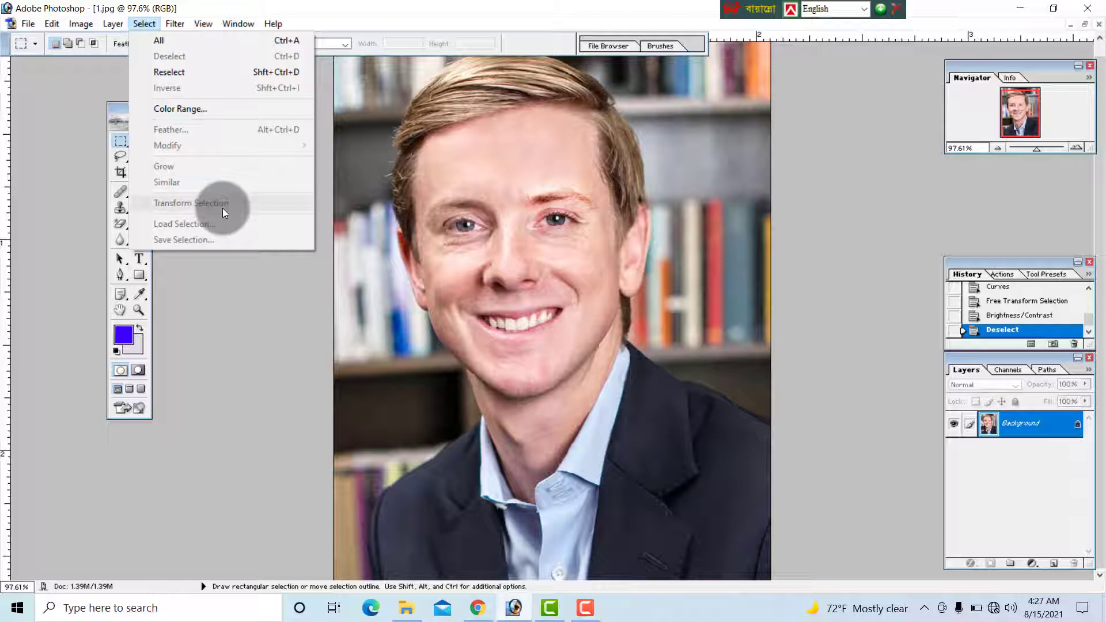
mouse_move(219, 265)
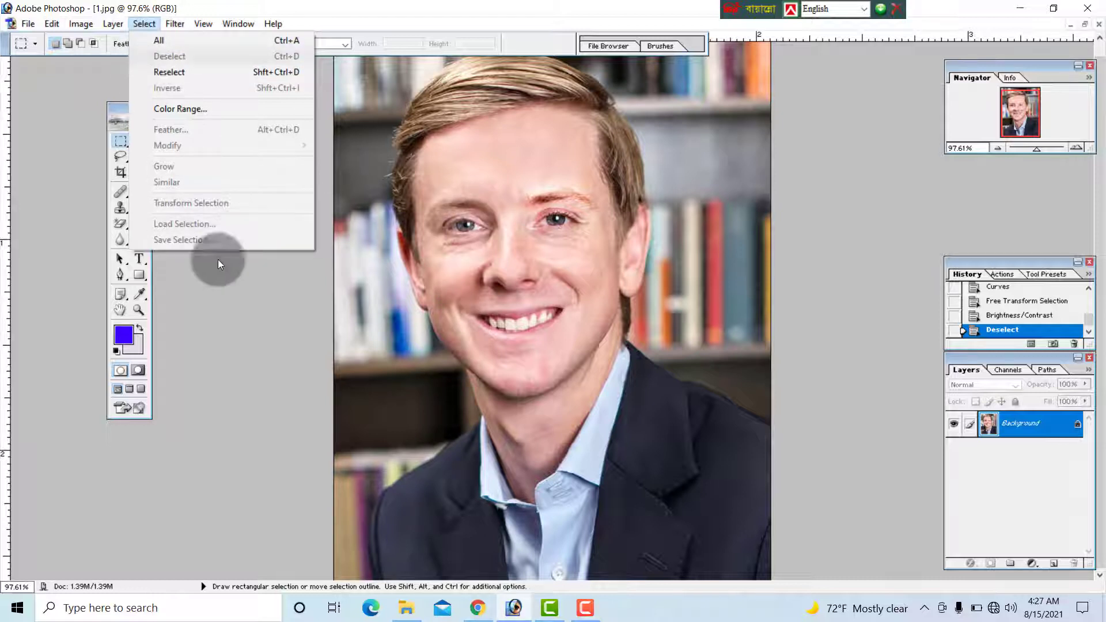